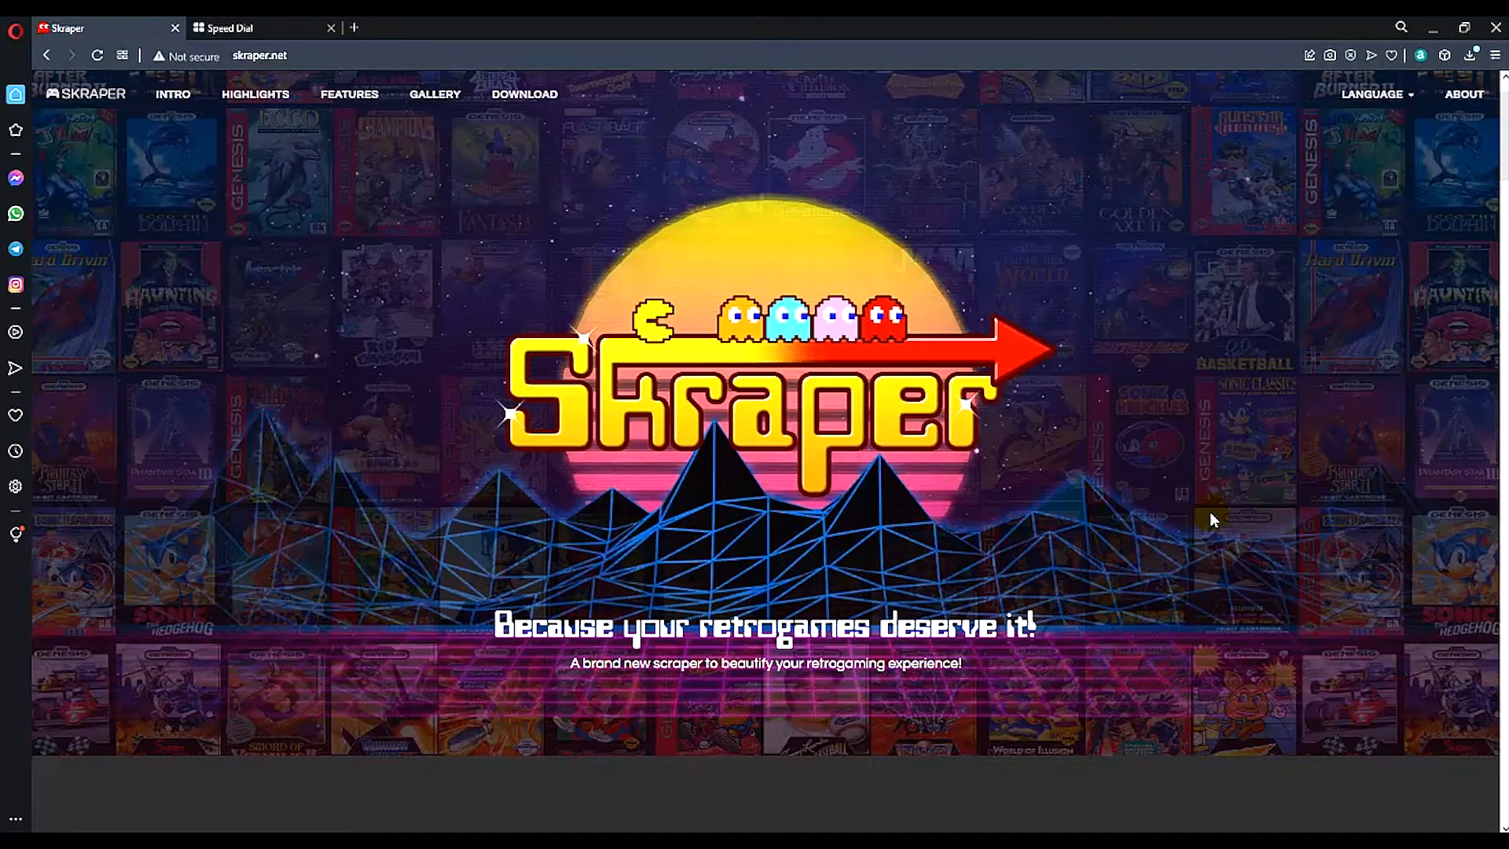
{"action": "mouse_move", "coordinate": [1201, 517]}
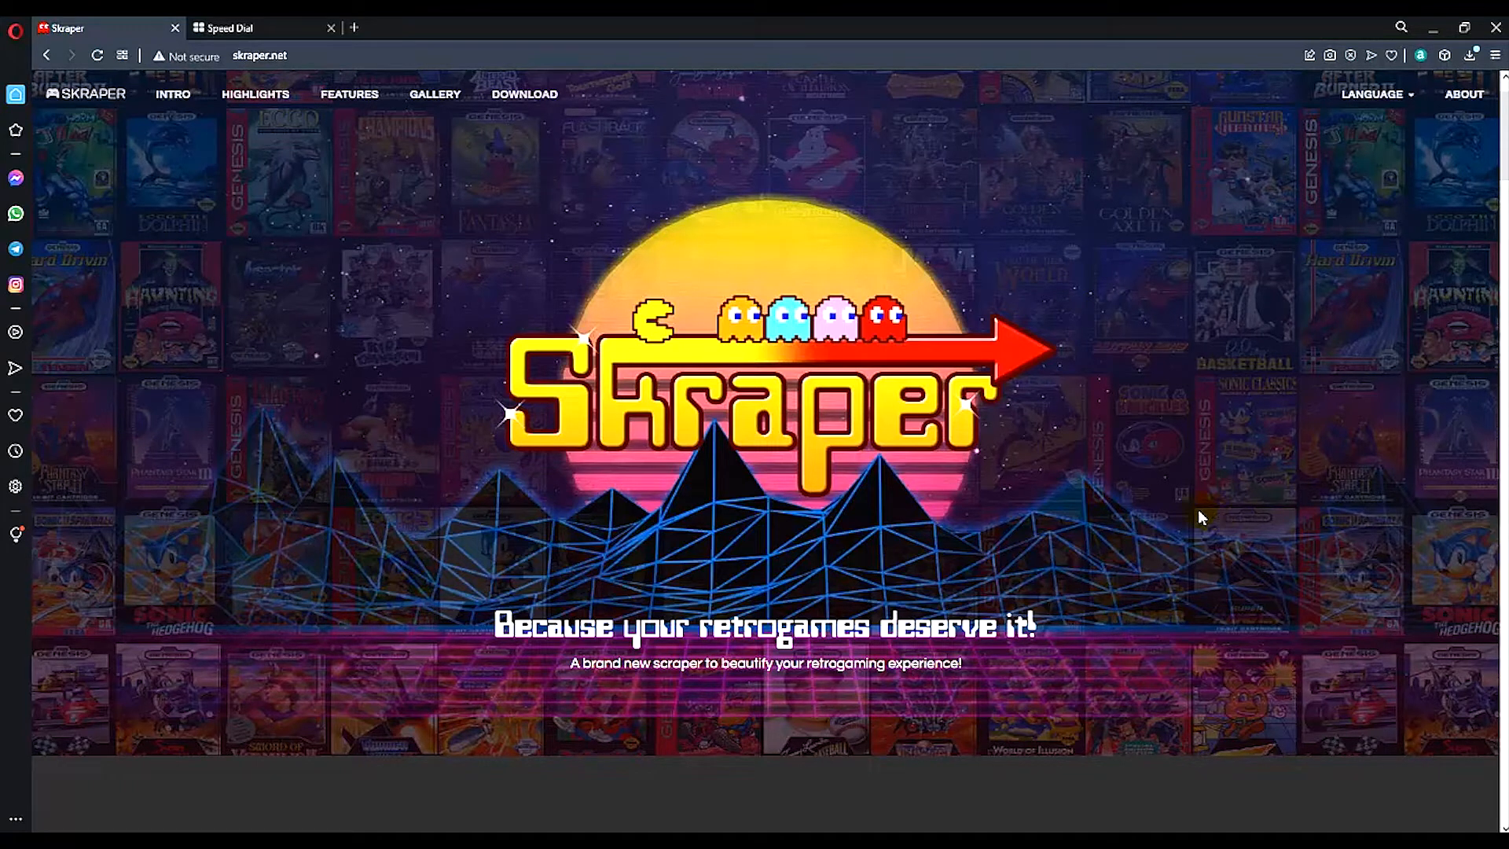
{"action": "mouse_move", "coordinate": [675, 412]}
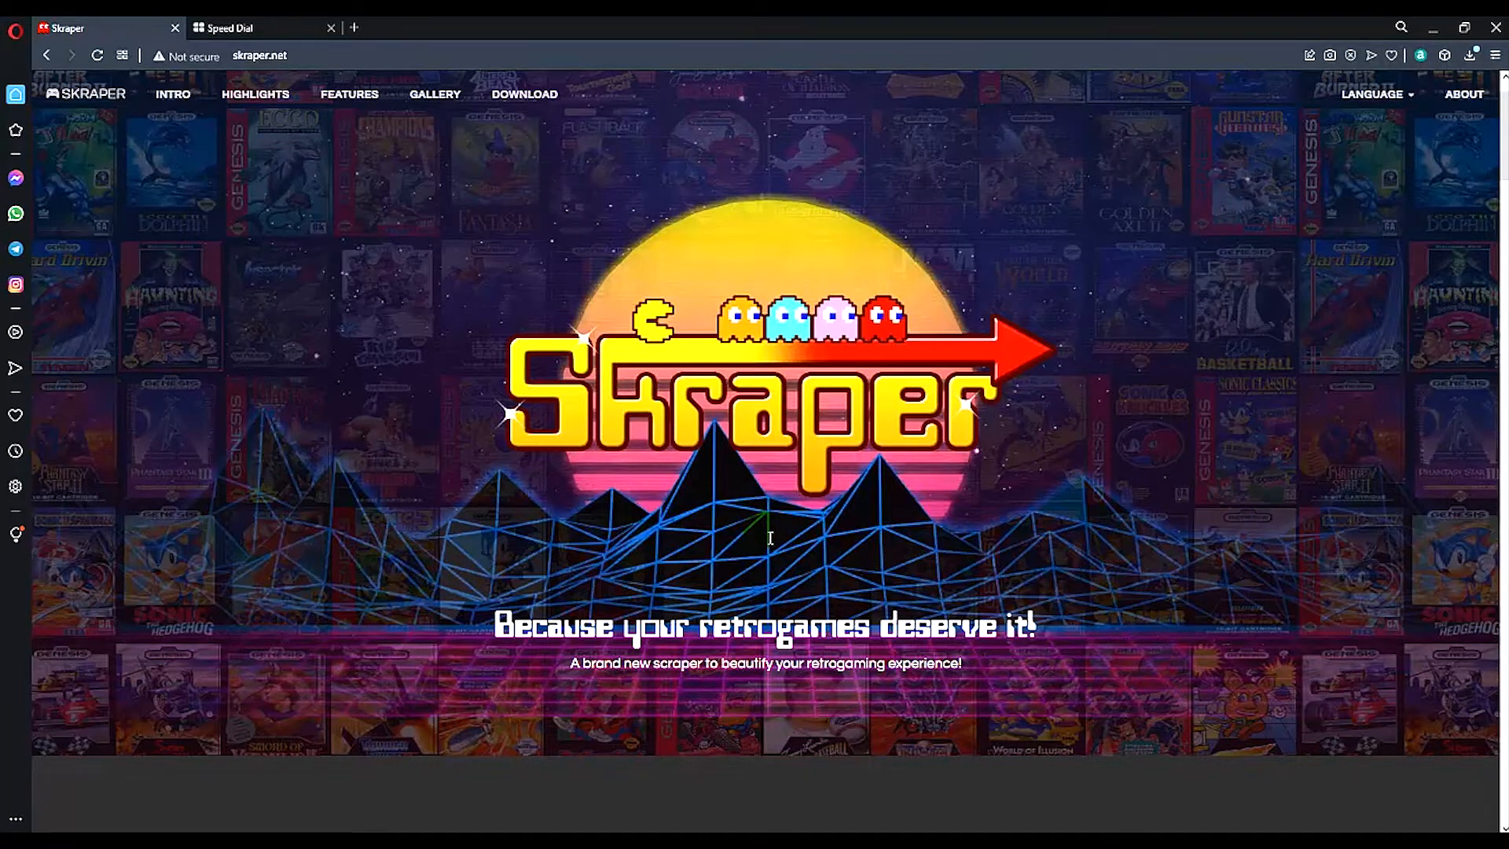
{"action": "mouse_move", "coordinate": [731, 525]}
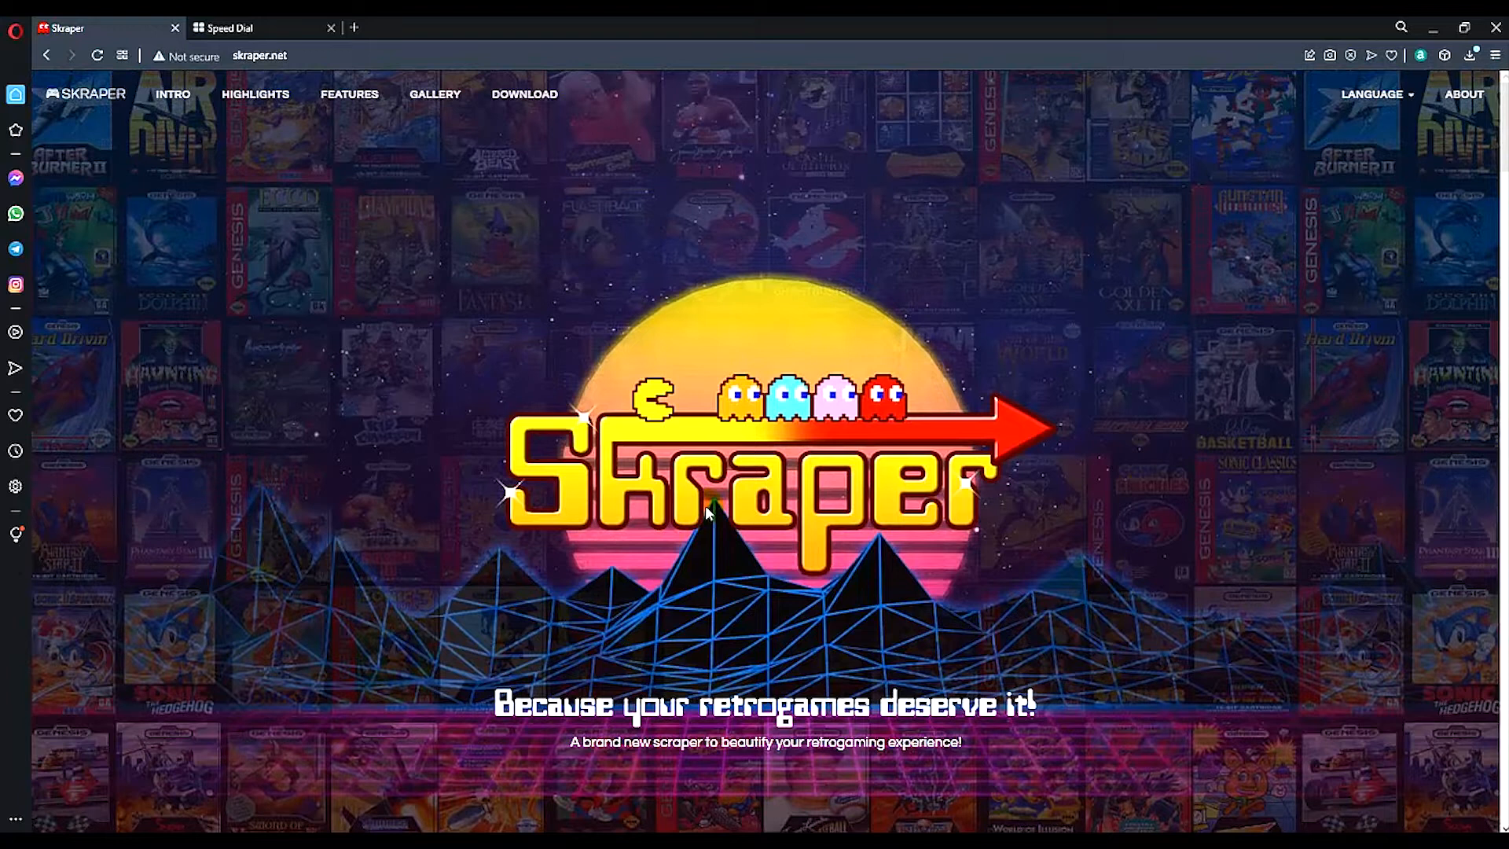
Step: Browse the skraper.net Highlights, Features and Gallery sections
{"action": "scroll", "scroll_direction": "down", "scroll_amount": 3}
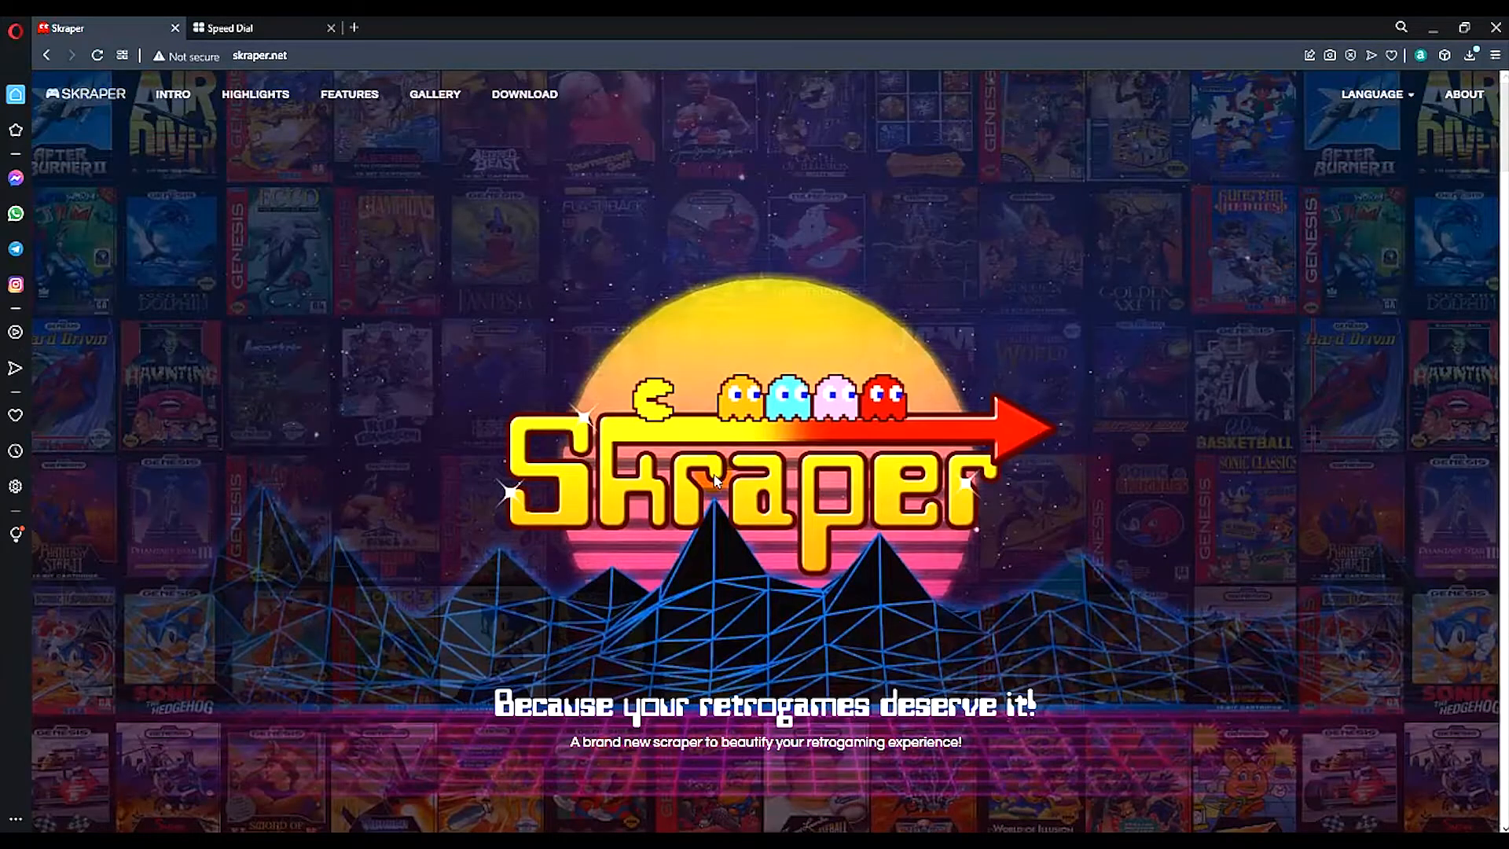
{"action": "scroll", "scroll_direction": "down", "scroll_amount": 3}
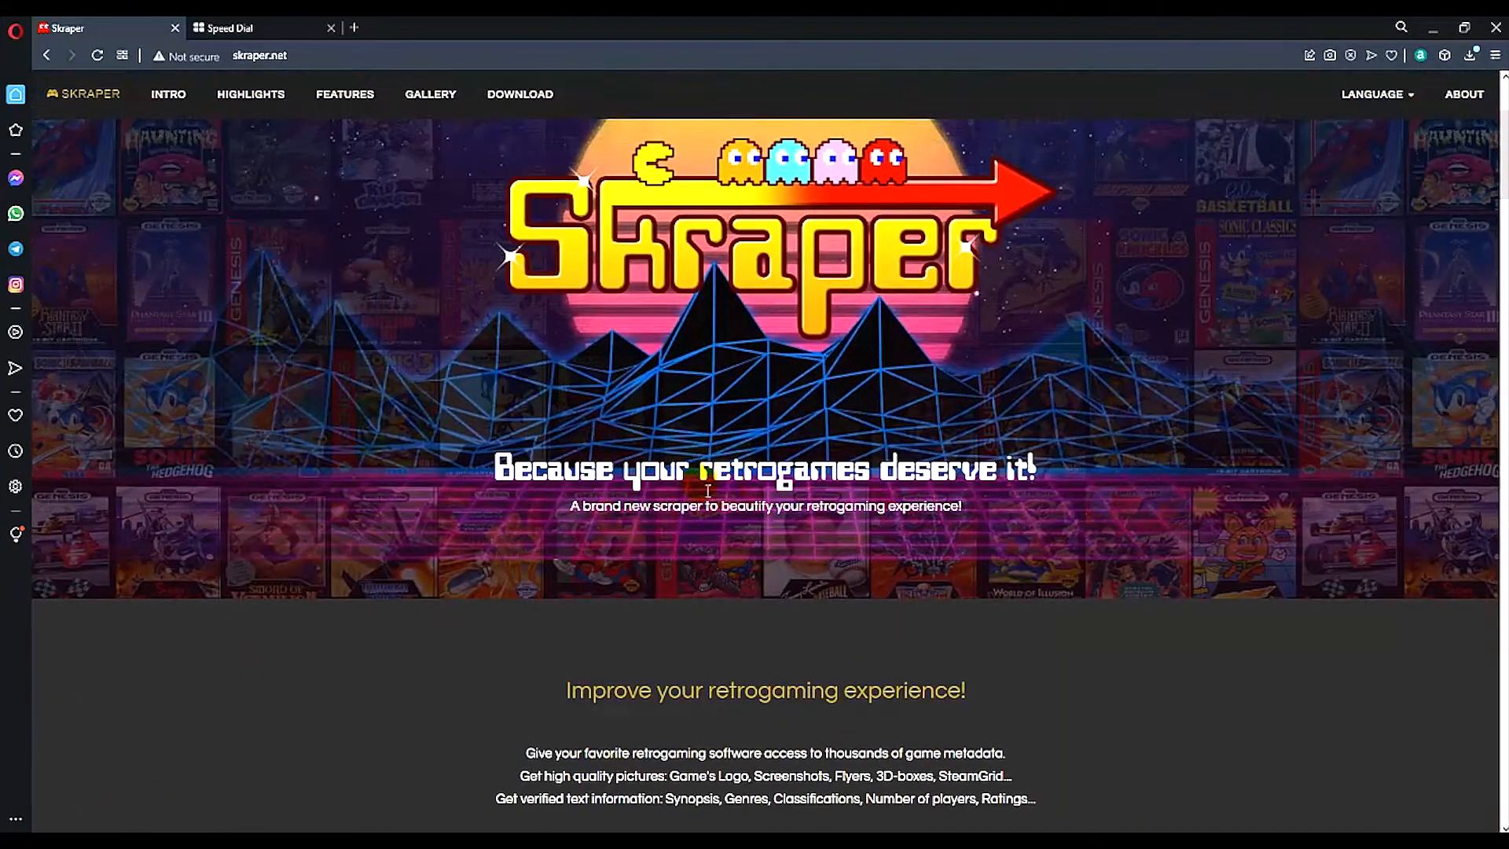
{"action": "scroll", "scroll_direction": "down", "scroll_amount": 3}
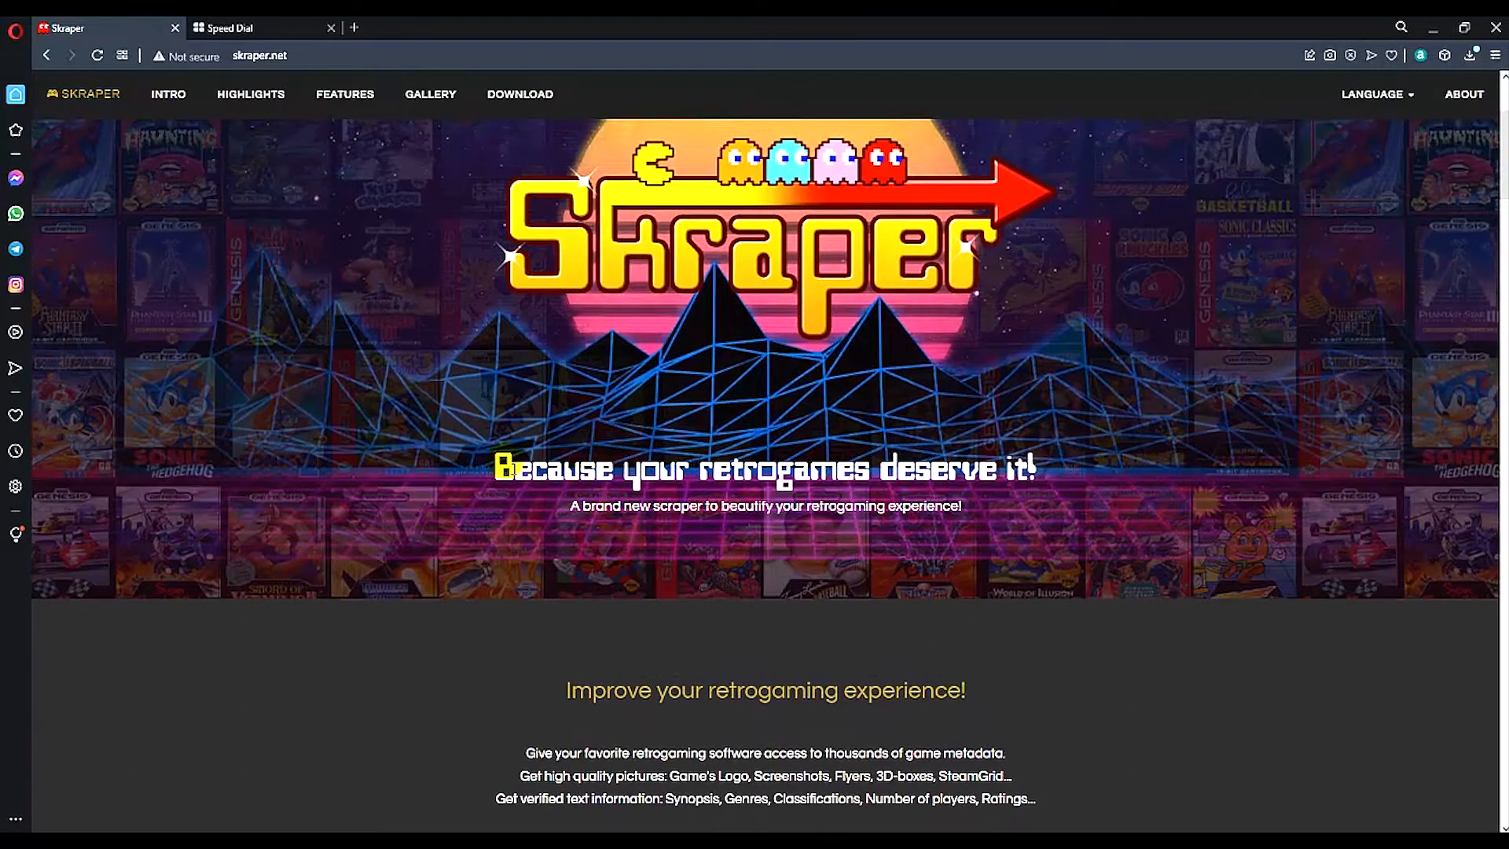
{"action": "scroll", "scroll_direction": "down", "scroll_amount": 3}
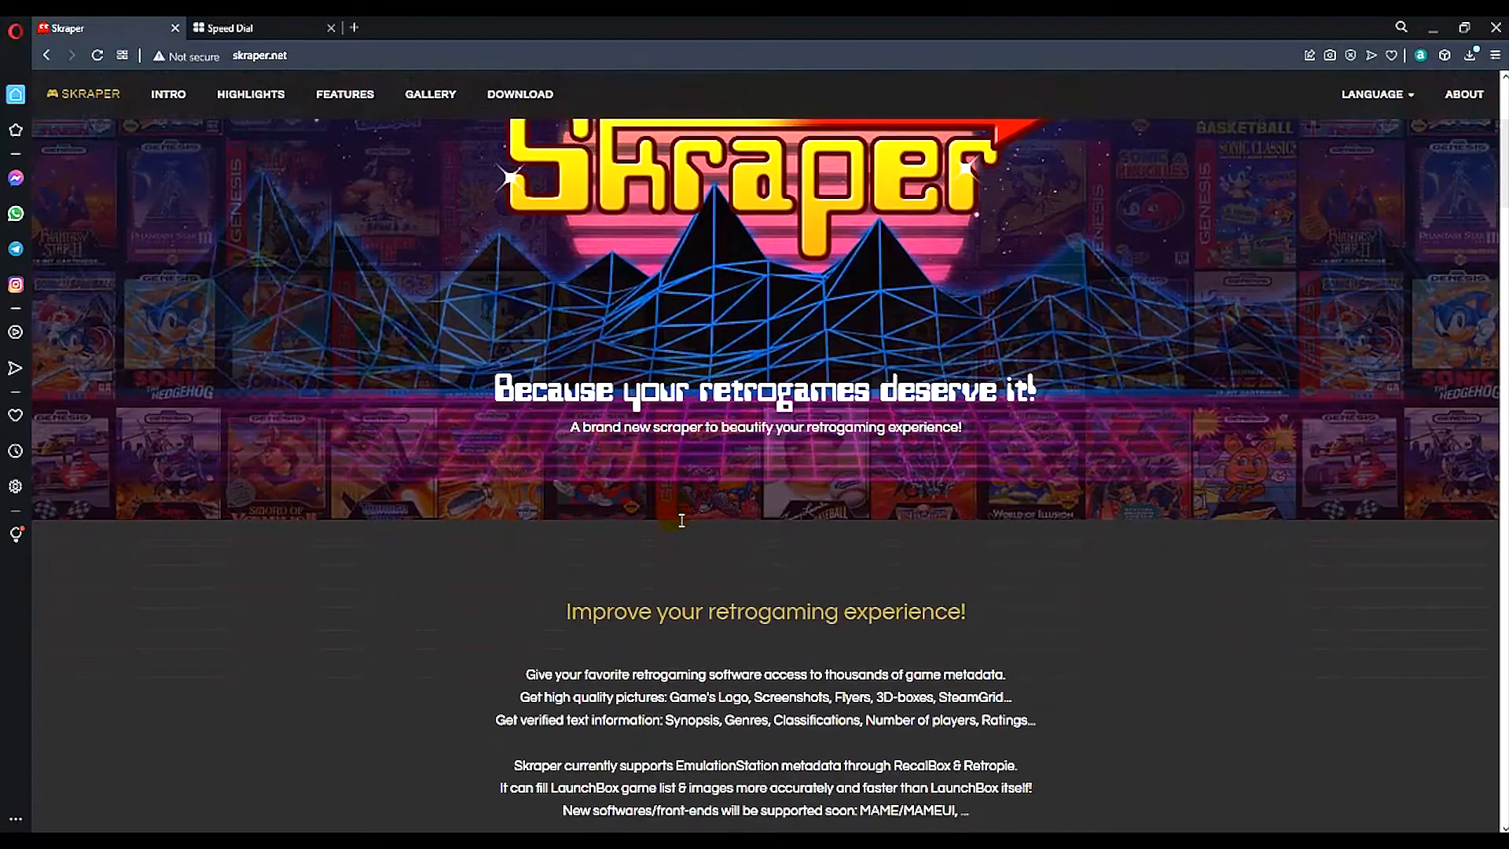
{"action": "scroll", "scroll_direction": "up", "scroll_amount": 3}
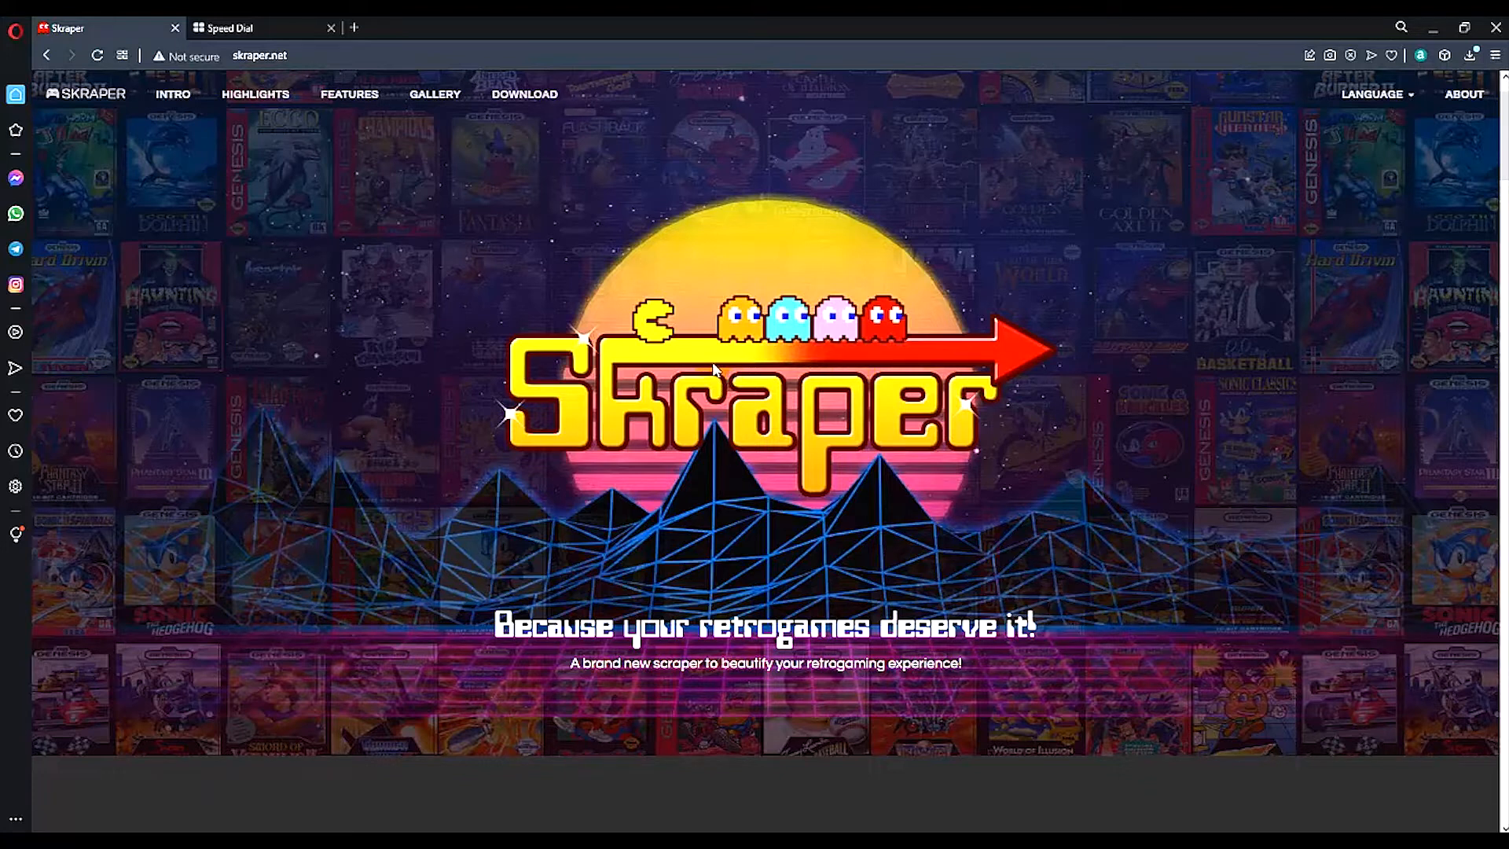
{"action": "mouse_move", "coordinate": [683, 462]}
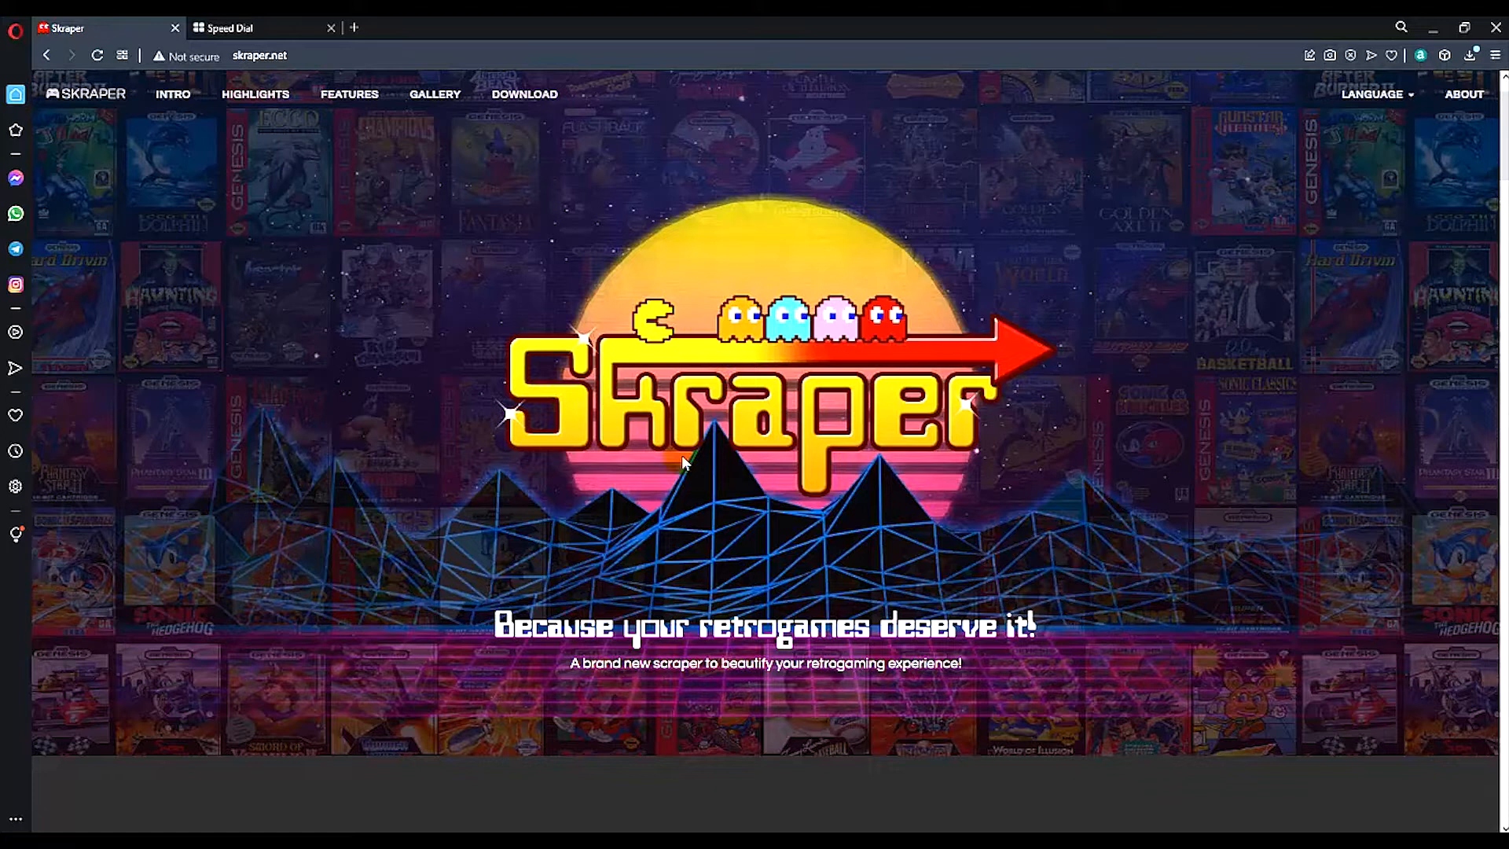
{"action": "mouse_move", "coordinate": [693, 445]}
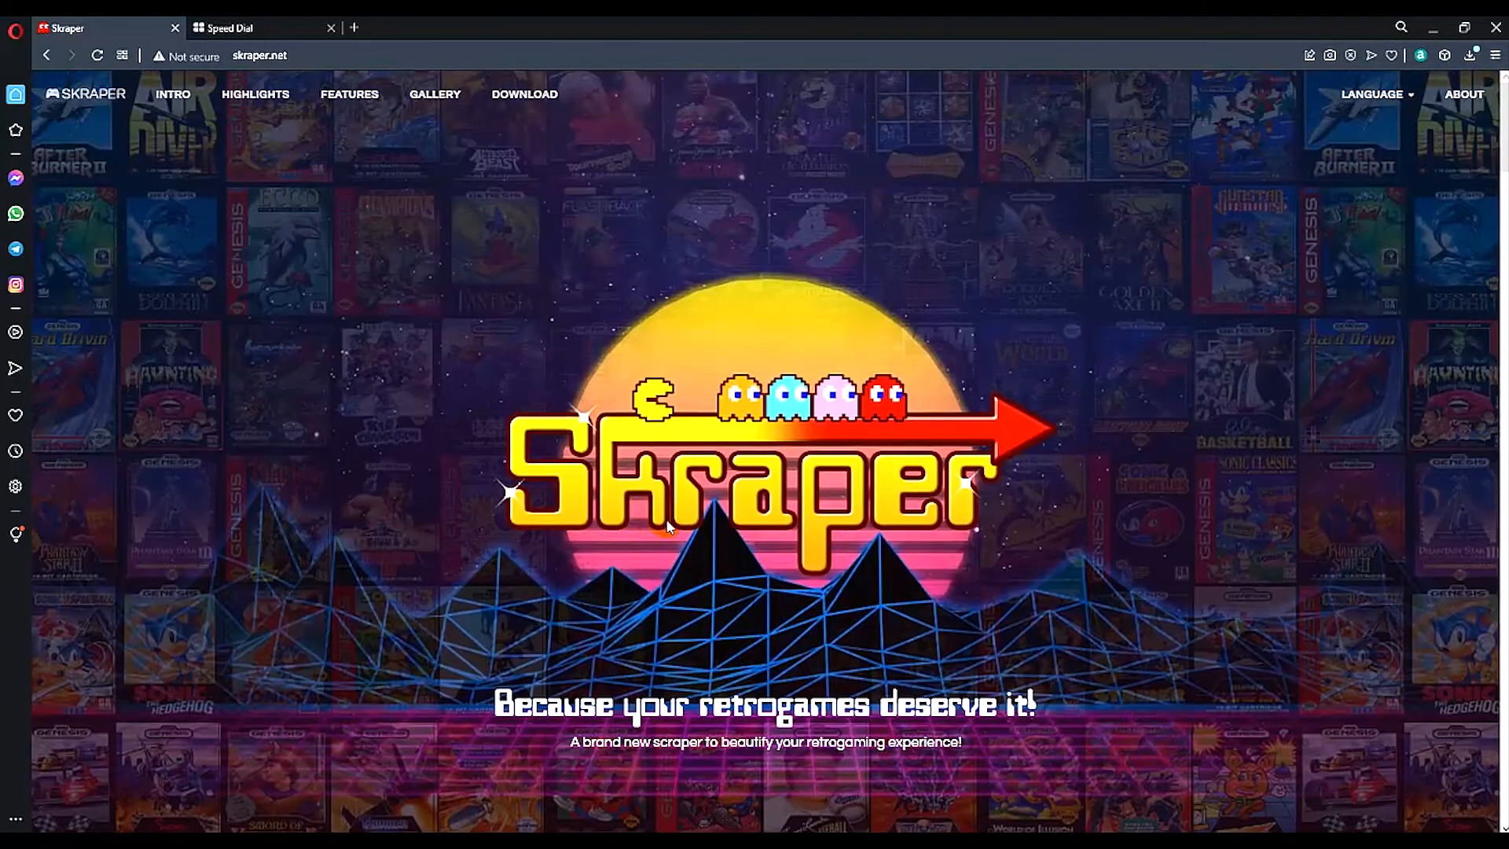
{"action": "scroll", "scroll_direction": "down", "scroll_amount": 3}
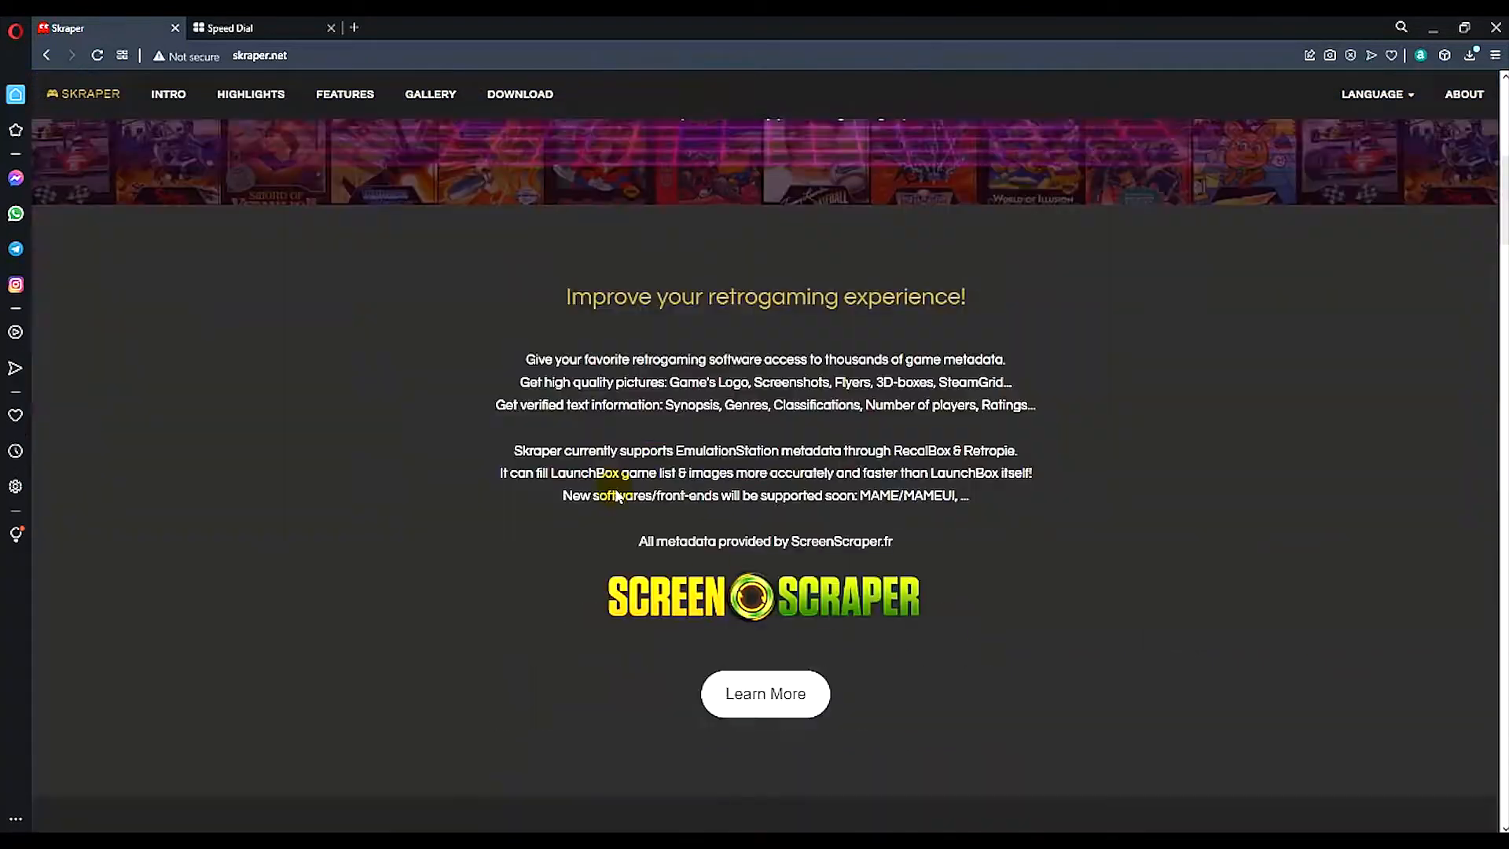
{"action": "scroll", "scroll_direction": "up", "scroll_amount": 3}
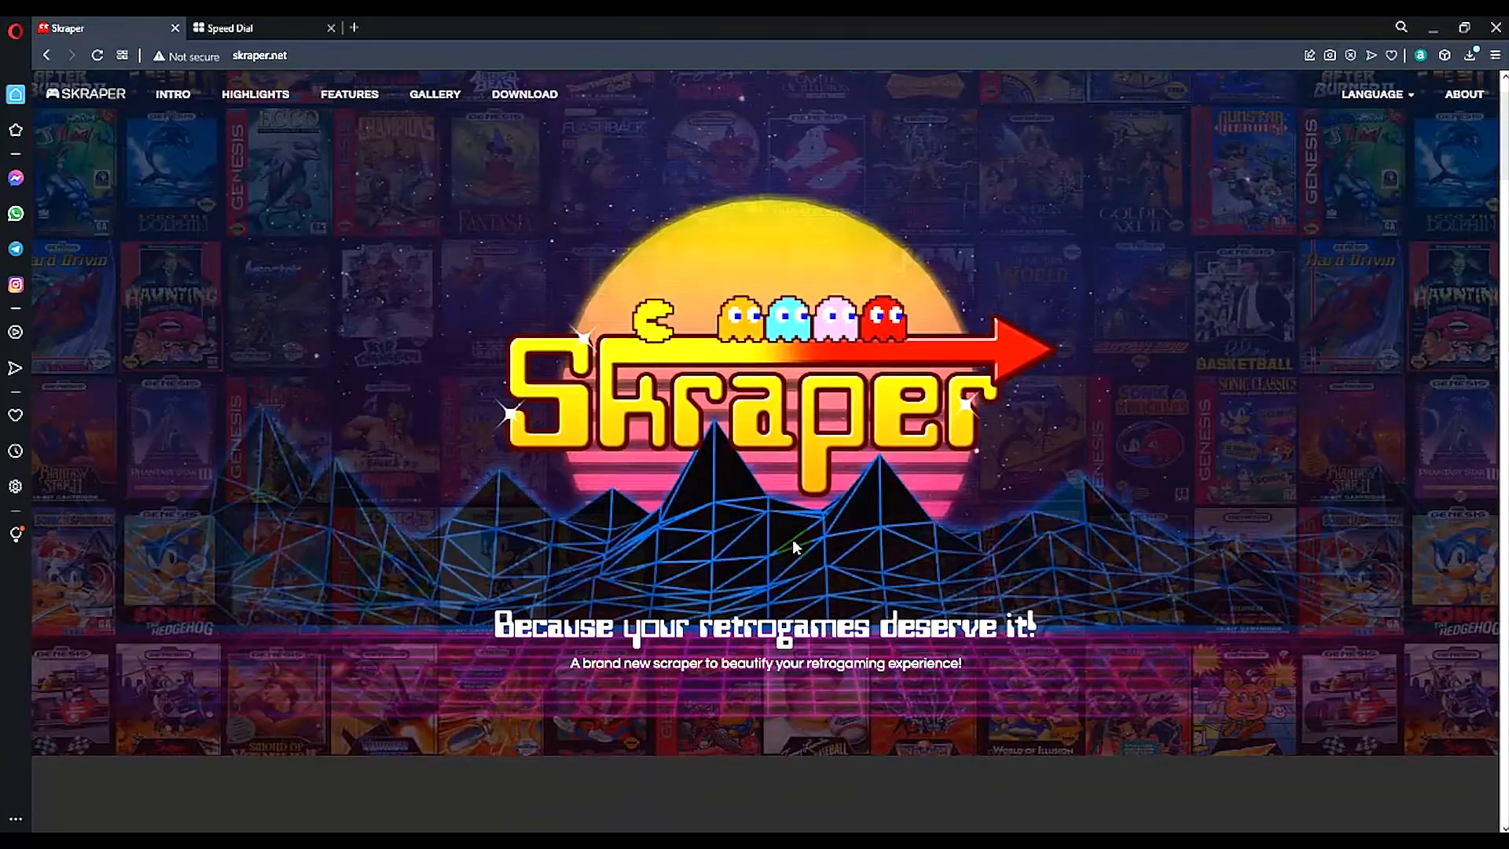
{"action": "scroll", "scroll_direction": "down", "scroll_amount": 3}
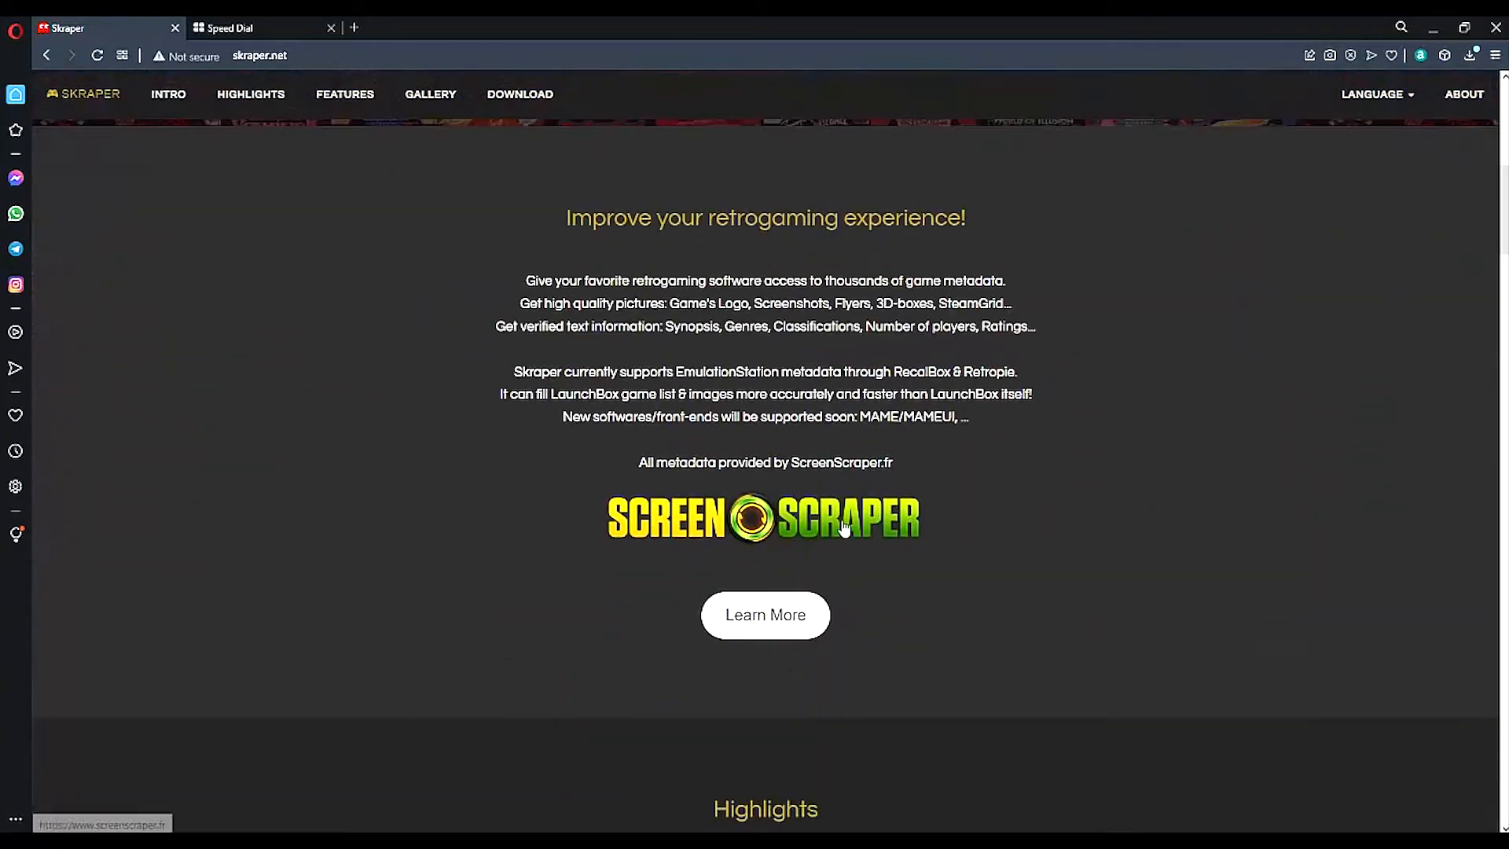
{"action": "scroll", "scroll_direction": "up", "scroll_amount": 3}
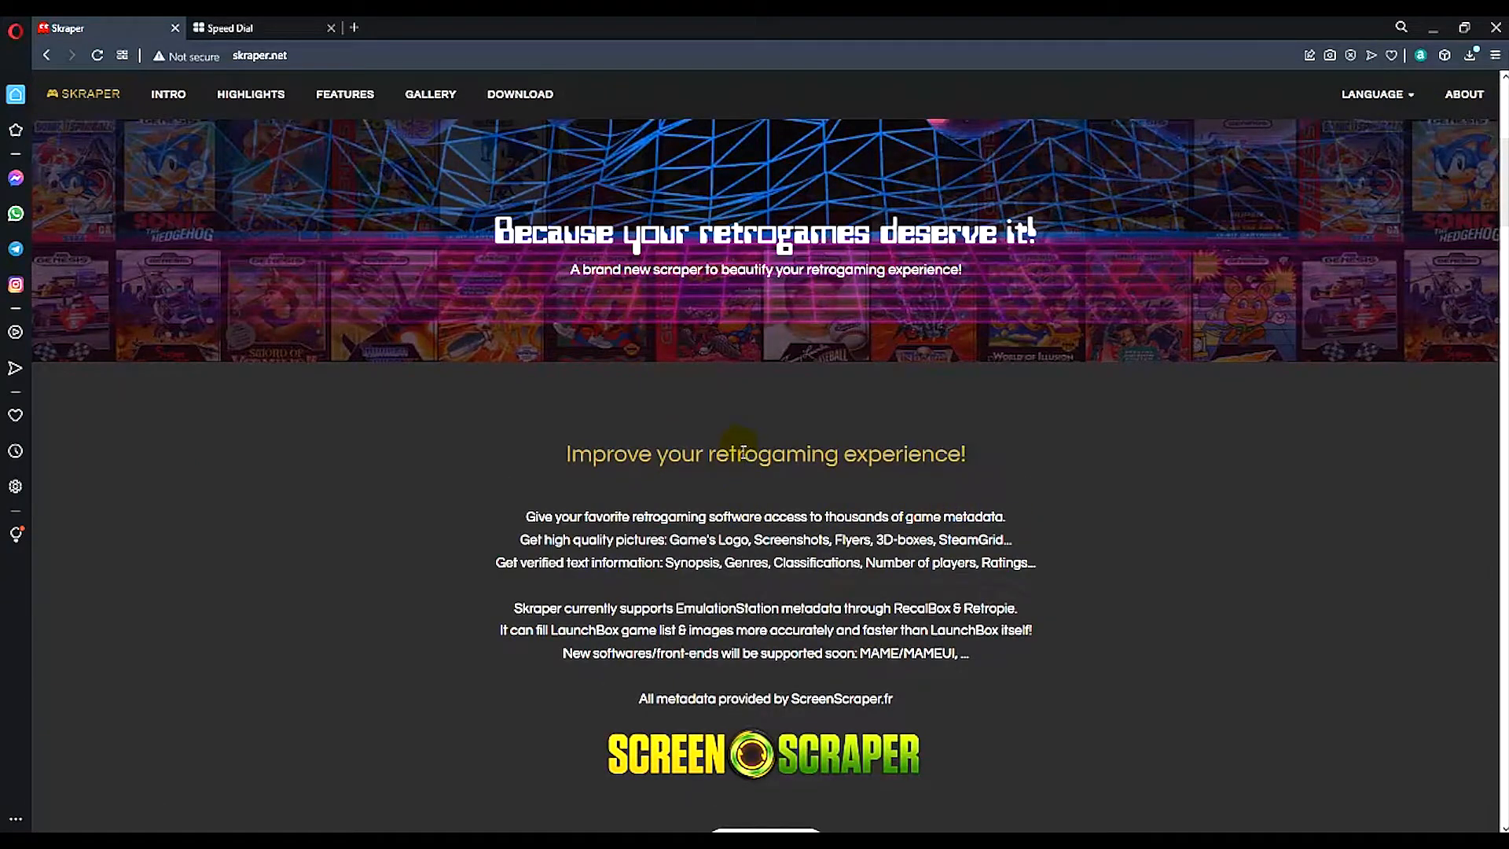
{"action": "scroll", "scroll_direction": "down", "scroll_amount": 3}
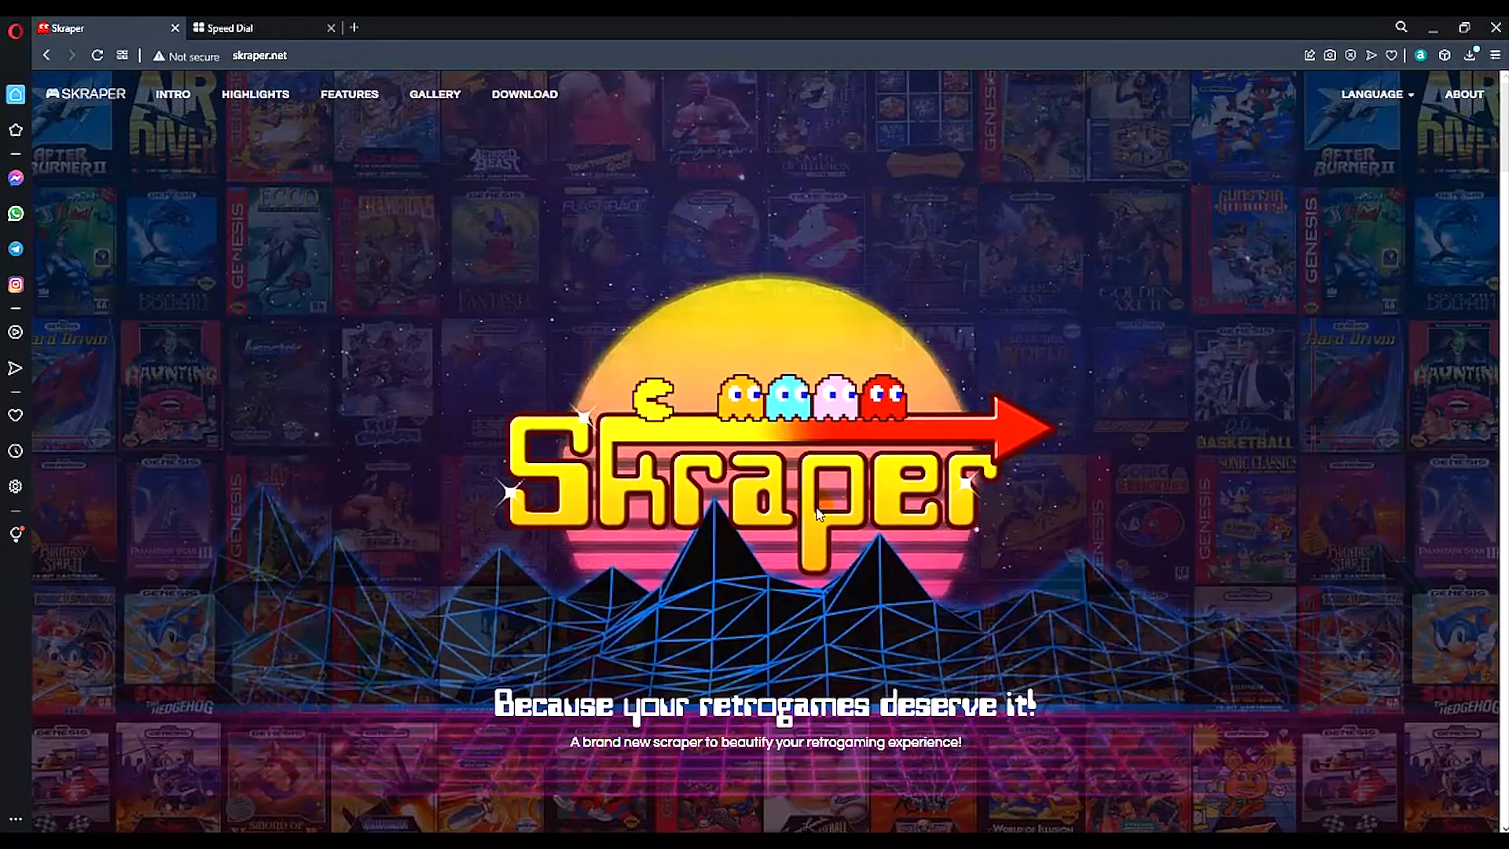
{"action": "mouse_move", "coordinate": [663, 533]}
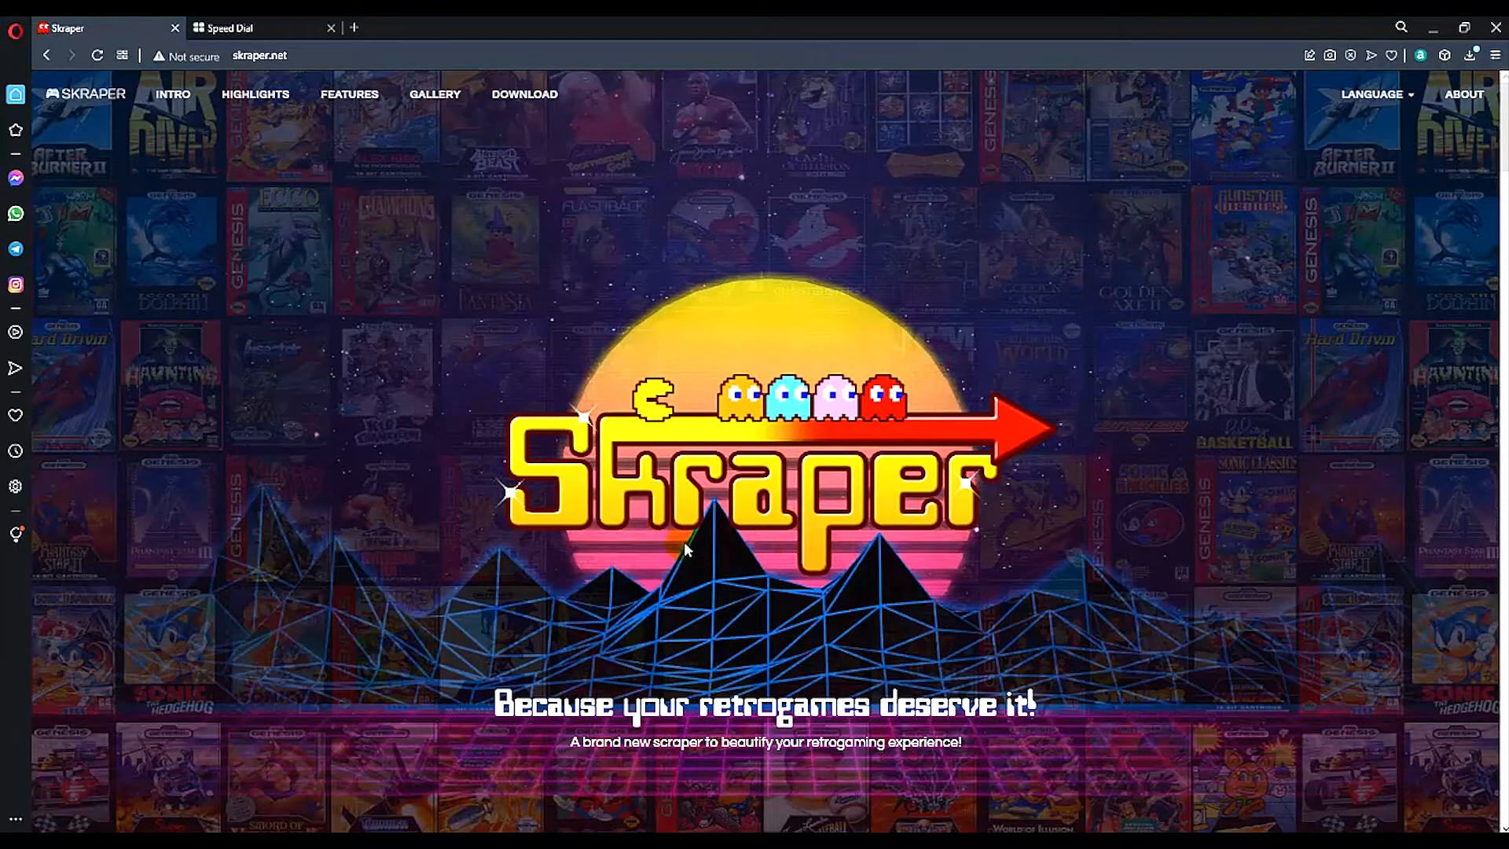
{"action": "mouse_move", "coordinate": [988, 467]}
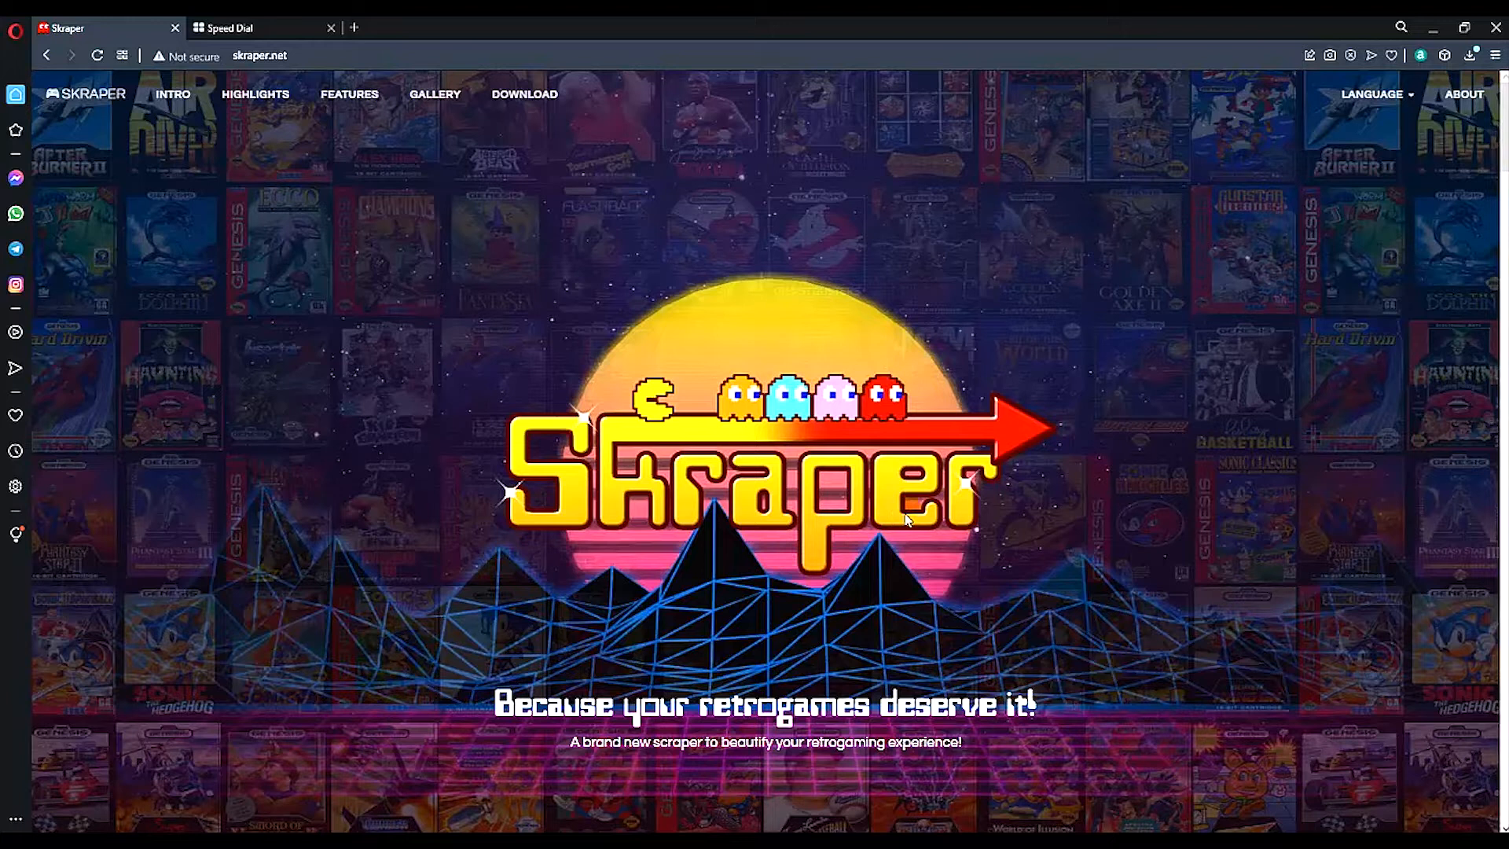
{"action": "mouse_move", "coordinate": [790, 500]}
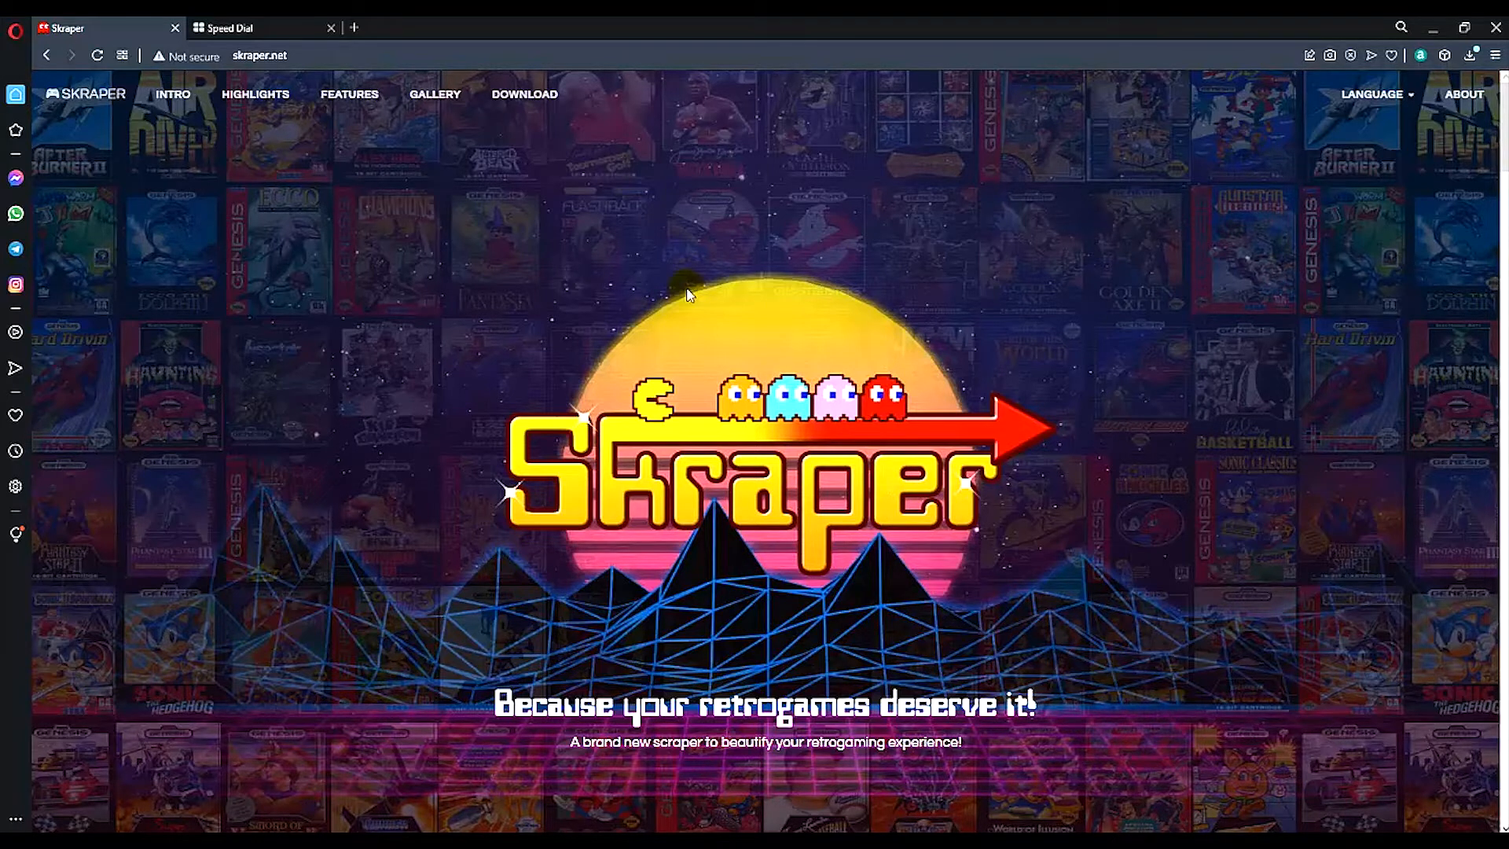
{"action": "mouse_move", "coordinate": [525, 95]}
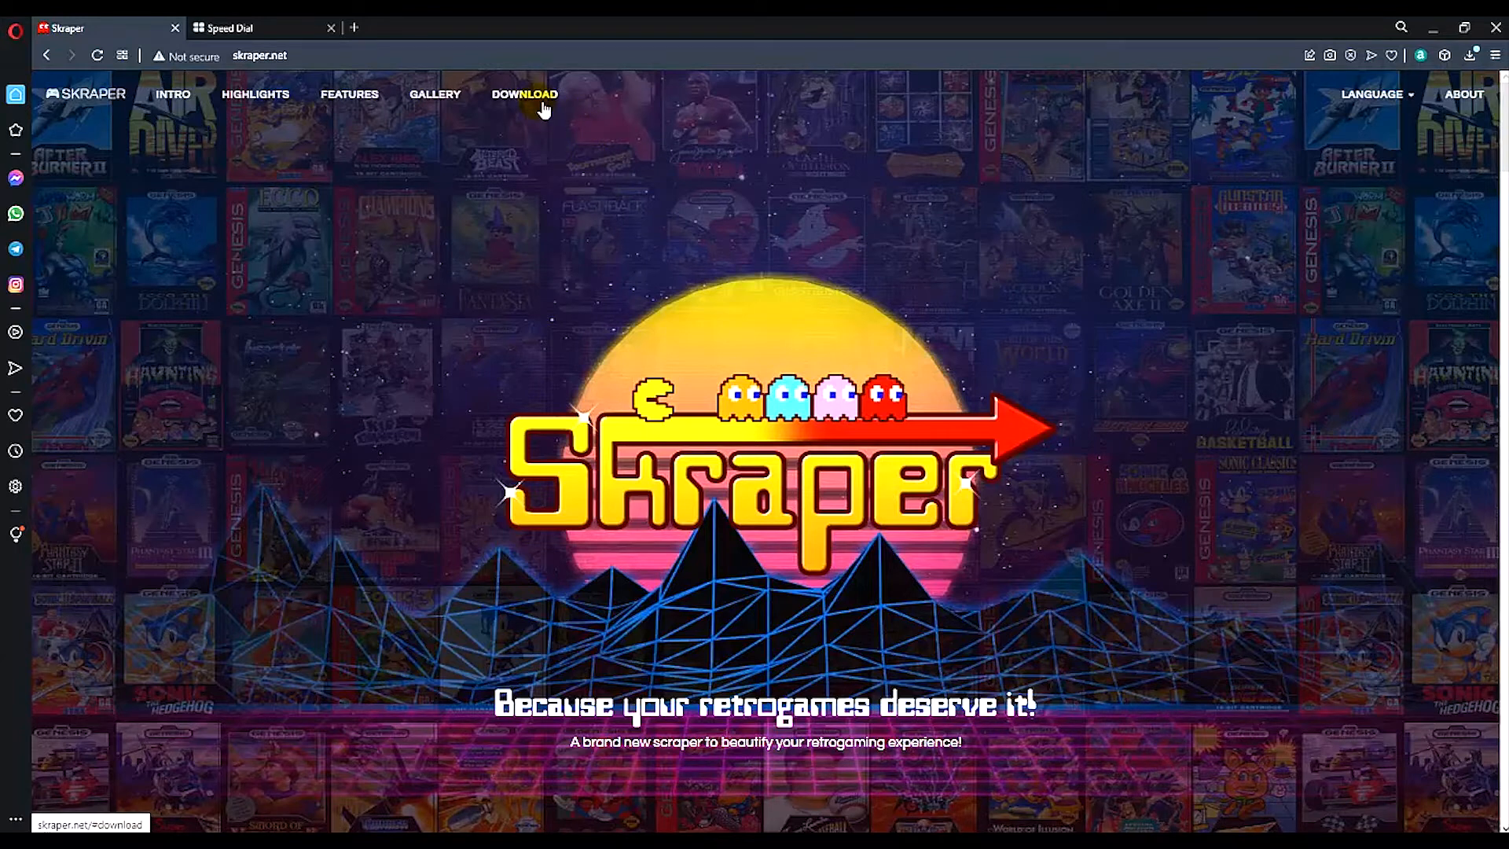
Step: Jump to the Download section showing Windows and Linux versions, OSX coming later
{"action": "left_click", "coordinate": [526, 94]}
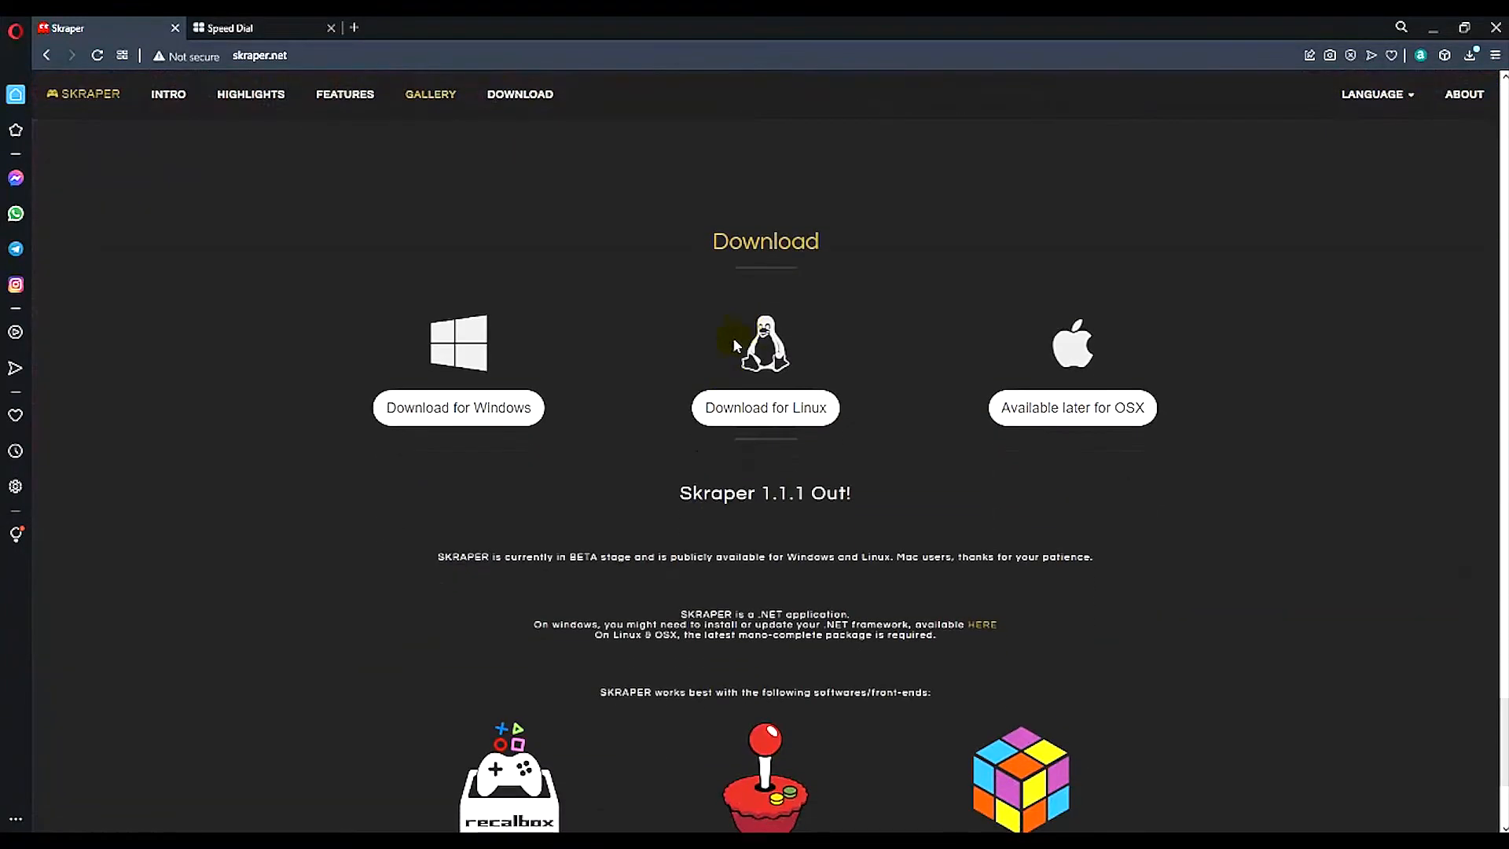
{"action": "scroll", "scroll_direction": "down", "scroll_amount": 3}
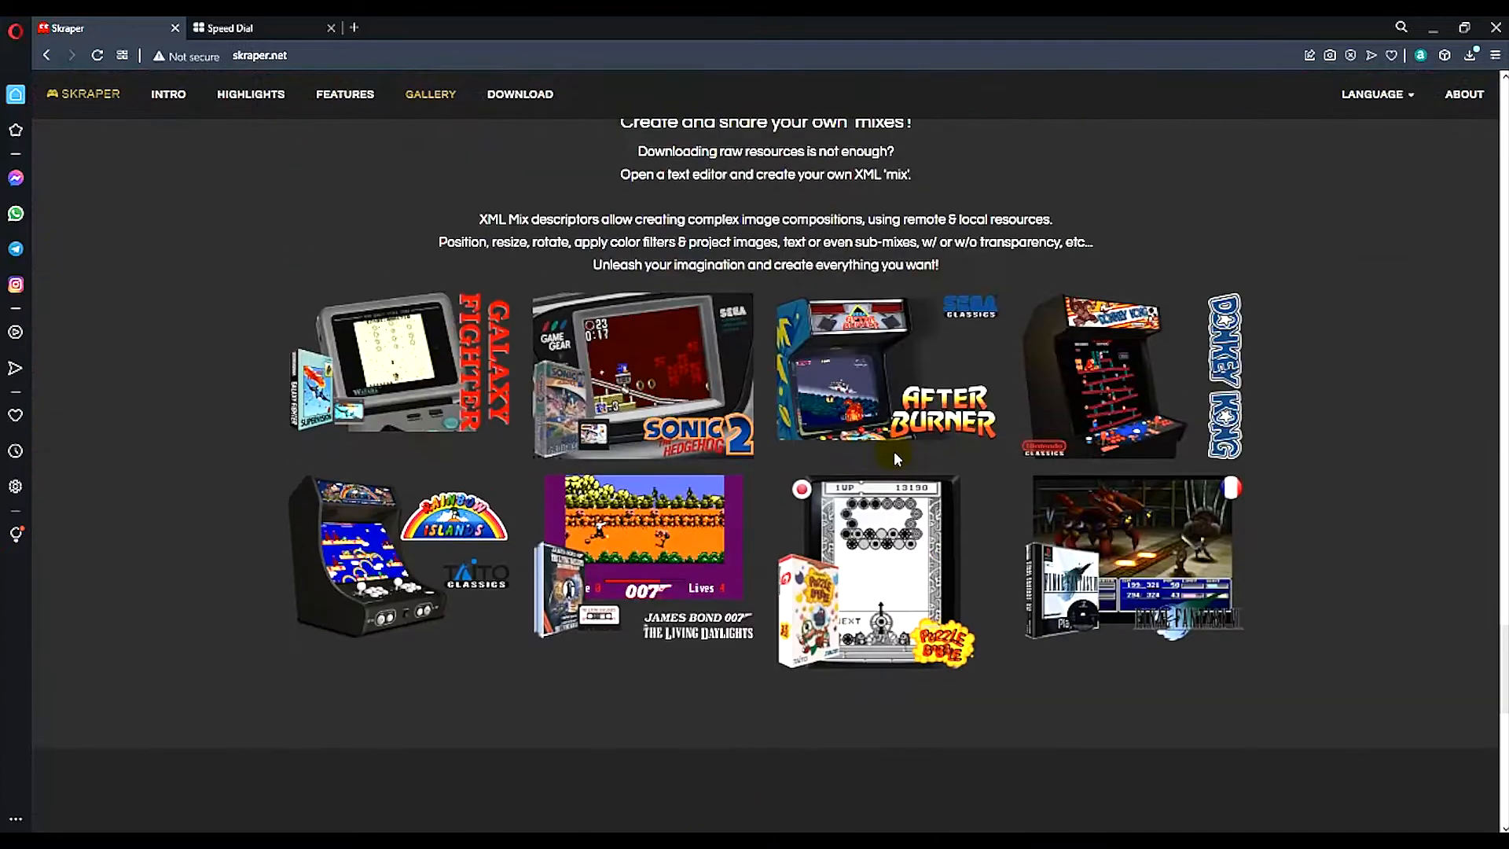
{"action": "scroll", "scroll_direction": "down", "scroll_amount": 3}
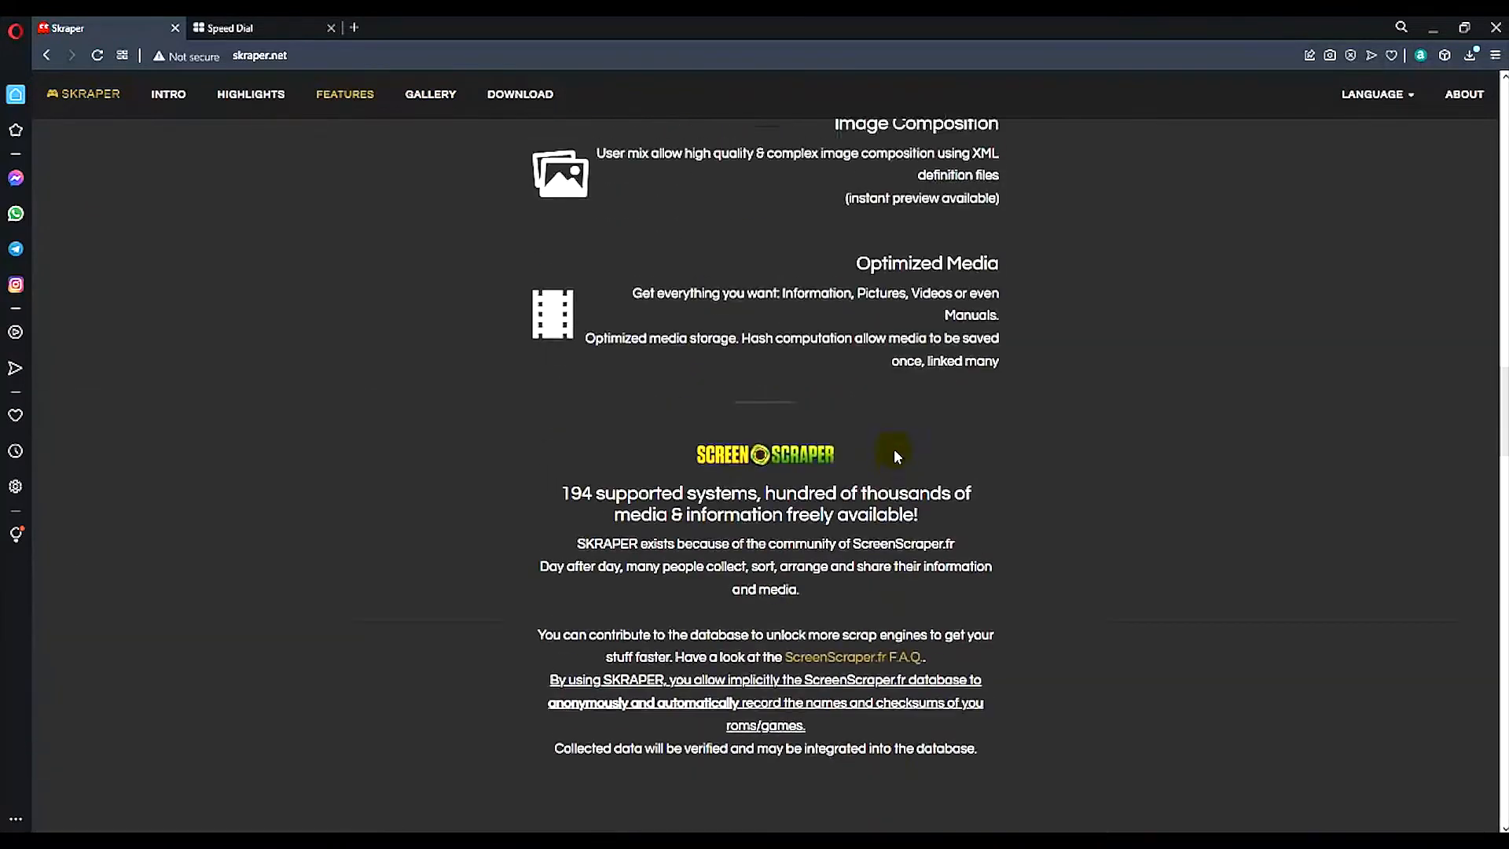
{"action": "scroll", "scroll_direction": "up", "scroll_amount": 3}
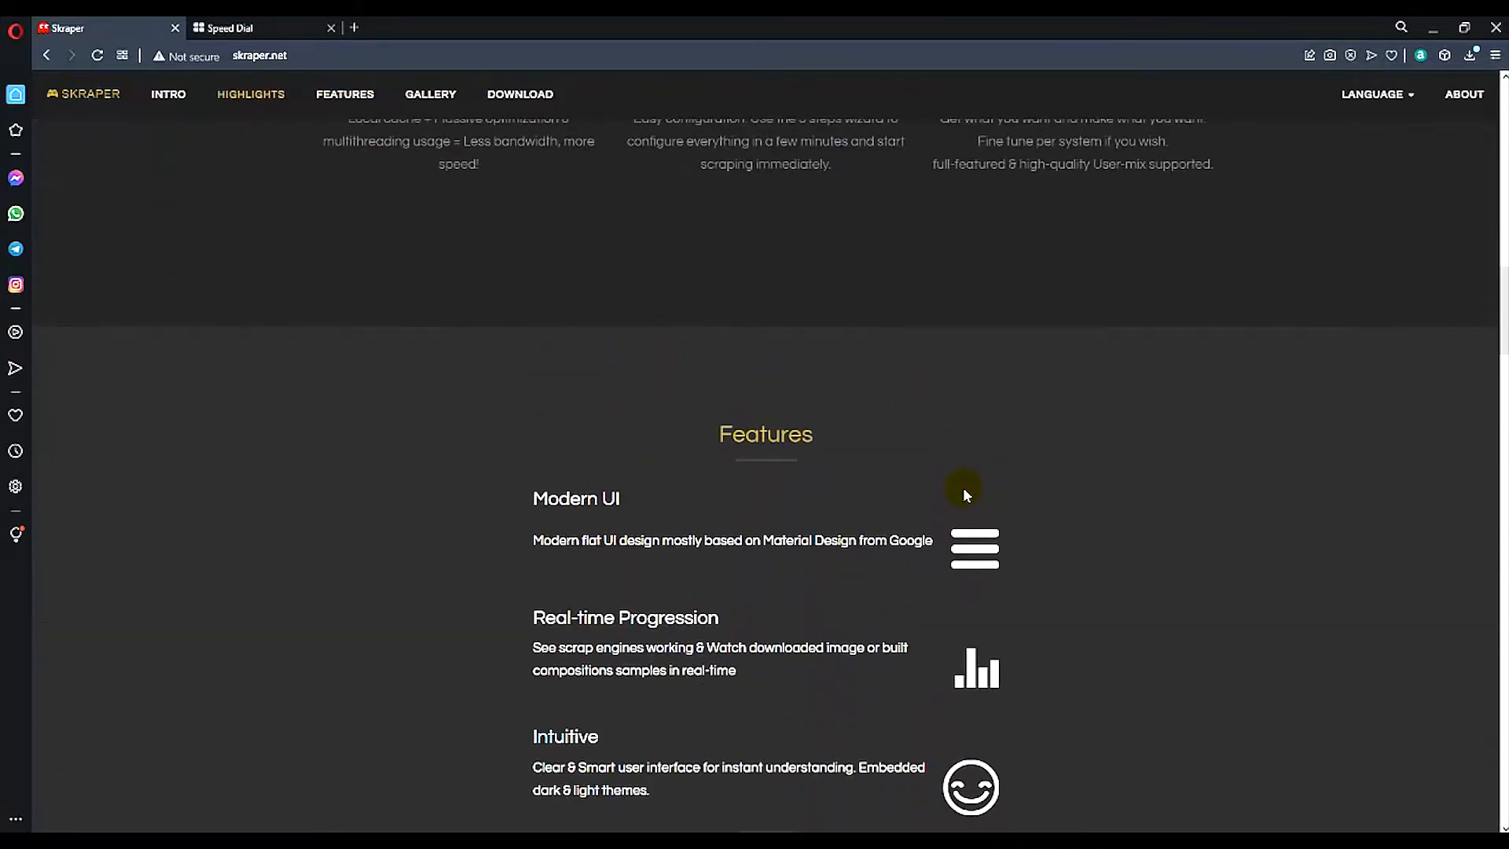
{"action": "scroll", "scroll_direction": "down", "scroll_amount": 3}
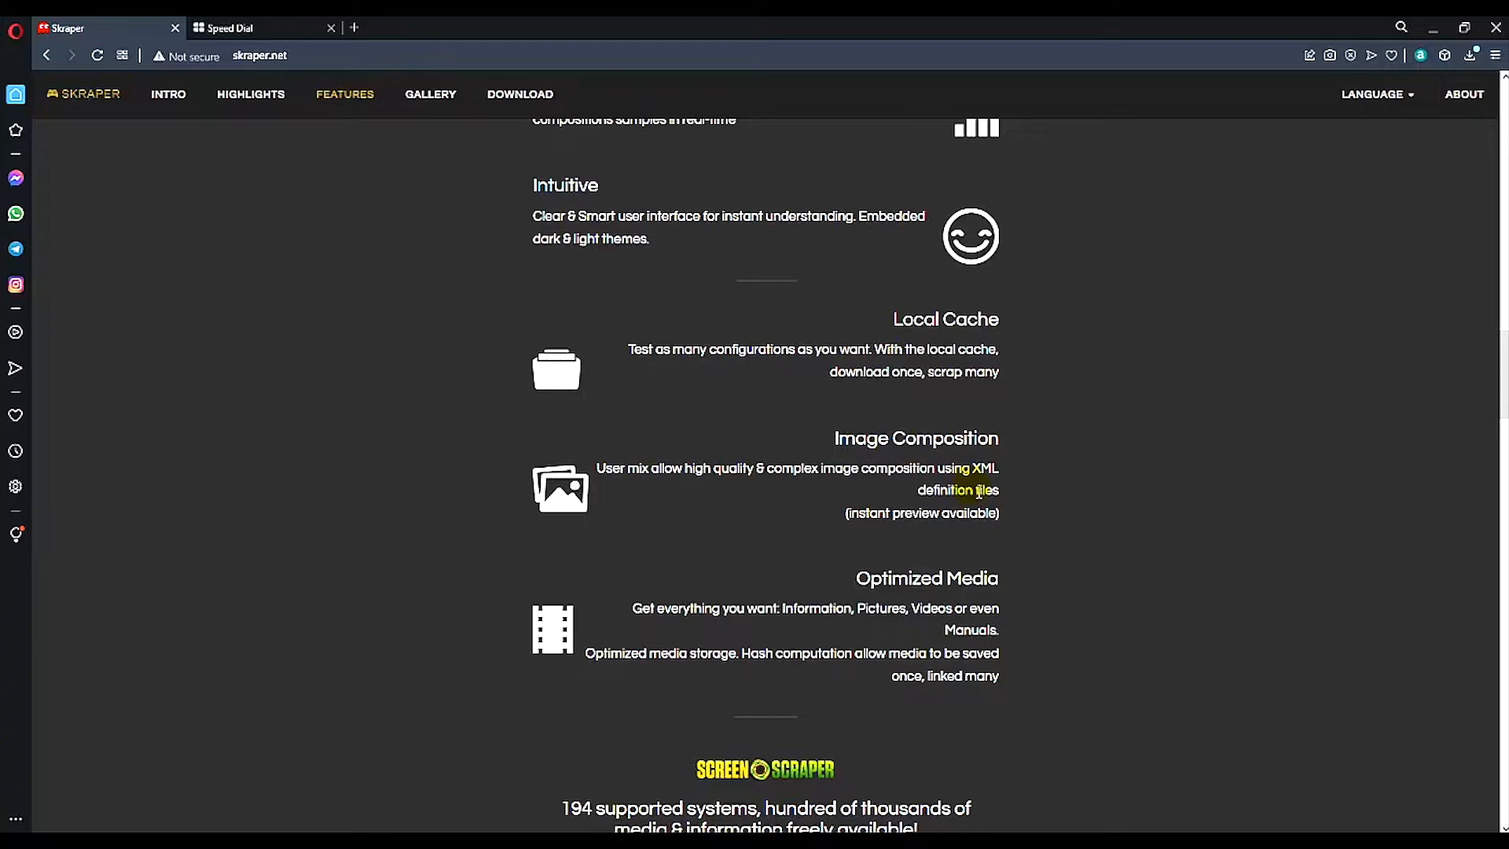
{"action": "scroll", "scroll_direction": "down", "scroll_amount": 3}
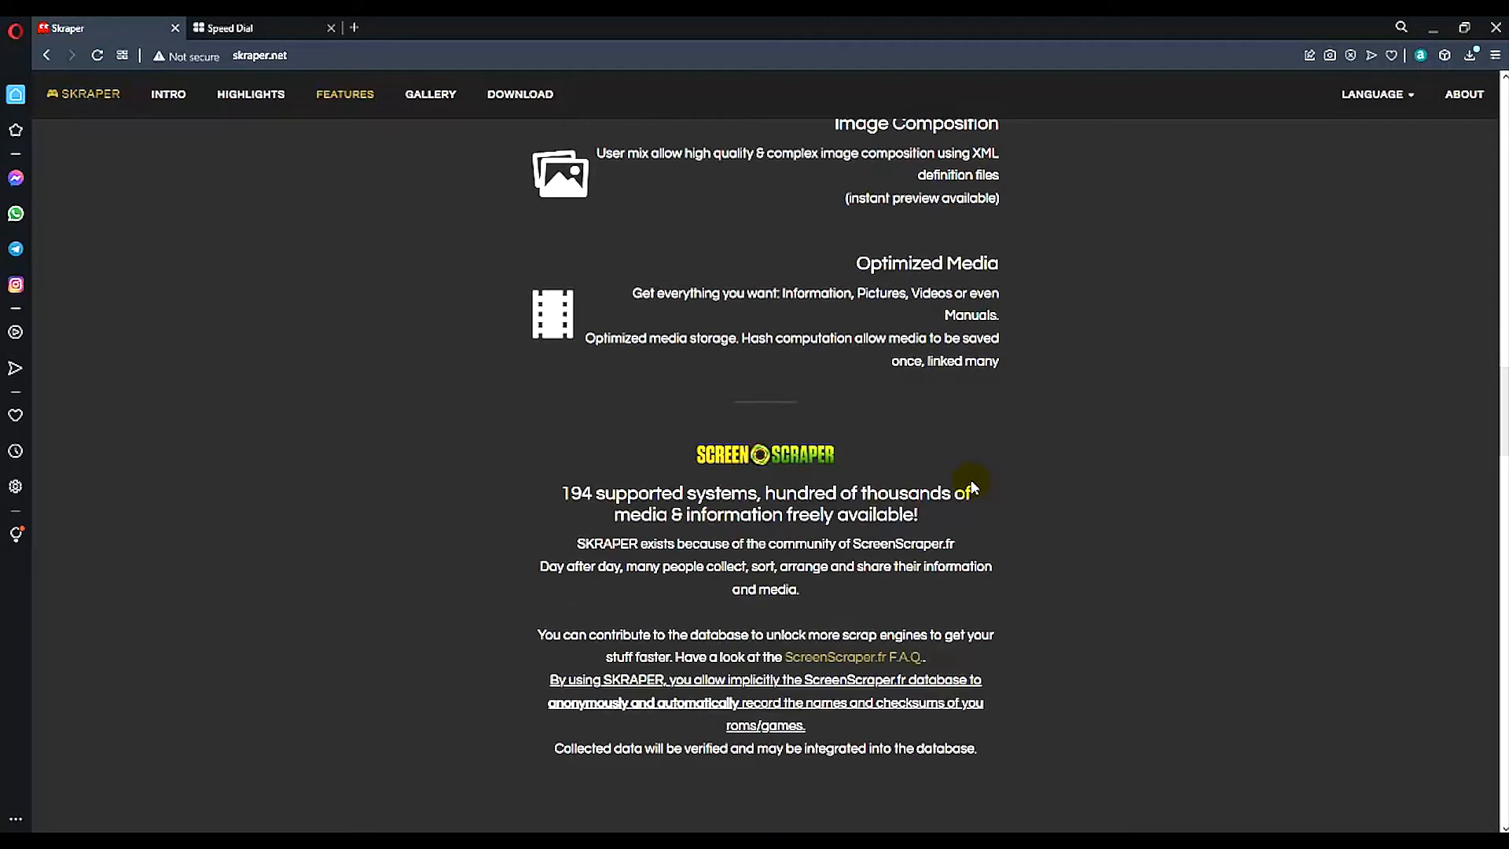
{"action": "scroll", "scroll_direction": "down", "scroll_amount": 3}
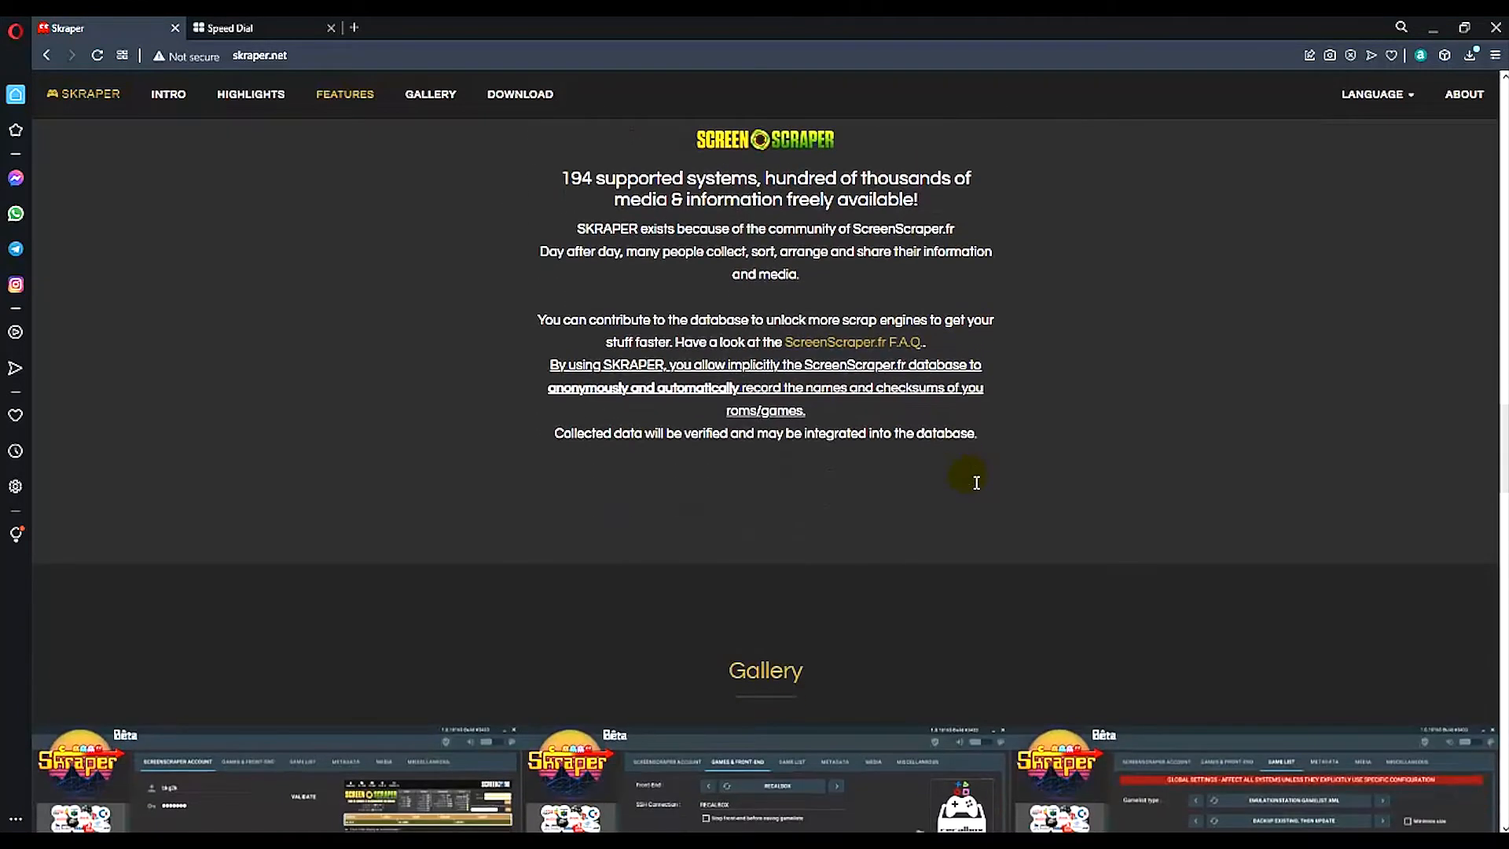
{"action": "scroll", "scroll_direction": "down", "scroll_amount": 3}
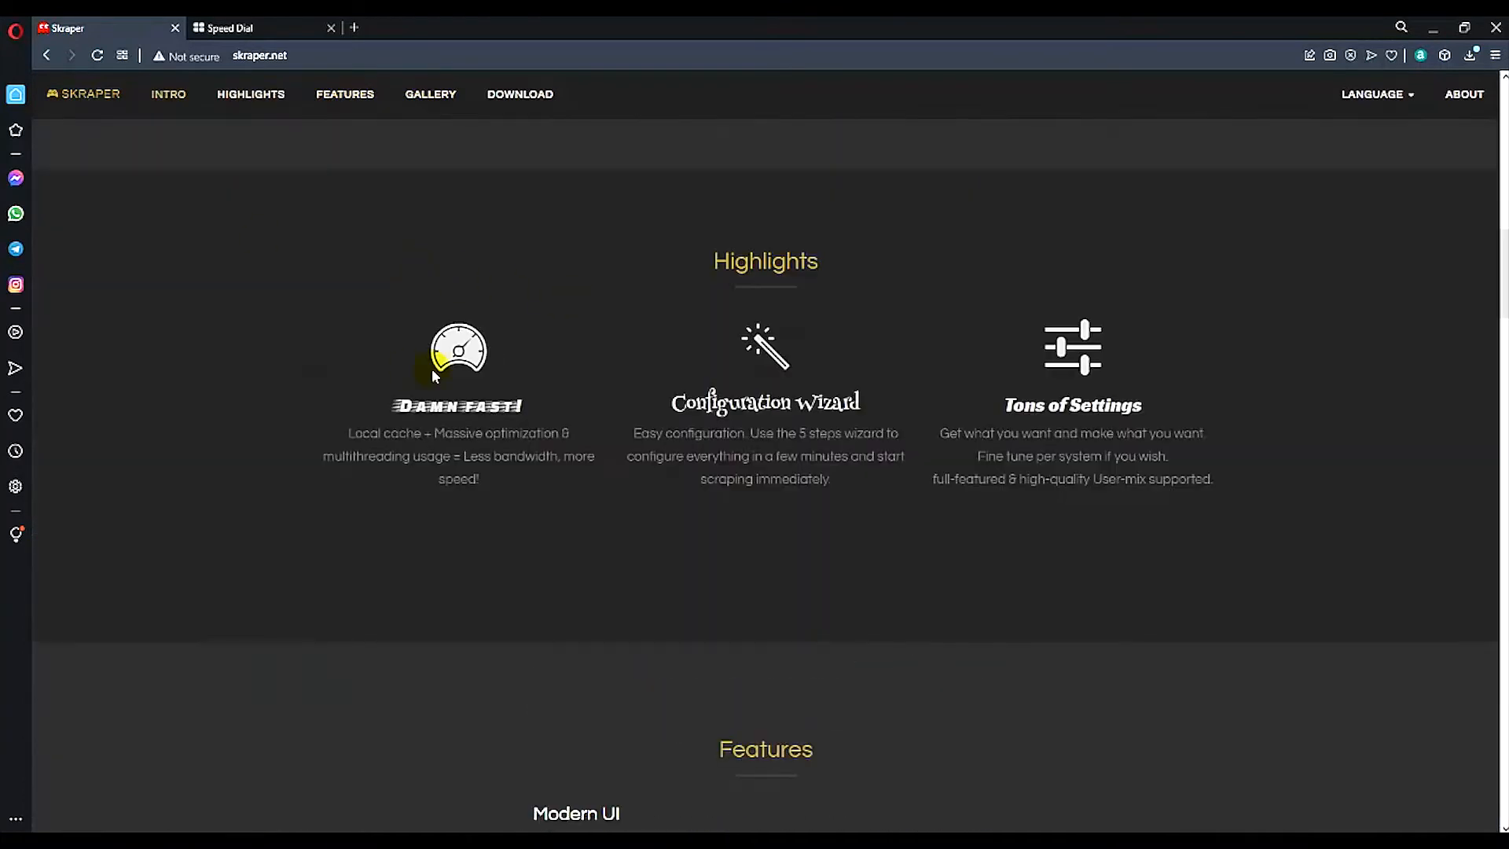
{"action": "scroll", "scroll_direction": "down", "scroll_amount": 3}
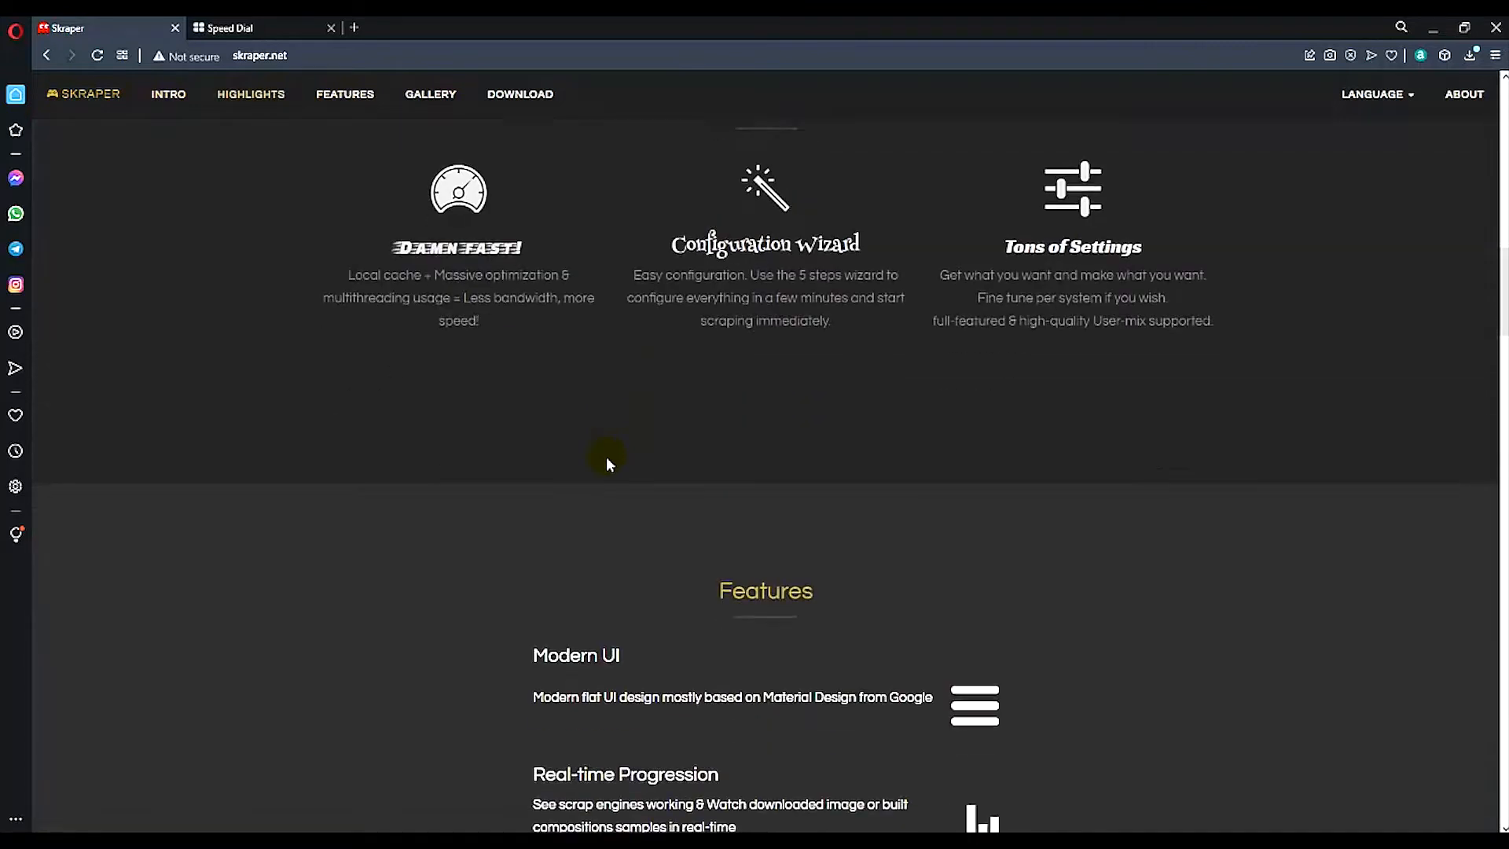
{"action": "scroll", "scroll_direction": "down", "scroll_amount": 3}
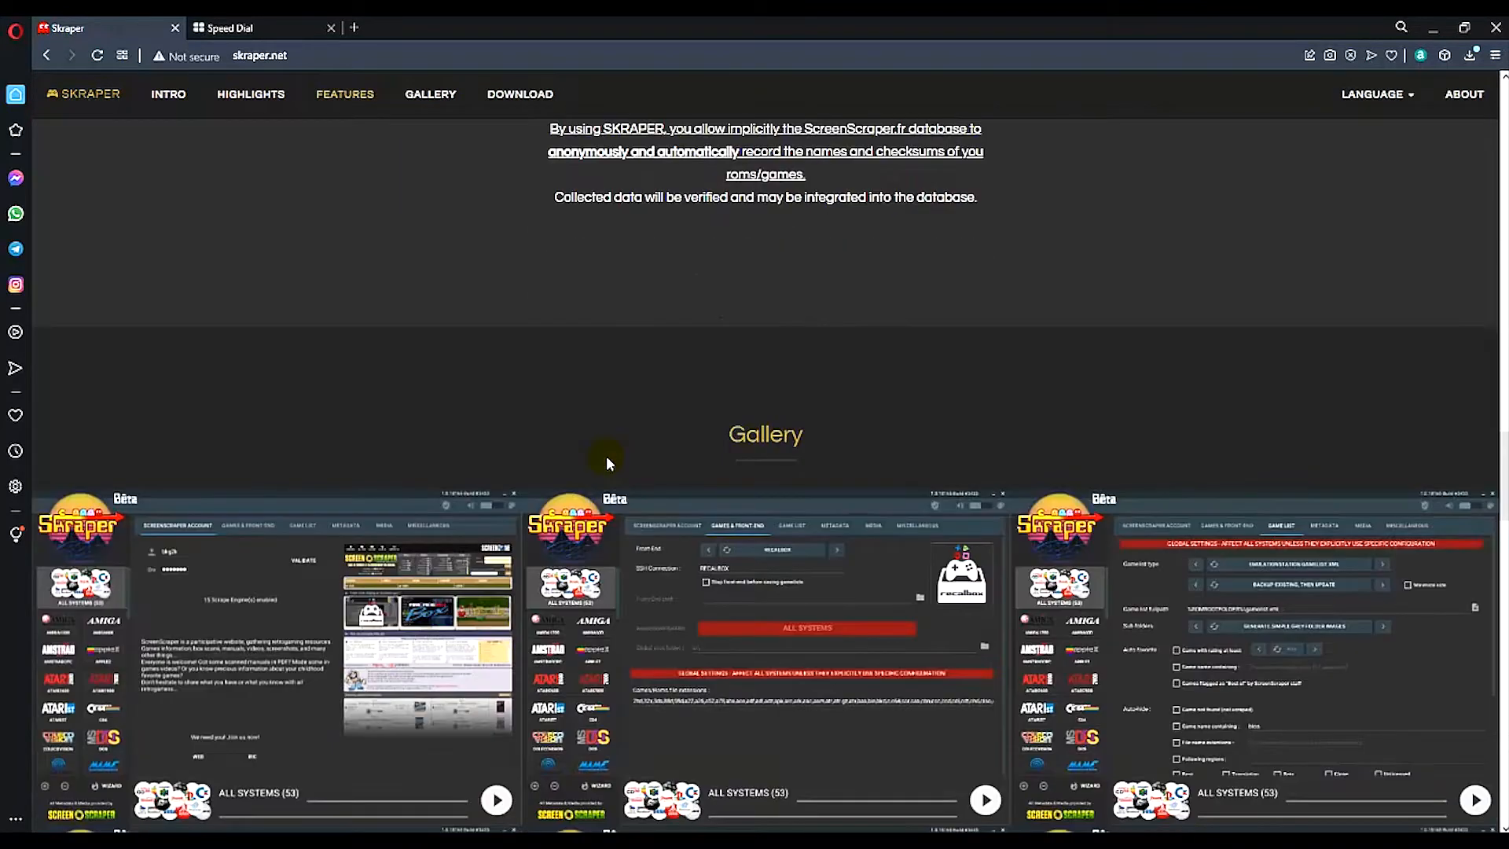
{"action": "scroll", "scroll_direction": "down", "scroll_amount": 3}
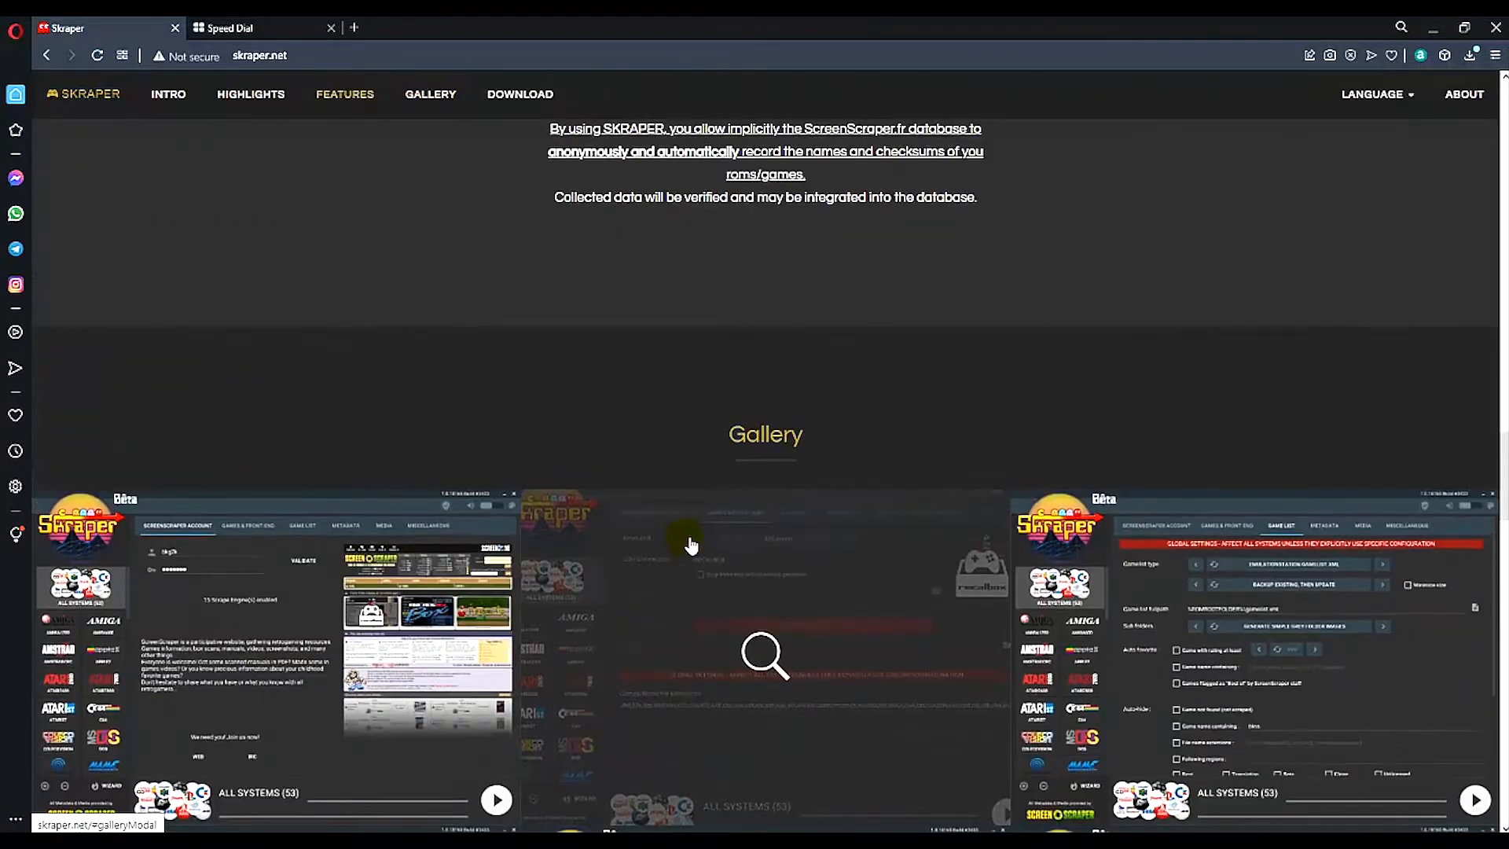
{"action": "scroll", "scroll_direction": "down", "scroll_amount": 3}
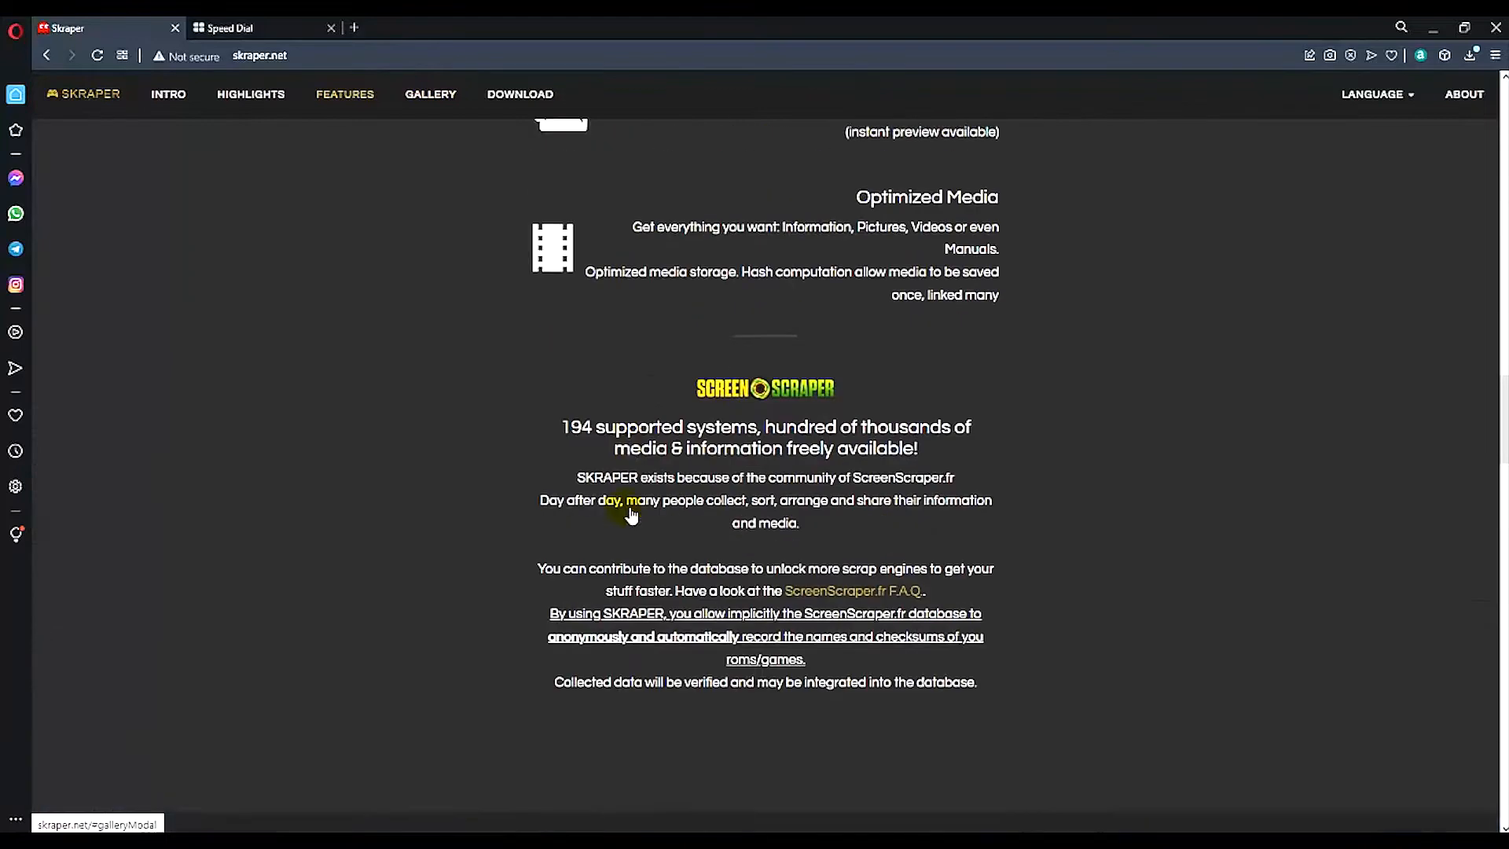
{"action": "scroll", "scroll_direction": "down", "scroll_amount": 3}
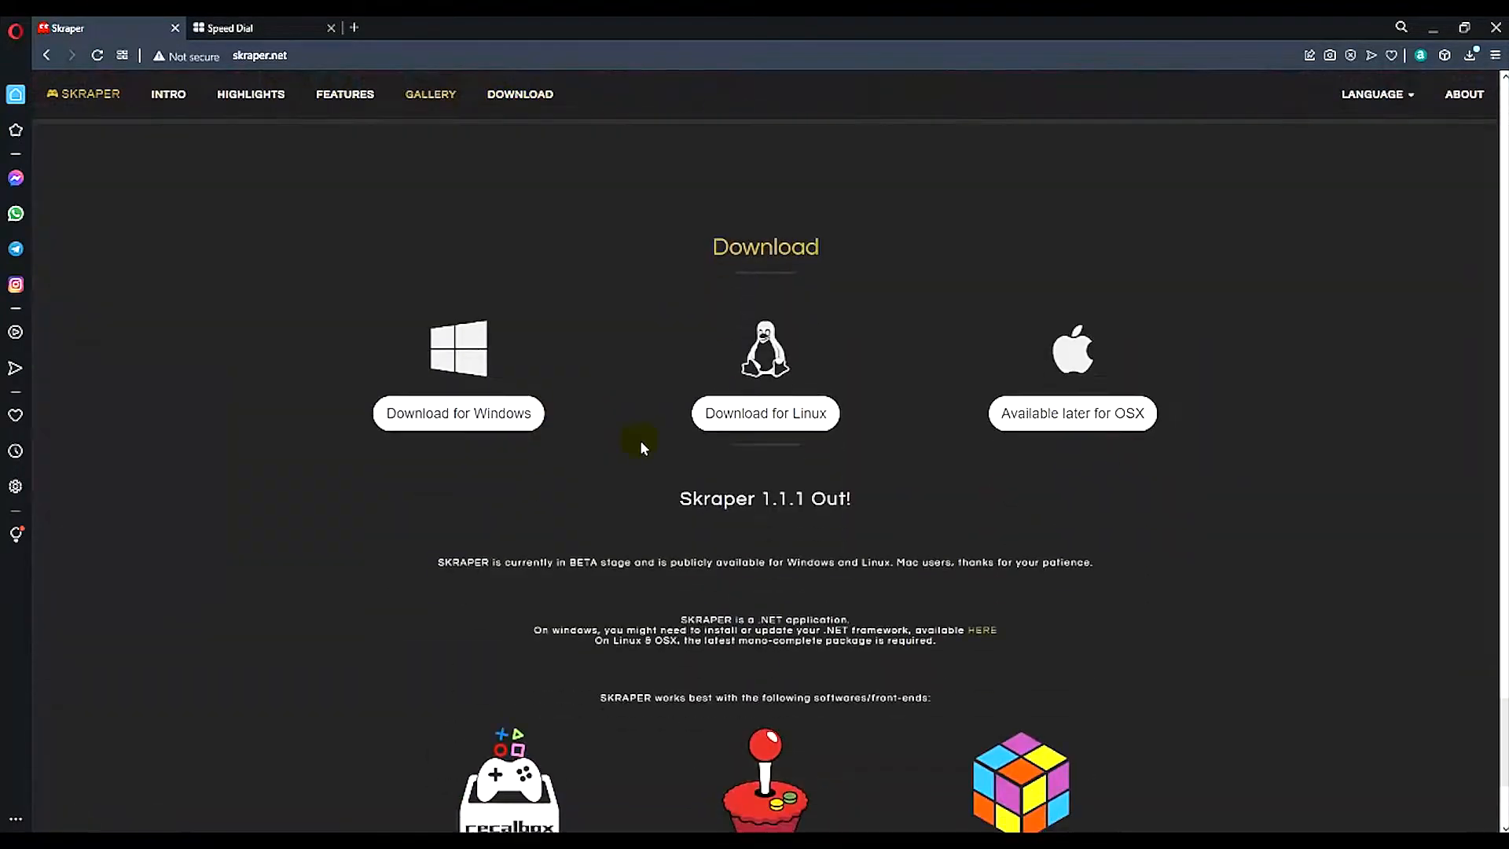
Step: Request the Windows download of Skraper and acknowledge the BETA version warning
{"action": "scroll", "scroll_direction": "down", "scroll_amount": 3}
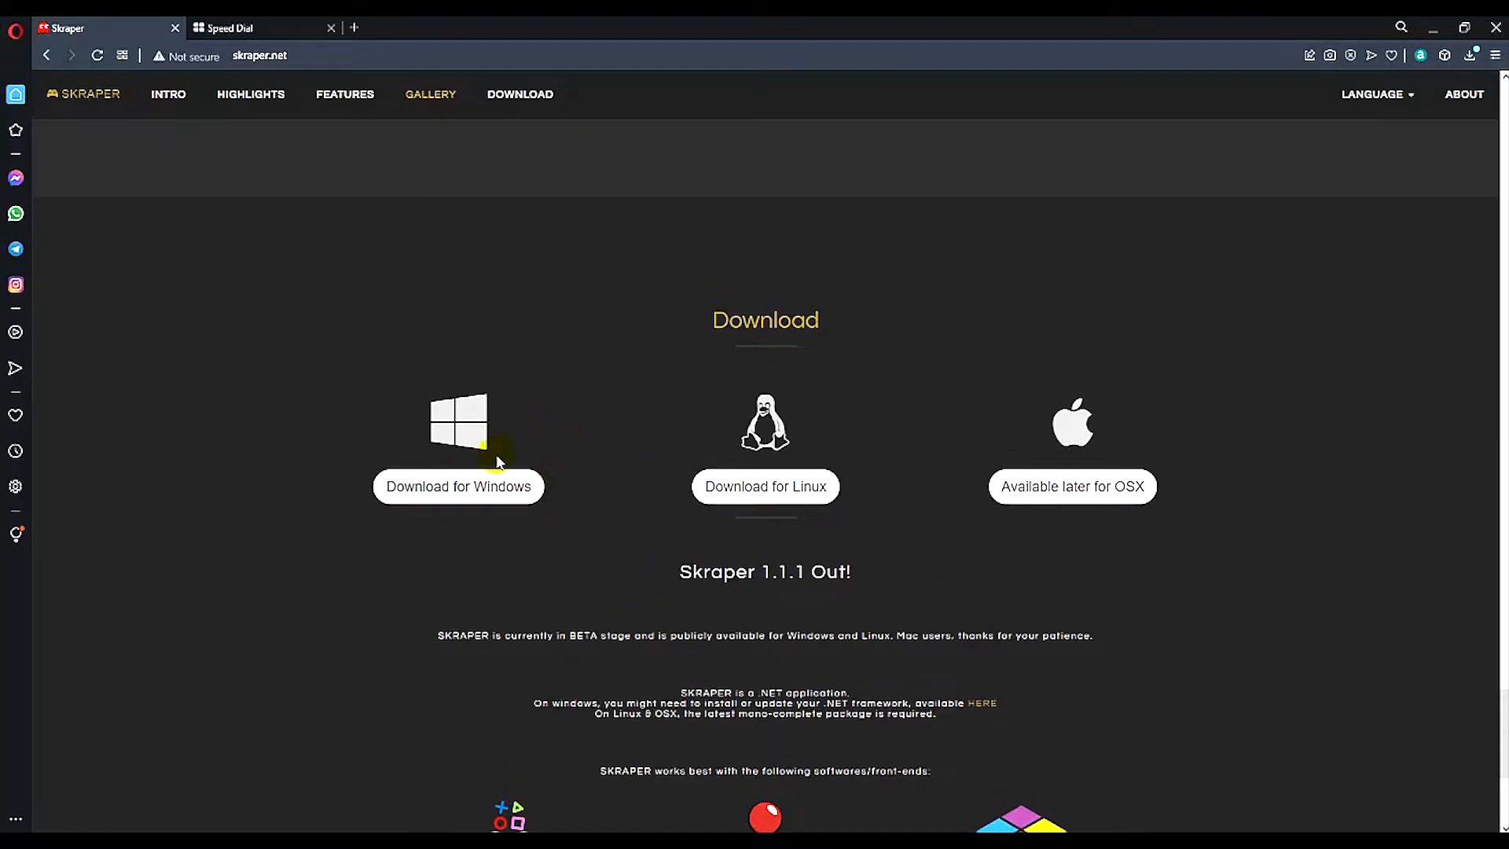
{"action": "left_click", "coordinate": [458, 486]}
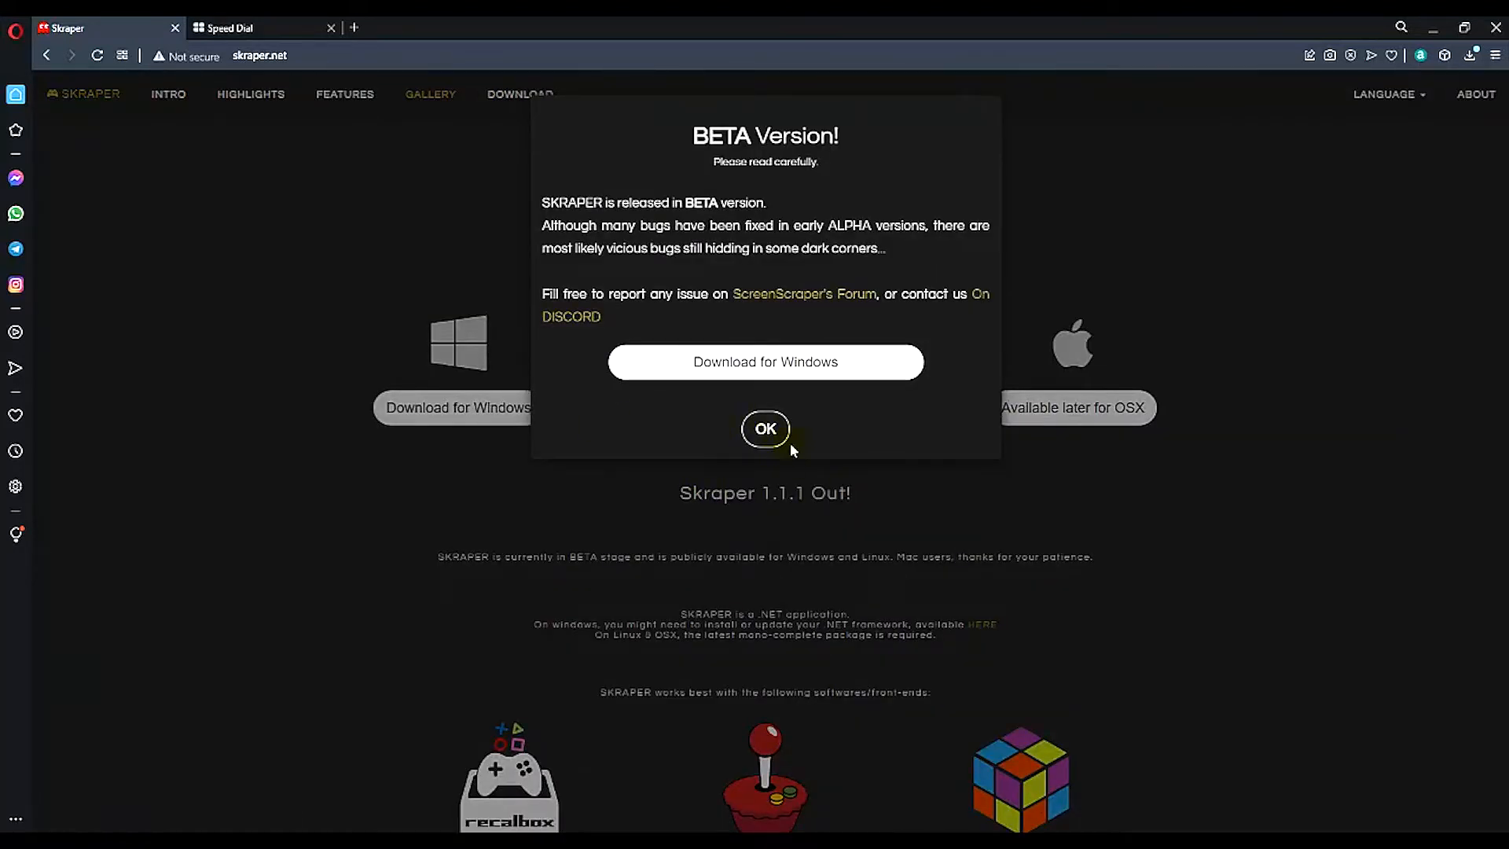
{"action": "left_click", "coordinate": [766, 429]}
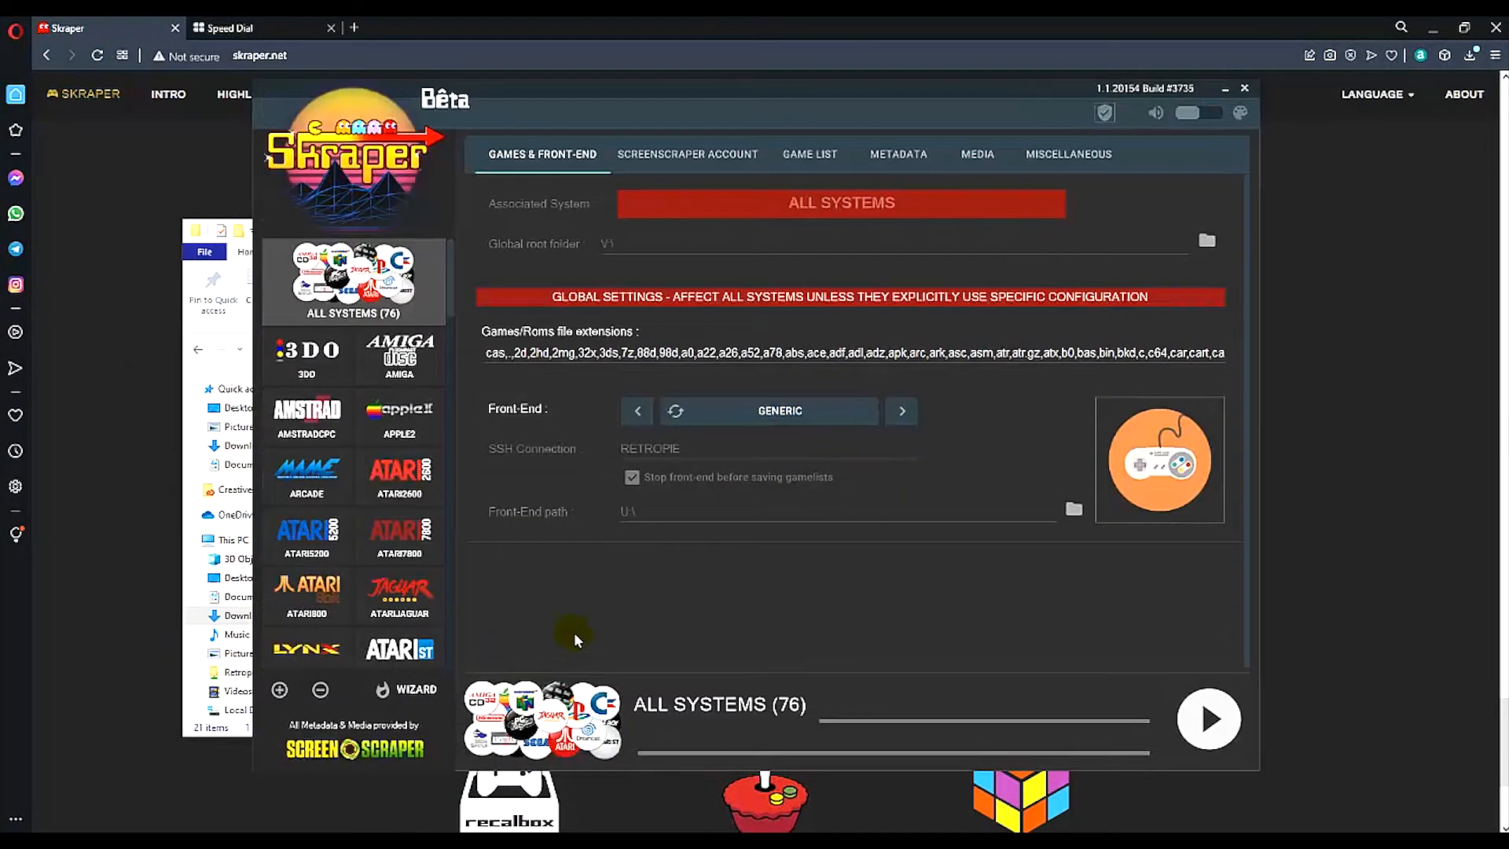
{"action": "mouse_move", "coordinate": [724, 572]}
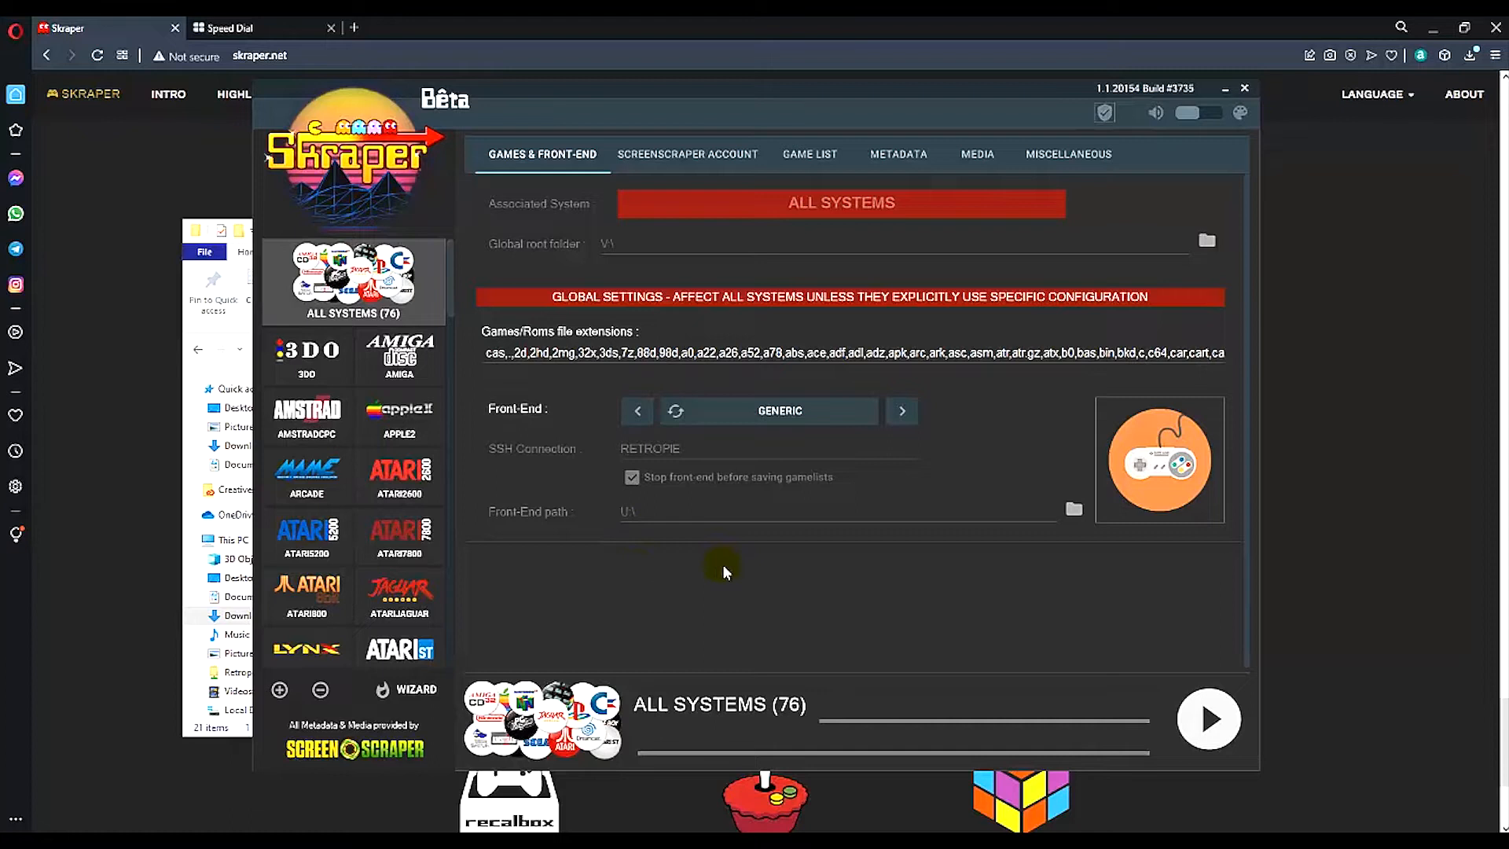
{"action": "mouse_move", "coordinate": [920, 634]}
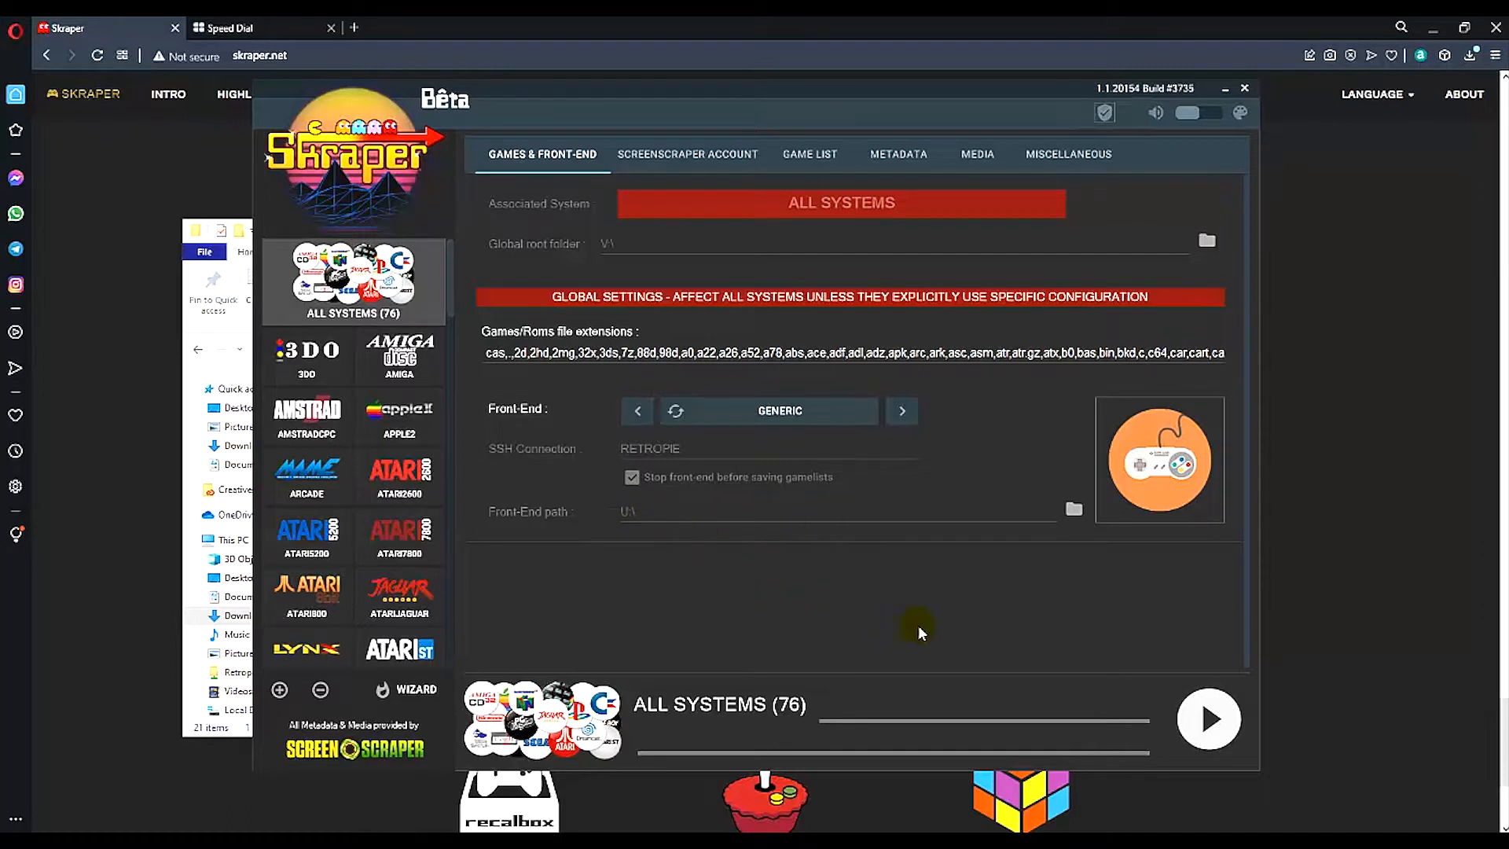
{"action": "mouse_move", "coordinate": [952, 349]}
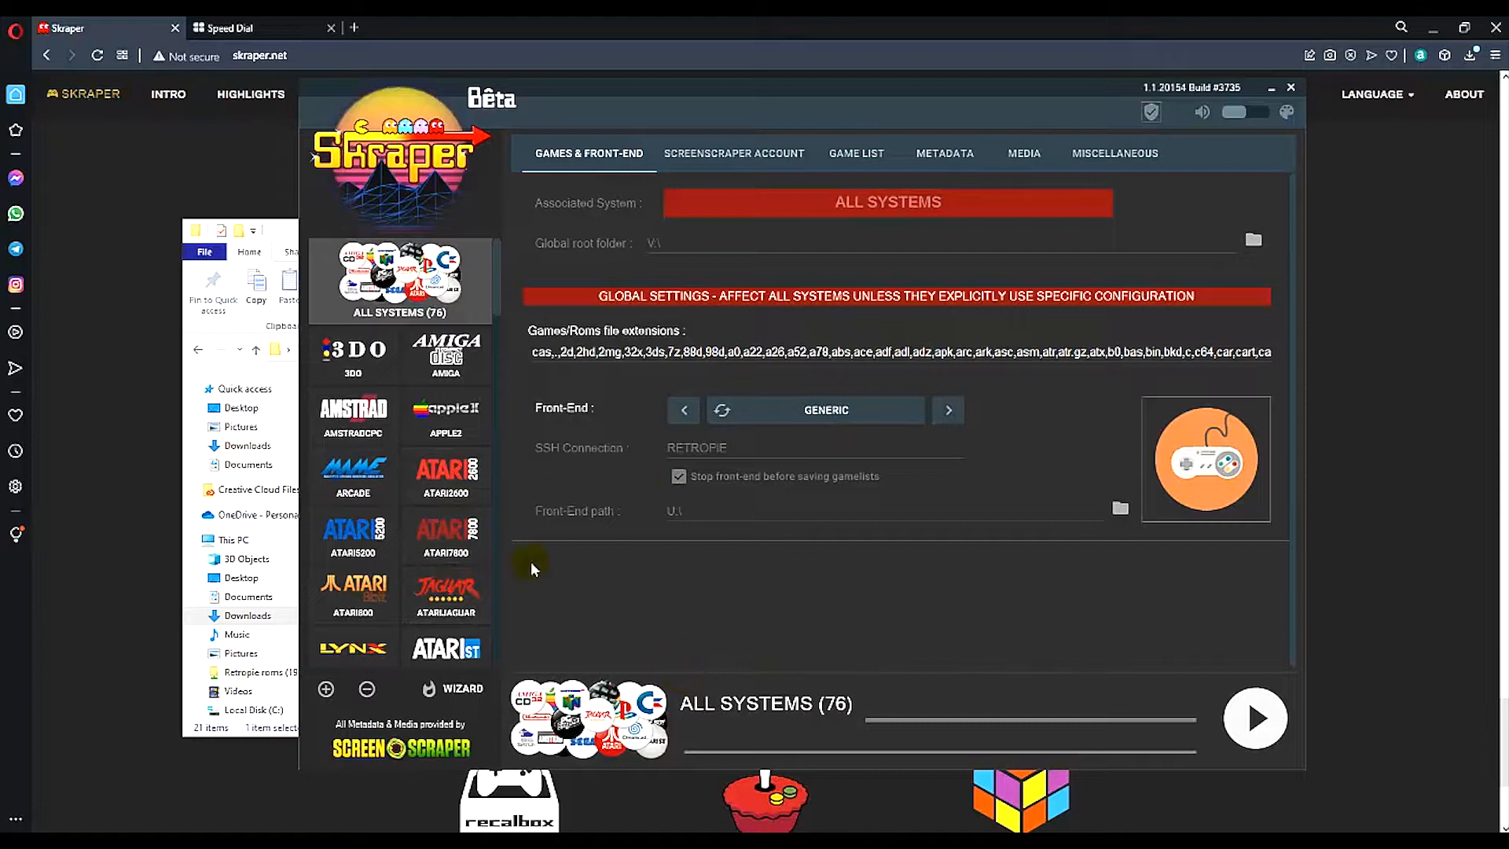
{"action": "mouse_move", "coordinate": [615, 535]}
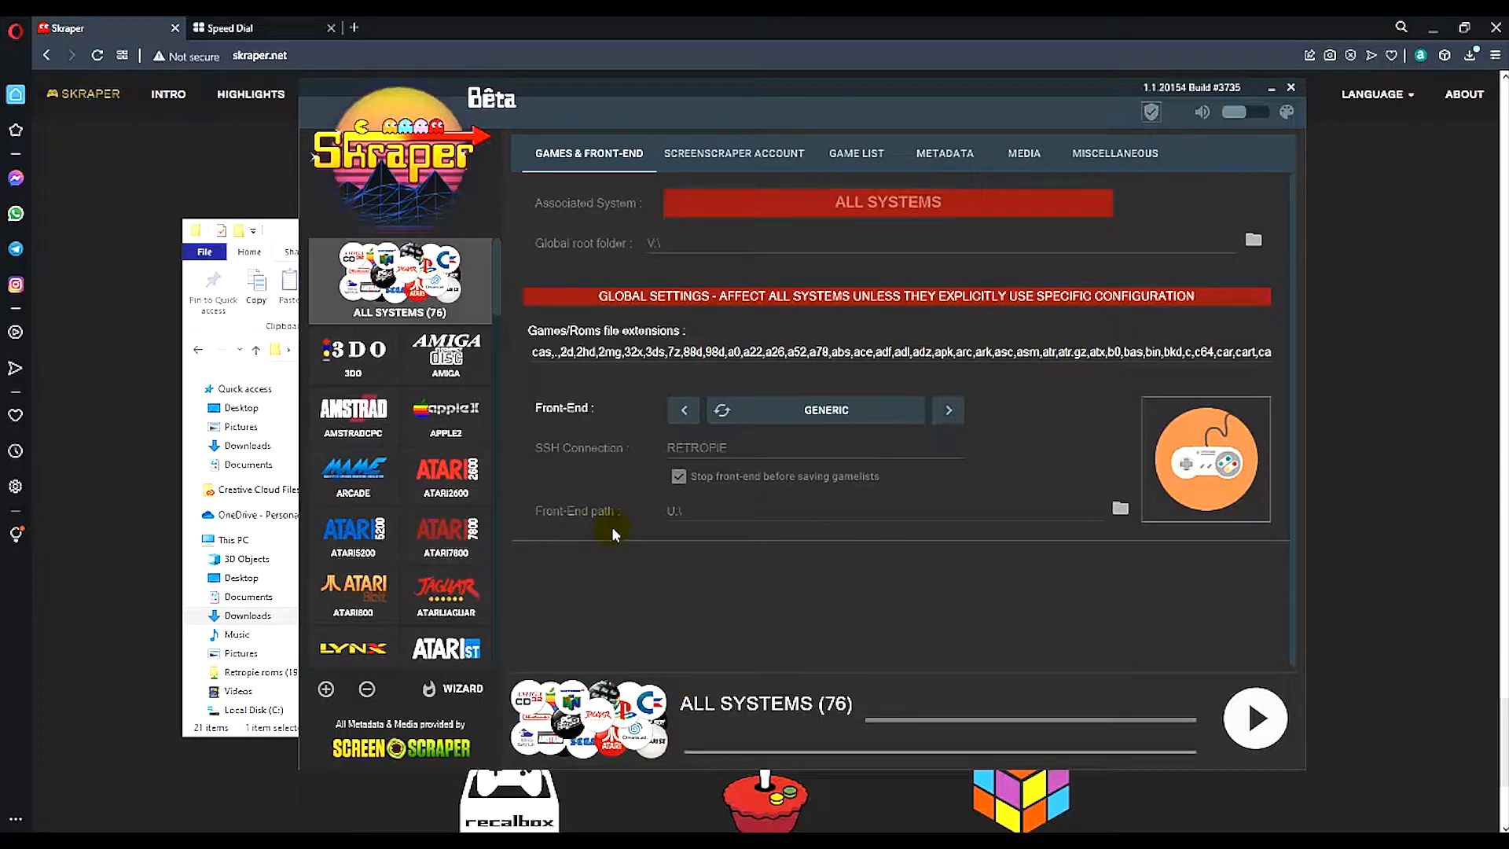
{"action": "mouse_move", "coordinate": [739, 645]}
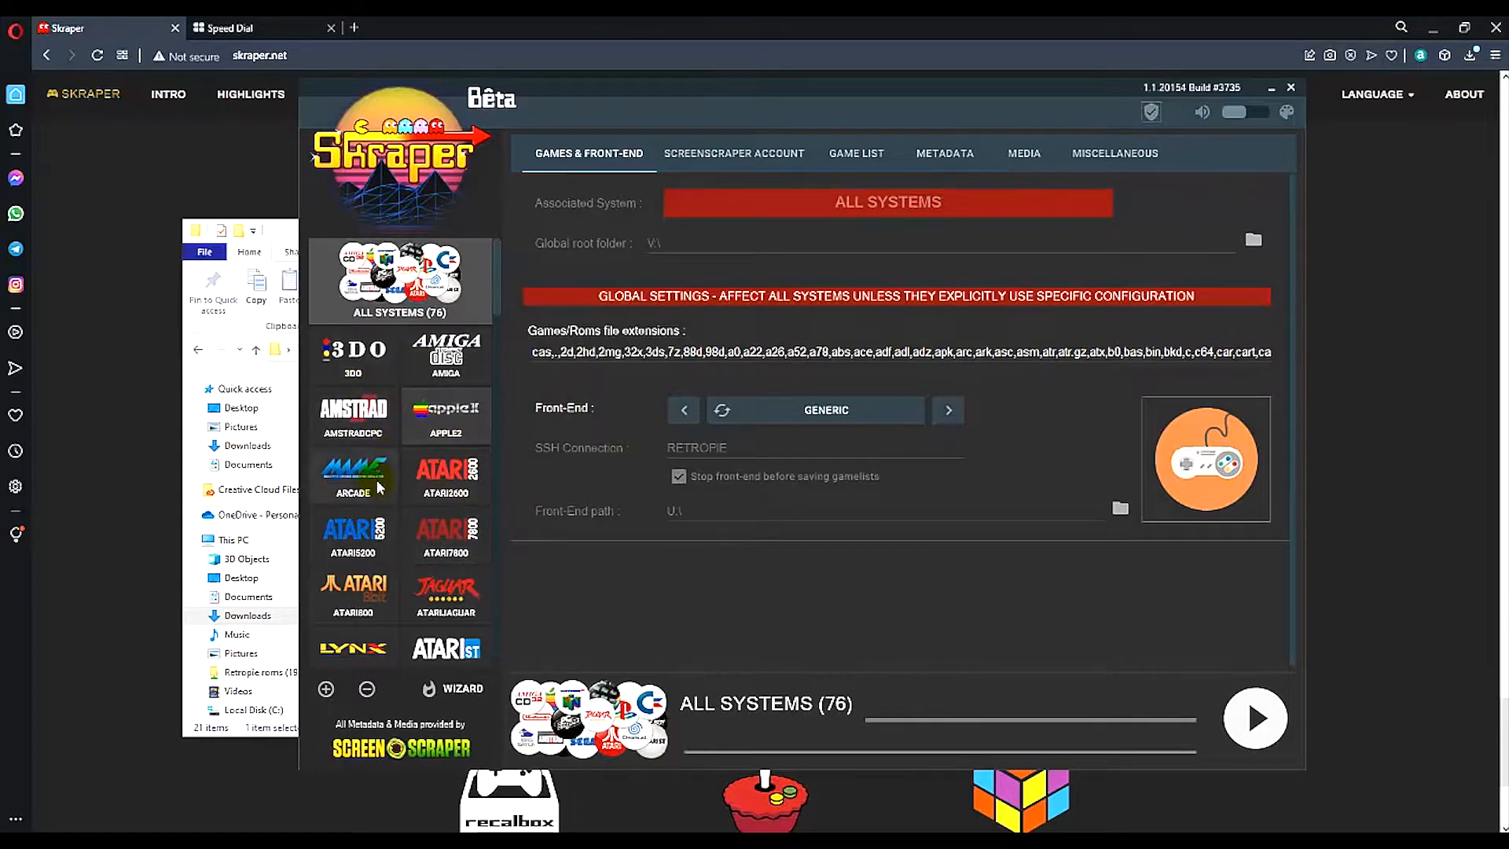
{"action": "scroll", "scroll_direction": "down", "scroll_amount": 3}
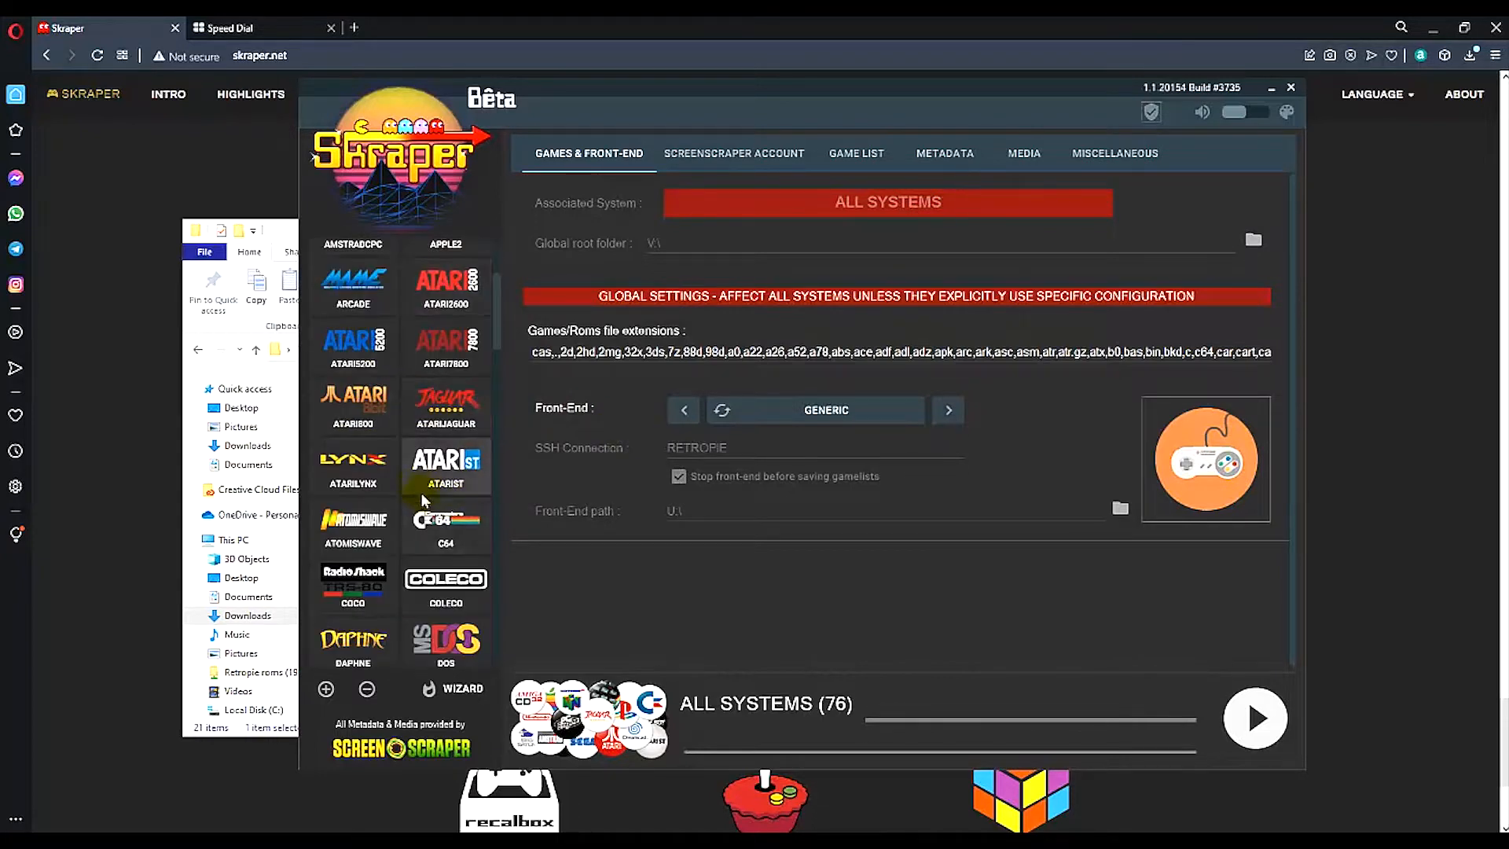
{"action": "scroll", "scroll_direction": "down", "scroll_amount": 3}
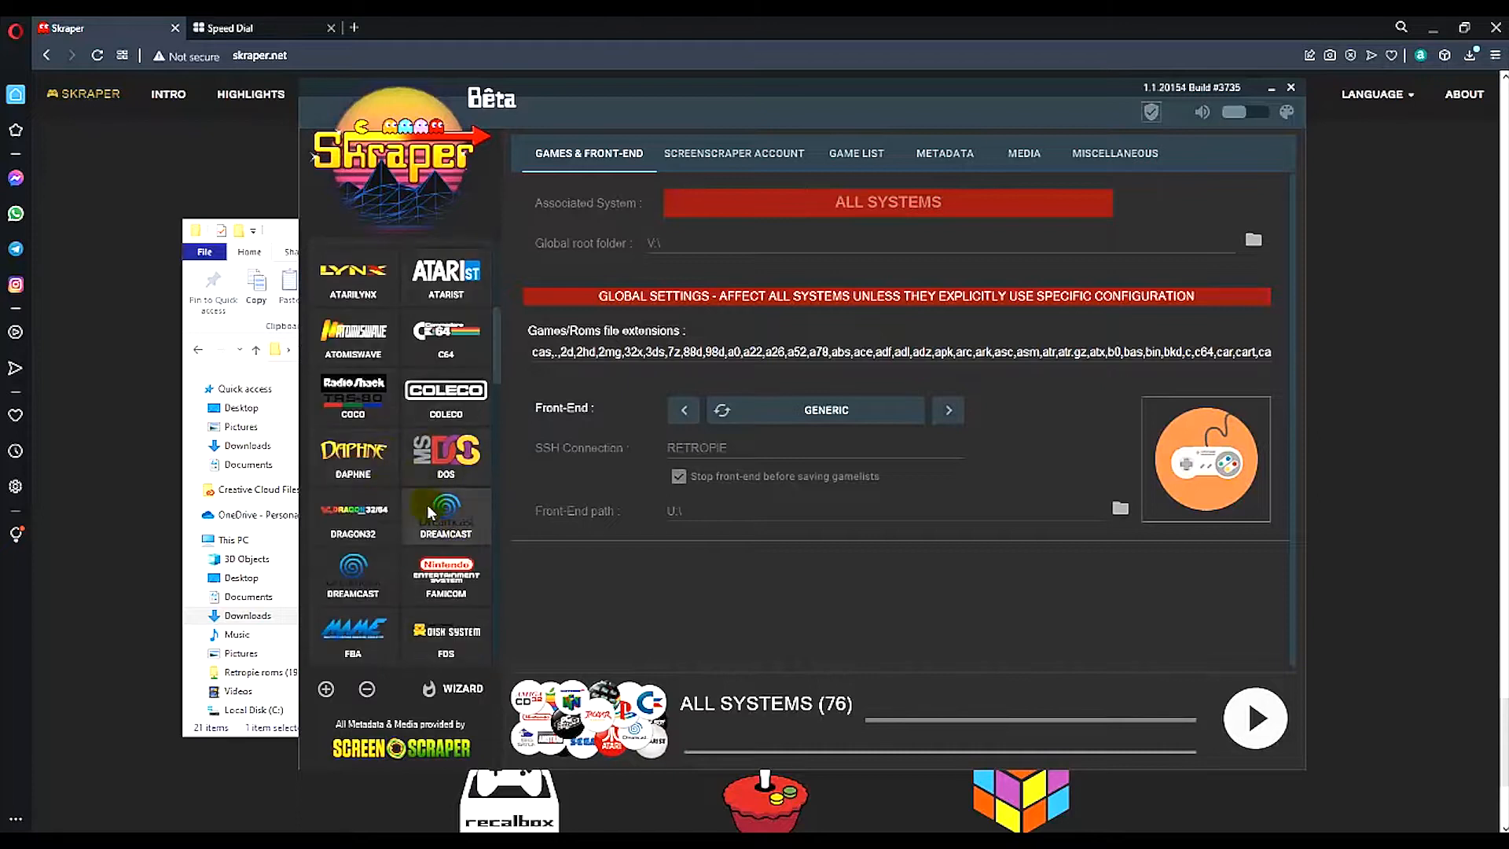
{"action": "scroll", "scroll_direction": "down", "scroll_amount": 3}
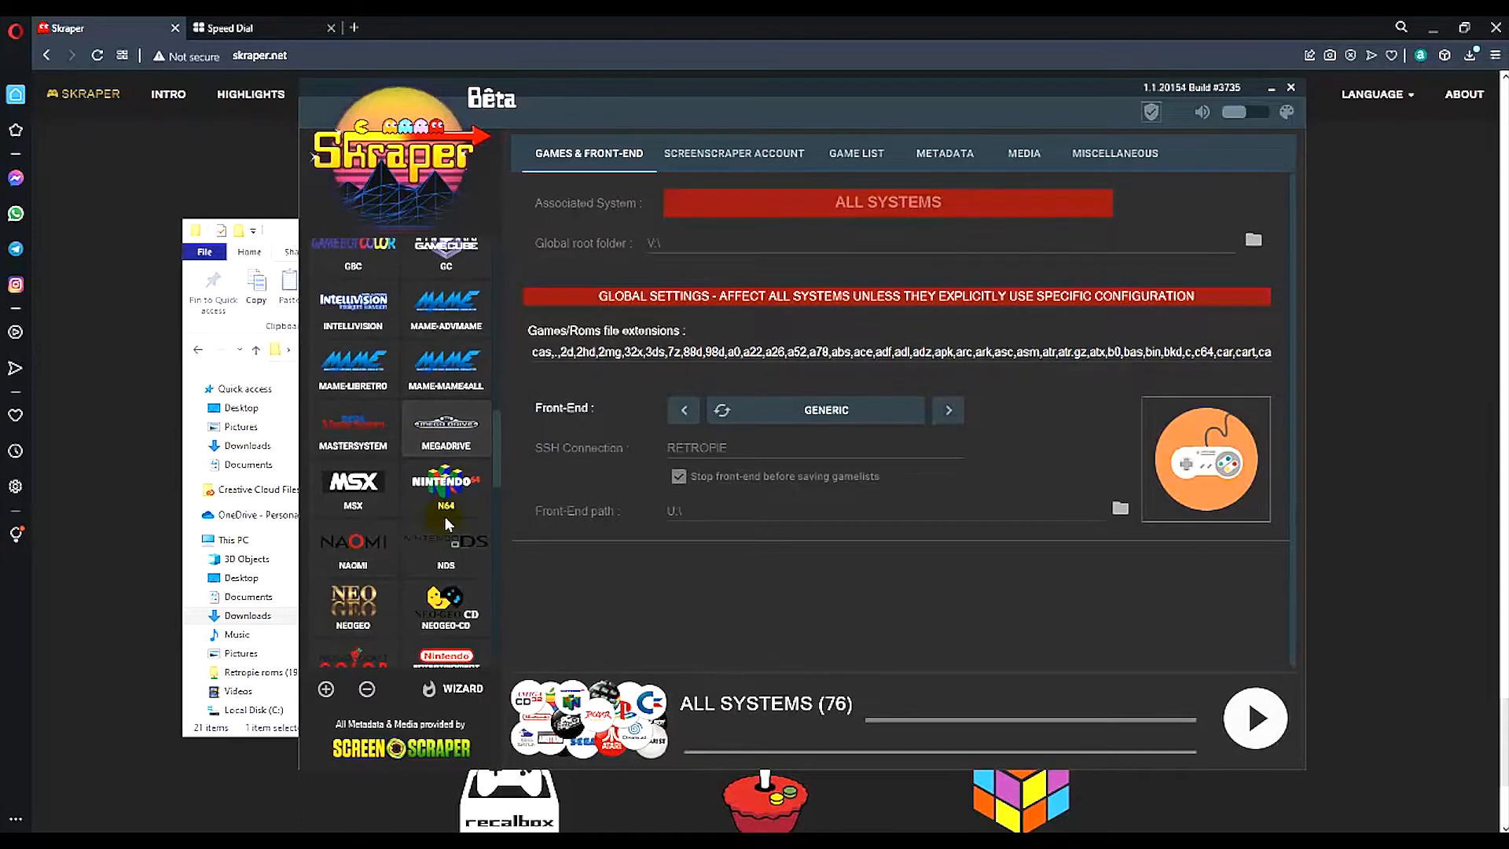
{"action": "scroll", "scroll_direction": "down", "scroll_amount": 3}
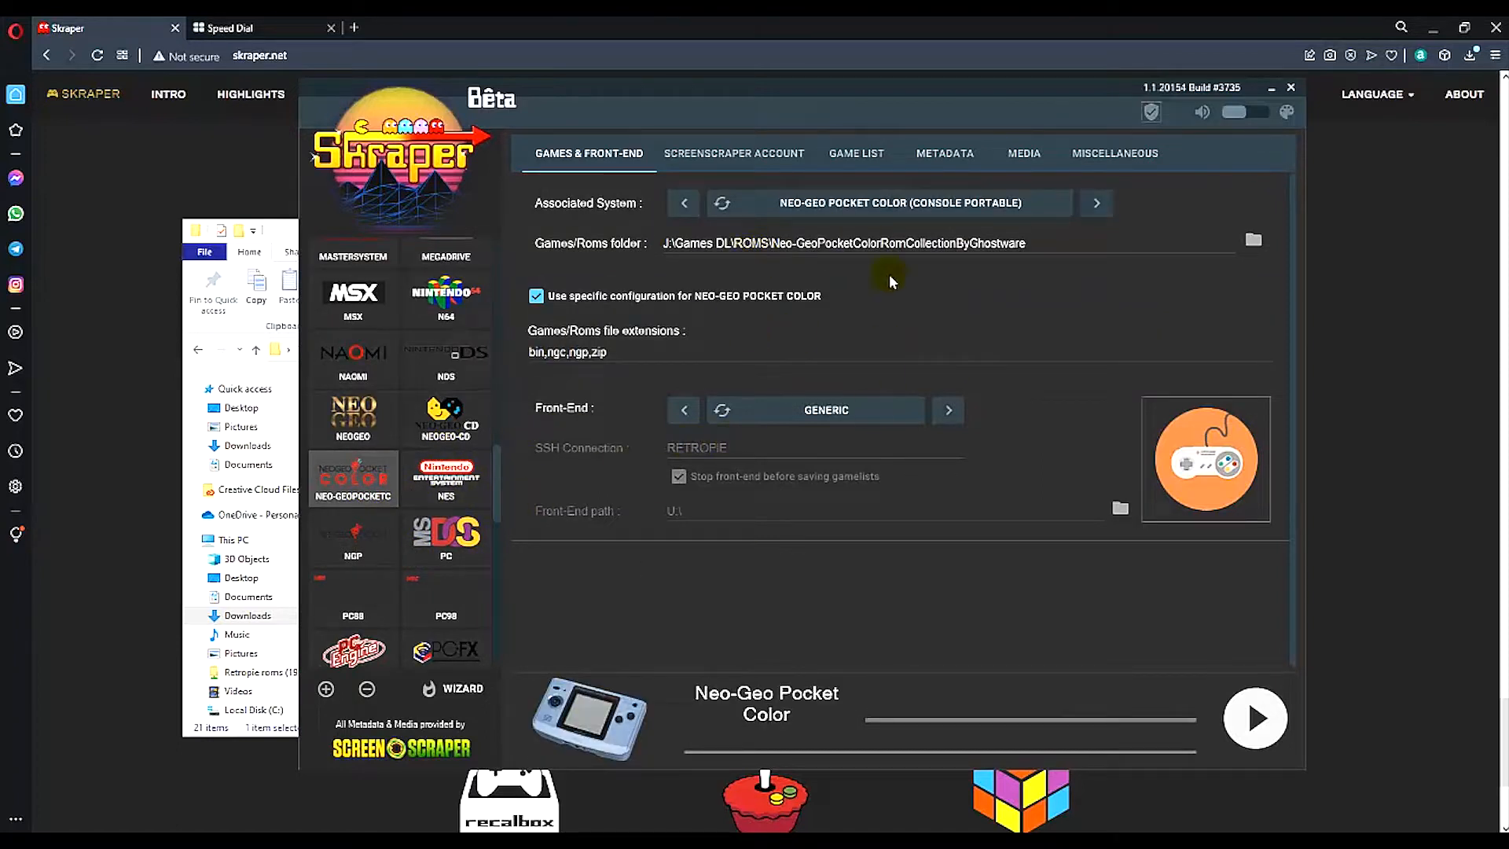
{"action": "mouse_move", "coordinate": [726, 313]}
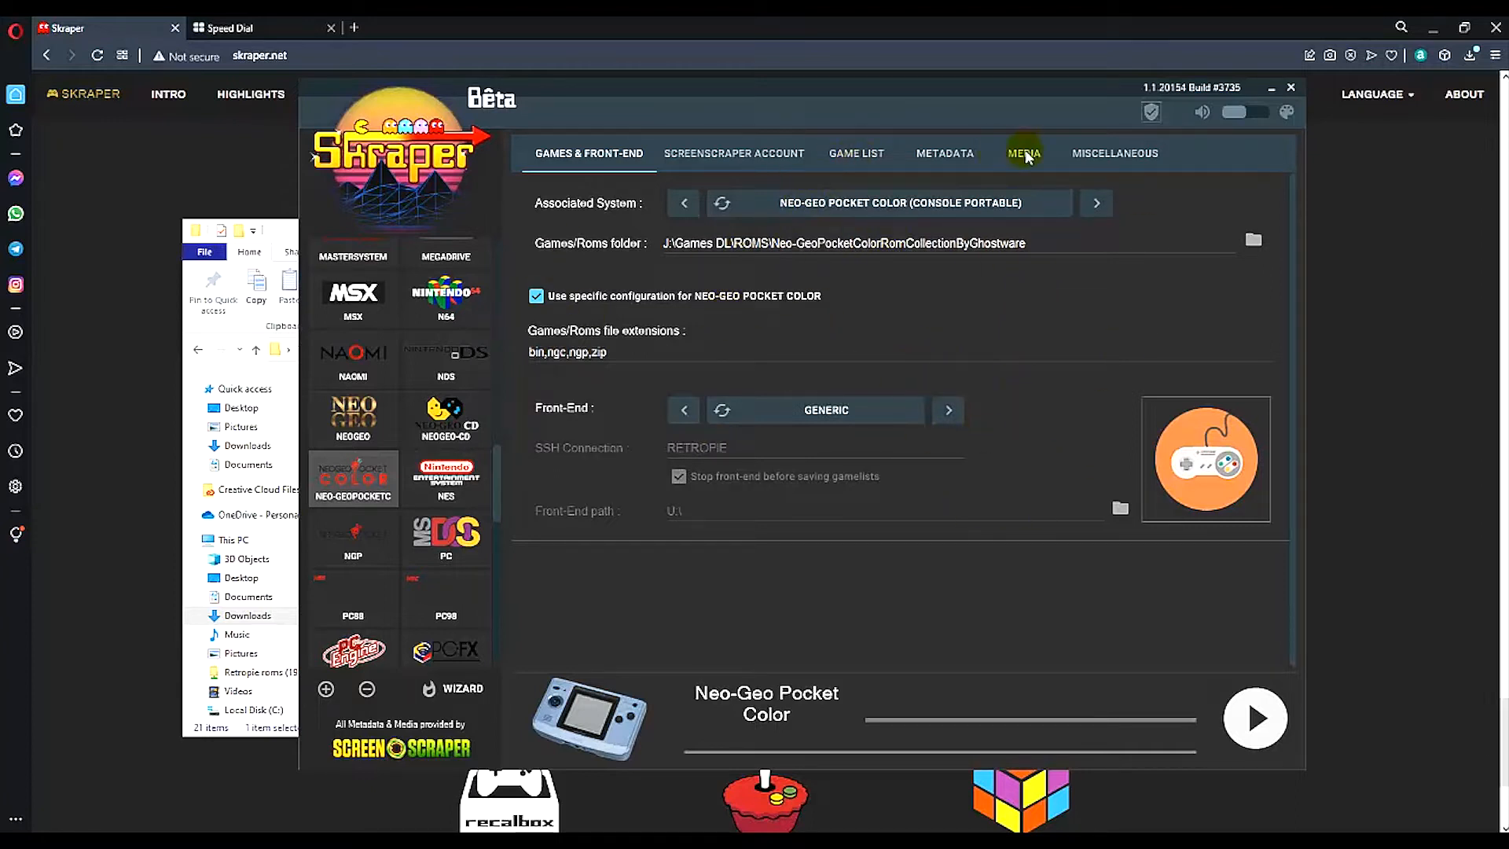
{"action": "mouse_move", "coordinate": [612, 296]}
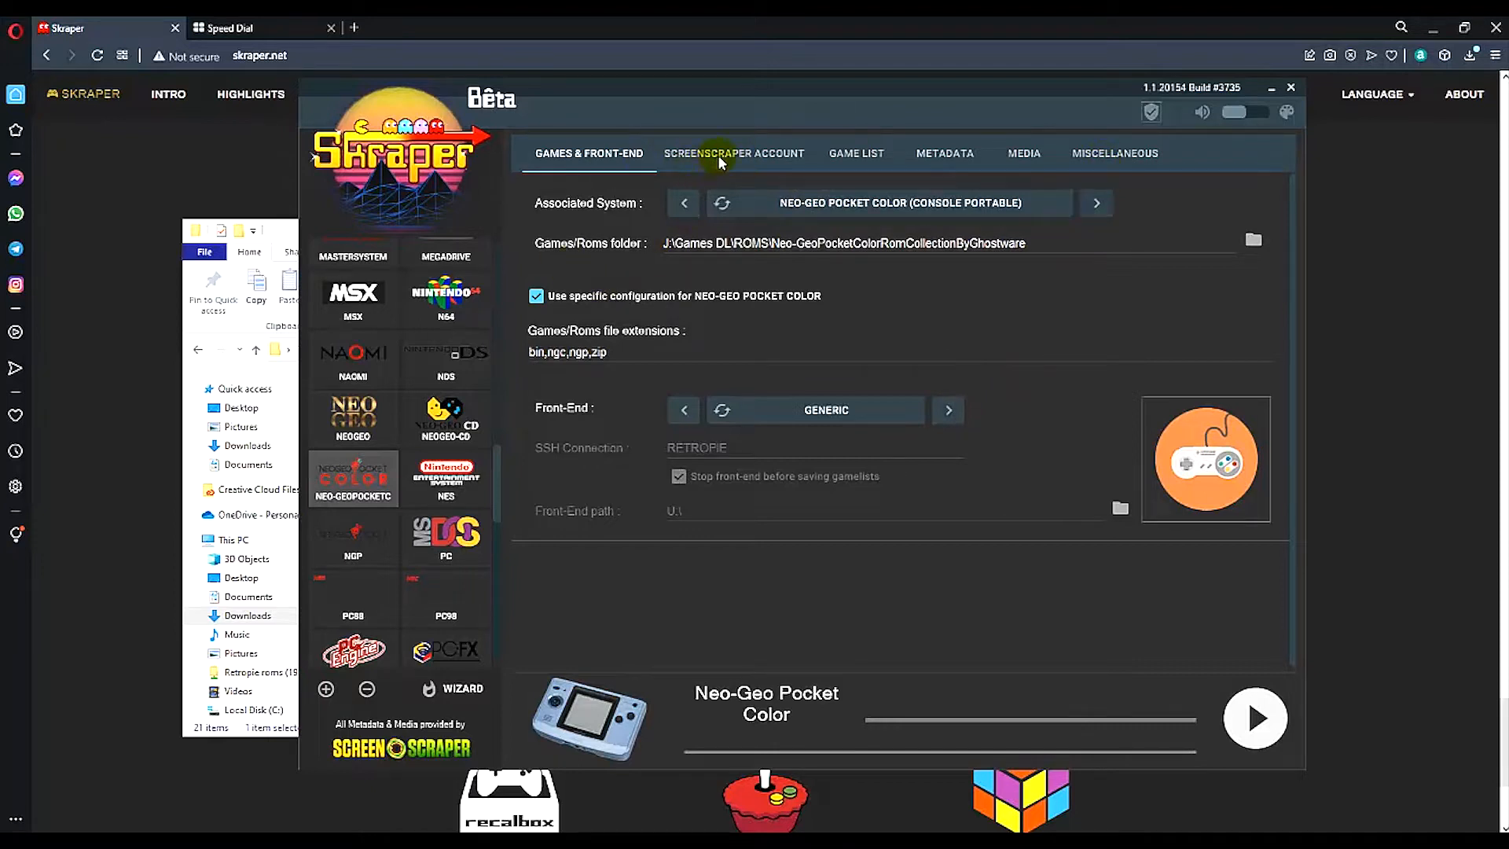
Step: View the ScreenScraper account settings showing one scrape engine enabled
{"action": "left_click", "coordinate": [734, 153]}
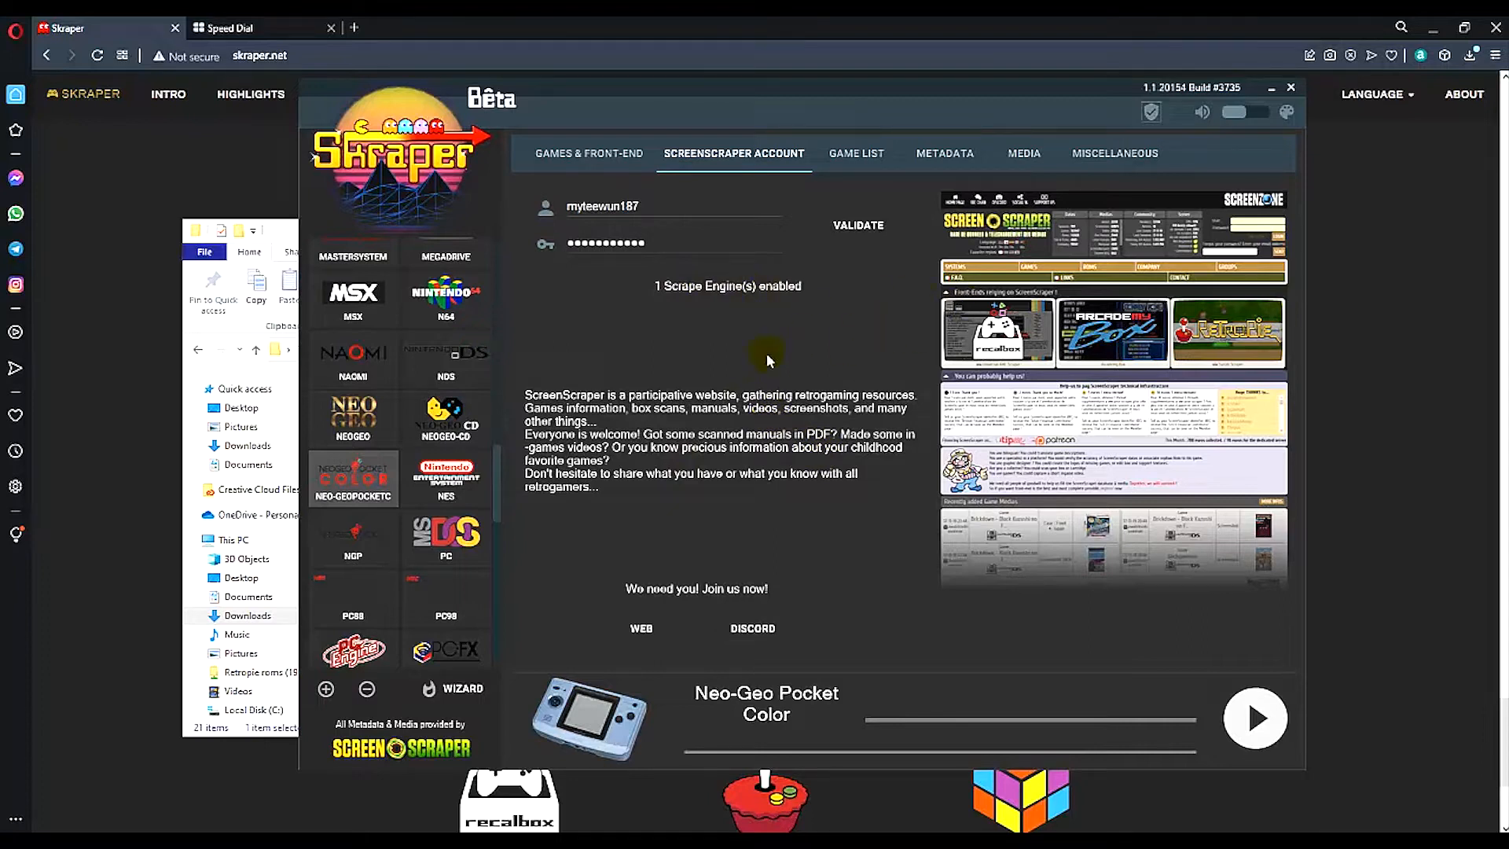
{"action": "mouse_move", "coordinate": [861, 165]}
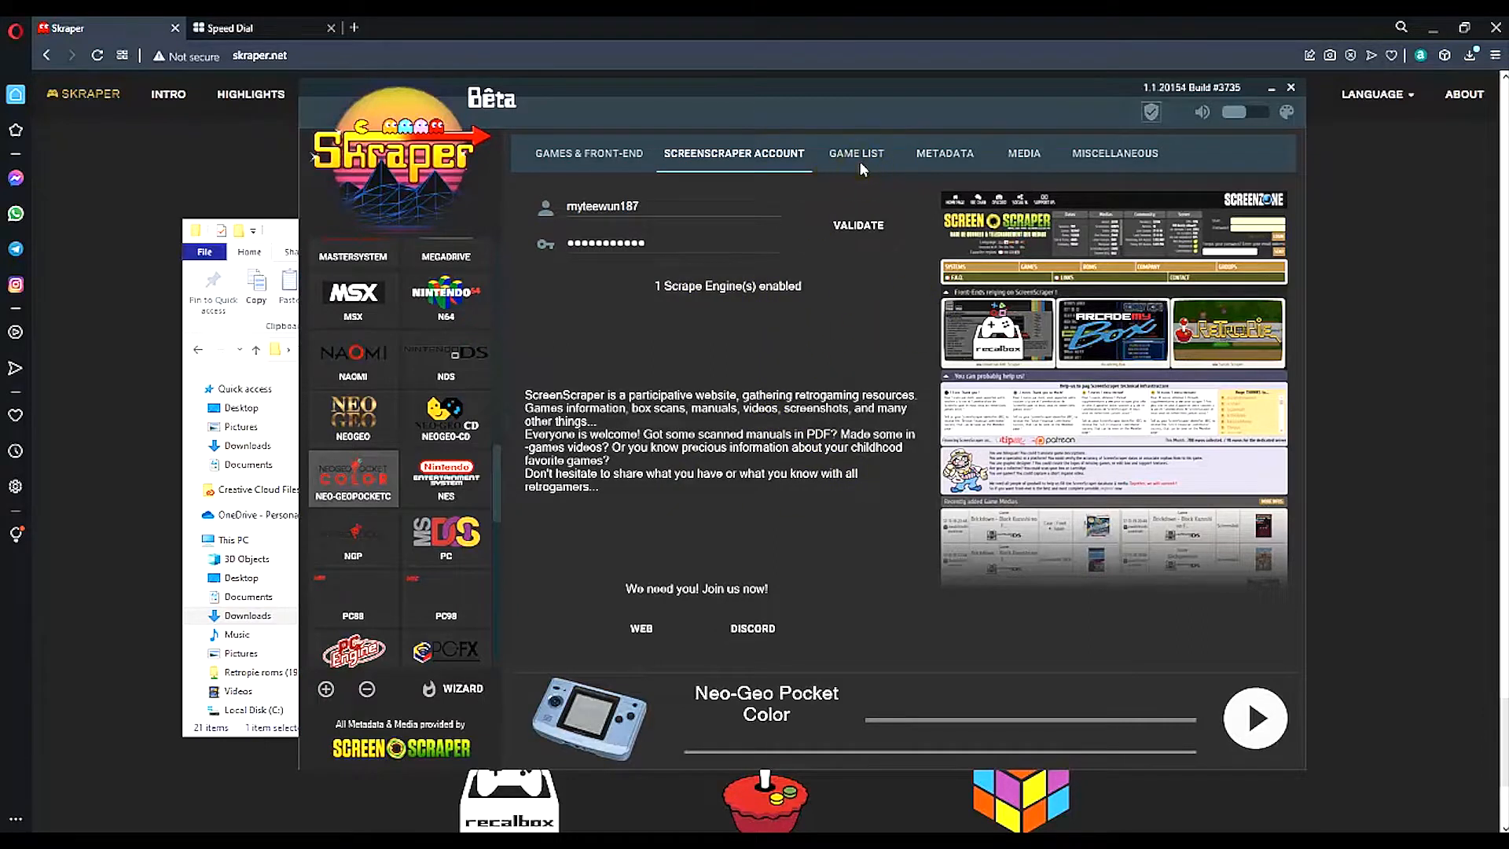
Step: Return to Games & Front-End settings and confirm Neo-GeoPocketColorRomCollectionByGhostware as the ROM folder
{"action": "left_click", "coordinate": [855, 152]}
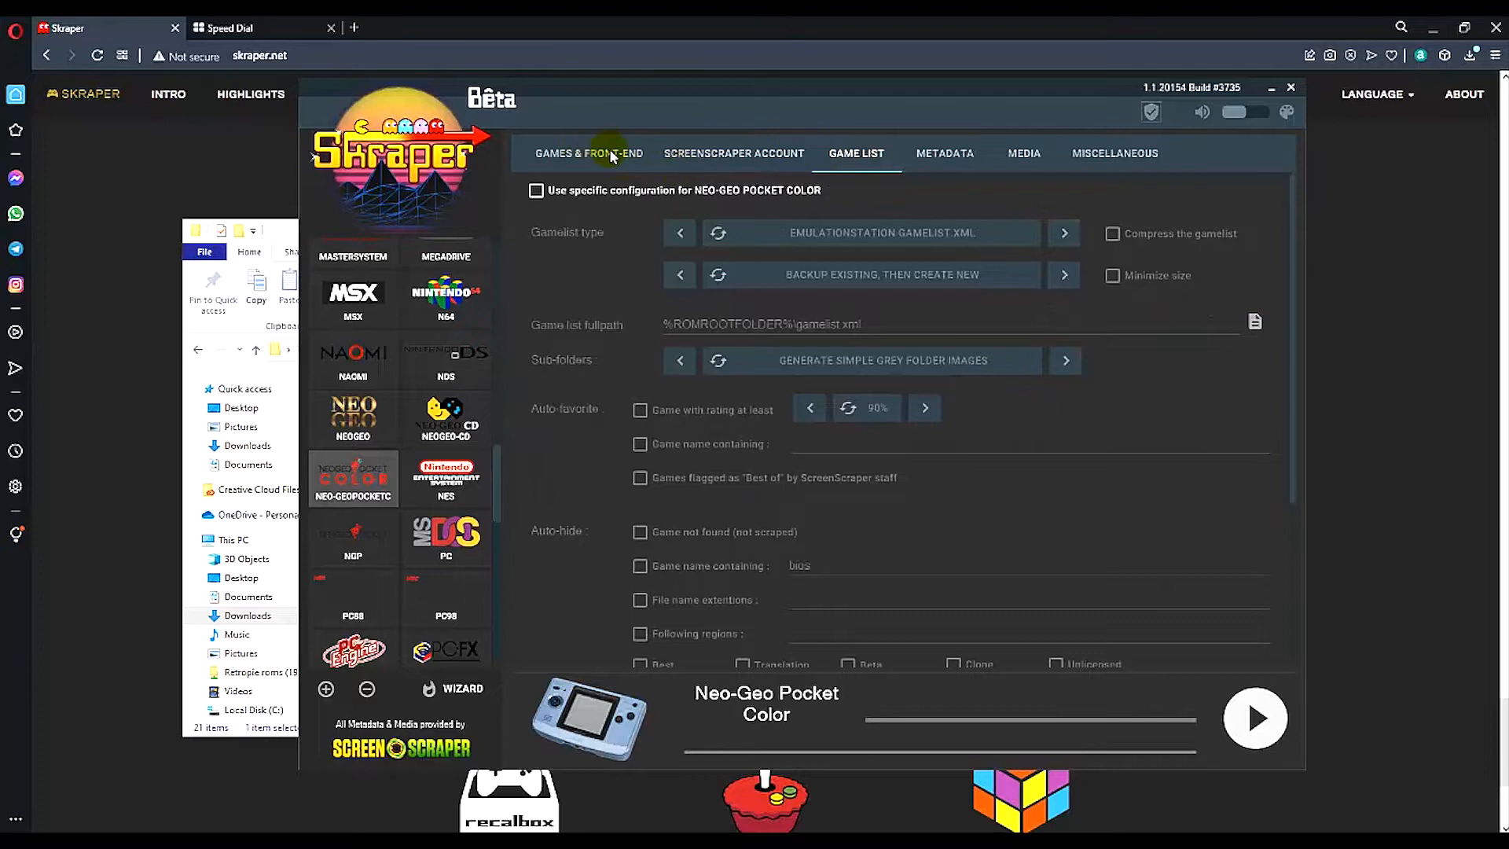
{"action": "left_click", "coordinate": [588, 152]}
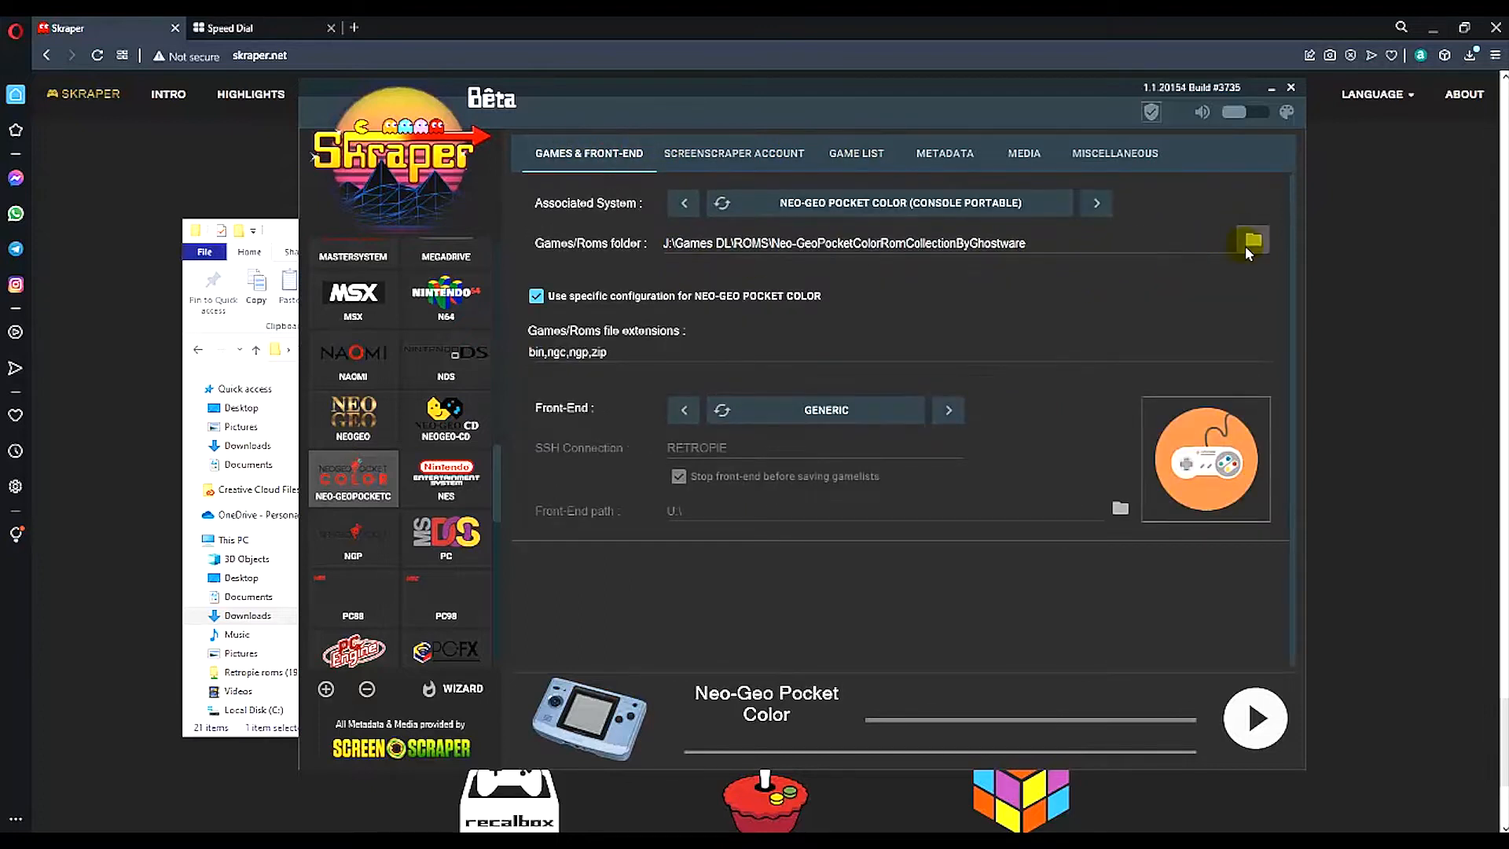
{"action": "left_click", "coordinate": [1253, 242]}
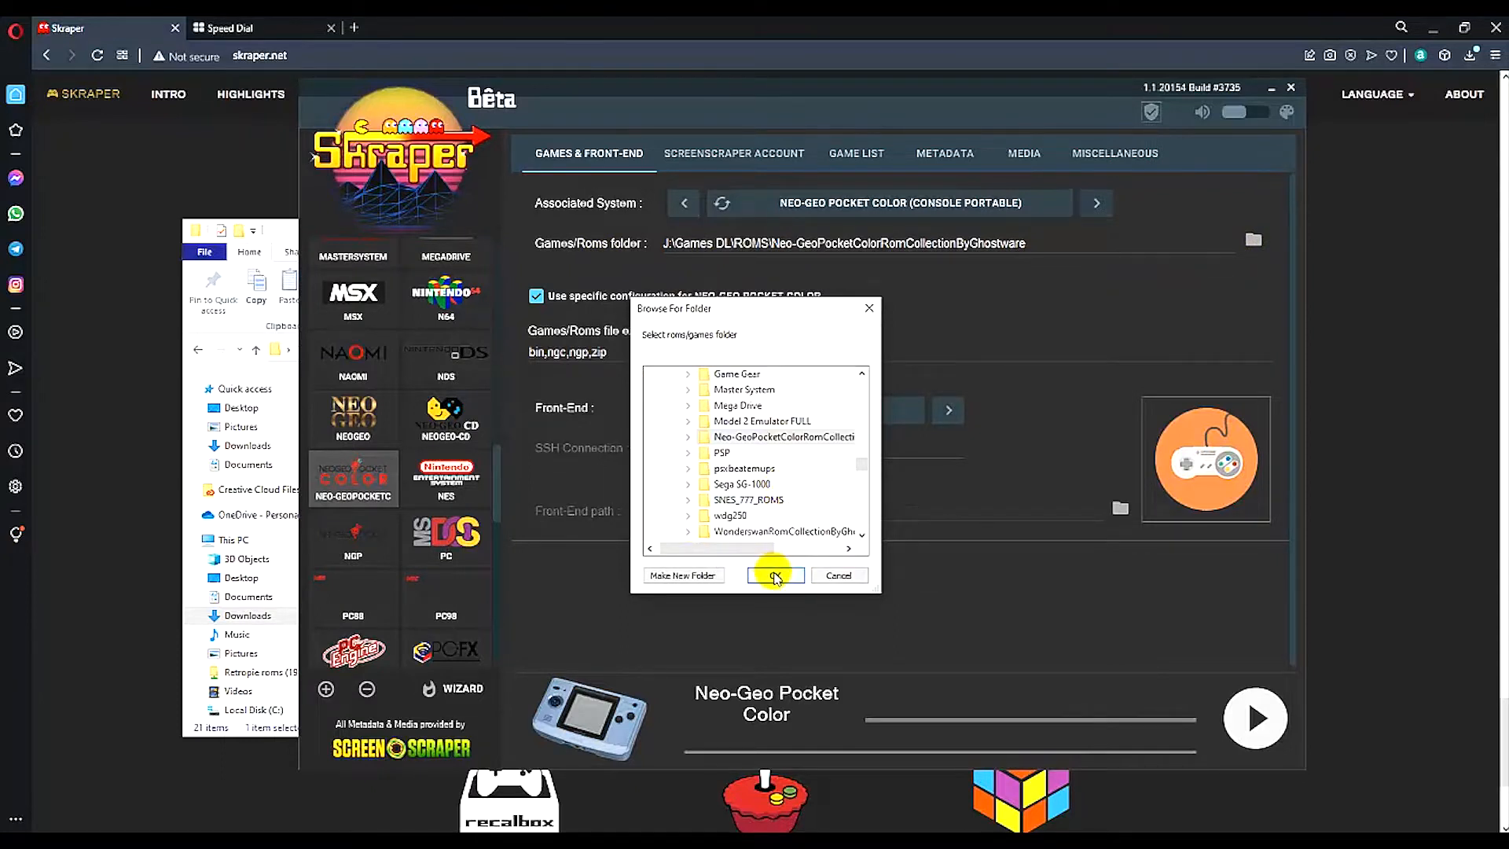
{"action": "left_click", "coordinate": [775, 575]}
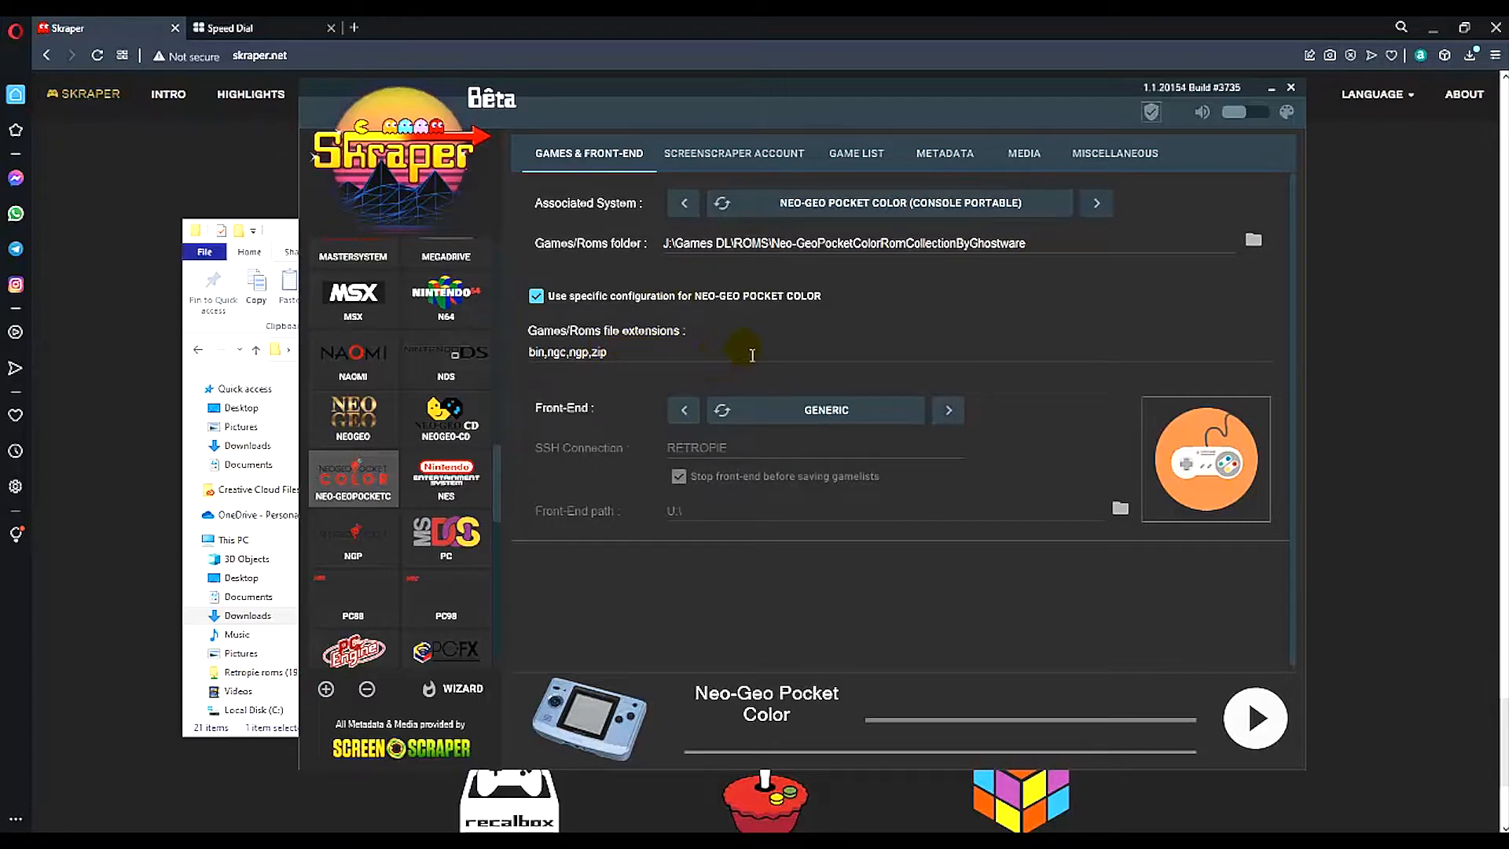
{"action": "mouse_move", "coordinate": [717, 346]}
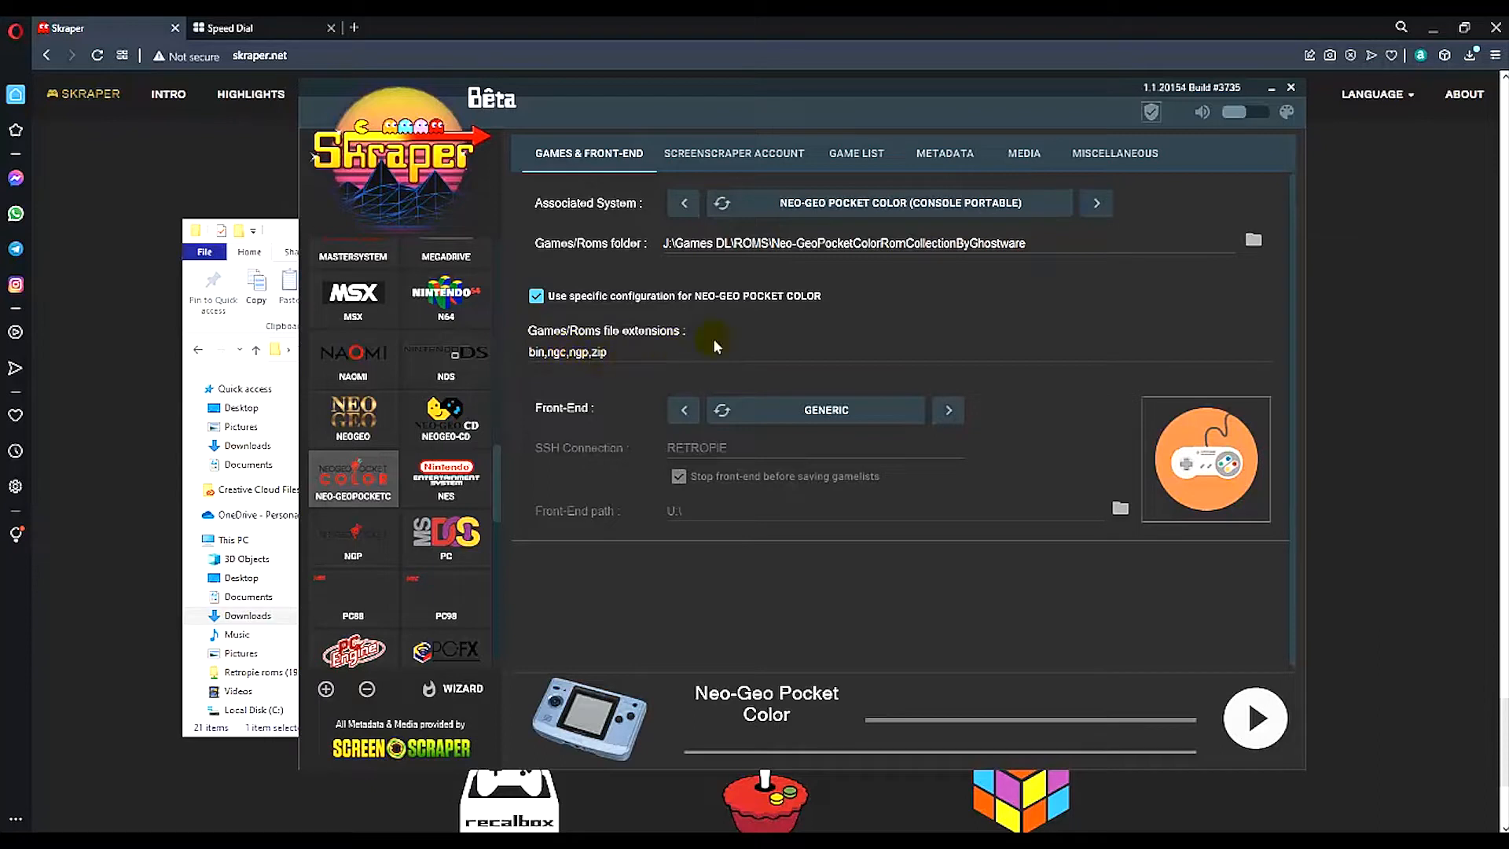
Step: Re-enter 'zip' so the extensions stay bin,ngc,ngp,zip, then go to the ScreenScraper account settings
{"action": "left_click", "coordinate": [616, 360]}
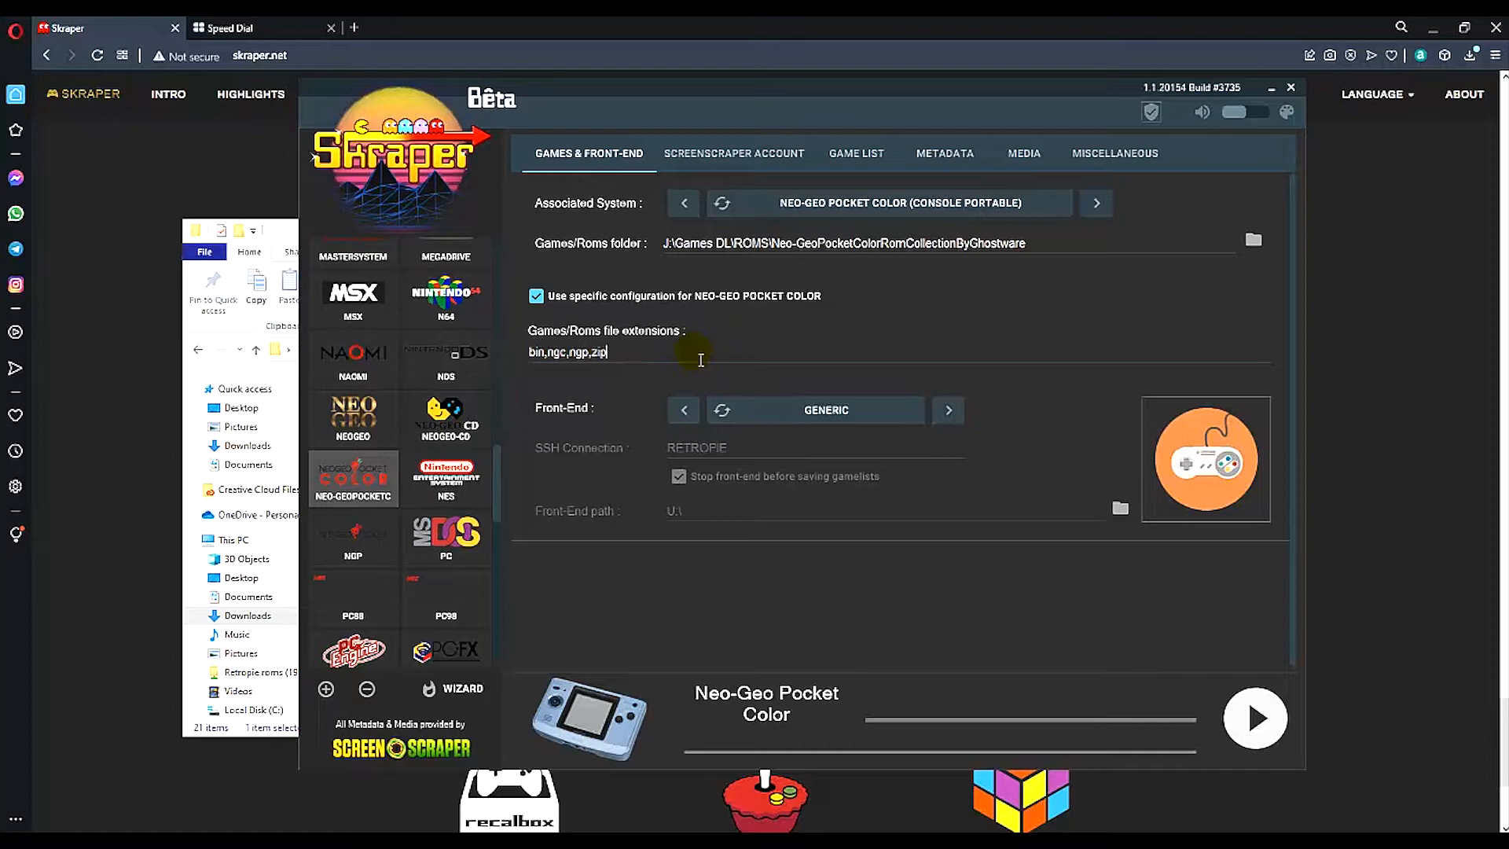
{"action": "key", "text": "Backspace"}
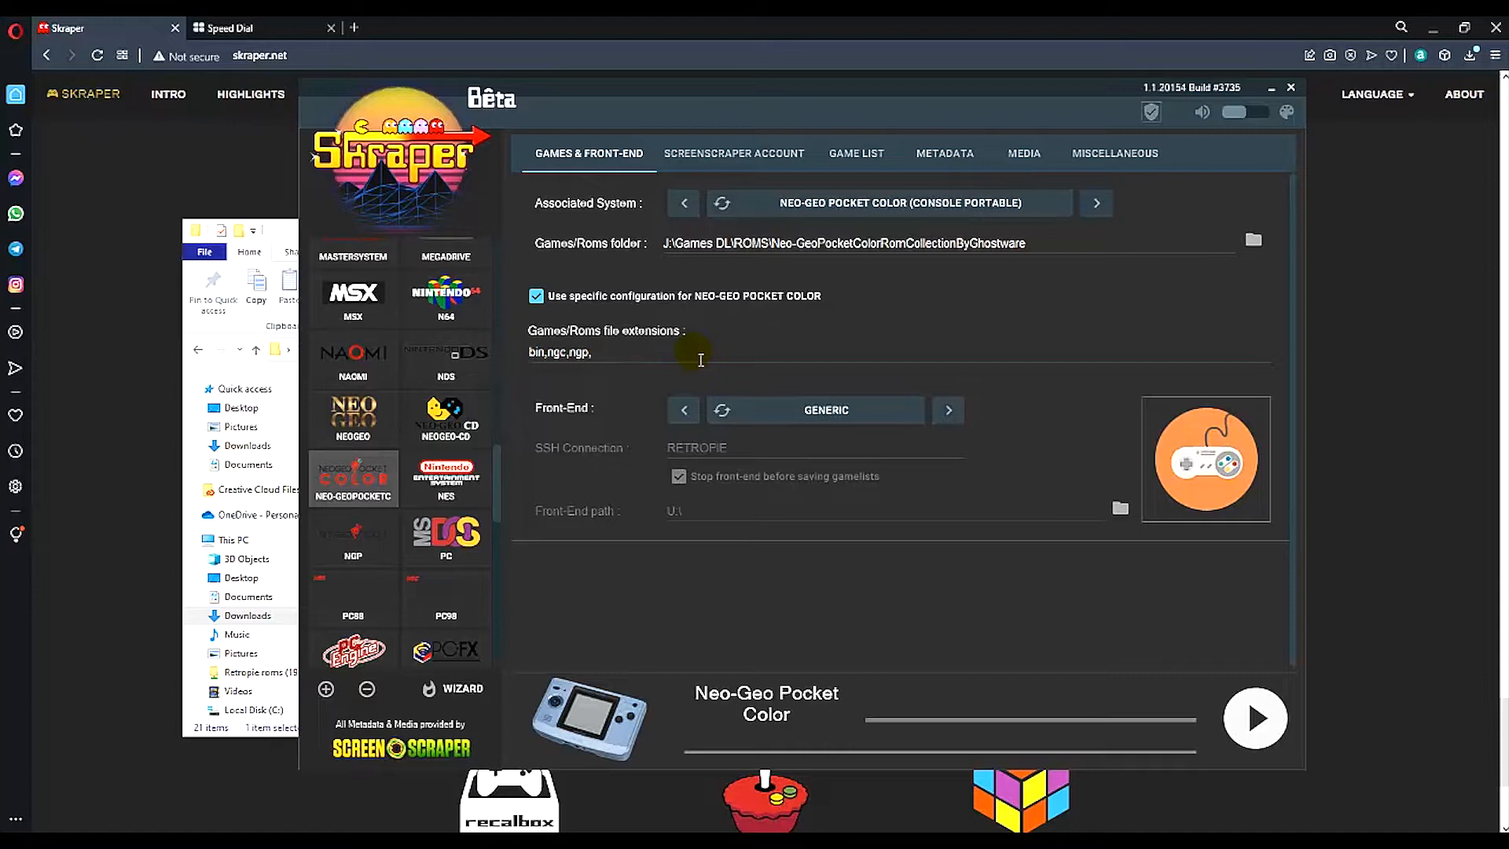
{"action": "type", "text": "zip"}
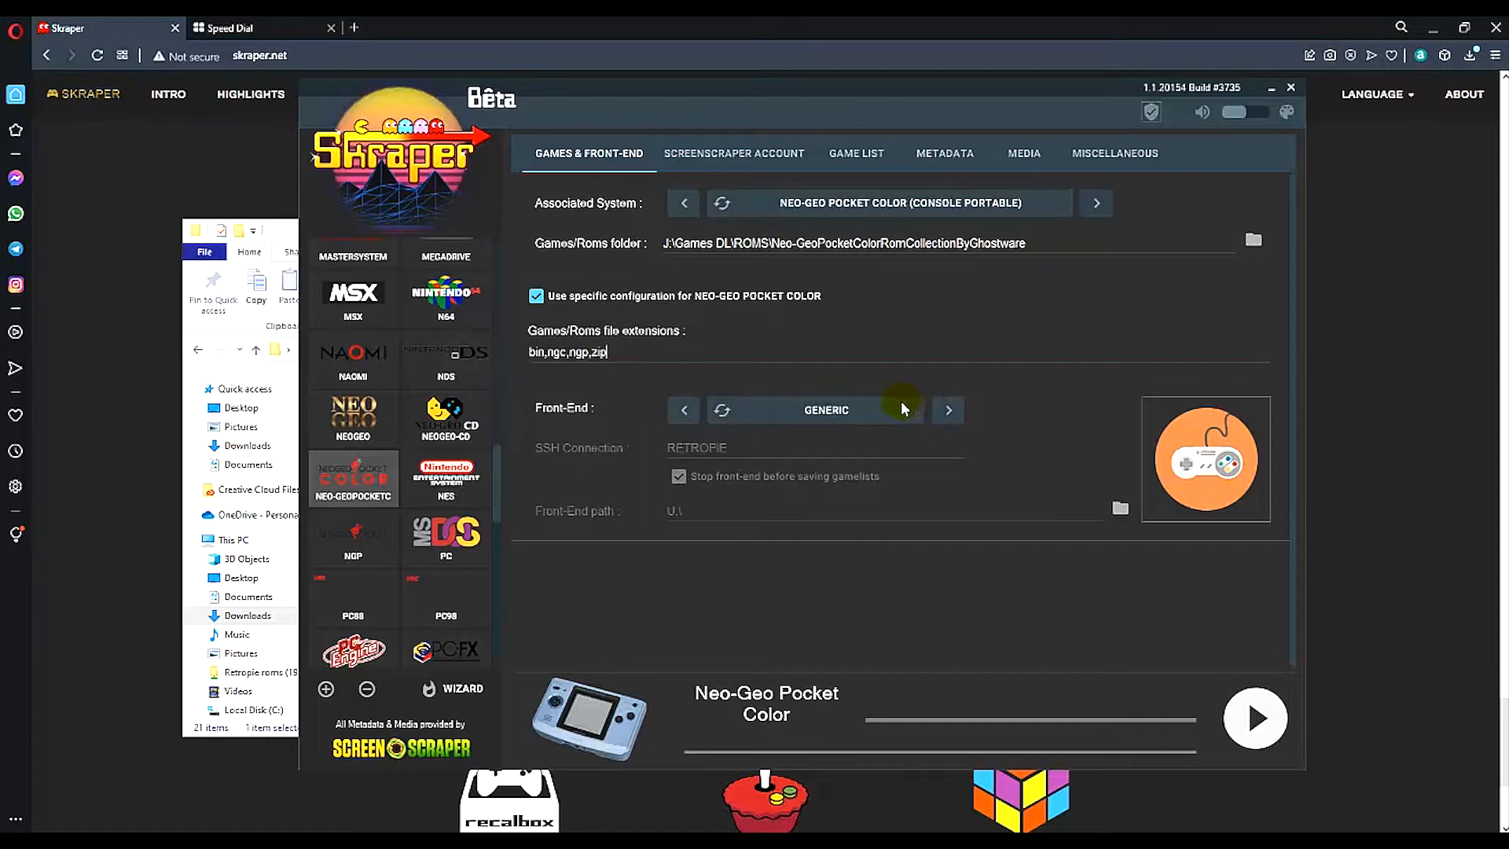
{"action": "mouse_move", "coordinate": [1057, 390]}
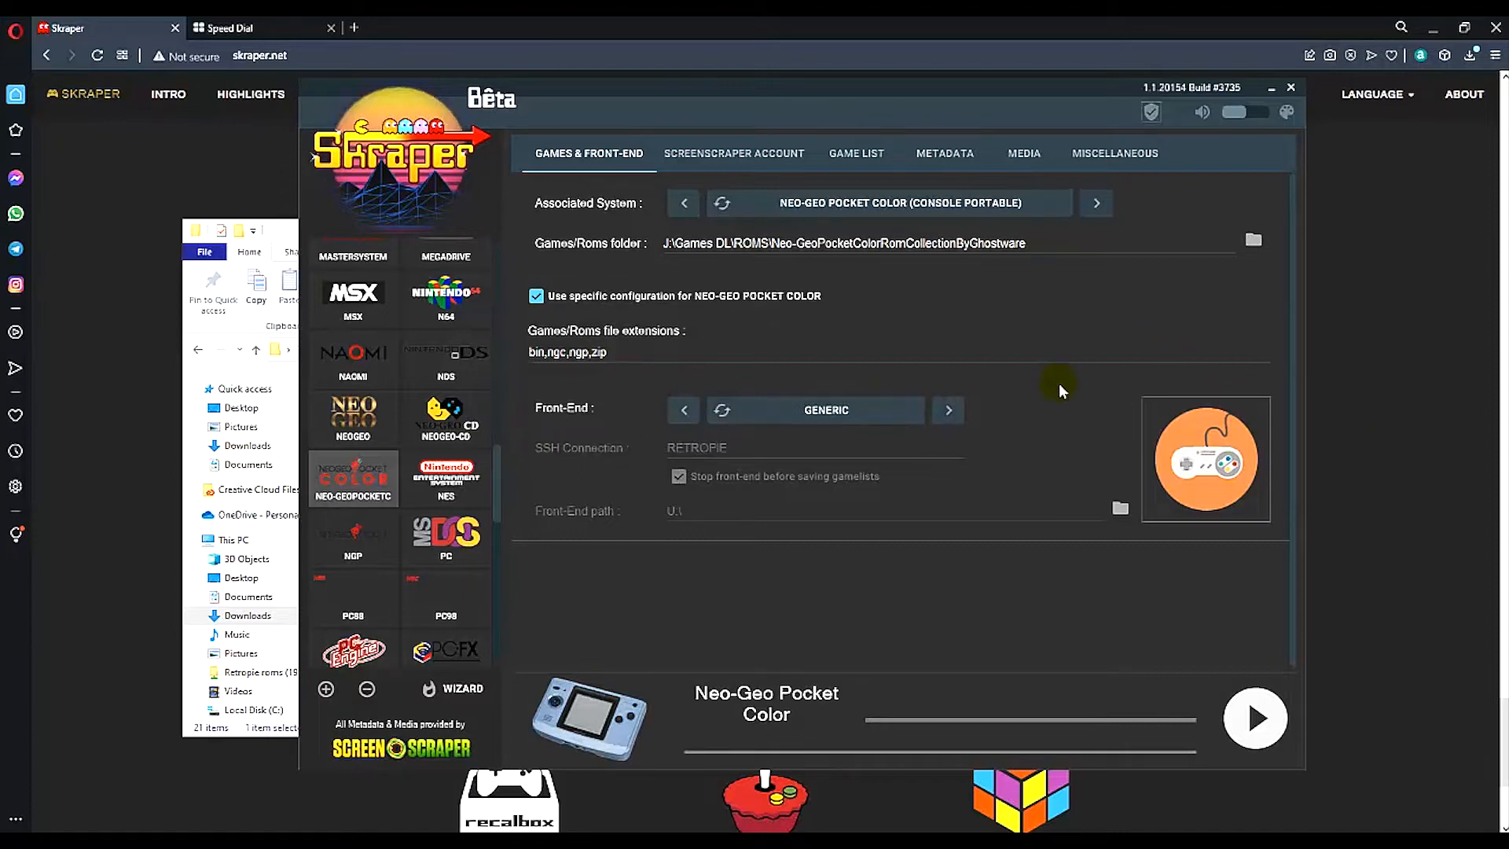
{"action": "mouse_move", "coordinate": [641, 341]}
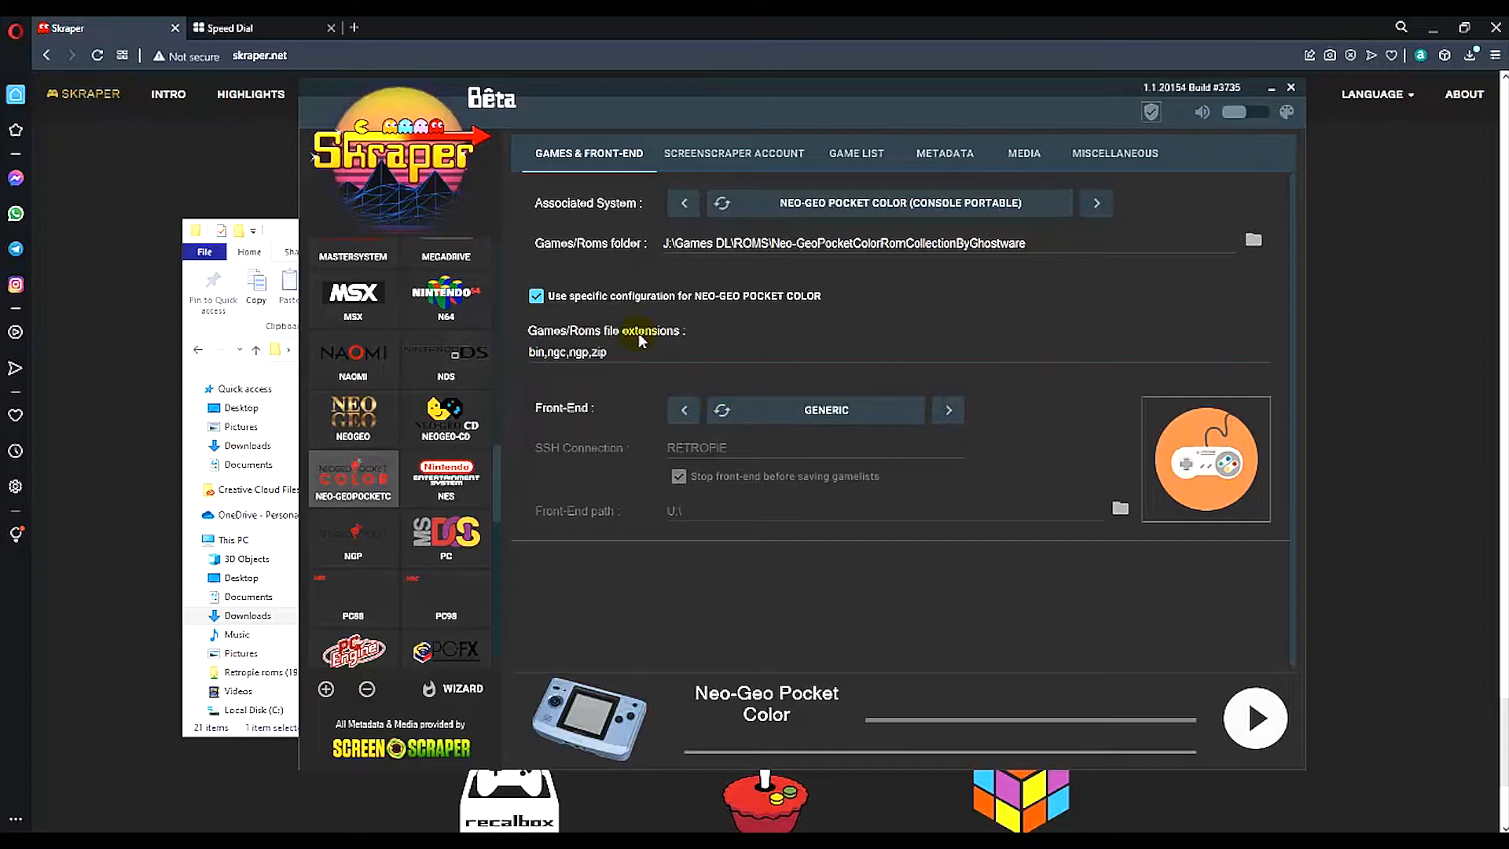
{"action": "left_click", "coordinate": [607, 357]}
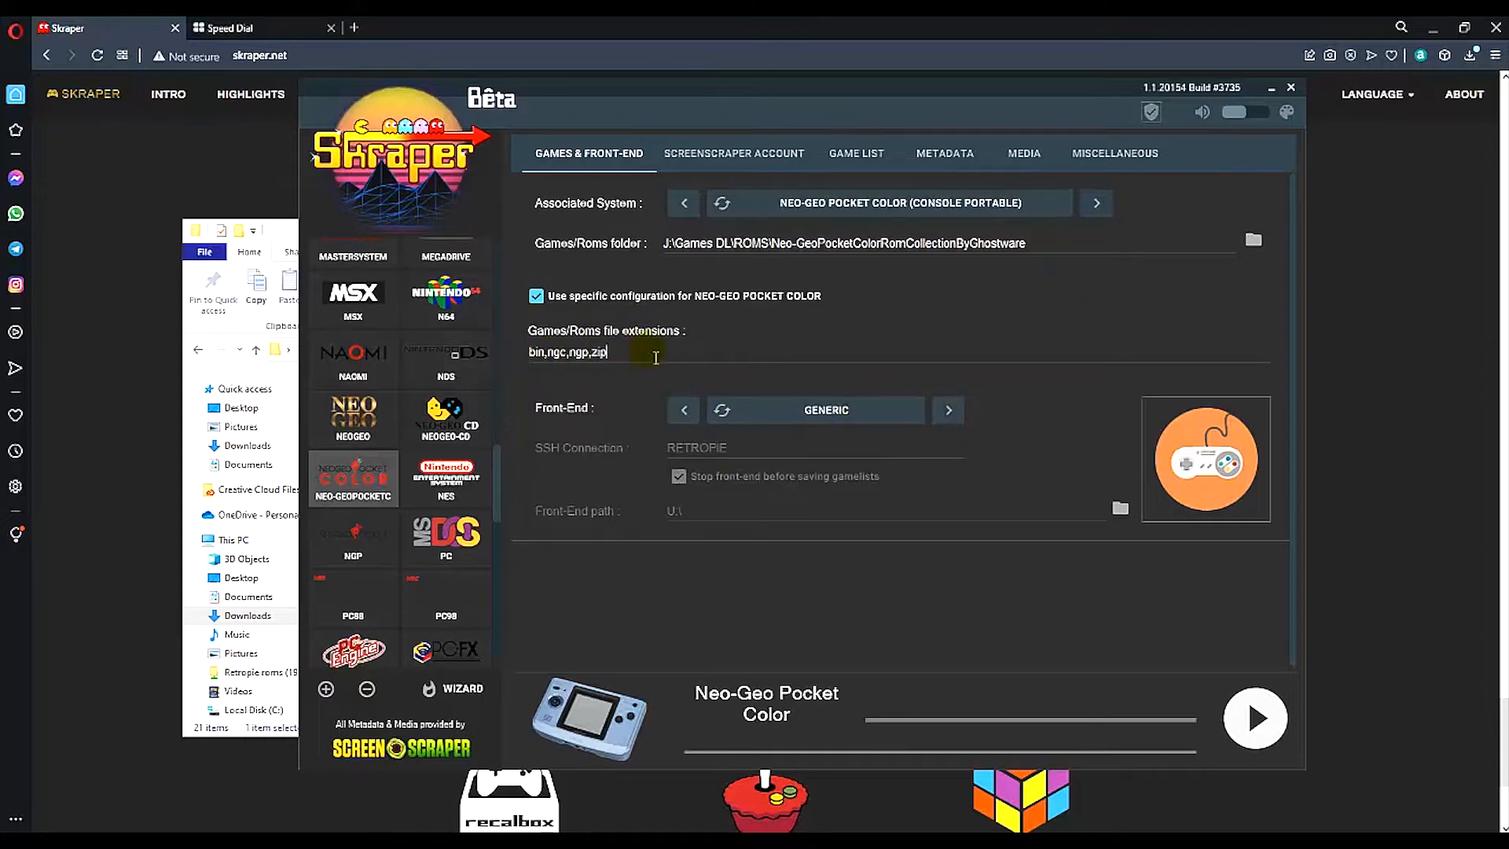
{"action": "triple_click", "coordinate": [567, 350]}
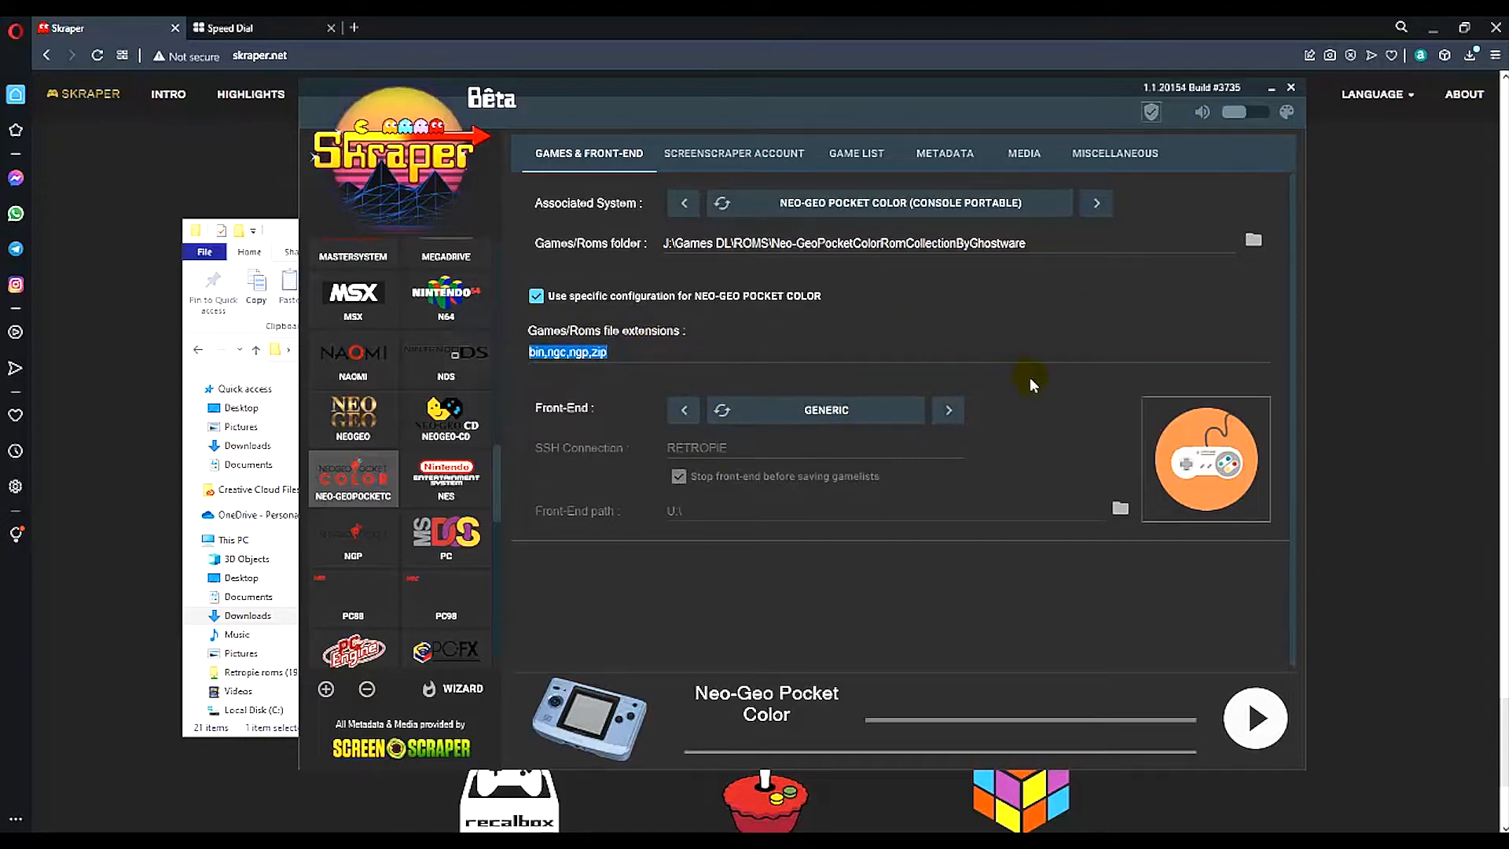
{"action": "left_click", "coordinate": [734, 153]}
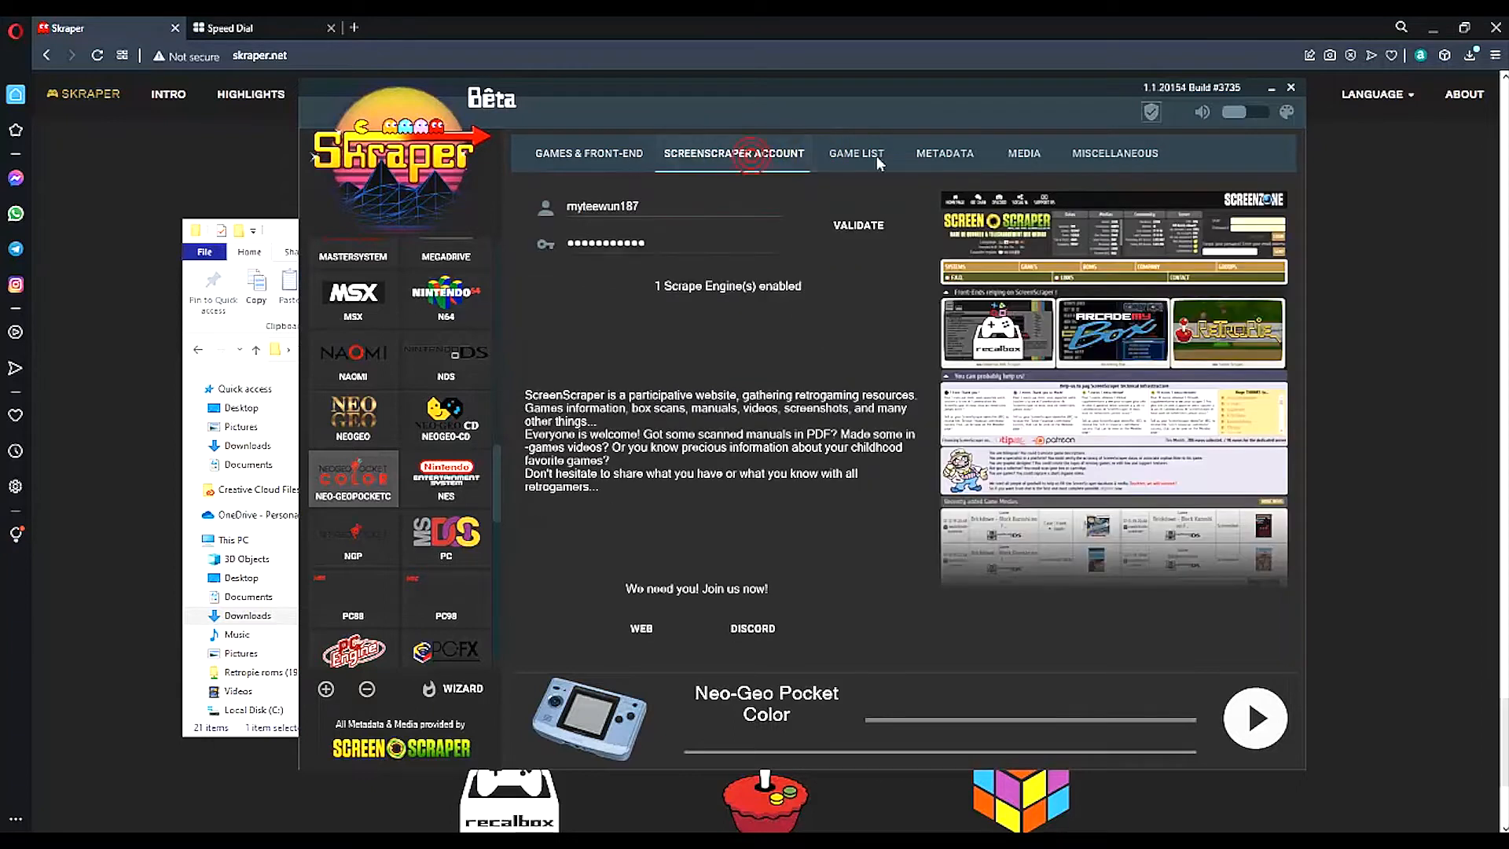
Step: Give Neo-Geo Pocket Color its own gamelist configuration of type EmulationStation gamelist.xml
{"action": "left_click", "coordinate": [855, 152]}
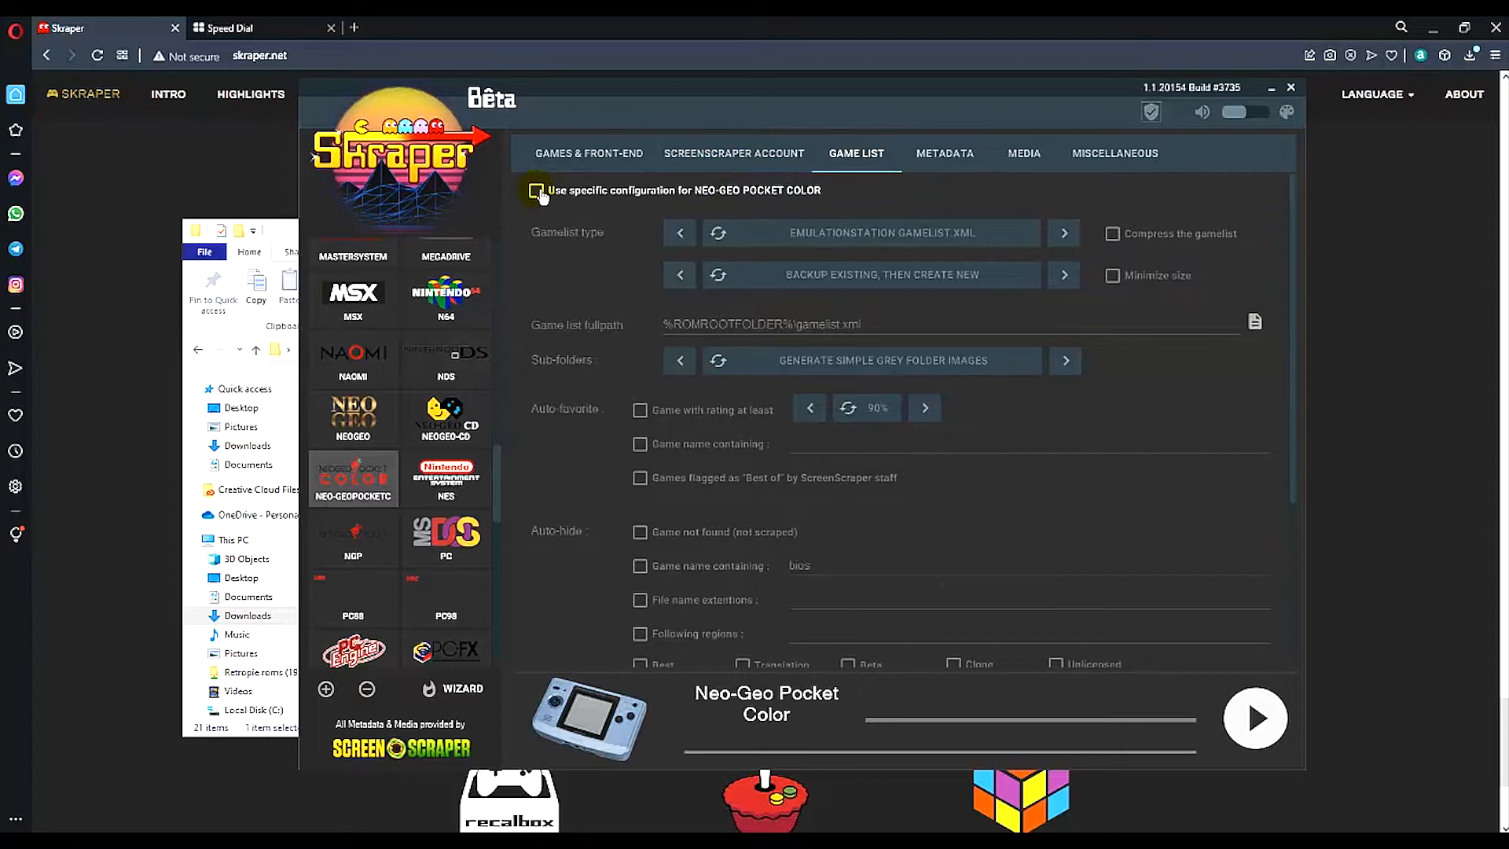
{"action": "left_click", "coordinate": [537, 191]}
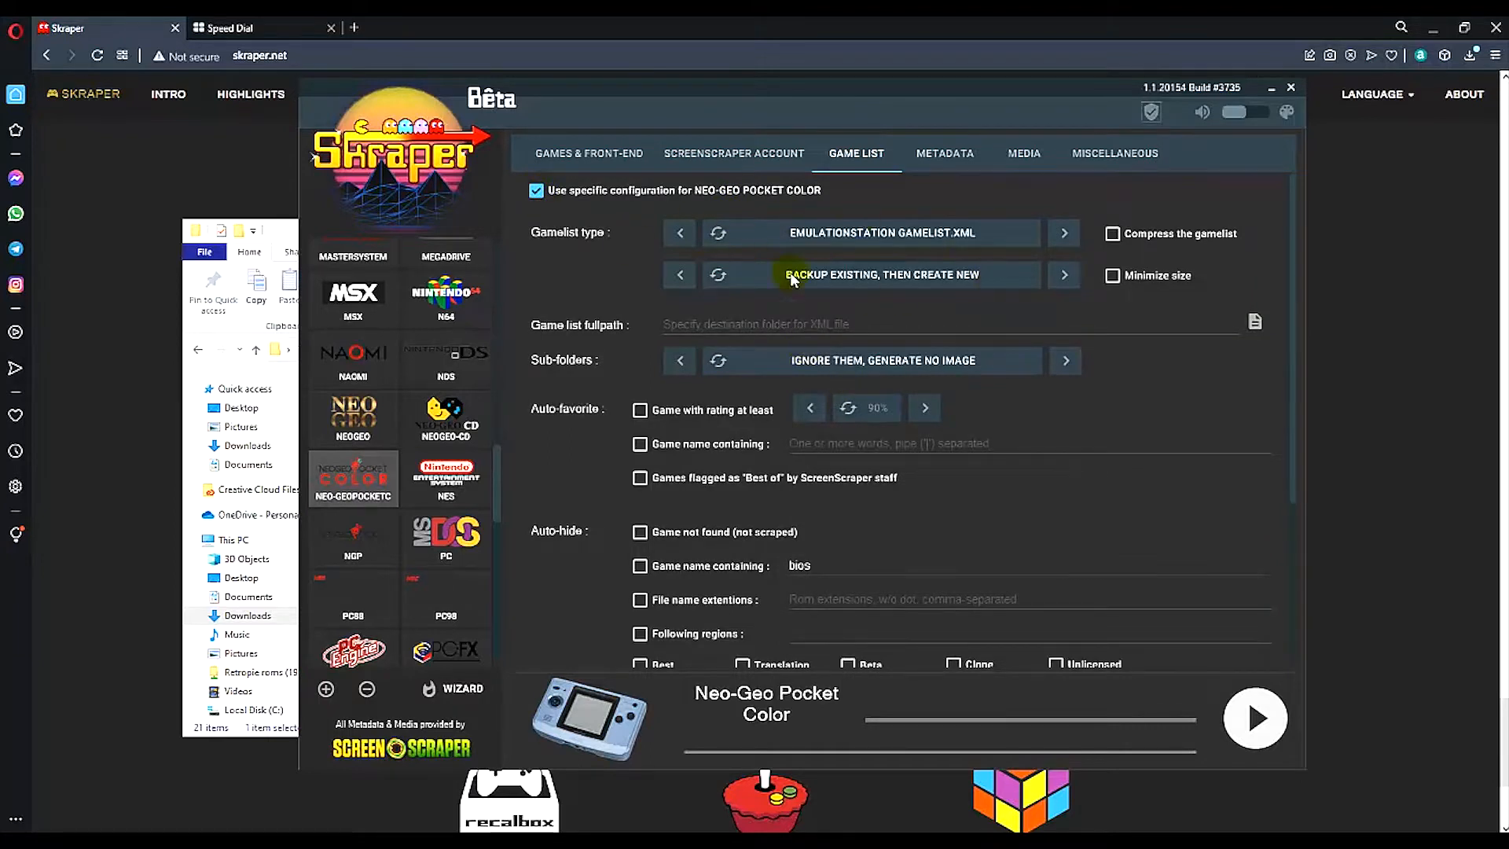
{"action": "left_click", "coordinate": [680, 233]}
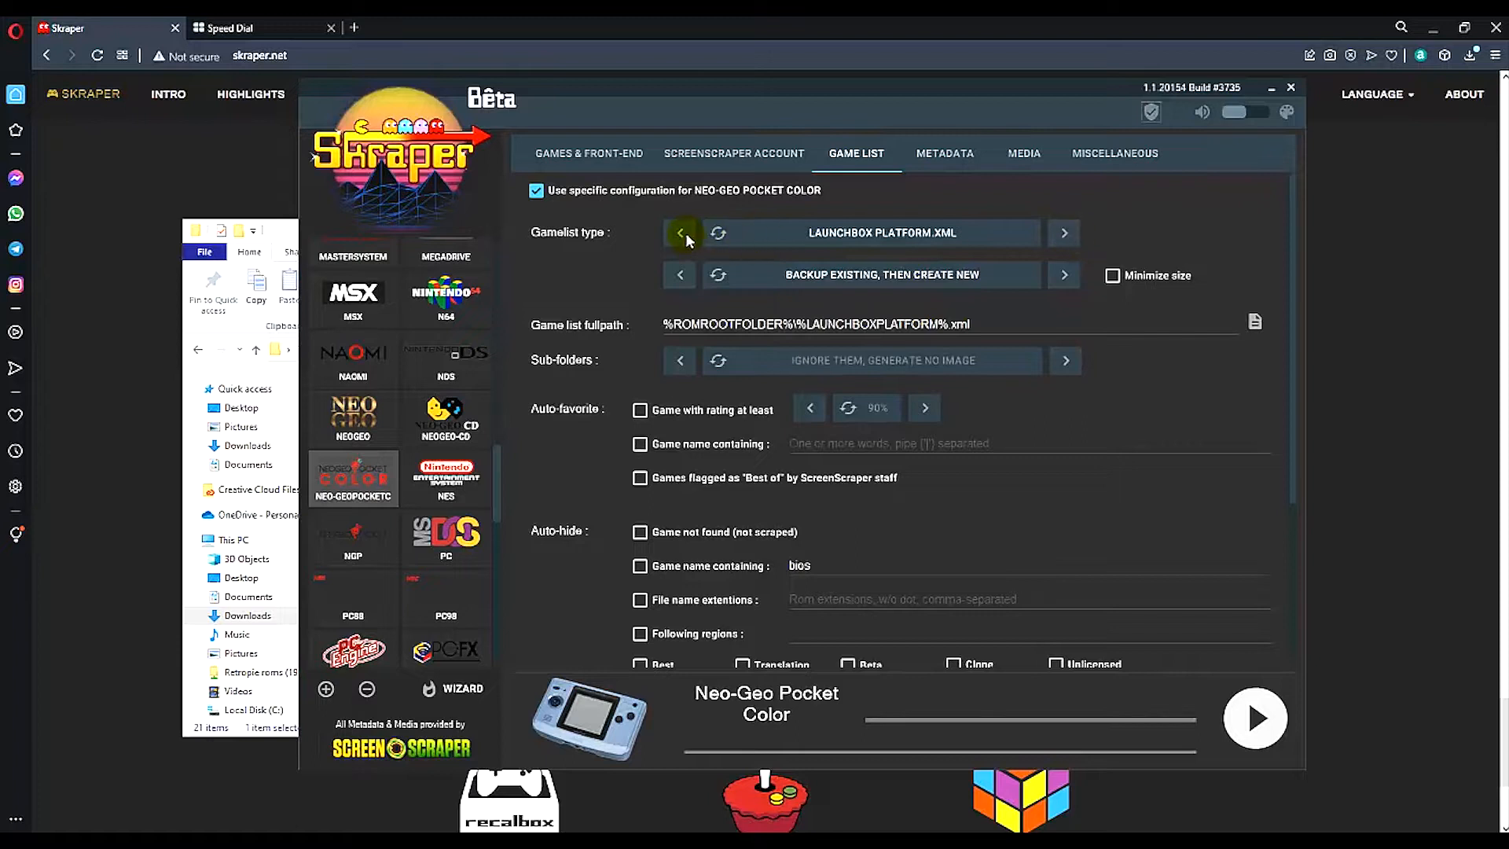
{"action": "left_click", "coordinate": [679, 232]}
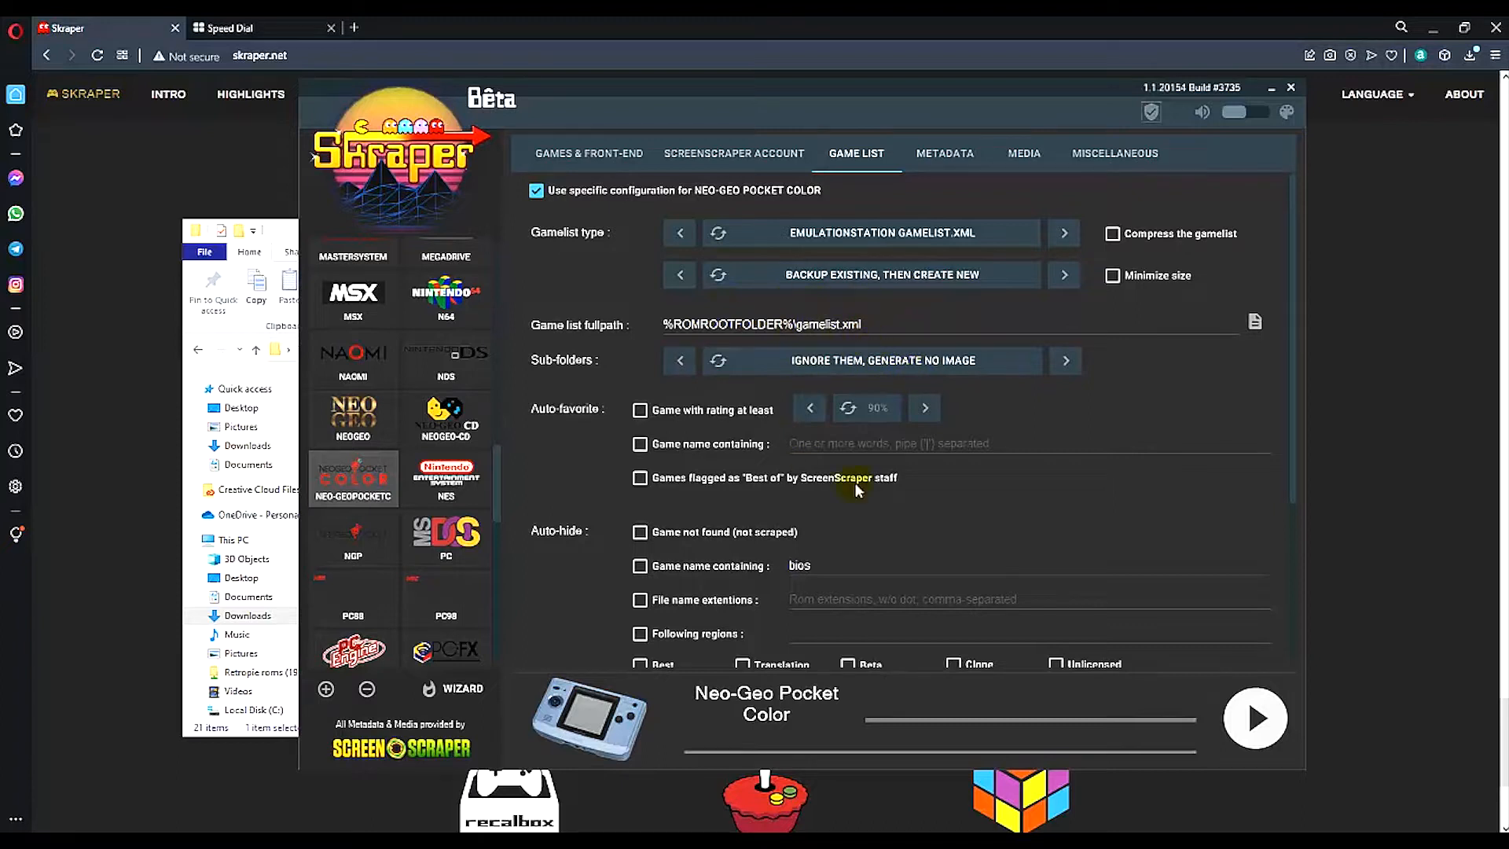
{"action": "scroll", "scroll_direction": "down", "scroll_amount": 3}
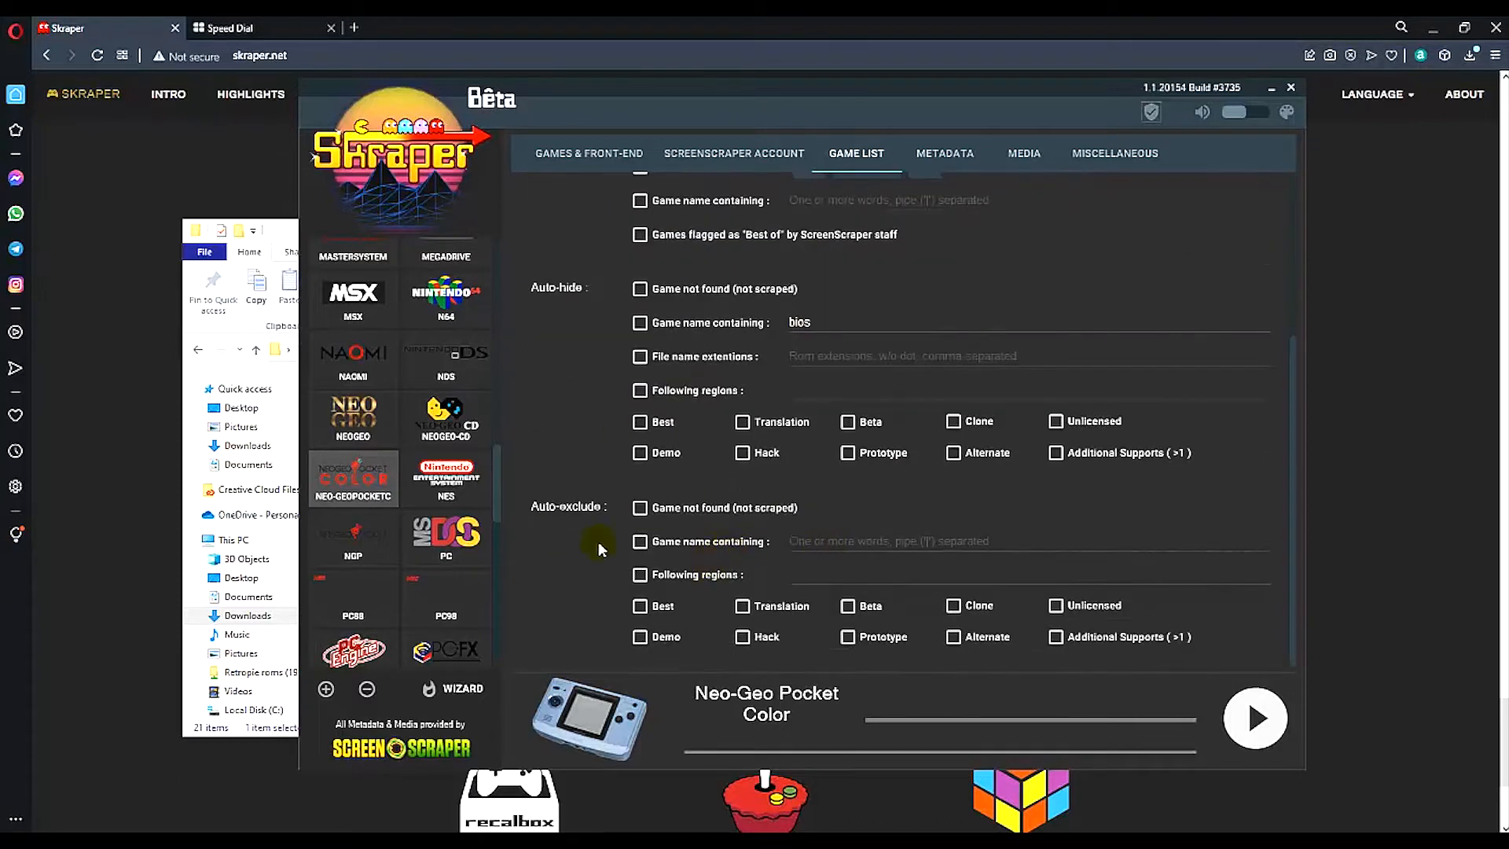
{"action": "left_click", "coordinate": [945, 153]}
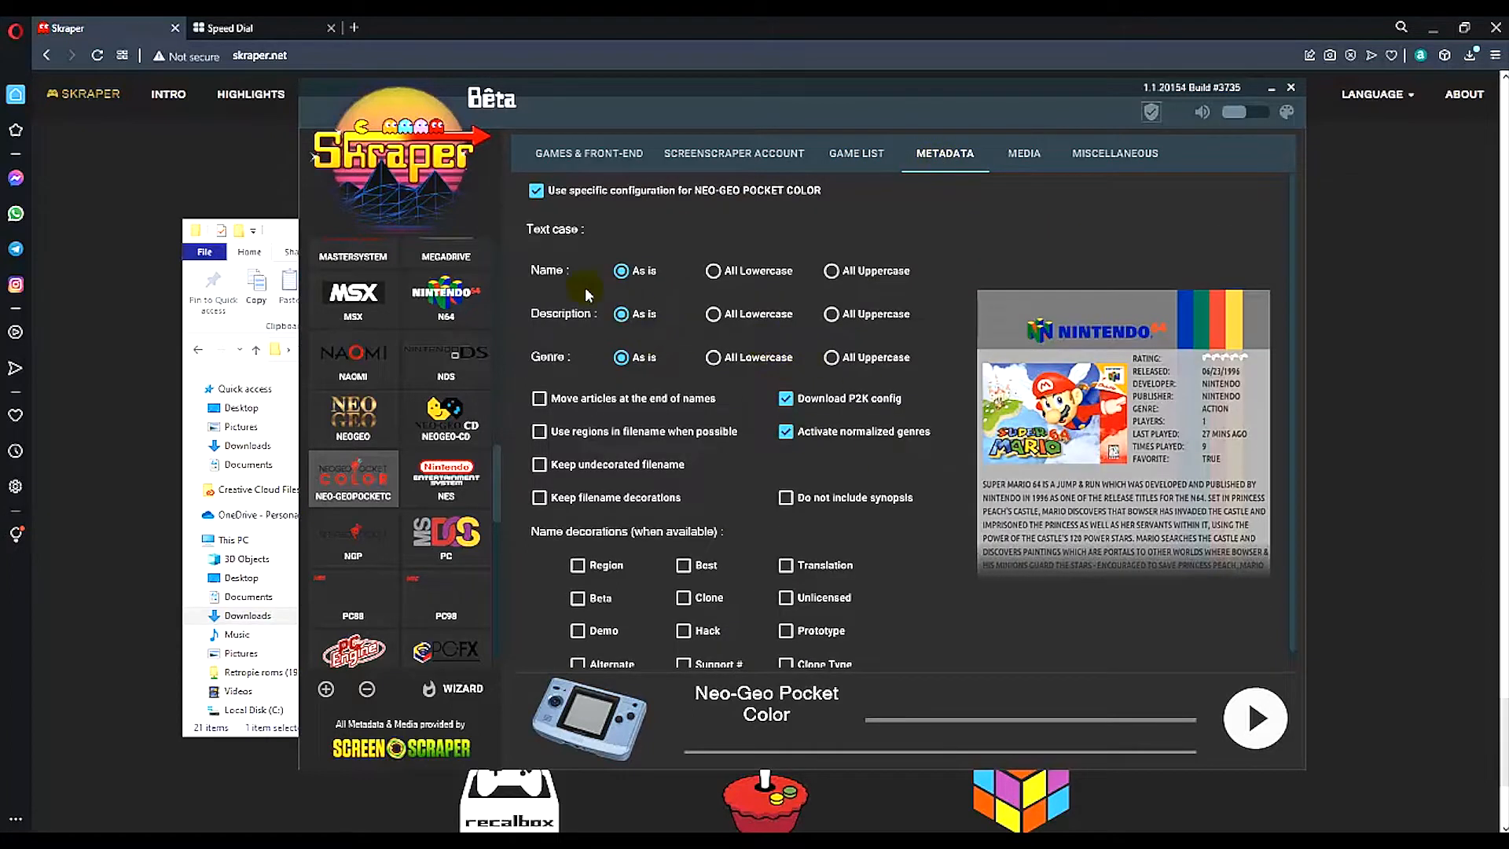
Step: Keep the system-specific metadata configuration enabled and move on to the media settings
{"action": "left_click", "coordinate": [536, 190]}
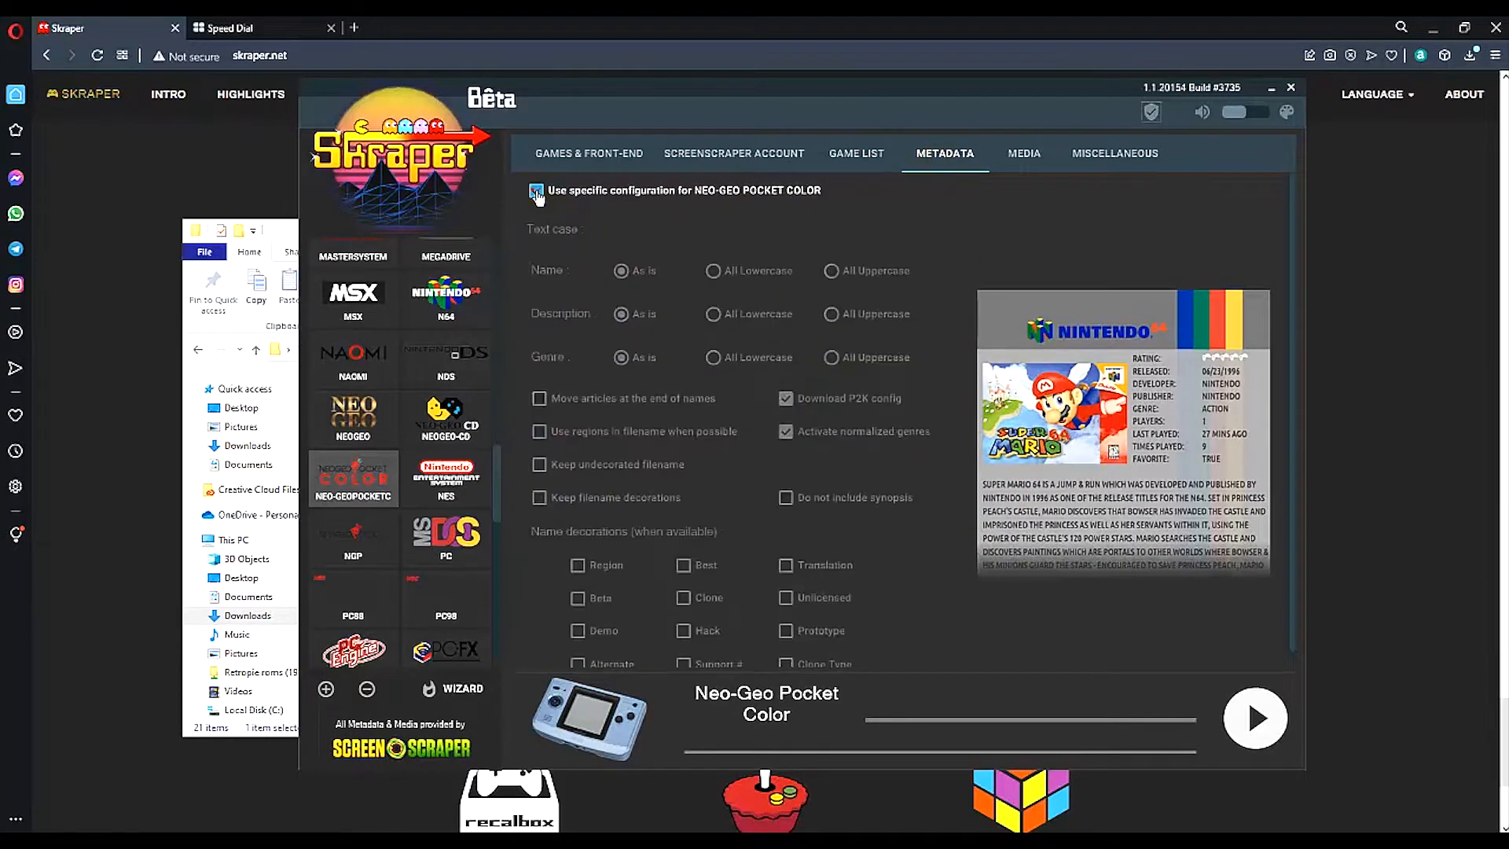
{"action": "left_click", "coordinate": [536, 190]}
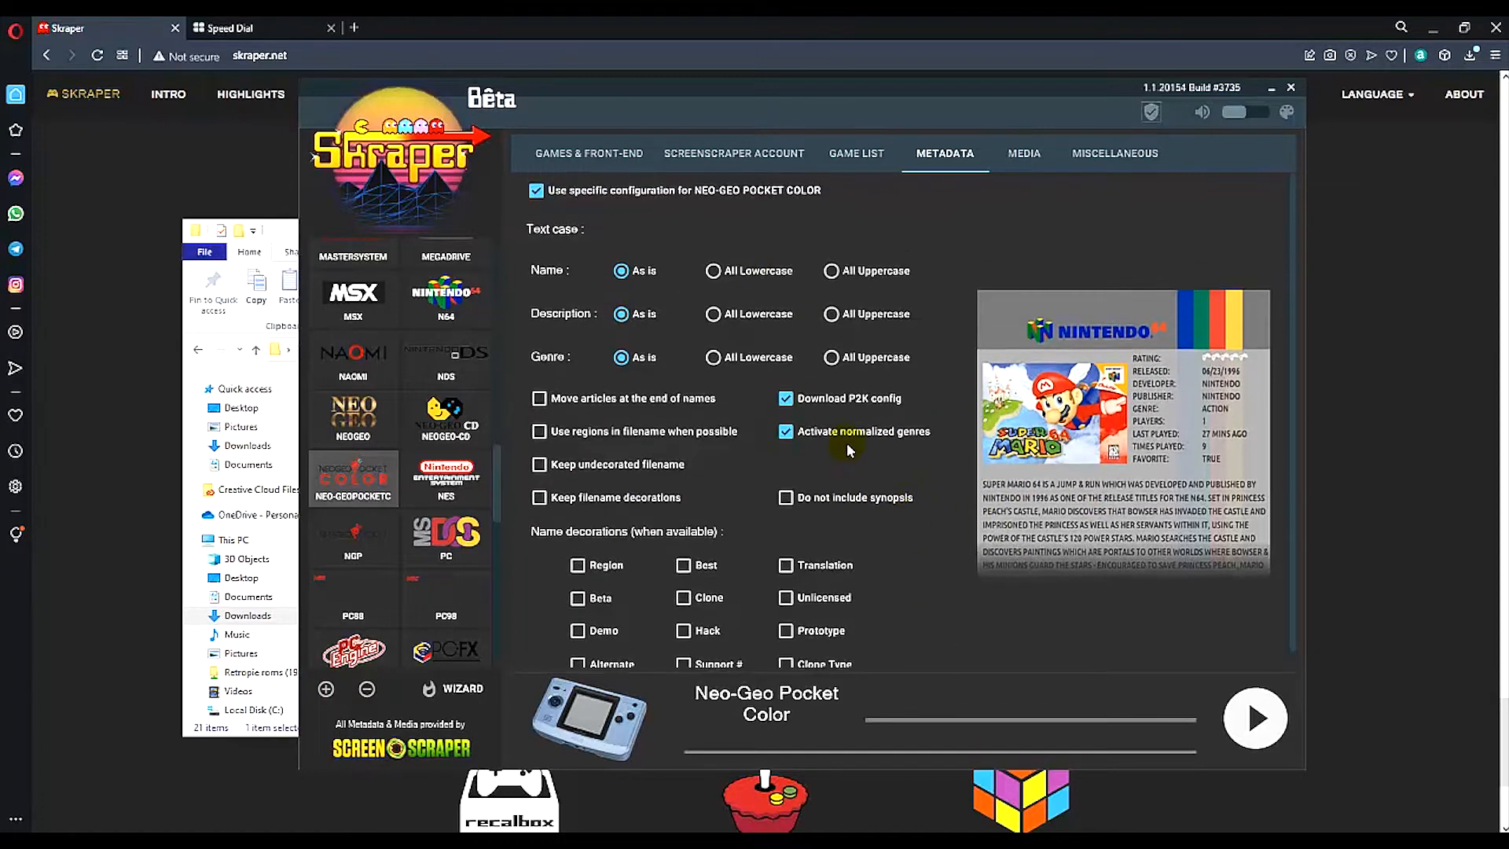
{"action": "left_click", "coordinate": [1023, 153]}
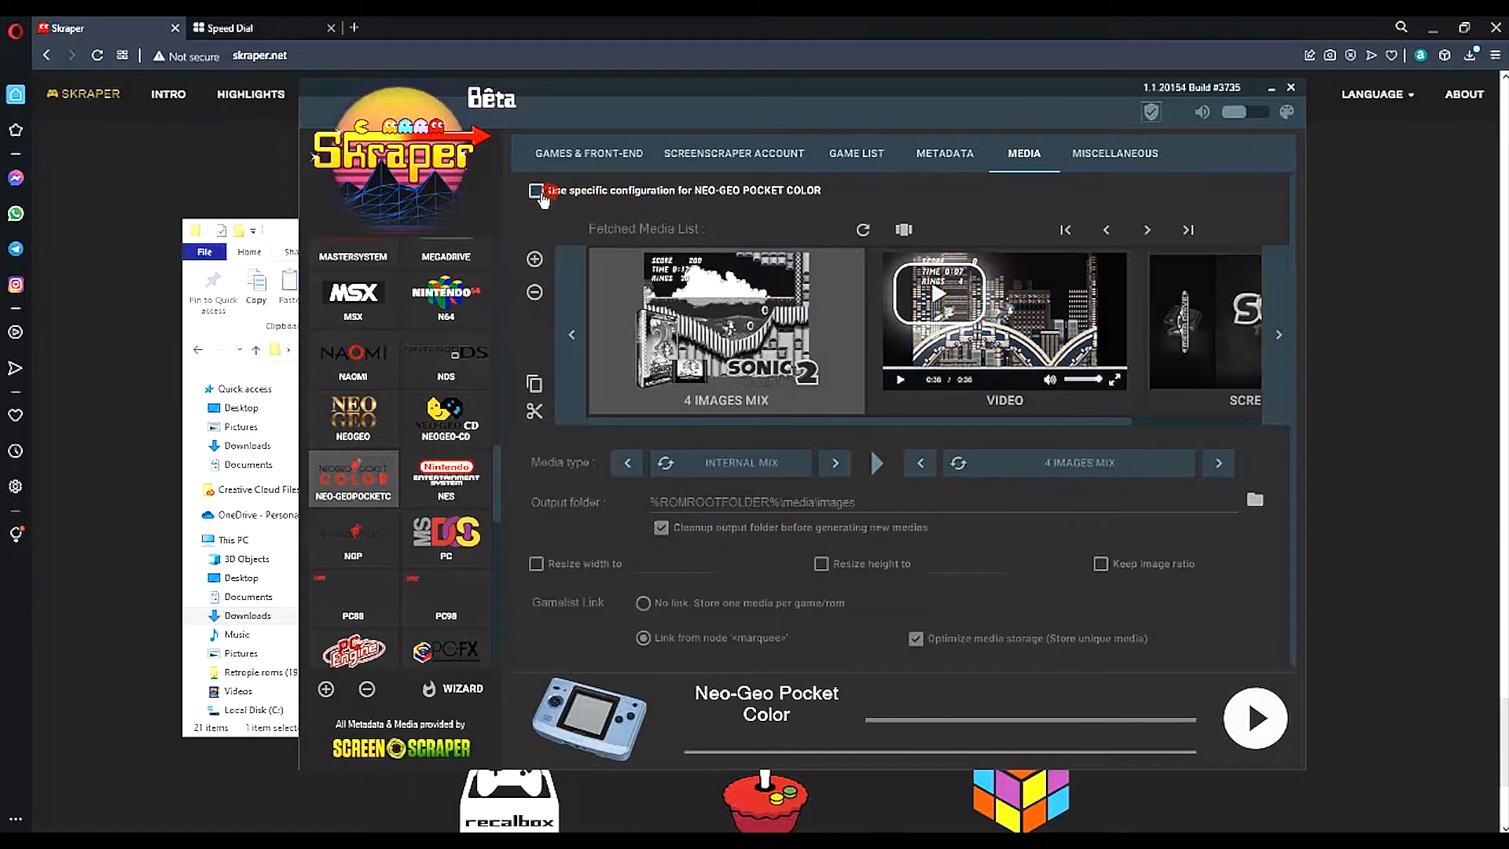
Step: Set system-specific media to a 5 Images Mix, a regular video and a Title Screenshot thumbnail
{"action": "left_click", "coordinate": [536, 190]}
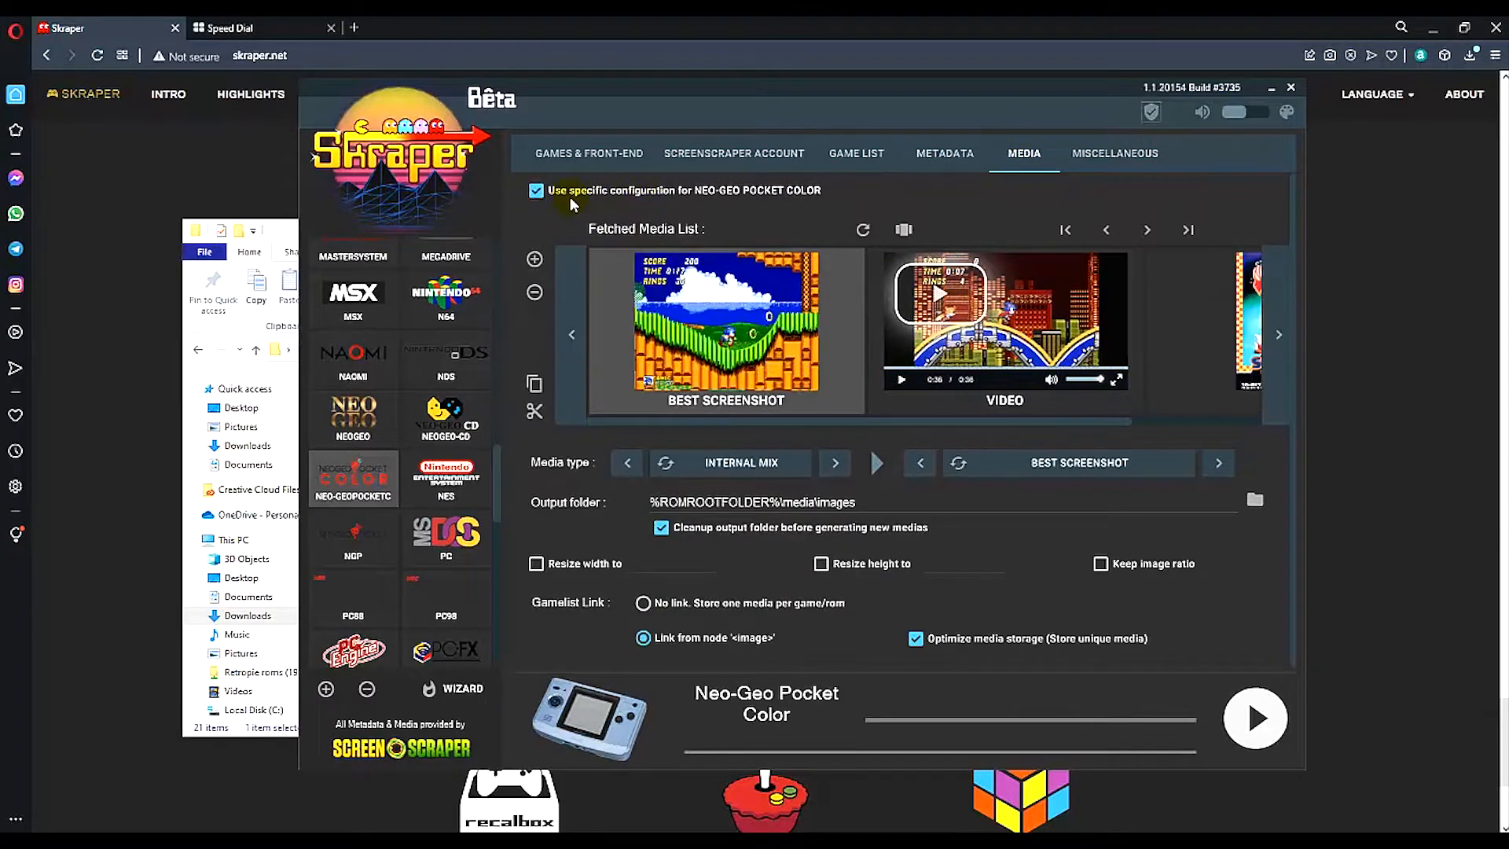
{"action": "mouse_move", "coordinate": [822, 423]}
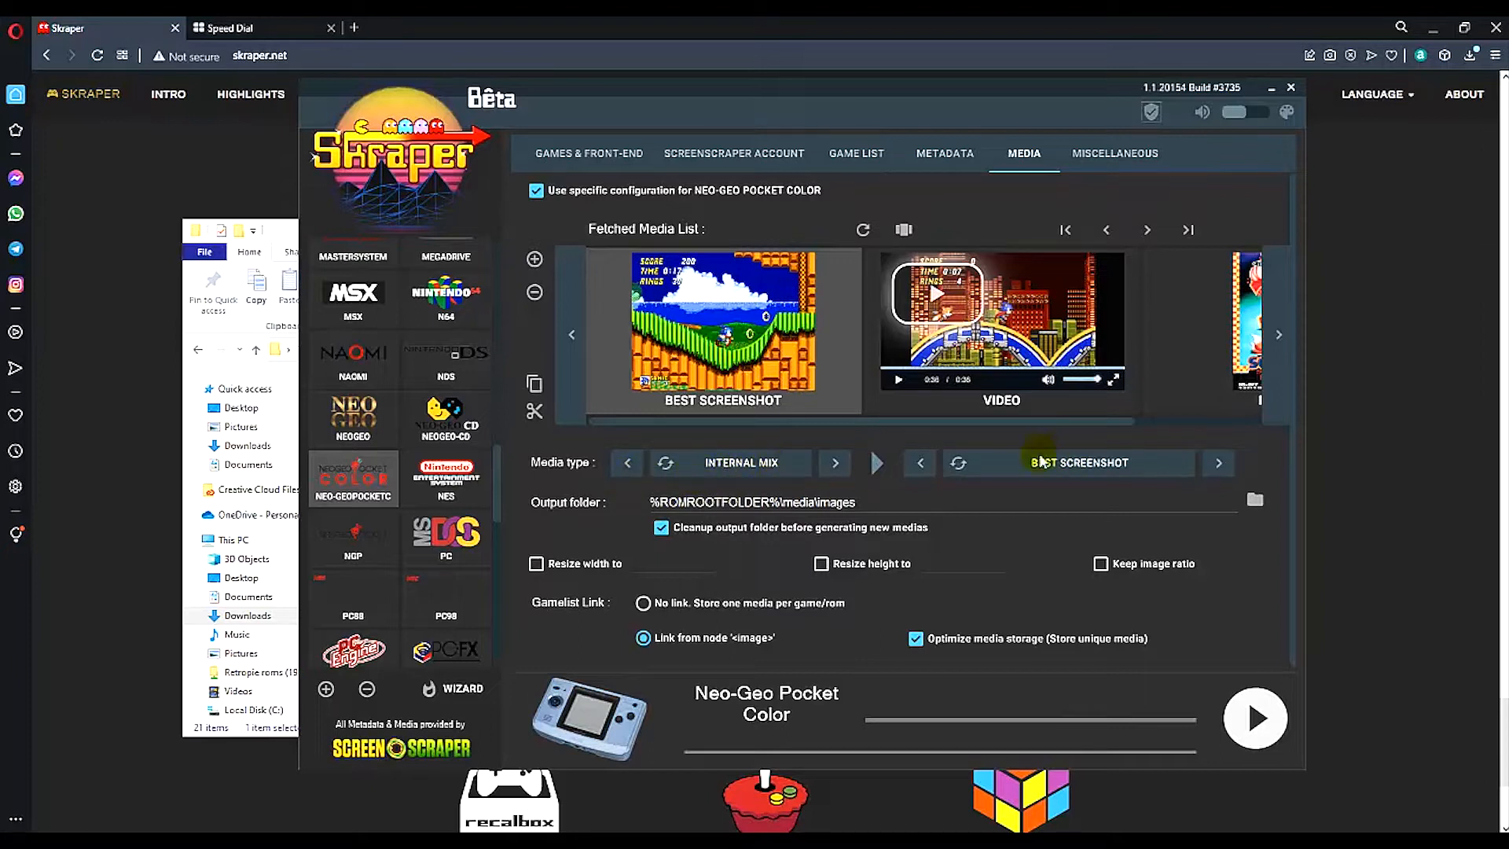
{"action": "left_click", "coordinate": [1216, 462]}
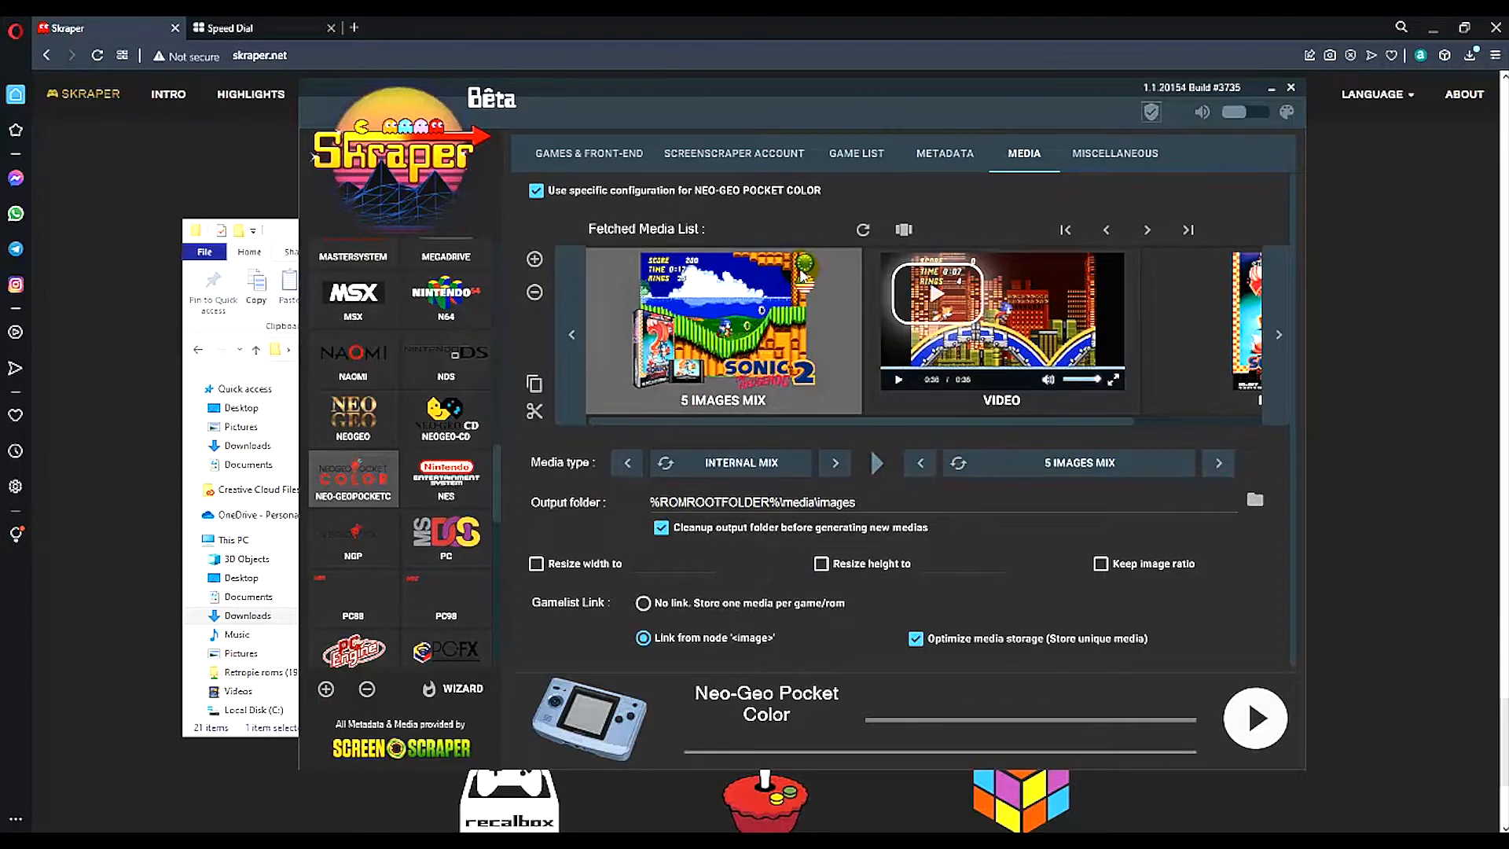
{"action": "left_click", "coordinate": [833, 463]}
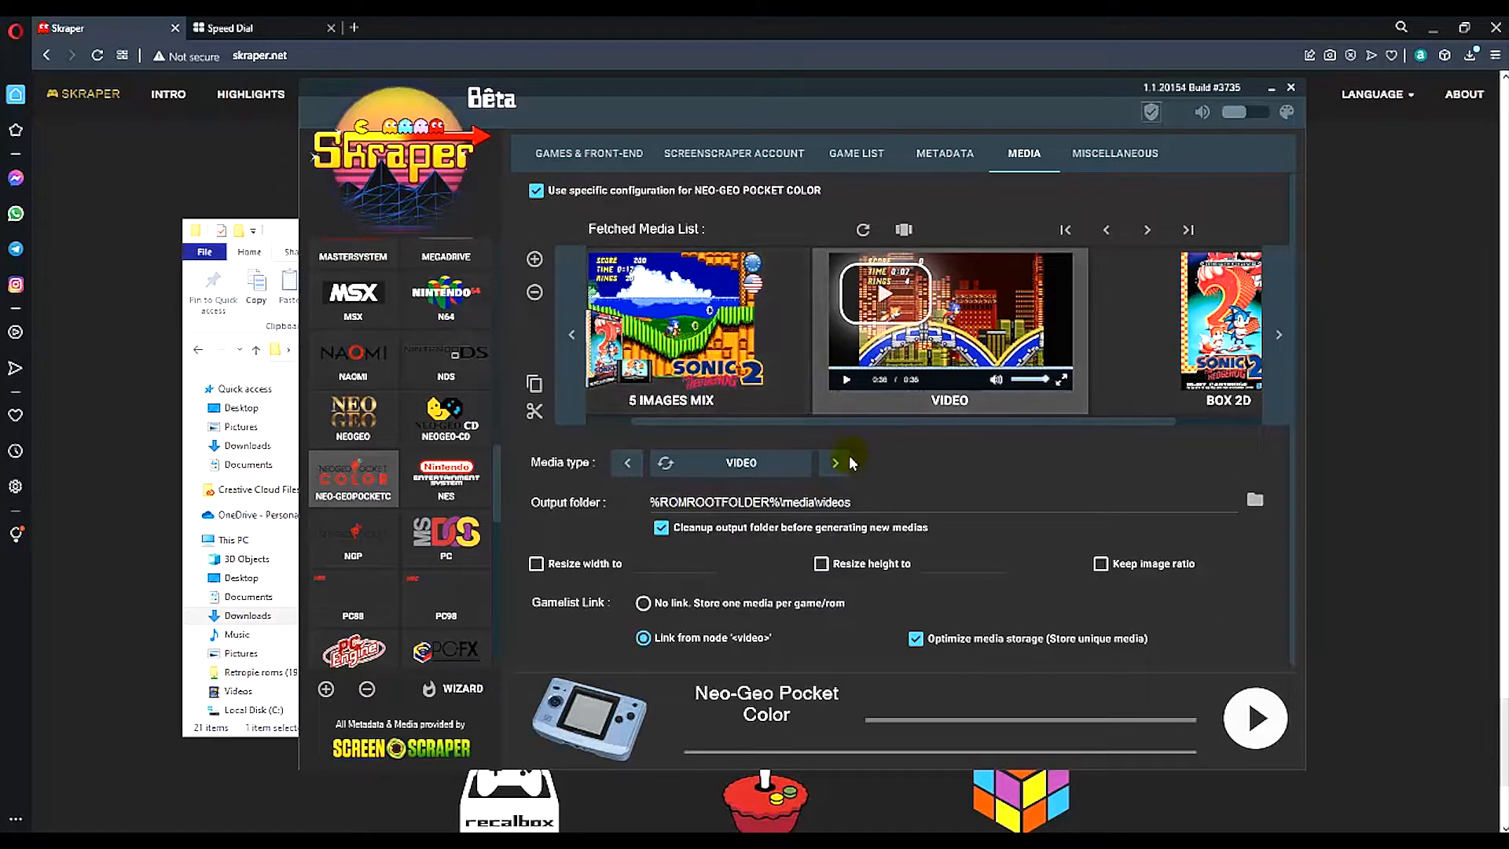
{"action": "left_click", "coordinate": [833, 462]}
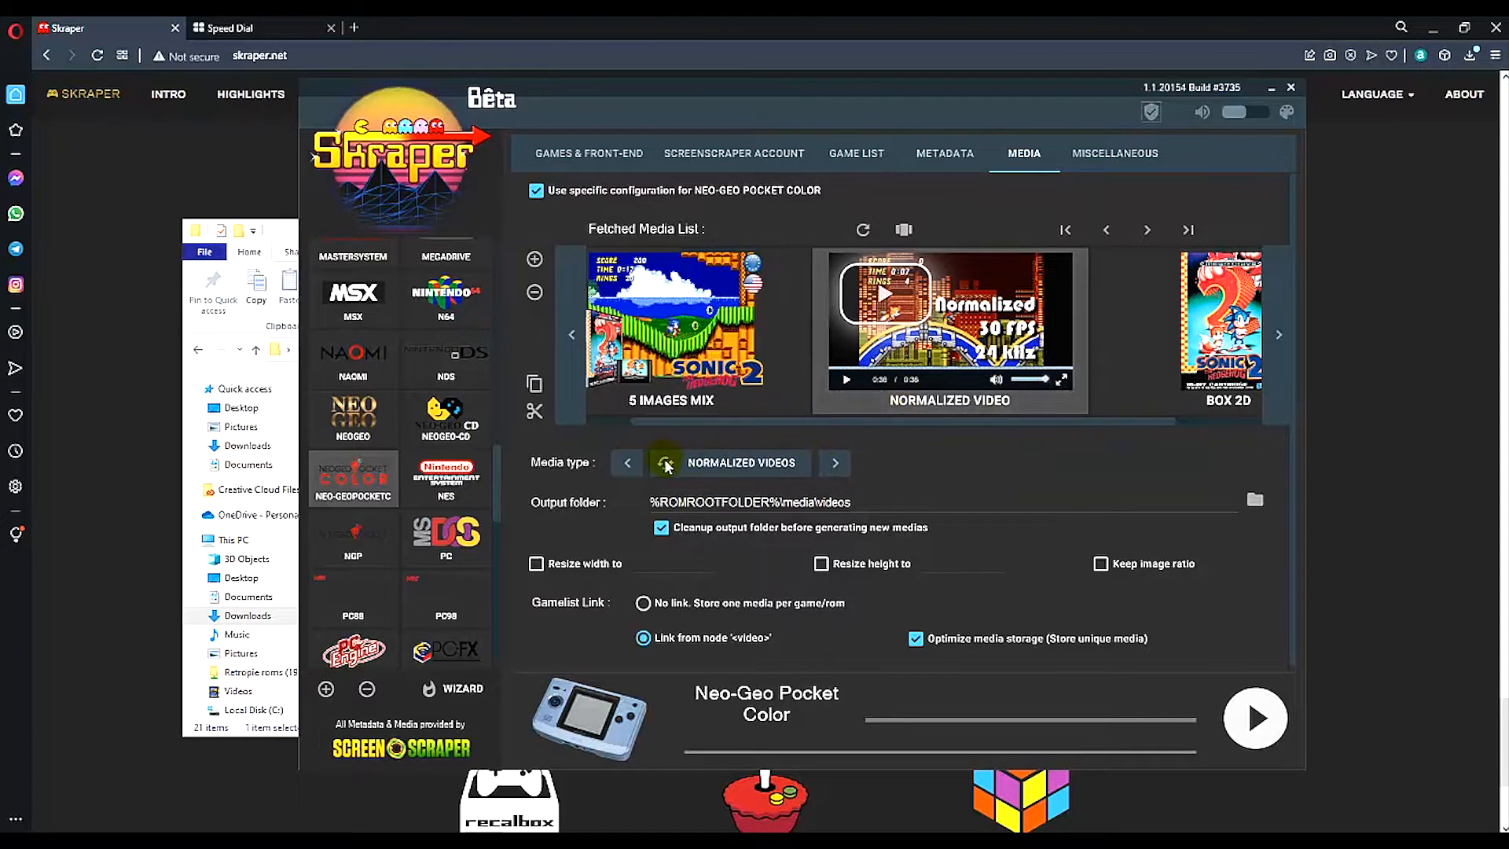
{"action": "left_click", "coordinate": [624, 462]}
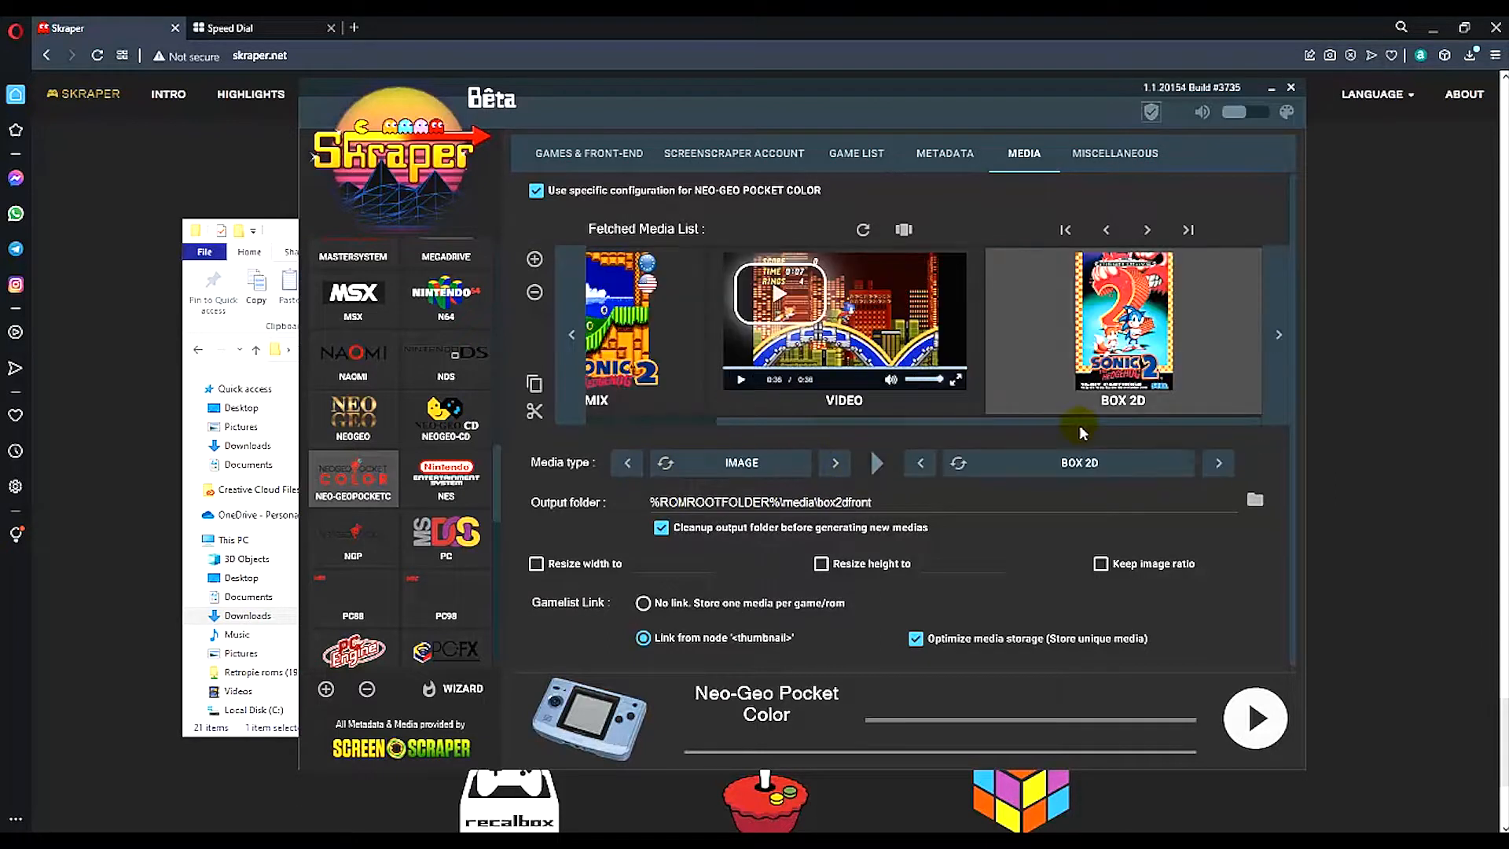
{"action": "left_click", "coordinate": [918, 462]}
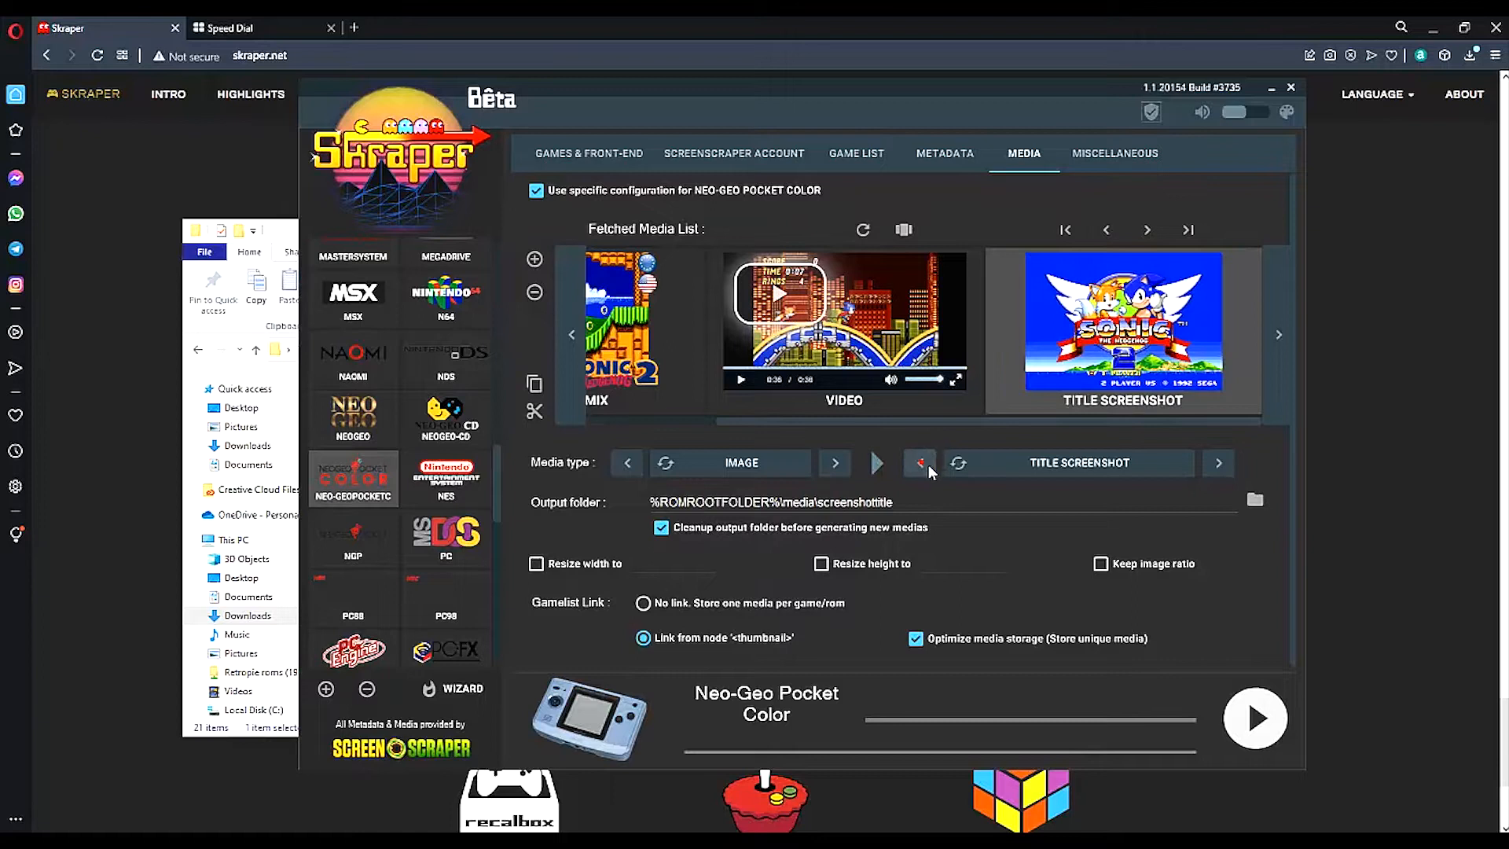
{"action": "left_click", "coordinate": [919, 462]}
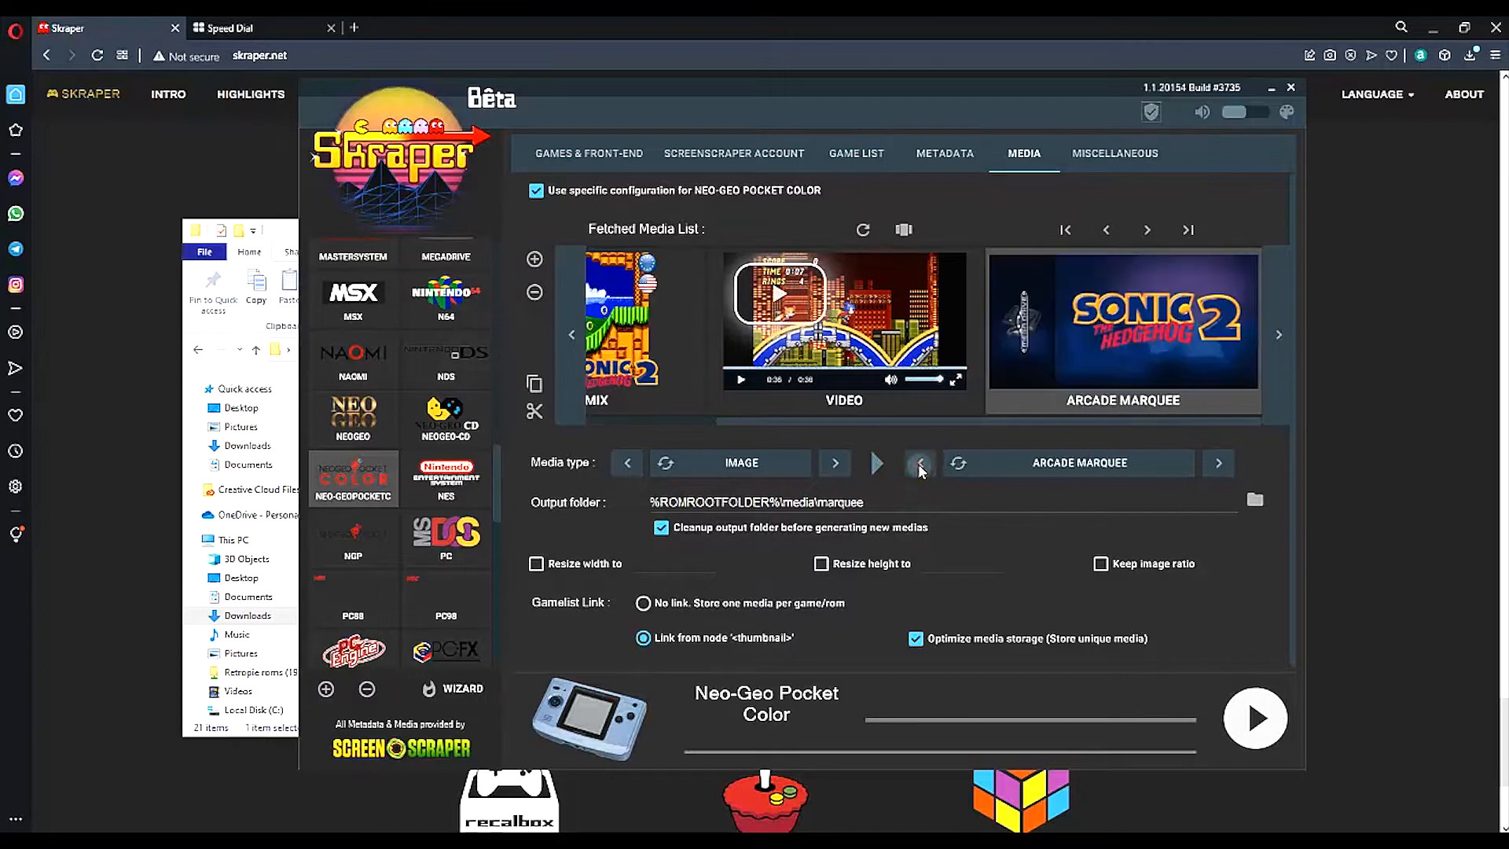
{"action": "left_click", "coordinate": [920, 462]}
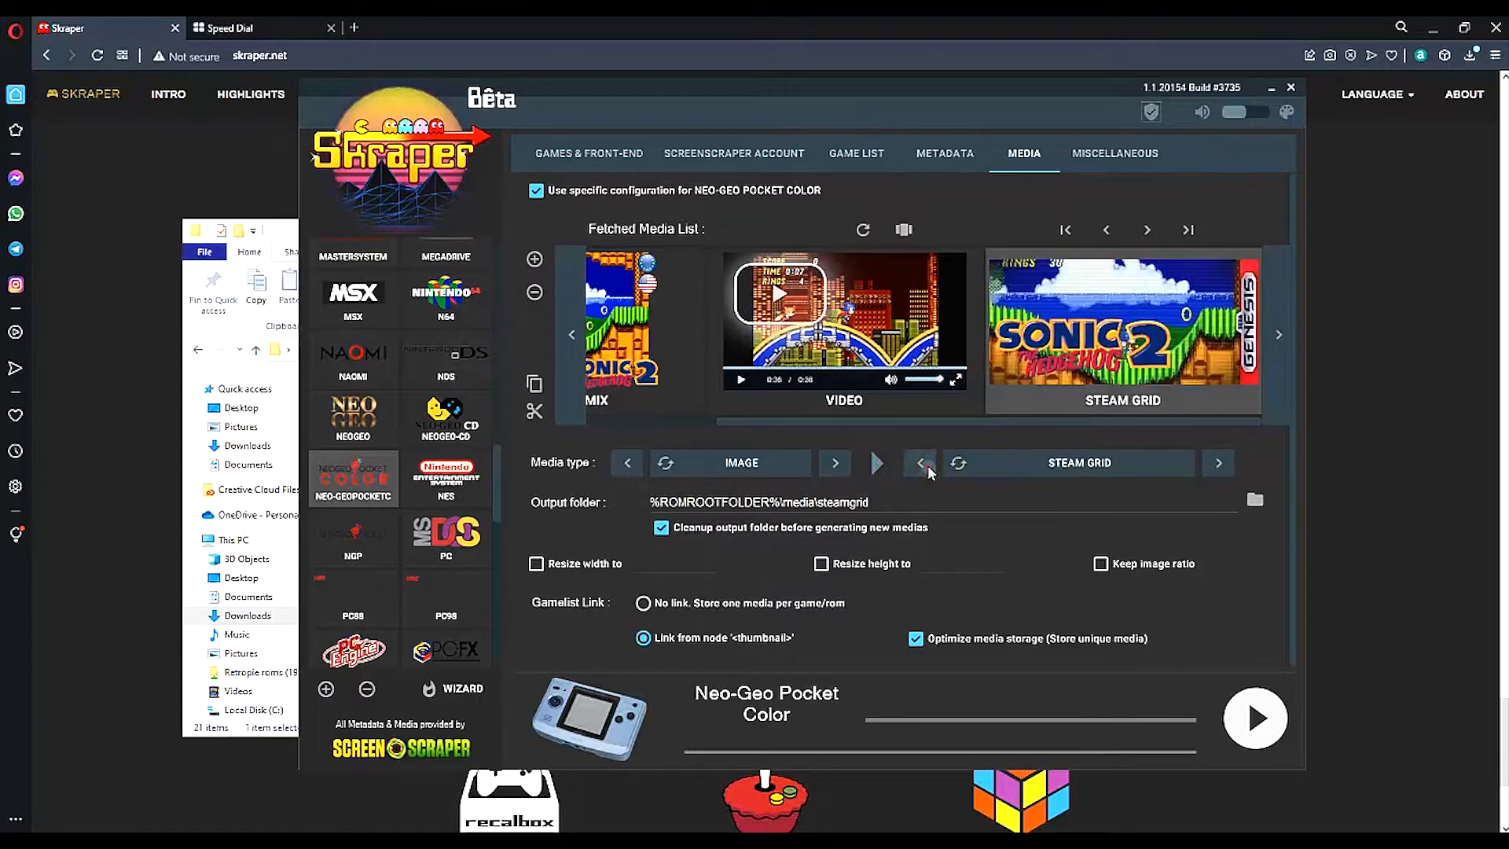
{"action": "left_click", "coordinate": [920, 462]}
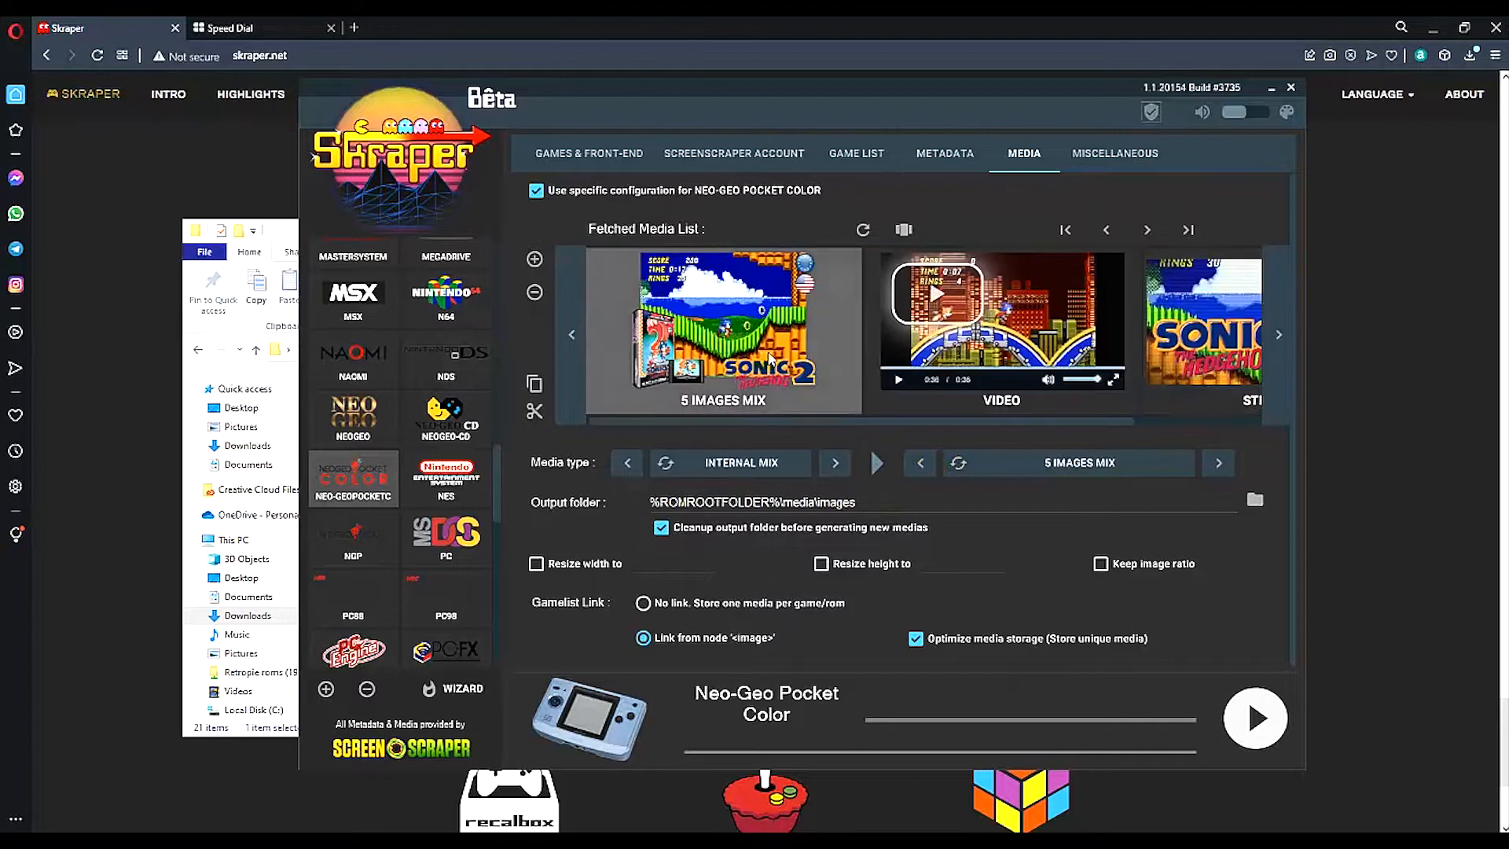
{"action": "mouse_move", "coordinate": [1176, 359]}
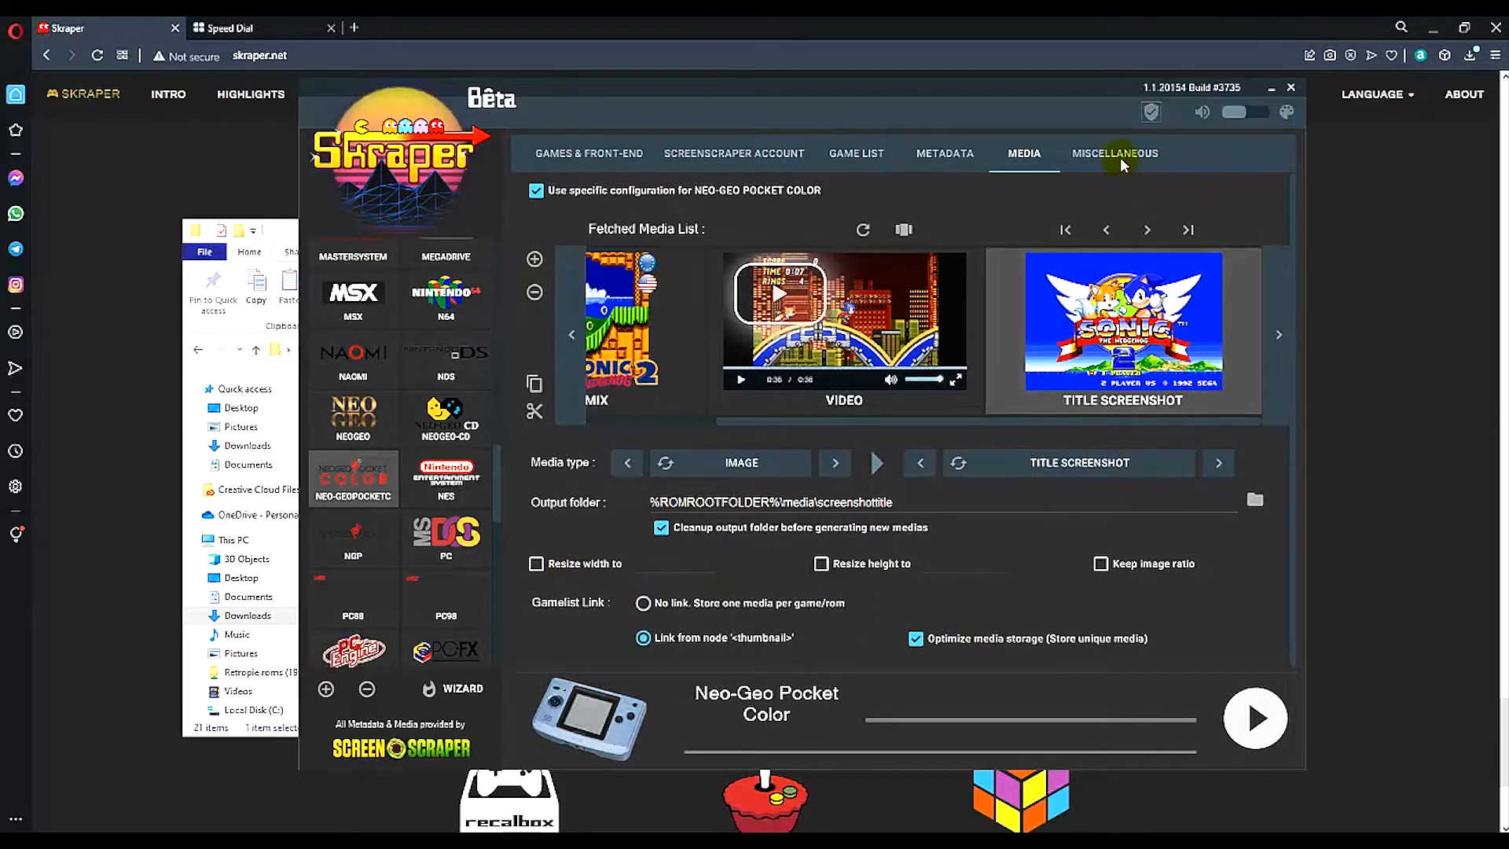
{"action": "left_click", "coordinate": [1113, 153]}
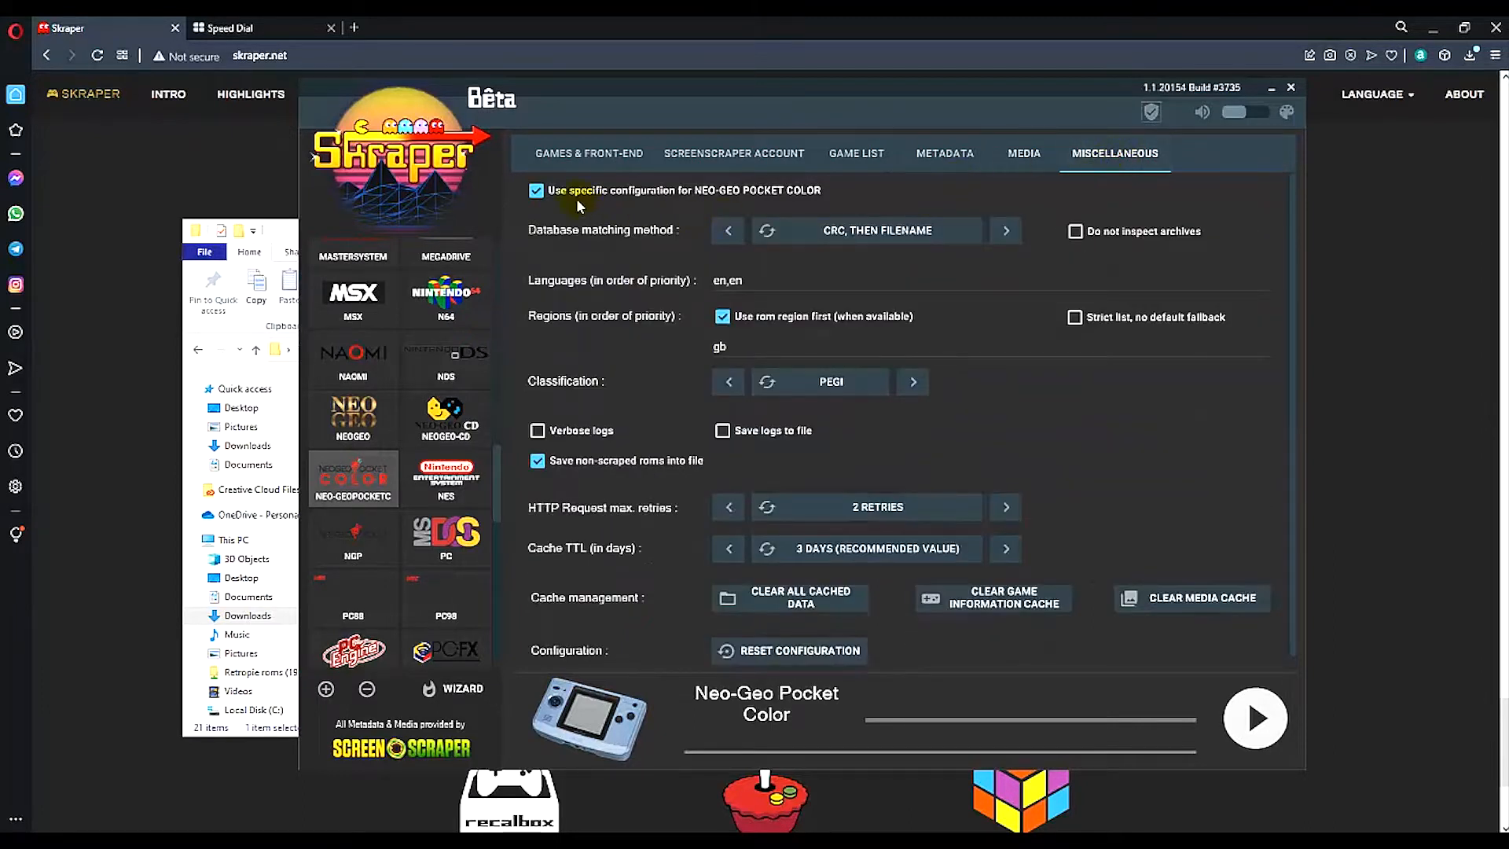
{"action": "mouse_move", "coordinate": [701, 393]}
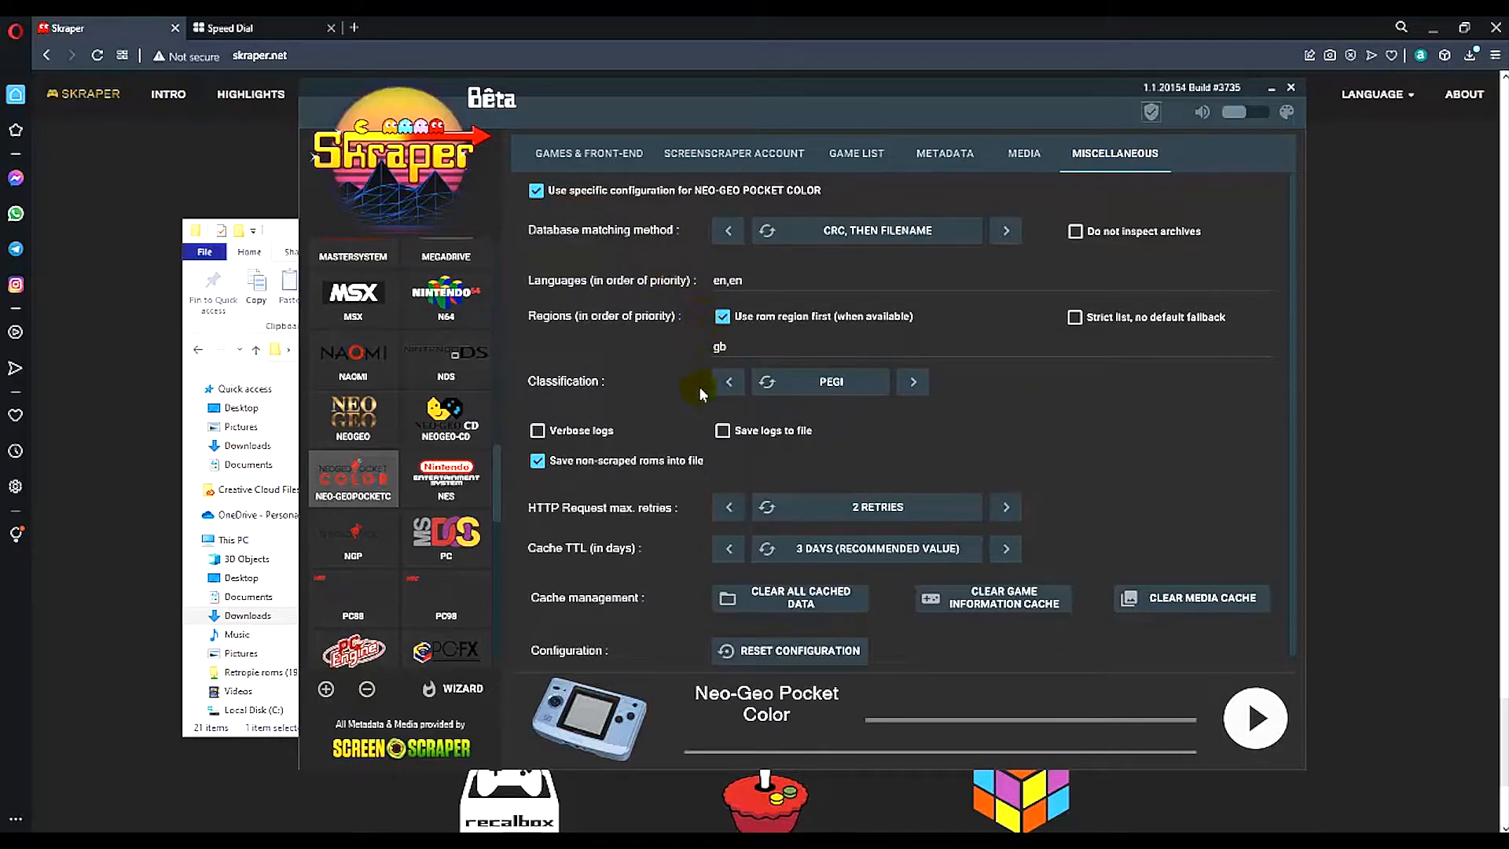
{"action": "mouse_move", "coordinate": [767, 228]}
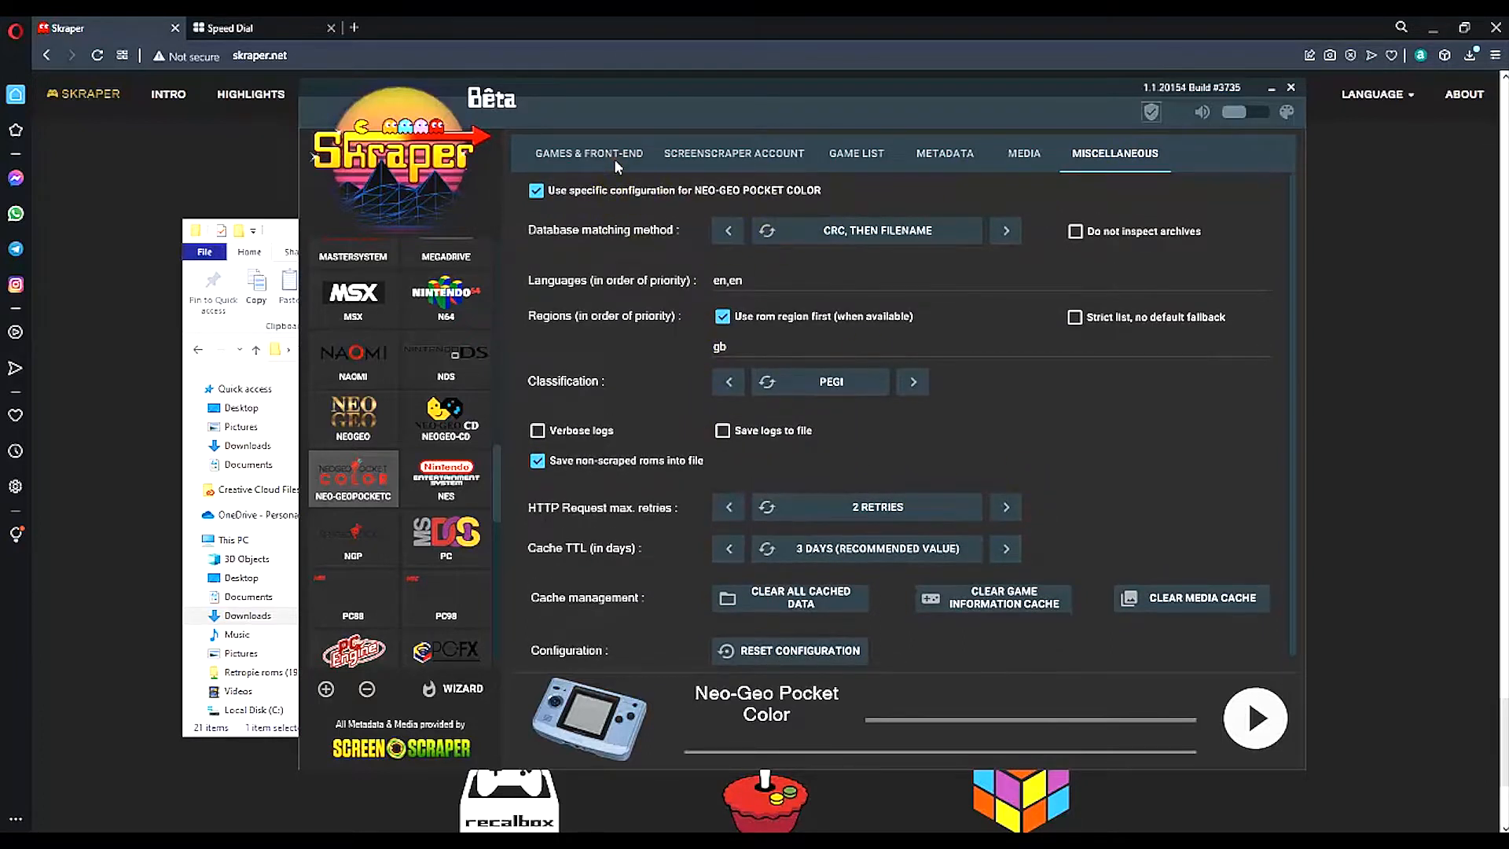
Step: Cycle the front-end through LaunchBox, RetroPie and Recalbox, settling on Generic
{"action": "left_click", "coordinate": [588, 153]}
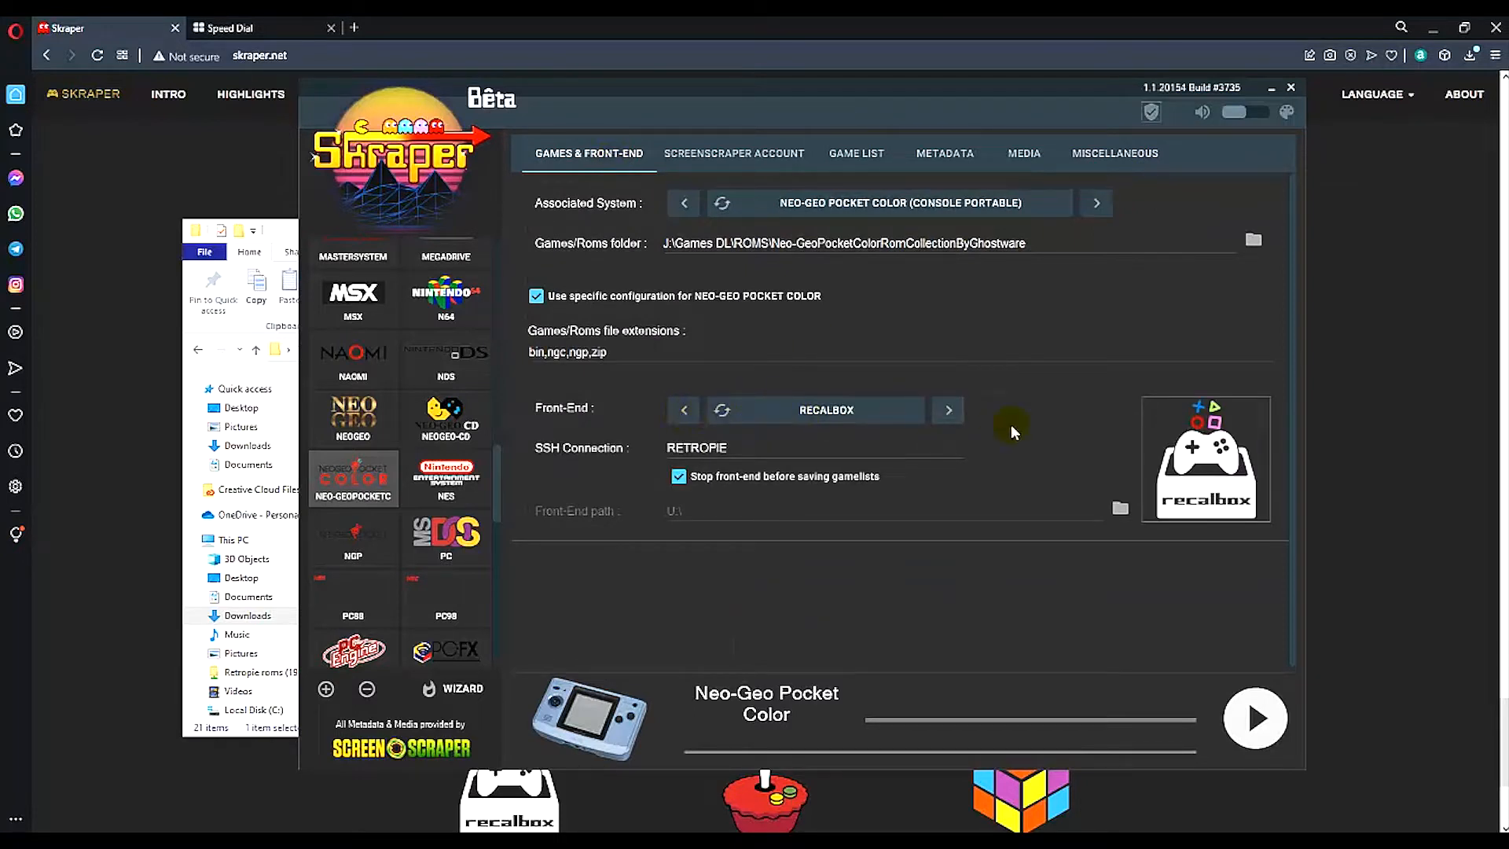
{"action": "left_click", "coordinate": [683, 410]}
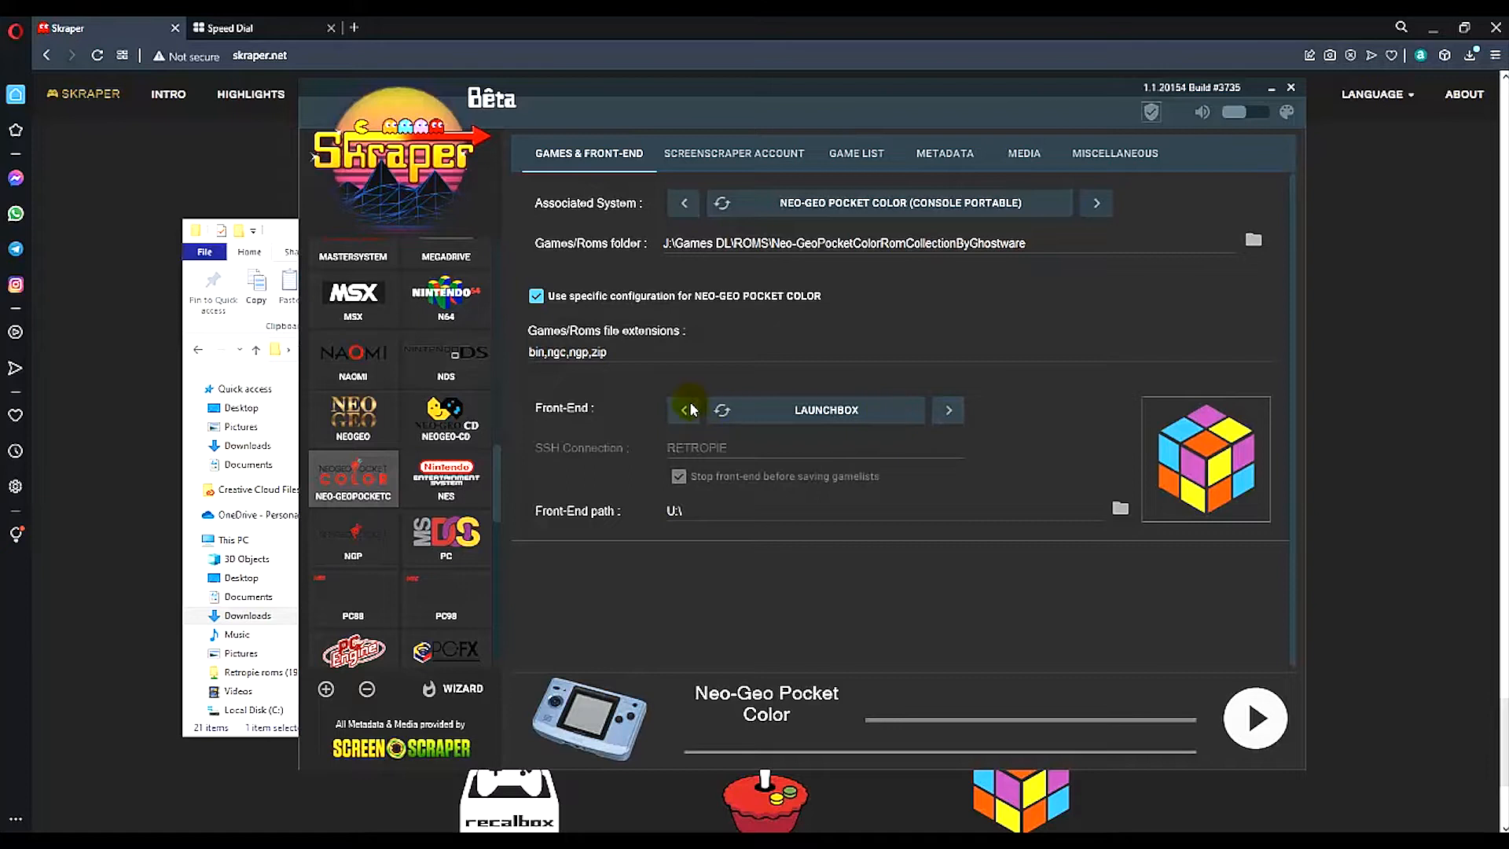
{"action": "left_click", "coordinate": [683, 410]}
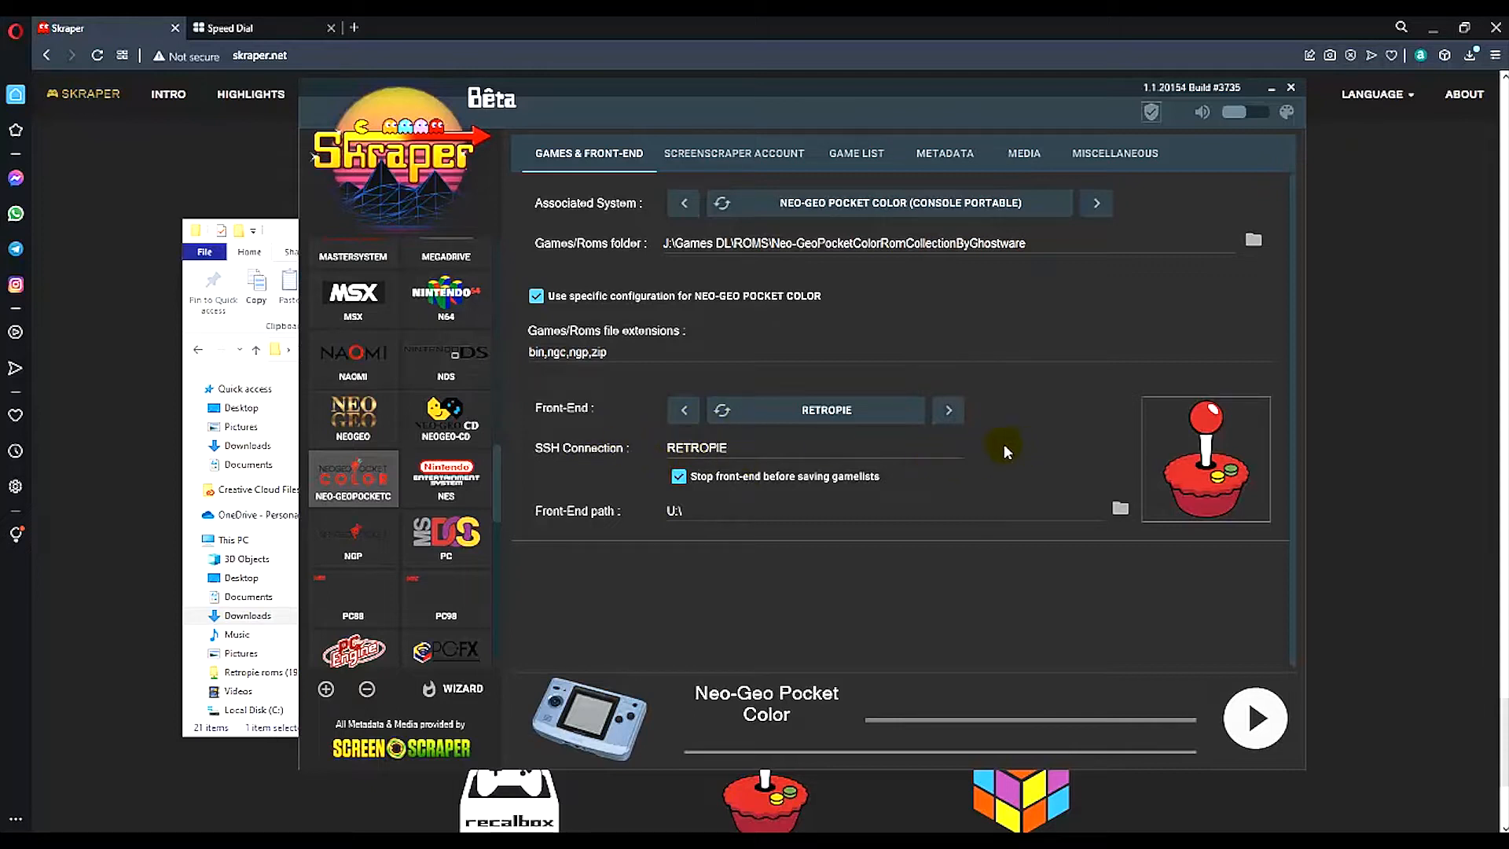
{"action": "mouse_move", "coordinate": [761, 444]}
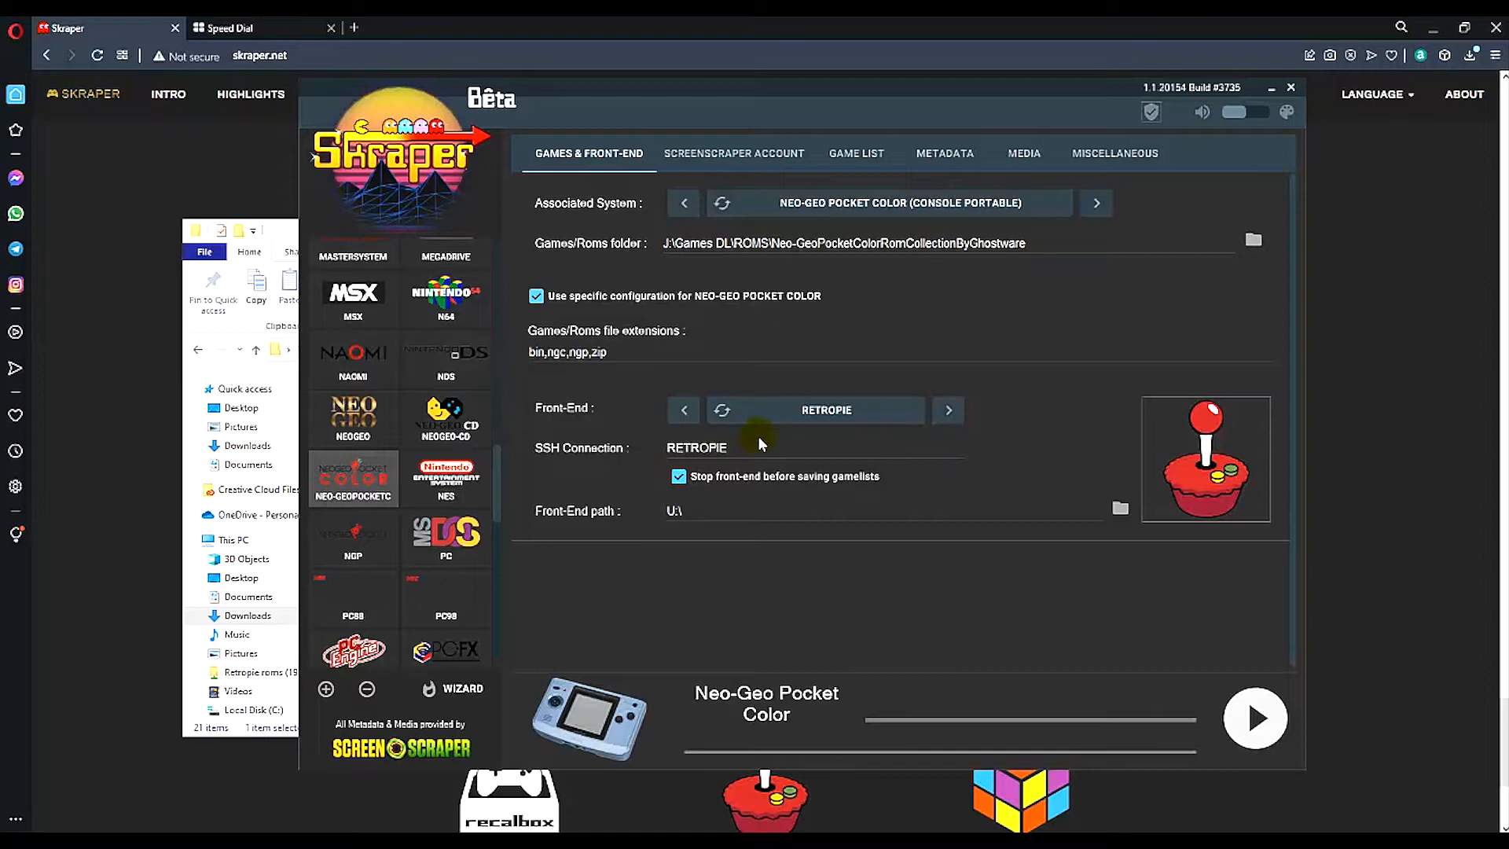
{"action": "left_click", "coordinate": [947, 410]}
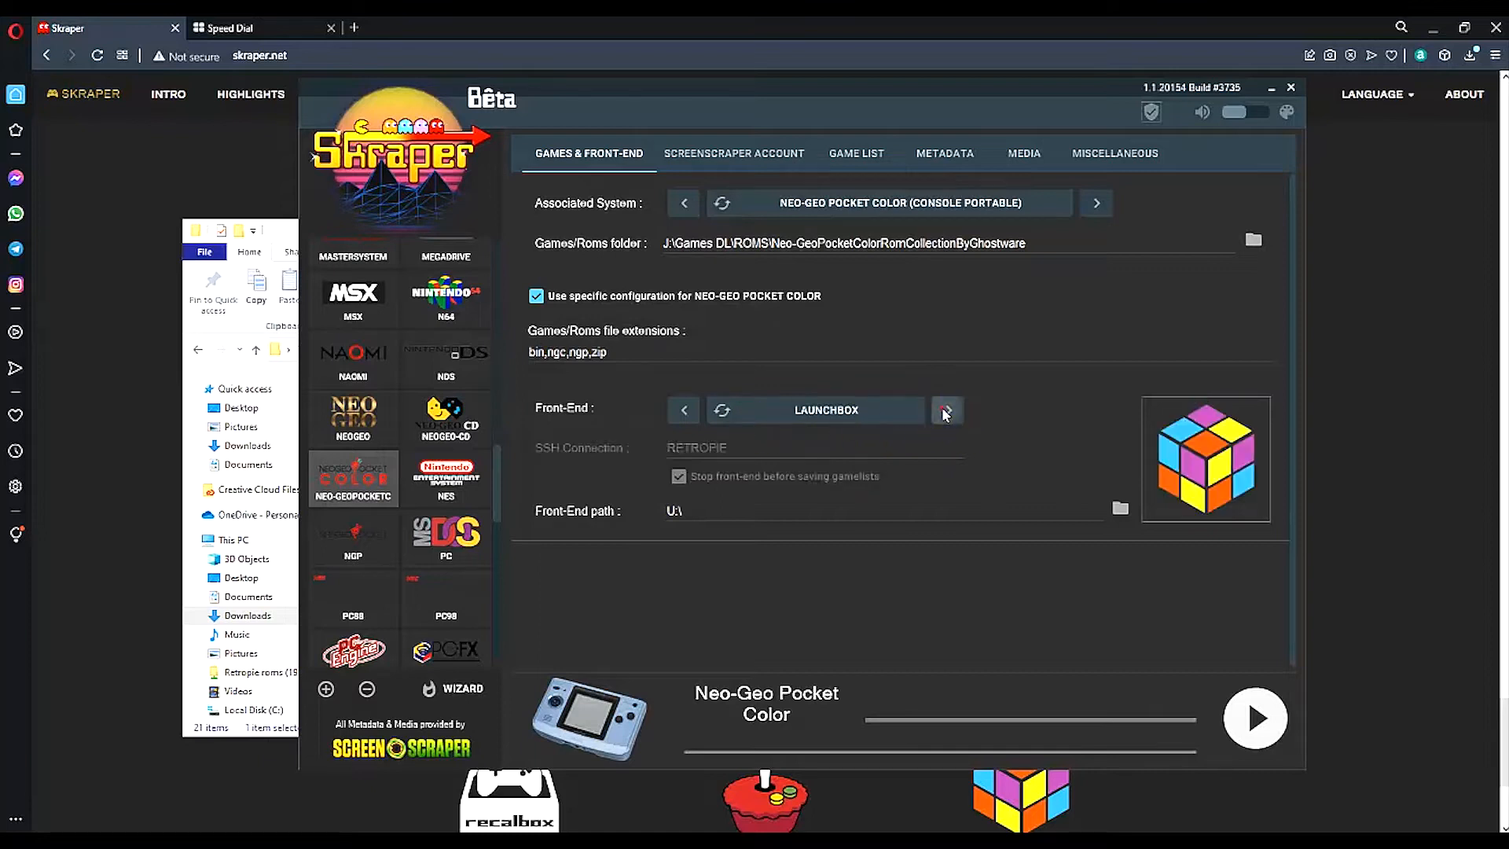
{"action": "left_click", "coordinate": [947, 410]}
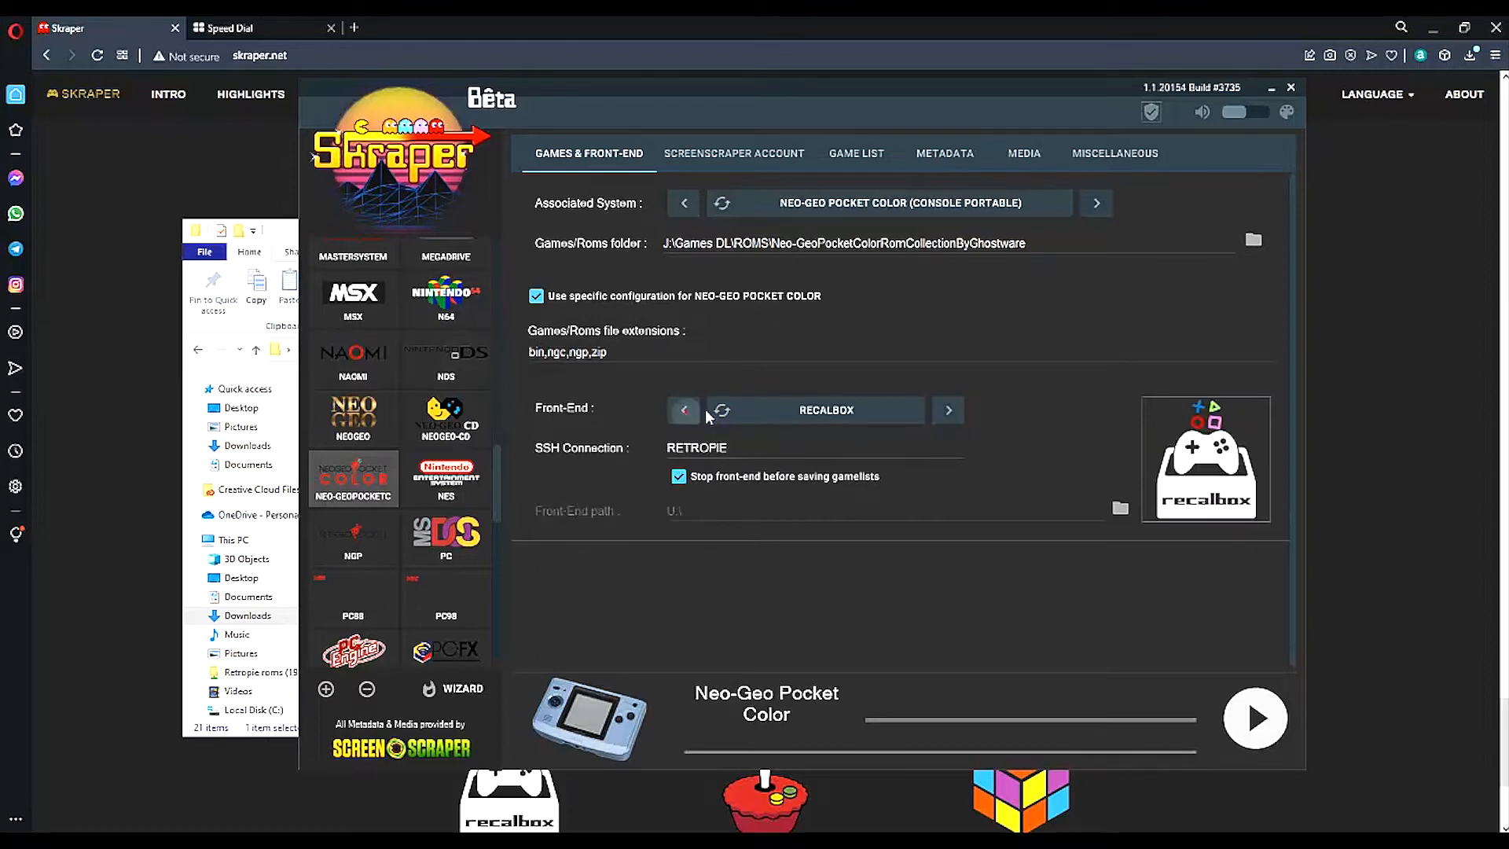
{"action": "left_click", "coordinate": [946, 410]}
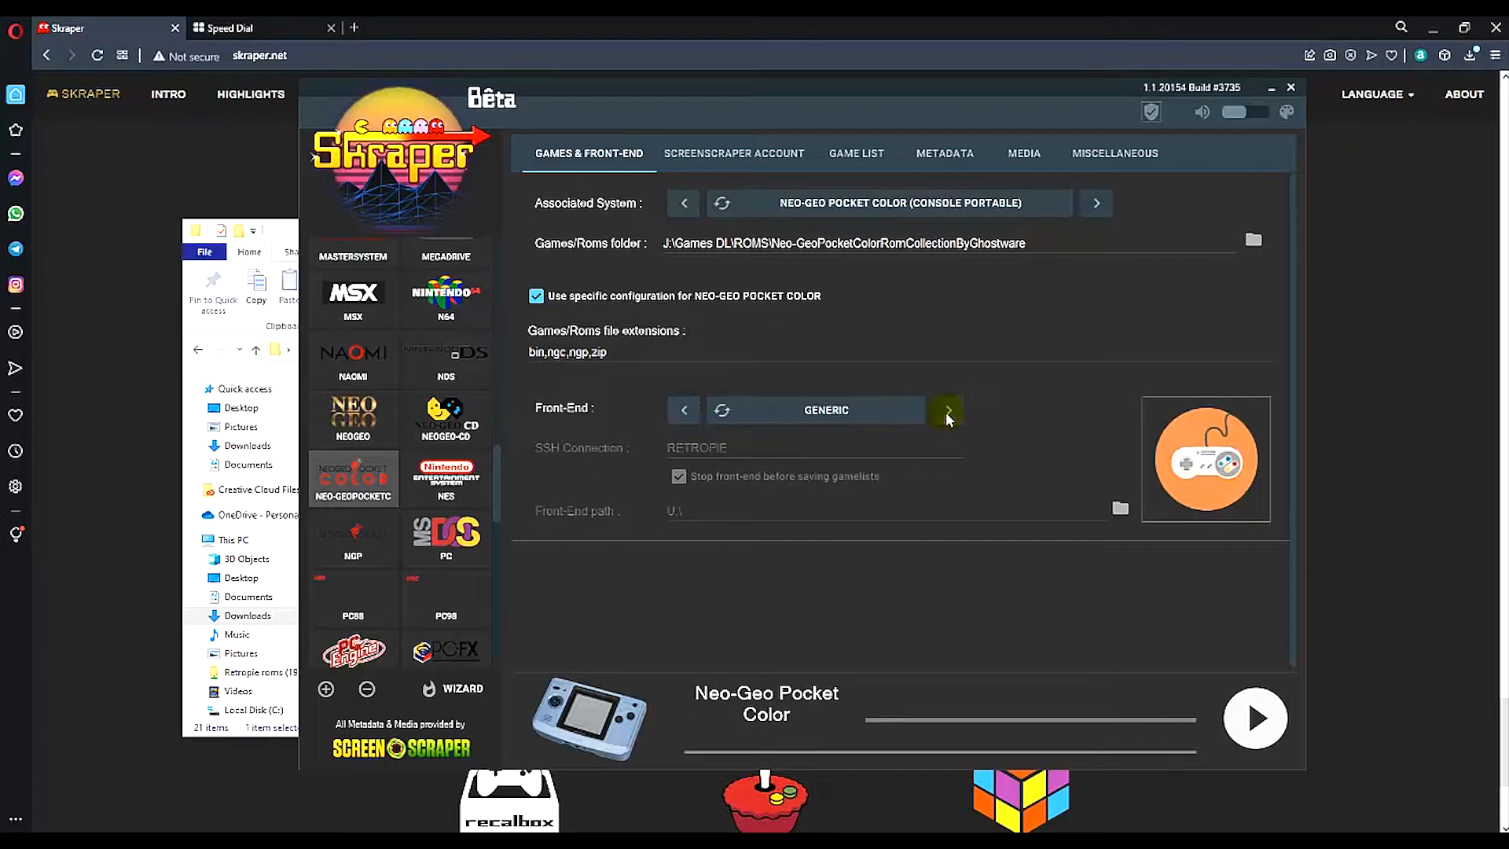
{"action": "mouse_move", "coordinate": [830, 443]}
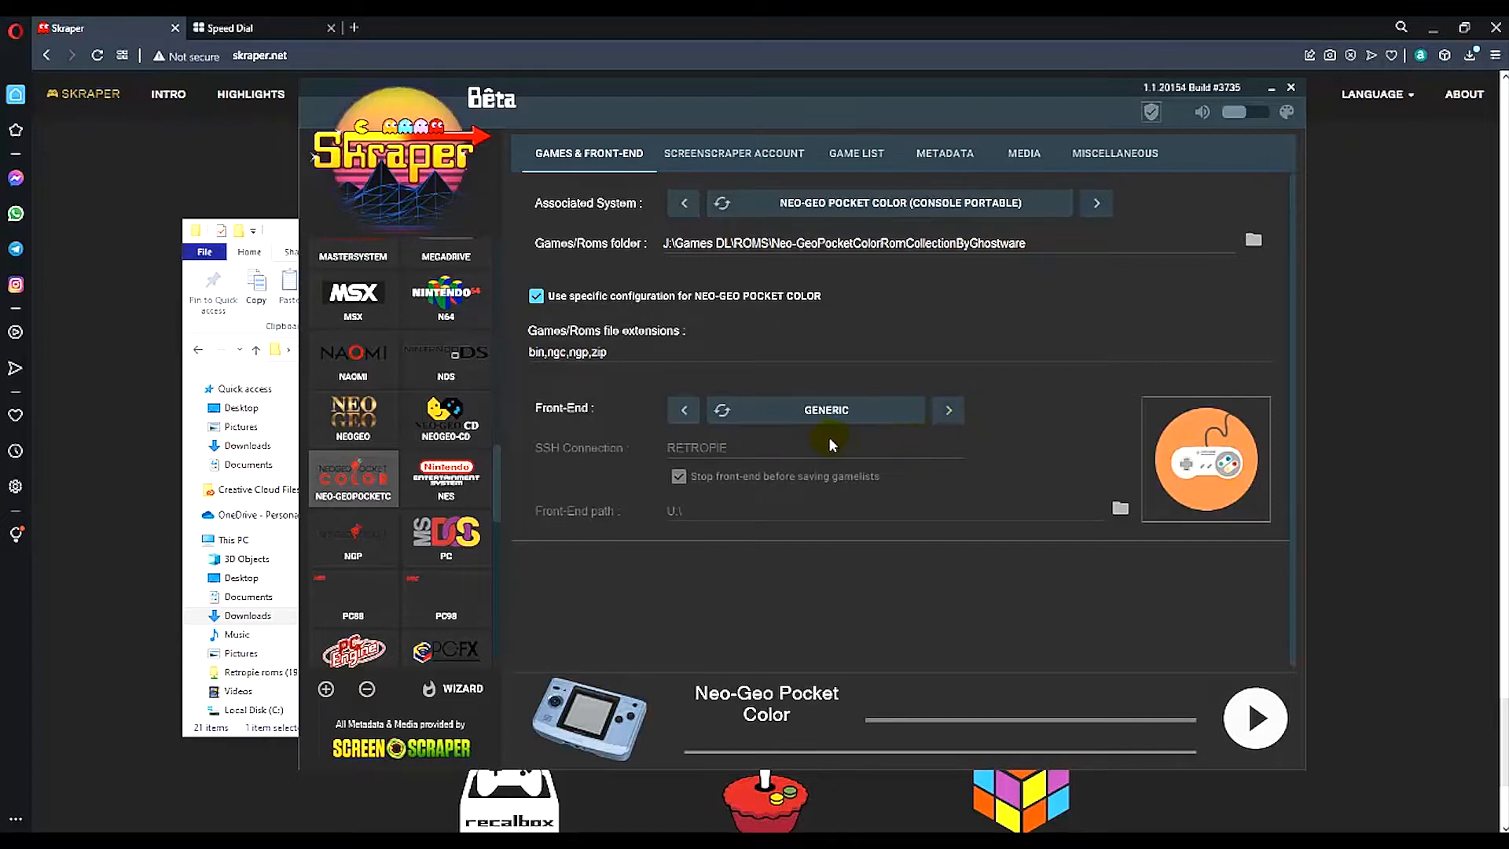
{"action": "mouse_move", "coordinate": [833, 476]}
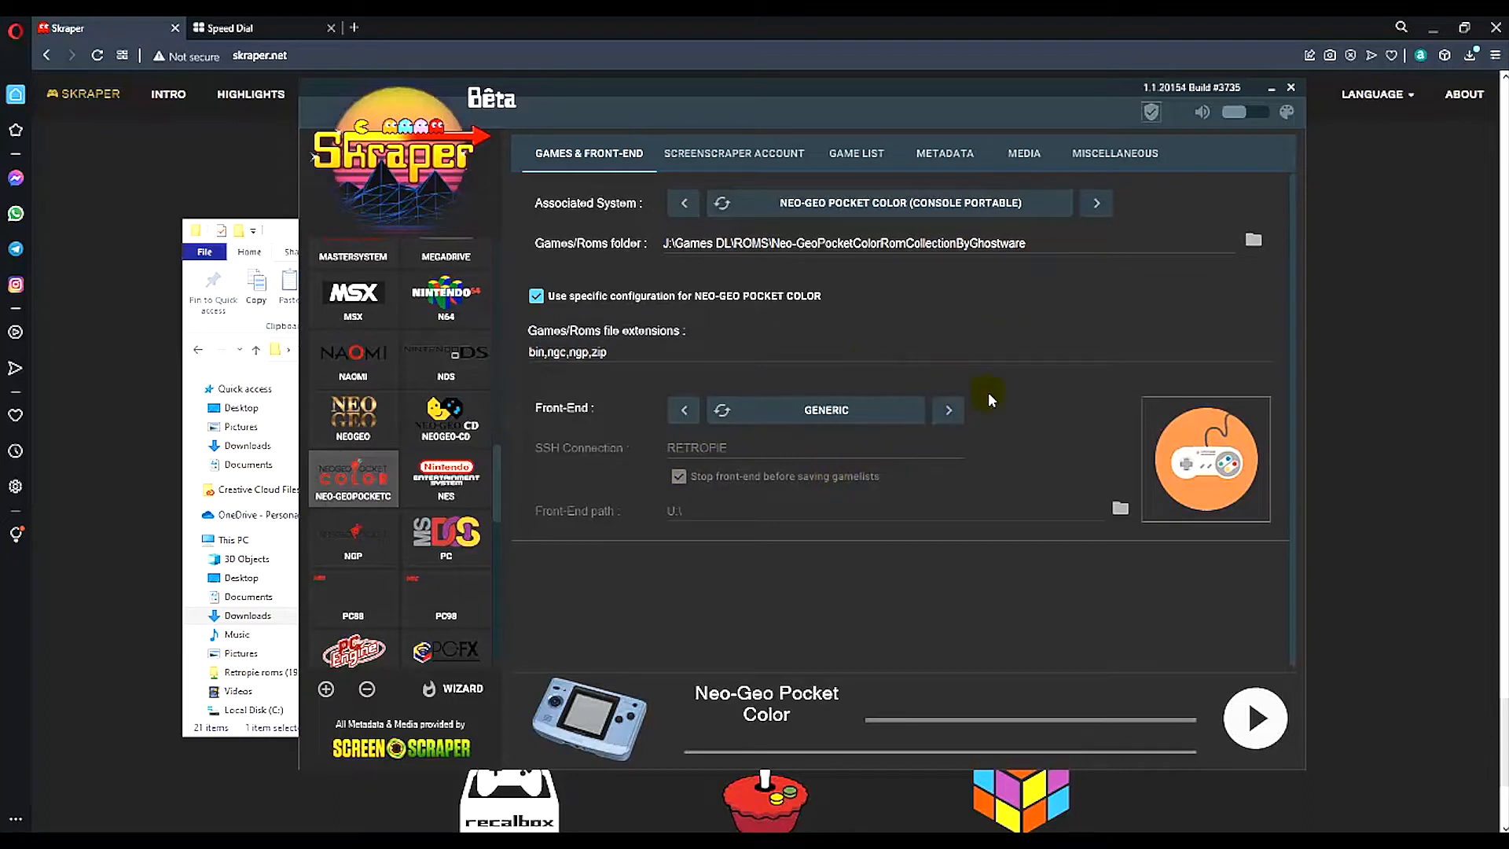
{"action": "mouse_move", "coordinate": [957, 547]}
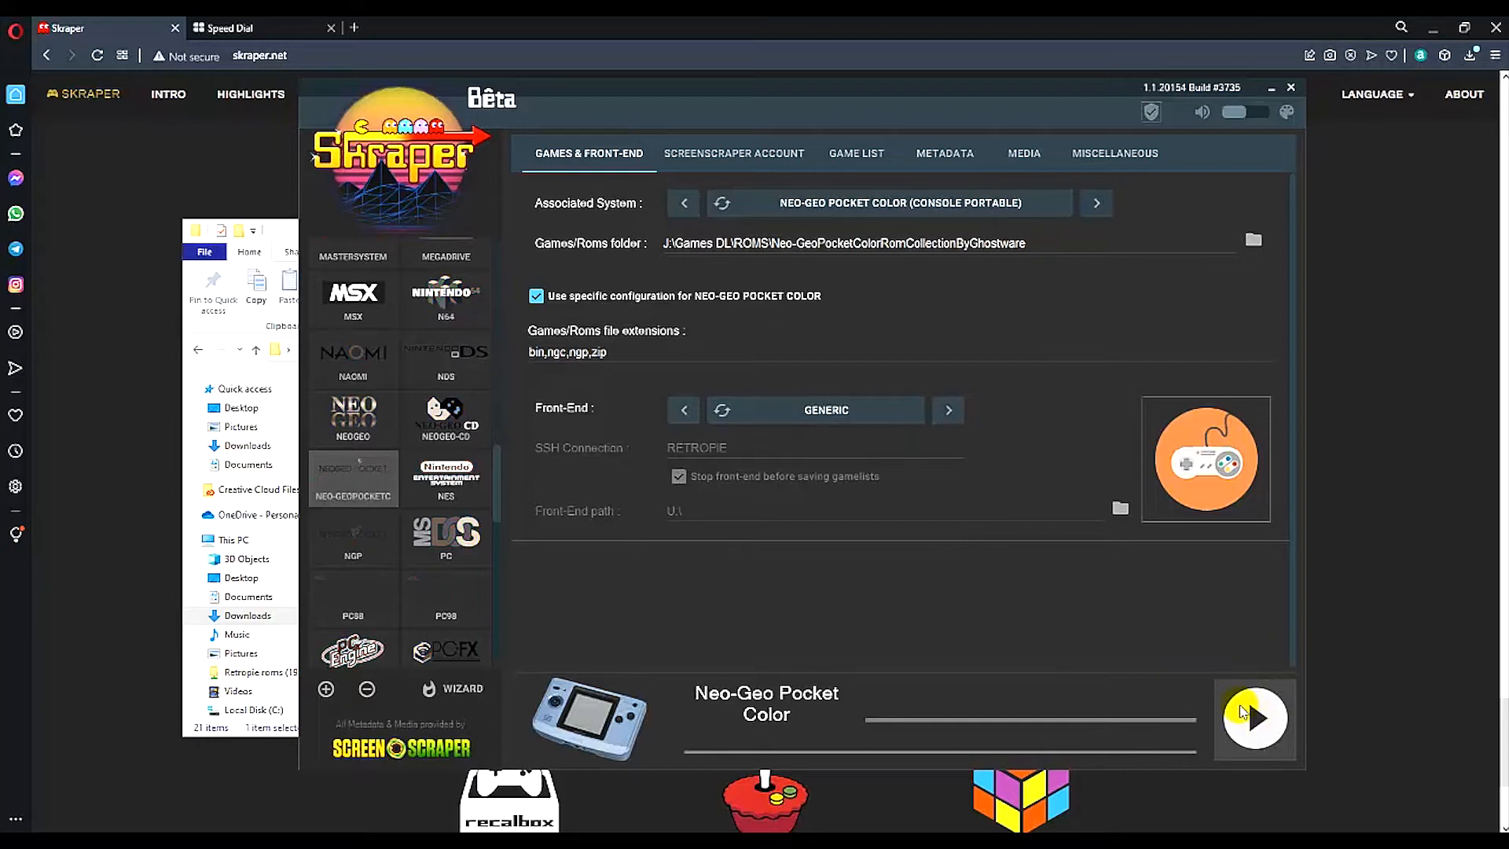
{"action": "left_click", "coordinate": [1255, 718]}
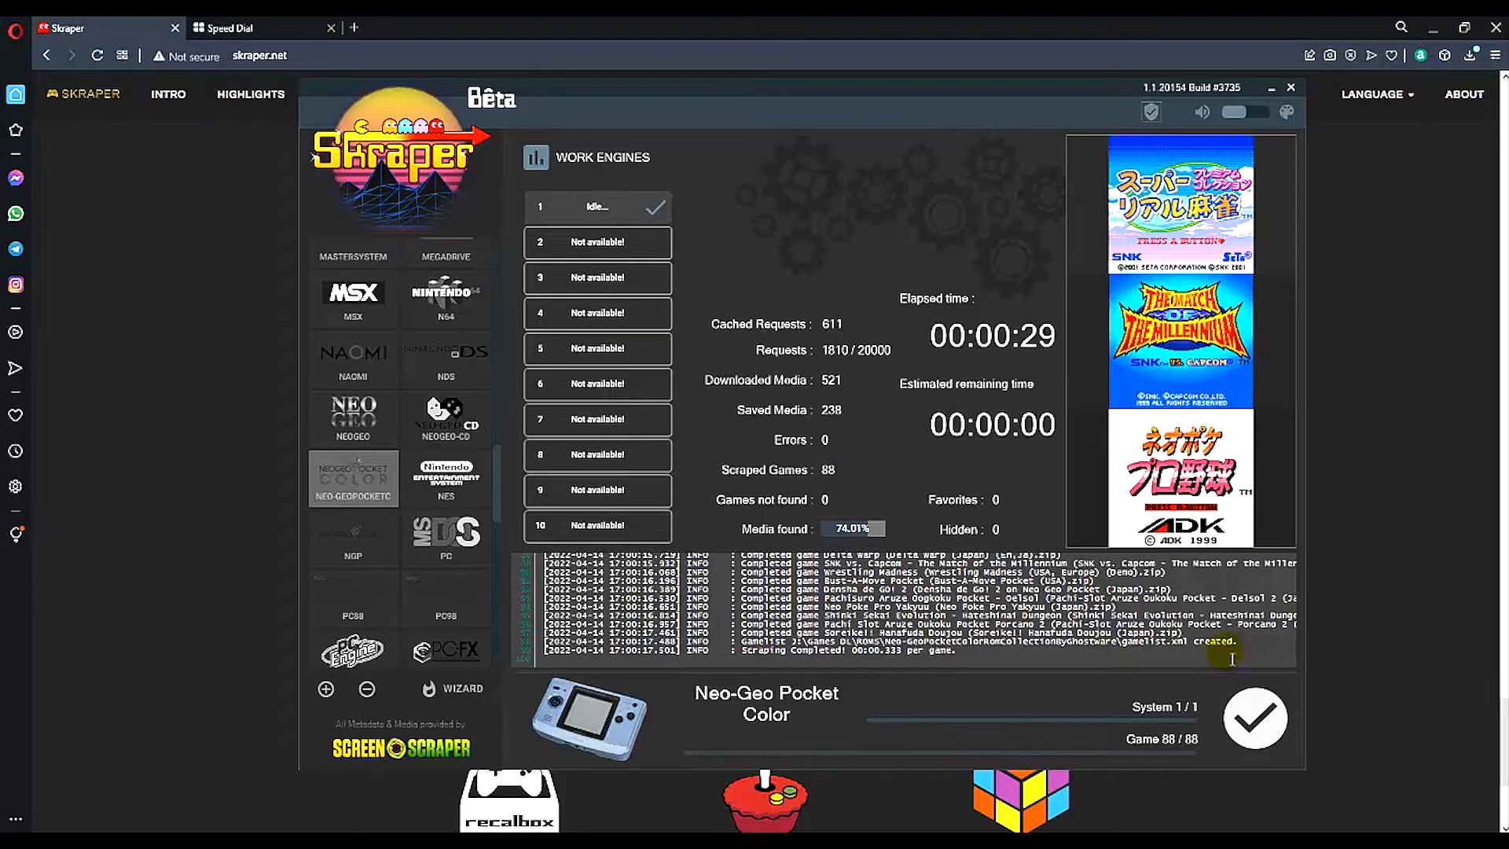
{"action": "mouse_move", "coordinate": [930, 538]}
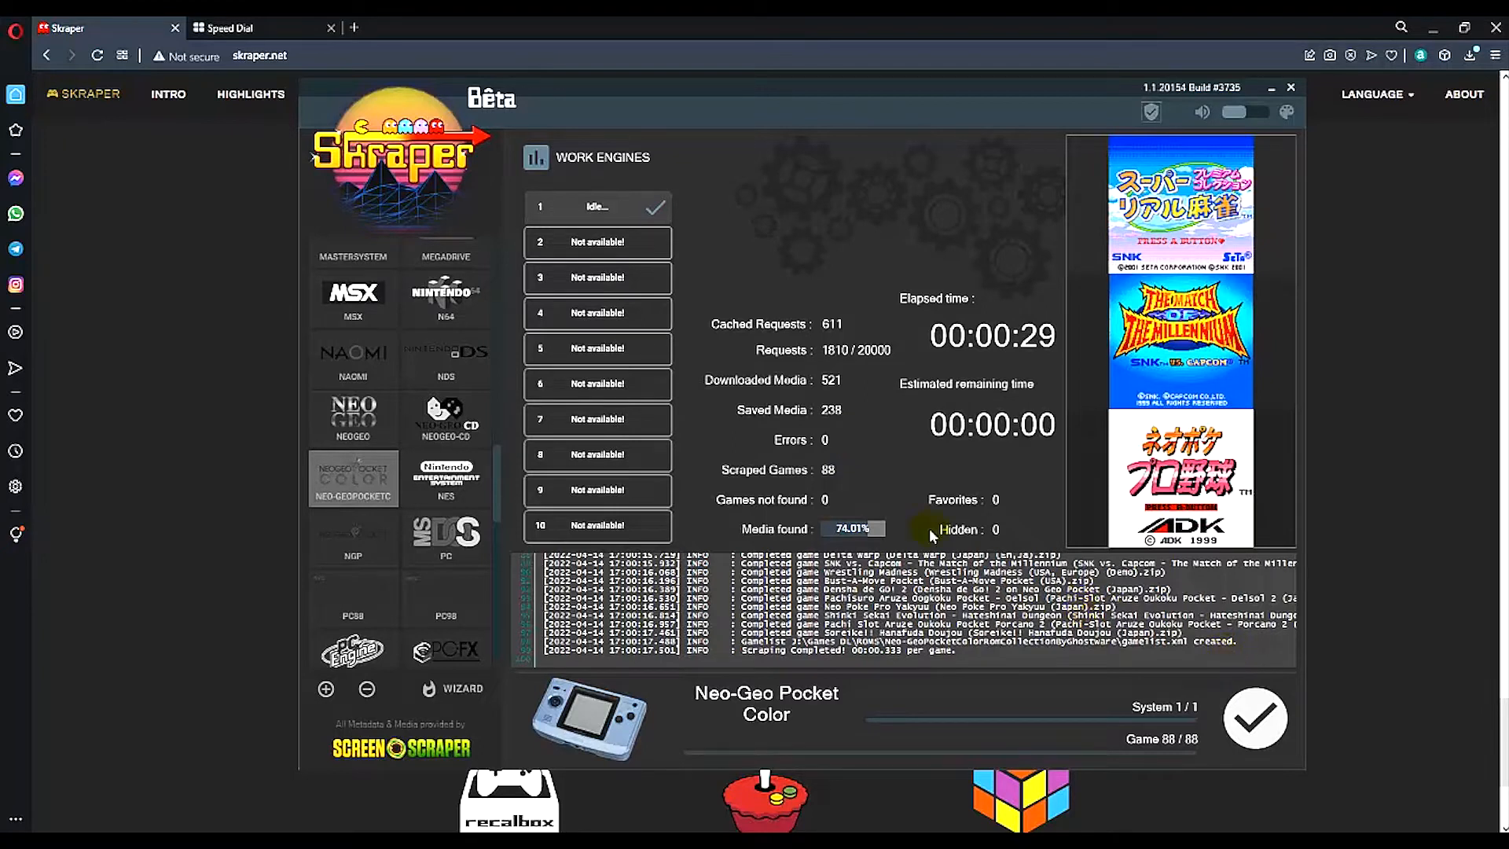
{"action": "mouse_move", "coordinate": [981, 530]}
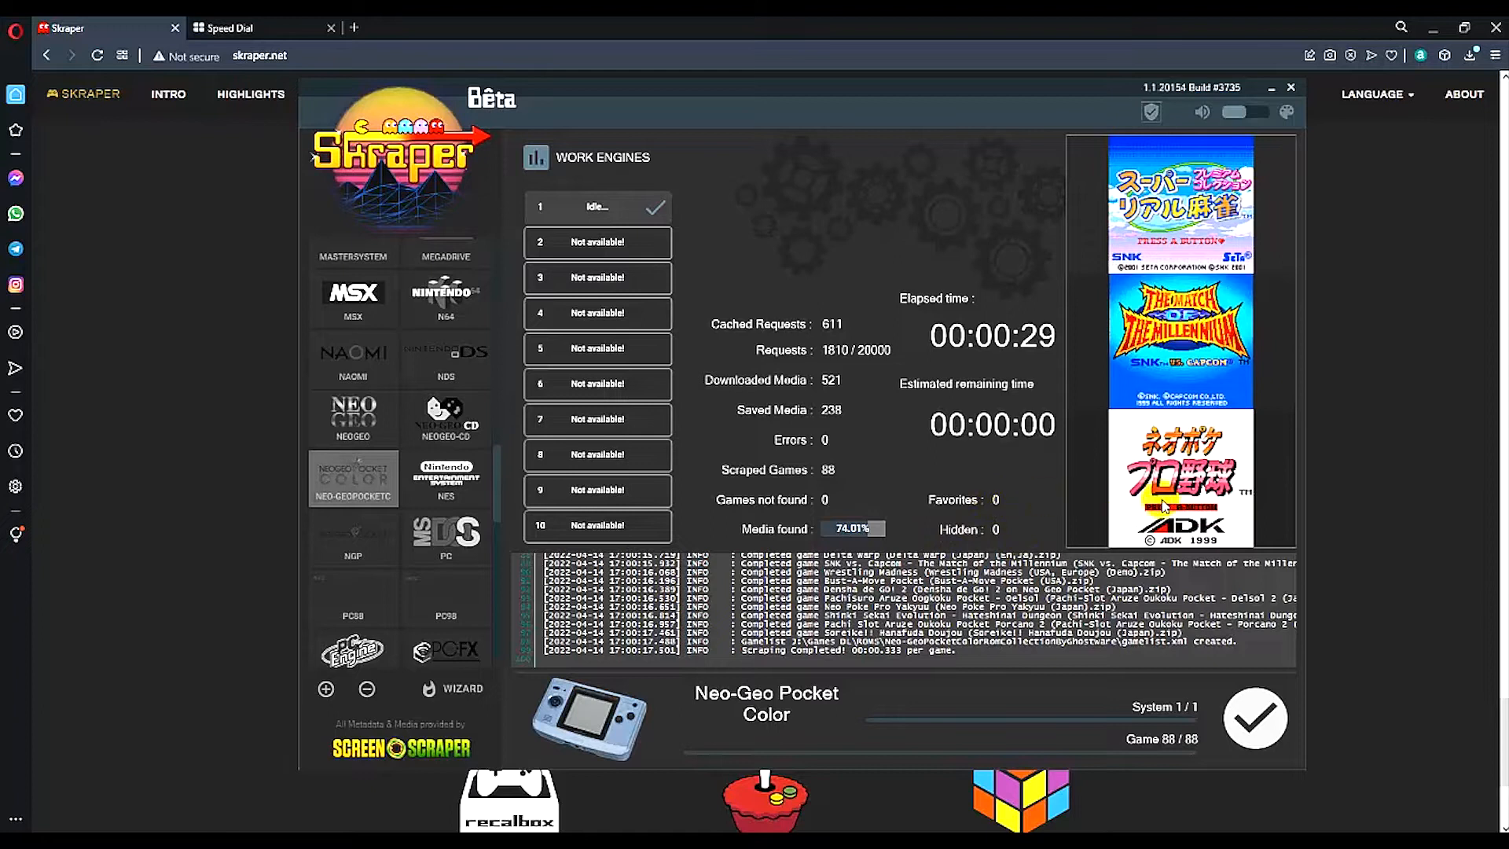
{"action": "mouse_move", "coordinate": [1035, 499]}
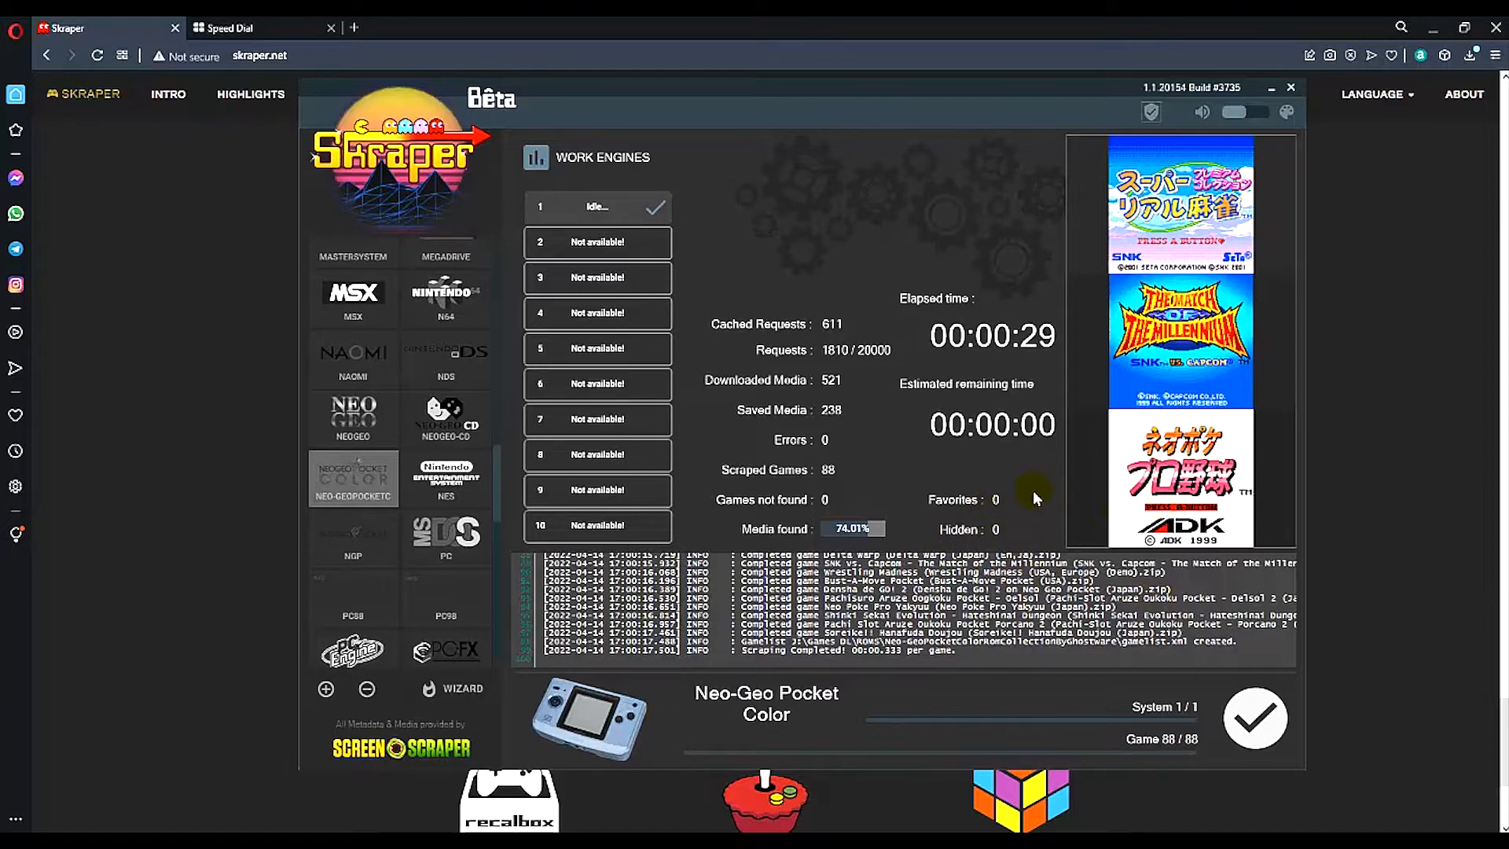
{"action": "mouse_move", "coordinate": [1162, 493]}
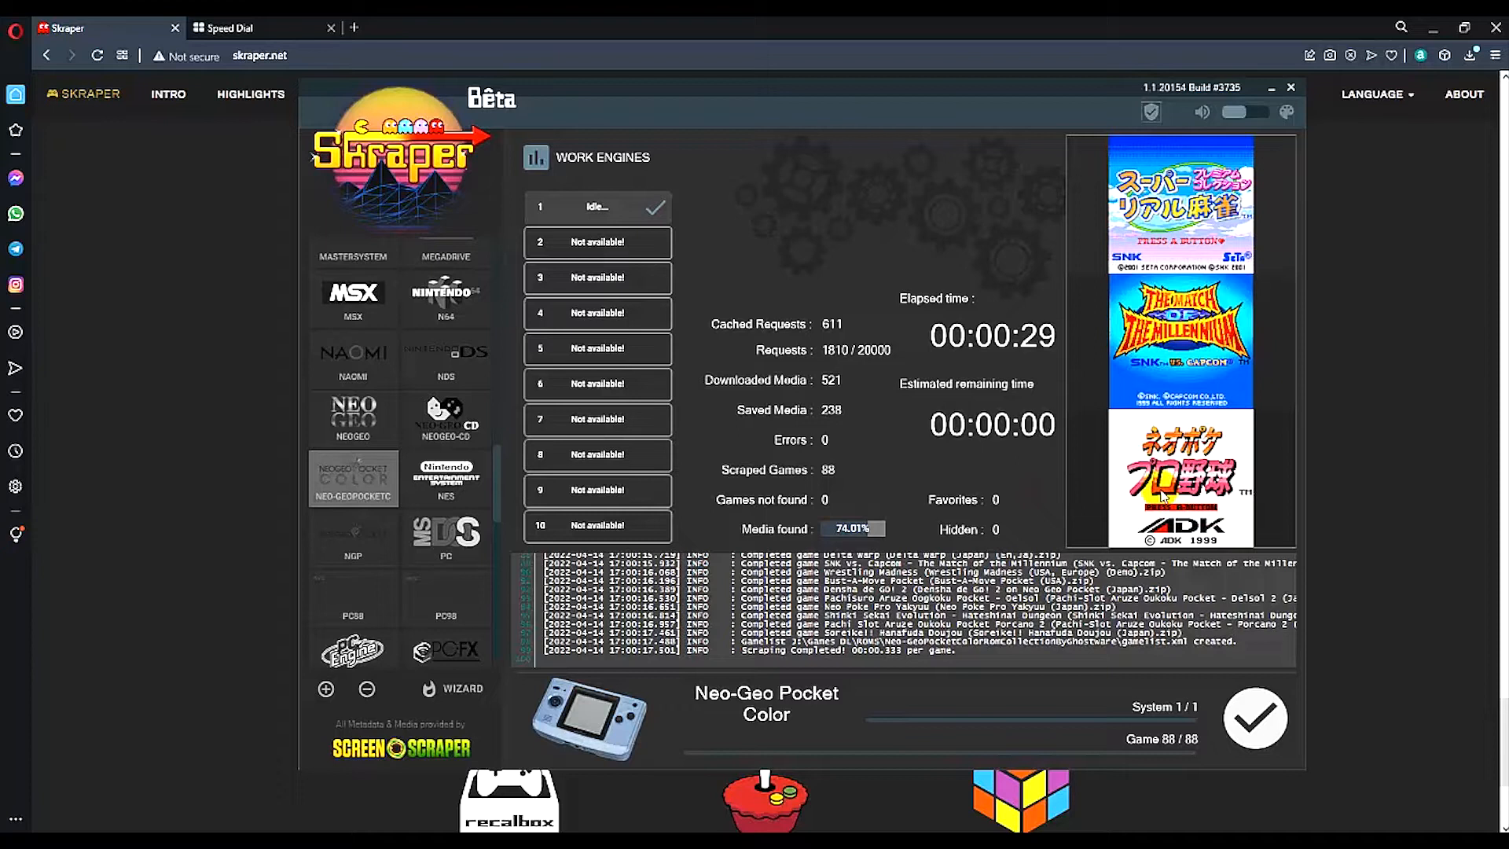
{"action": "mouse_move", "coordinate": [1063, 503]}
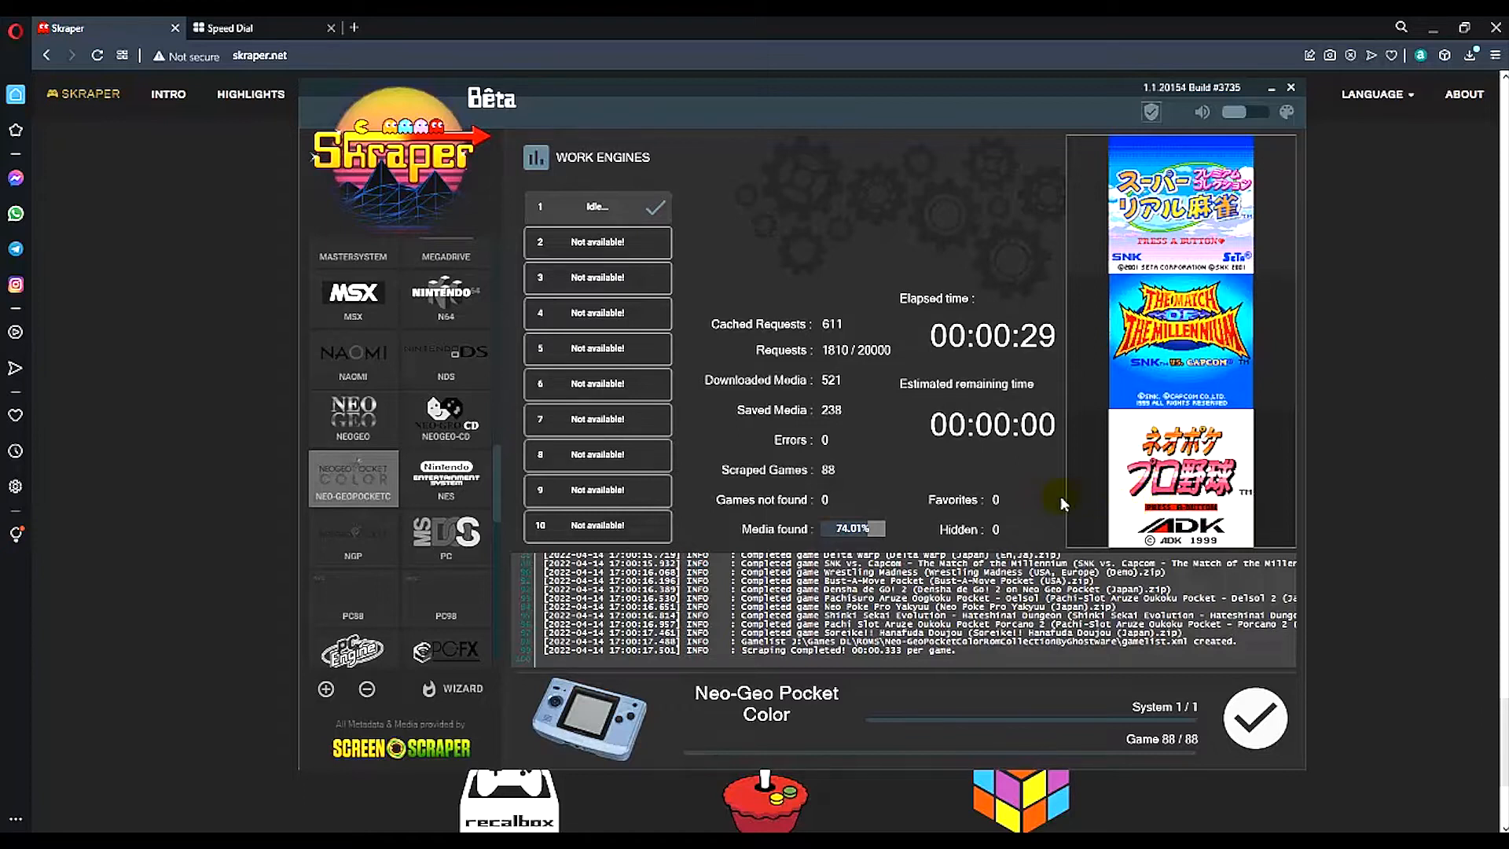
{"action": "mouse_move", "coordinate": [1215, 349]}
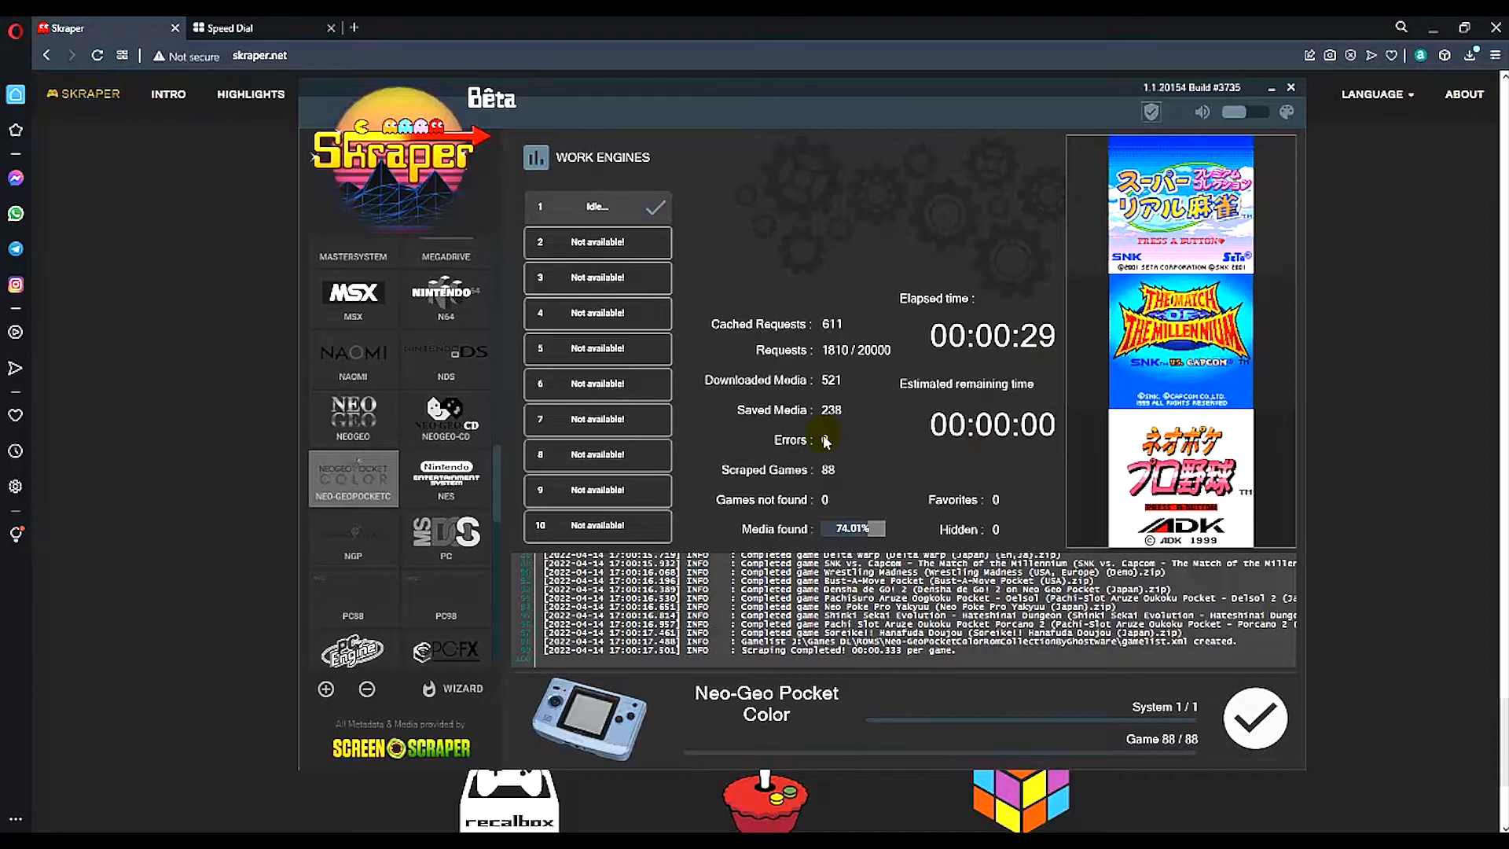
{"action": "mouse_move", "coordinate": [1049, 434]}
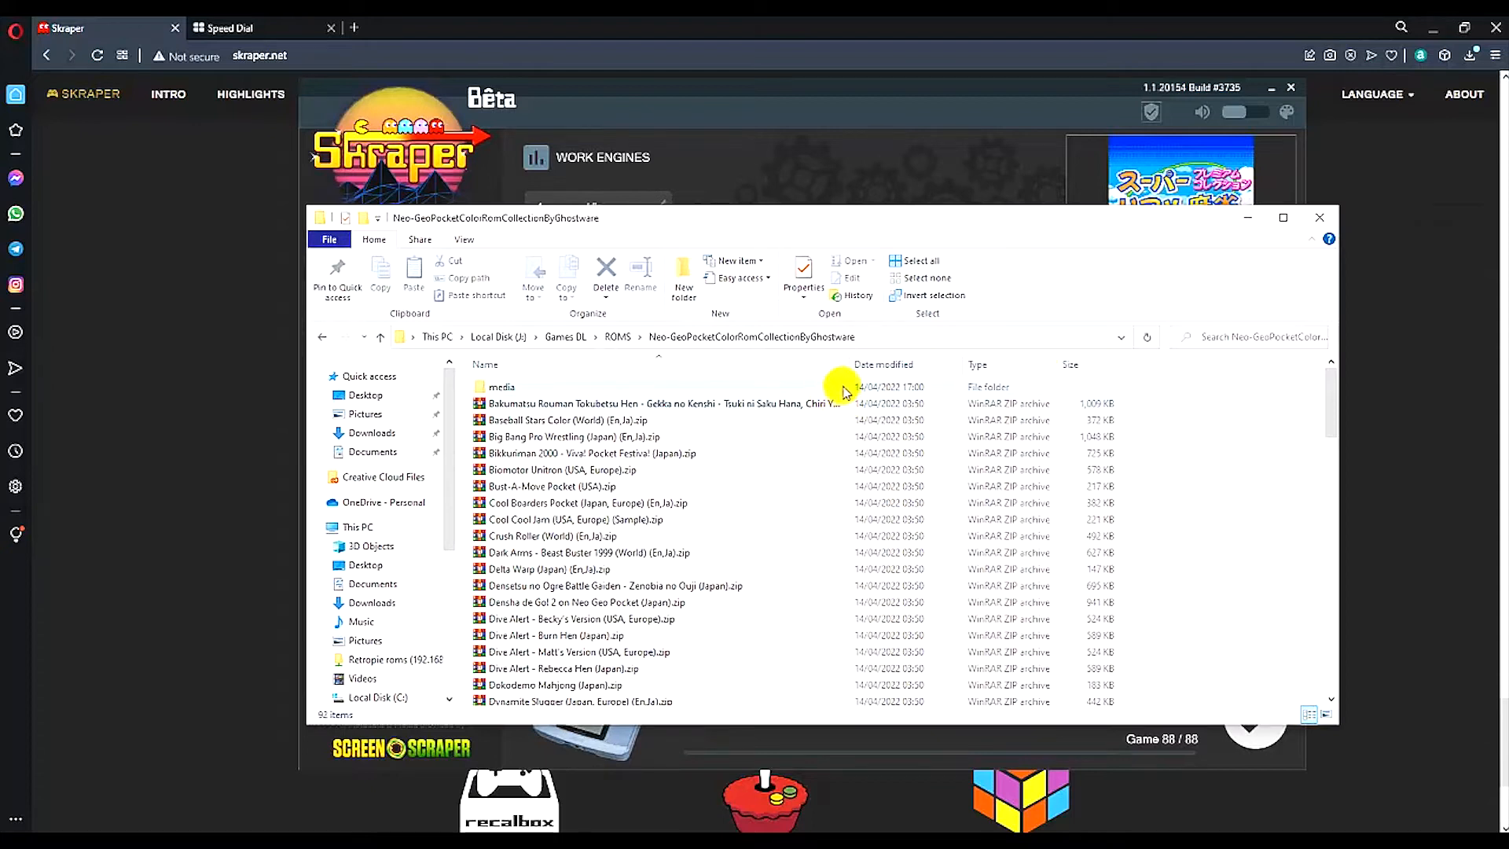
Step: Scroll the ROM folder to gamelist.xml and bring up its actions
{"action": "scroll", "scroll_direction": "down", "scroll_amount": 3}
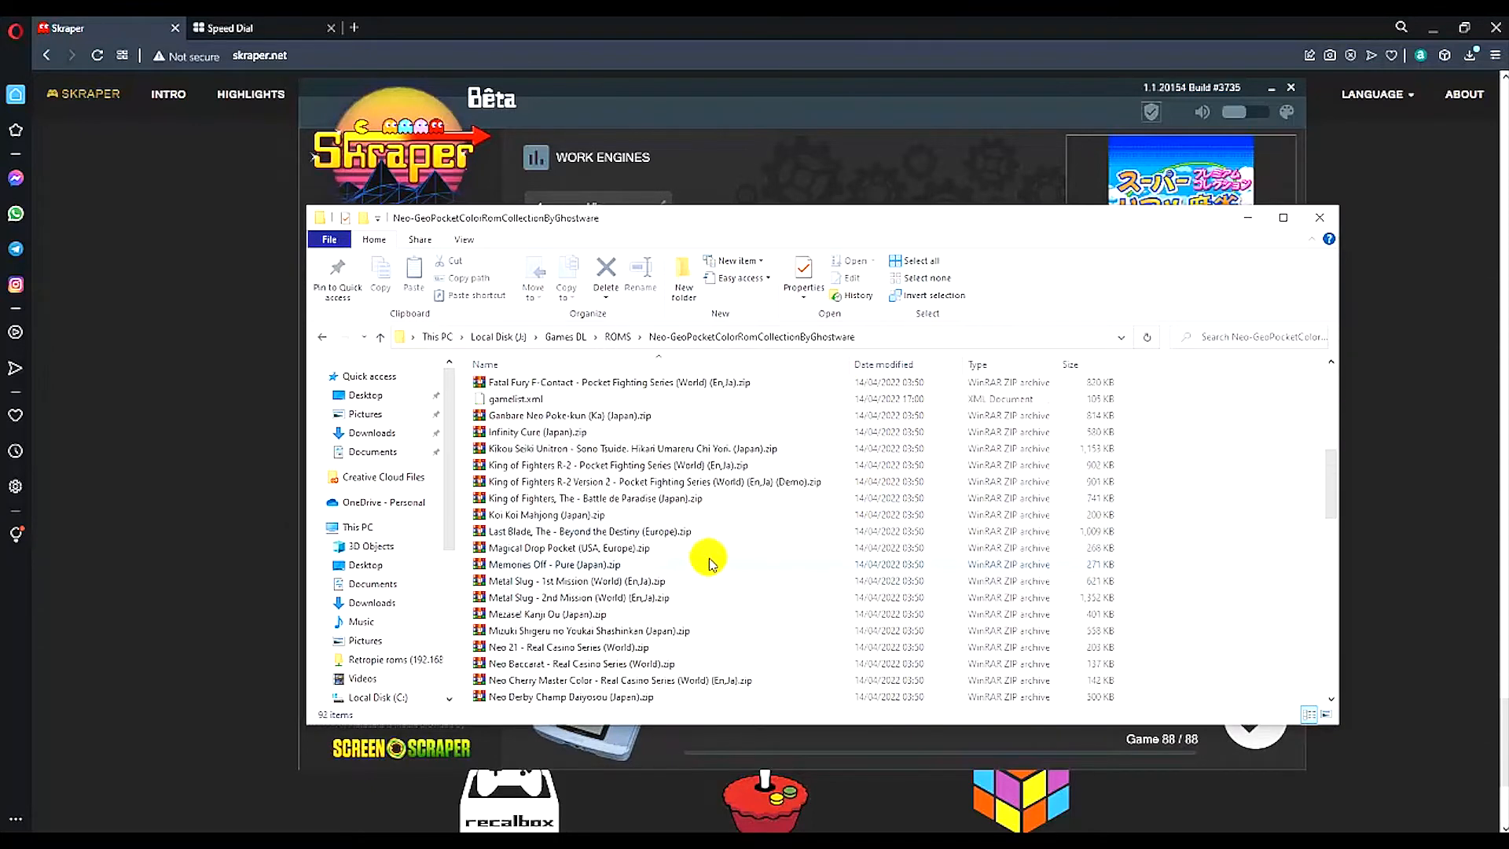
{"action": "scroll", "scroll_direction": "down", "scroll_amount": 3}
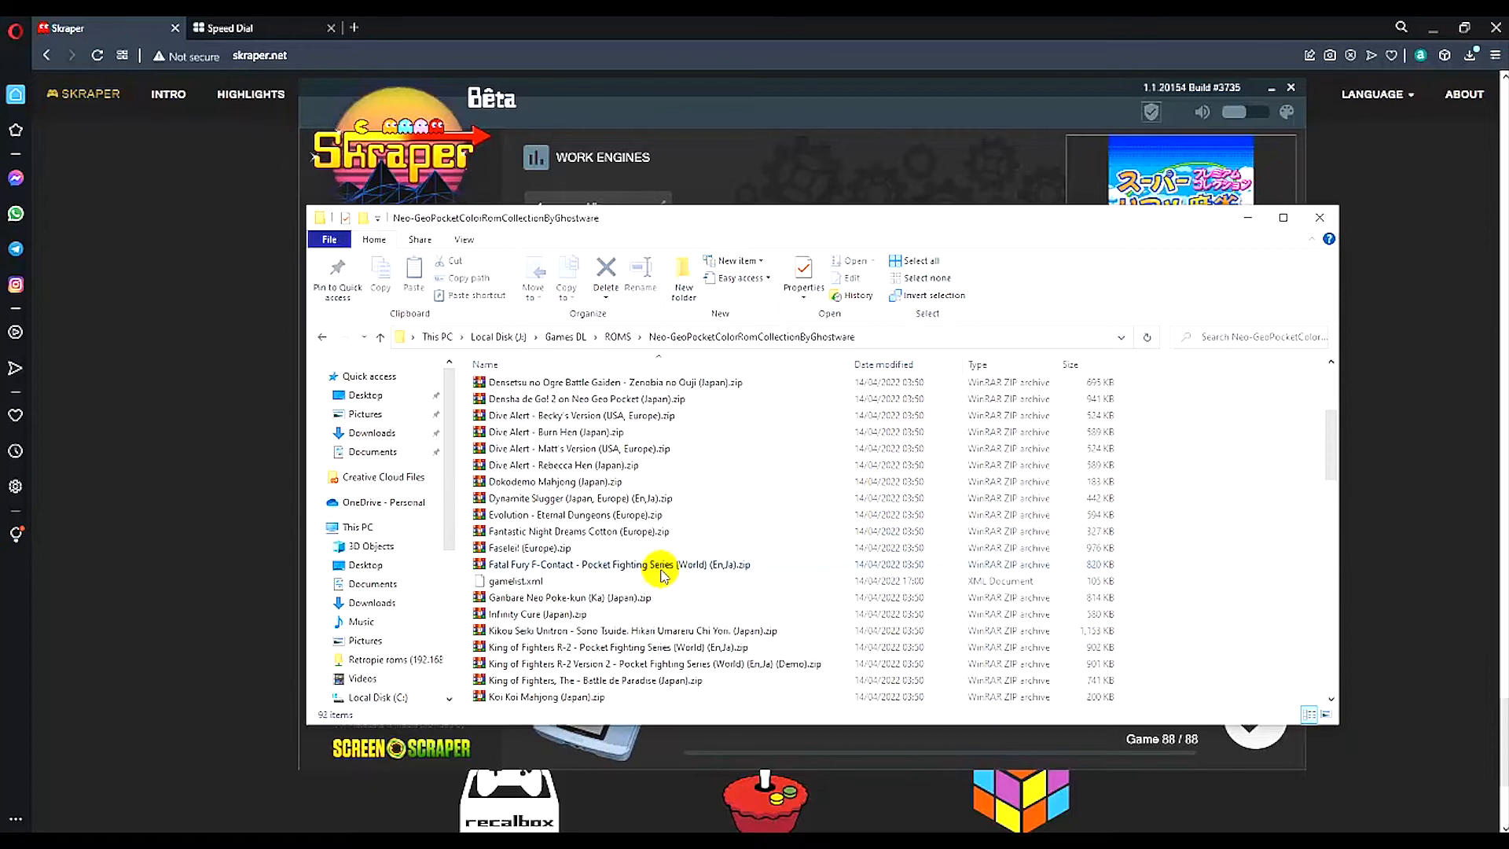
{"action": "right_click", "coordinate": [512, 580]}
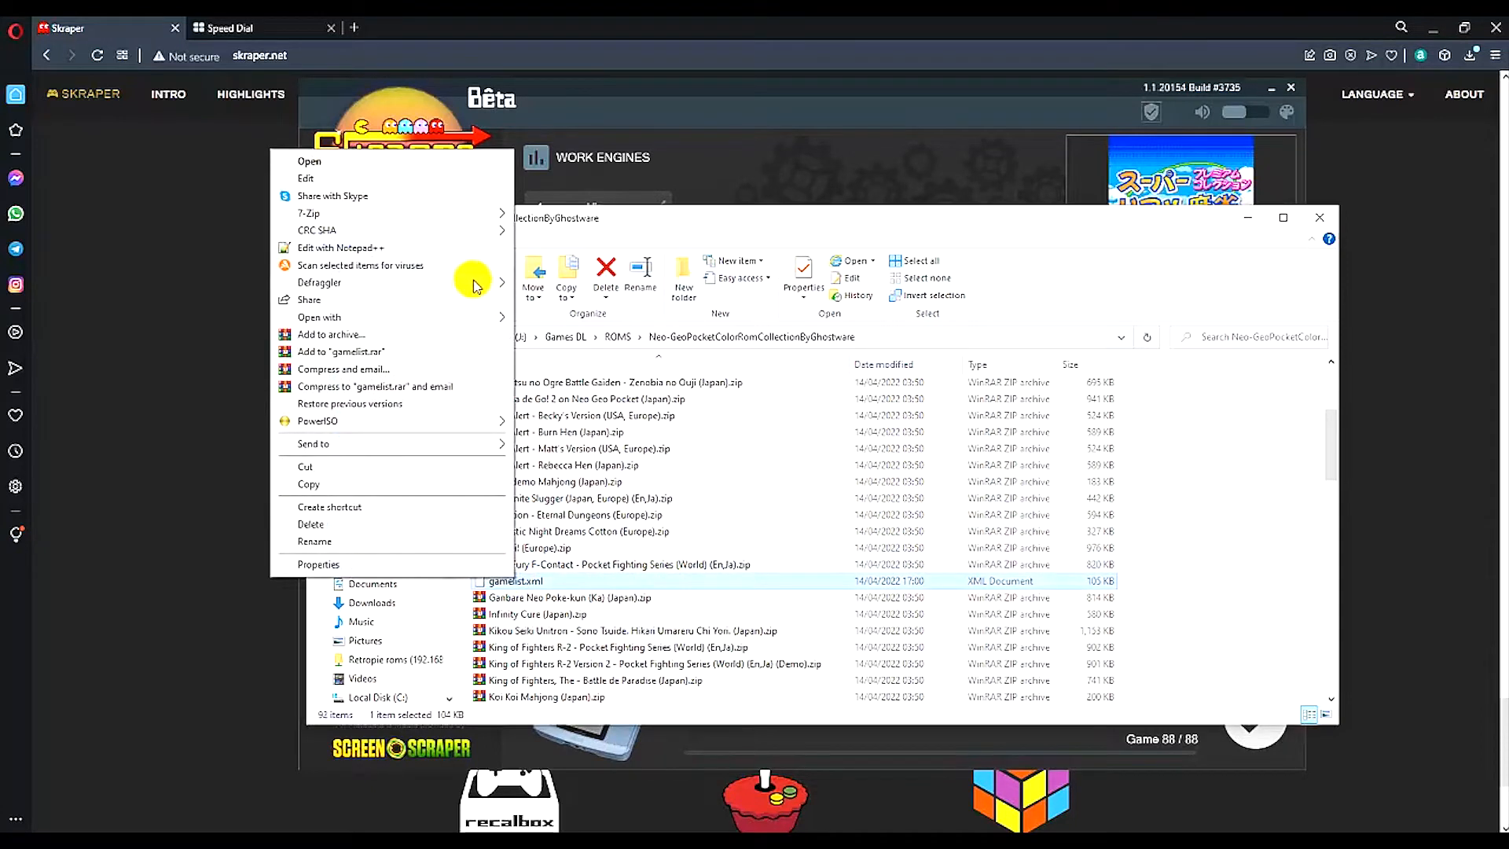
Step: Review gamelist.xml in Notepad++, checking each game's path, name, description, image, thumbnail and video entries
{"action": "left_click", "coordinate": [342, 246]}
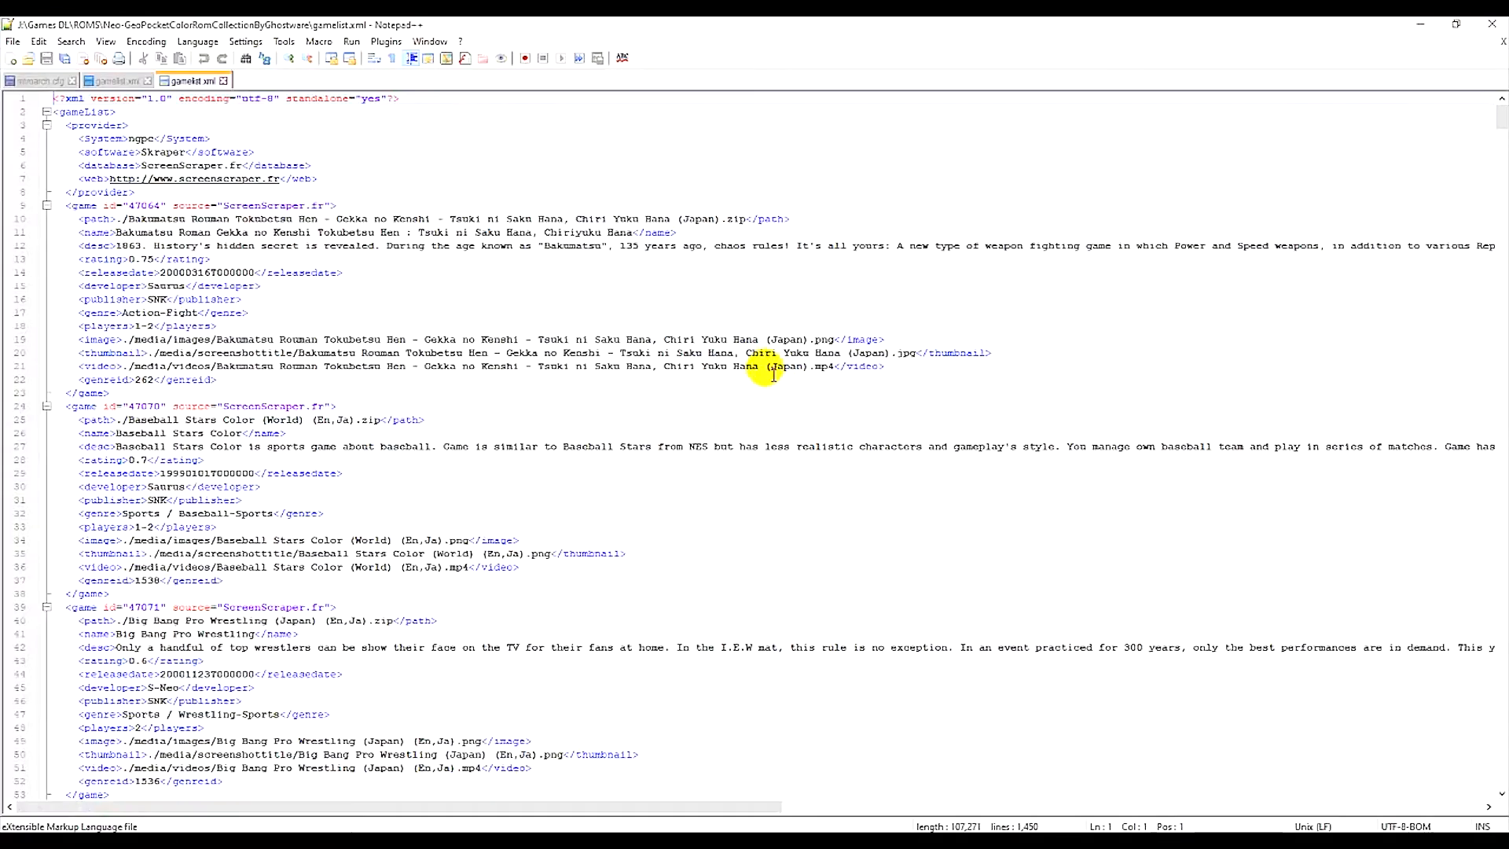
{"action": "mouse_move", "coordinate": [286, 326]}
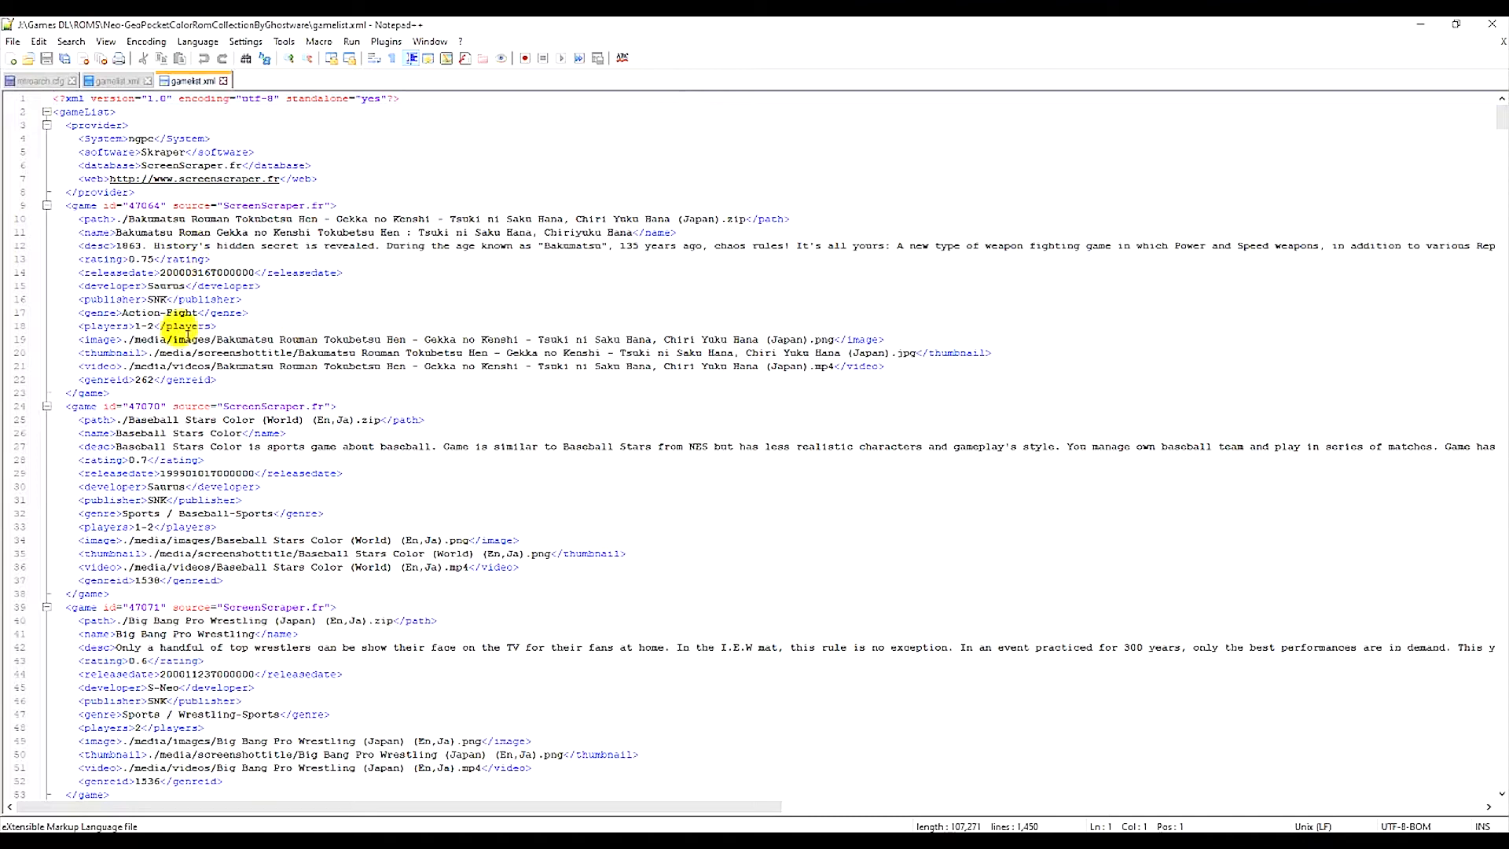
{"action": "scroll", "scroll_direction": "down", "scroll_amount": 3}
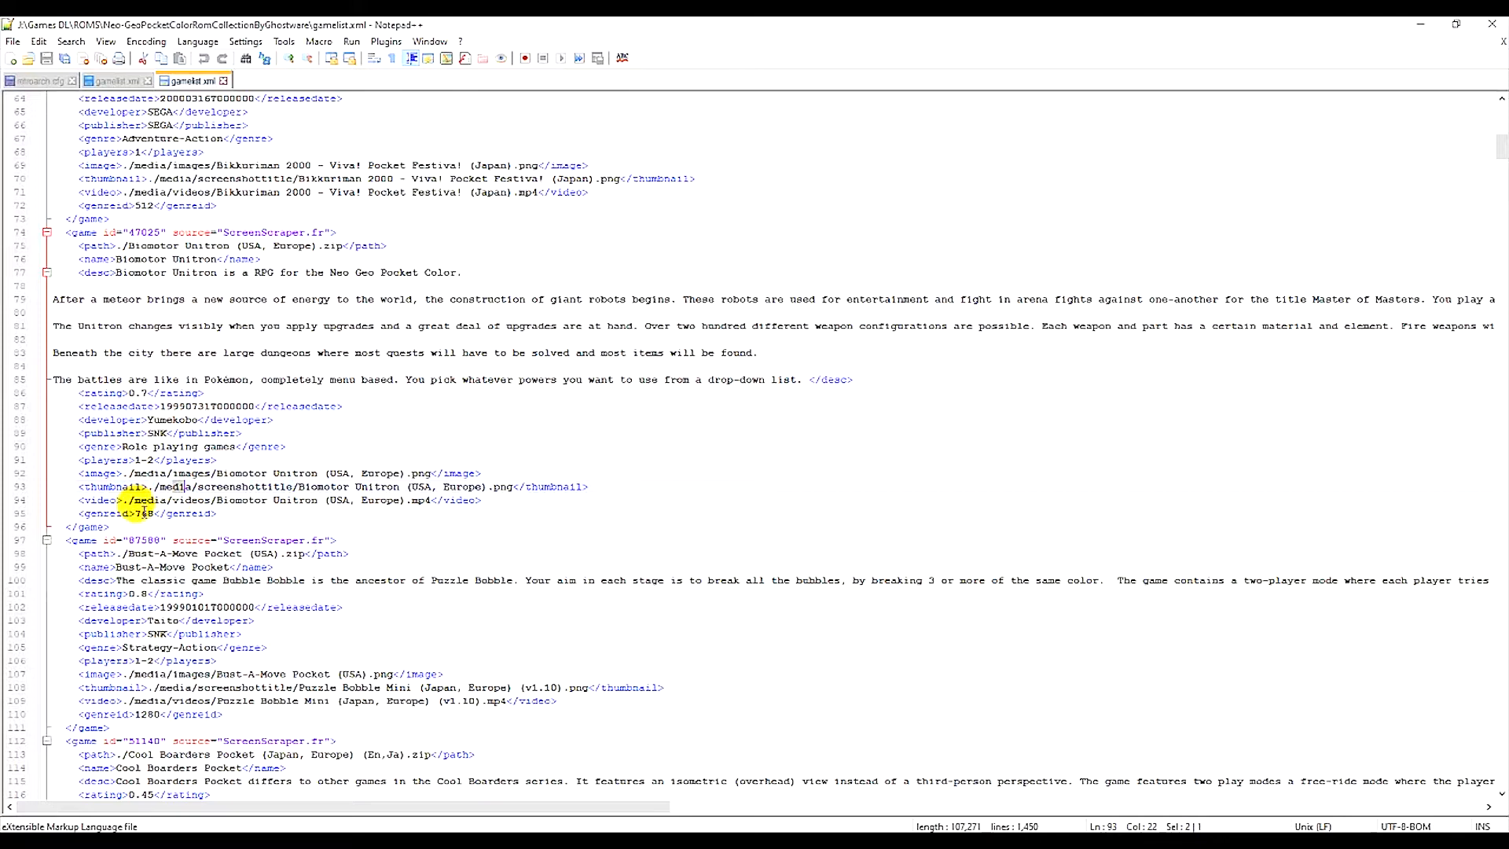
{"action": "scroll", "scroll_direction": "down", "scroll_amount": 3}
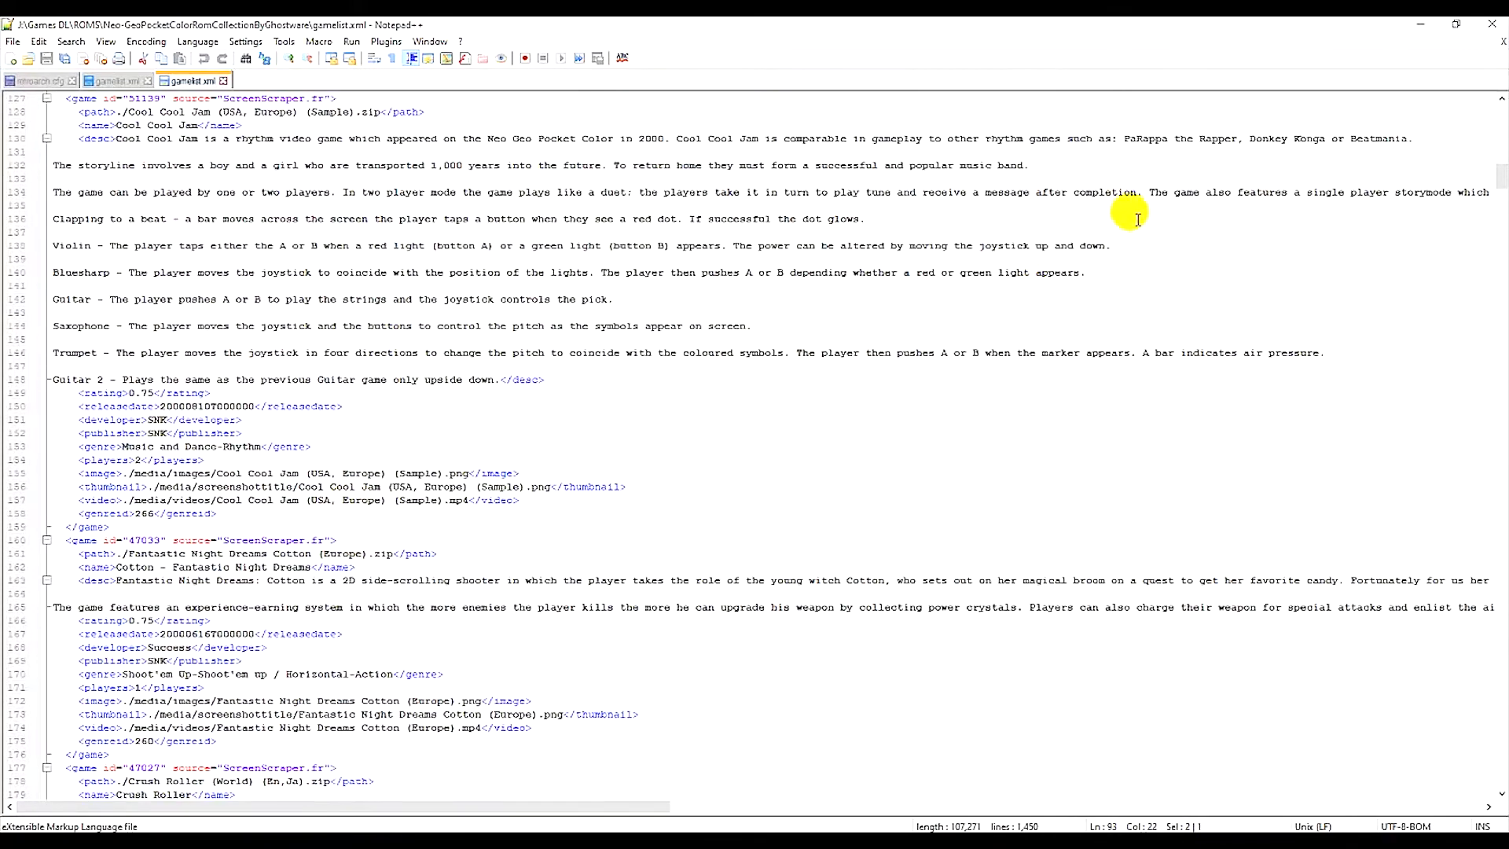
{"action": "scroll", "scroll_direction": "down", "scroll_amount": 3}
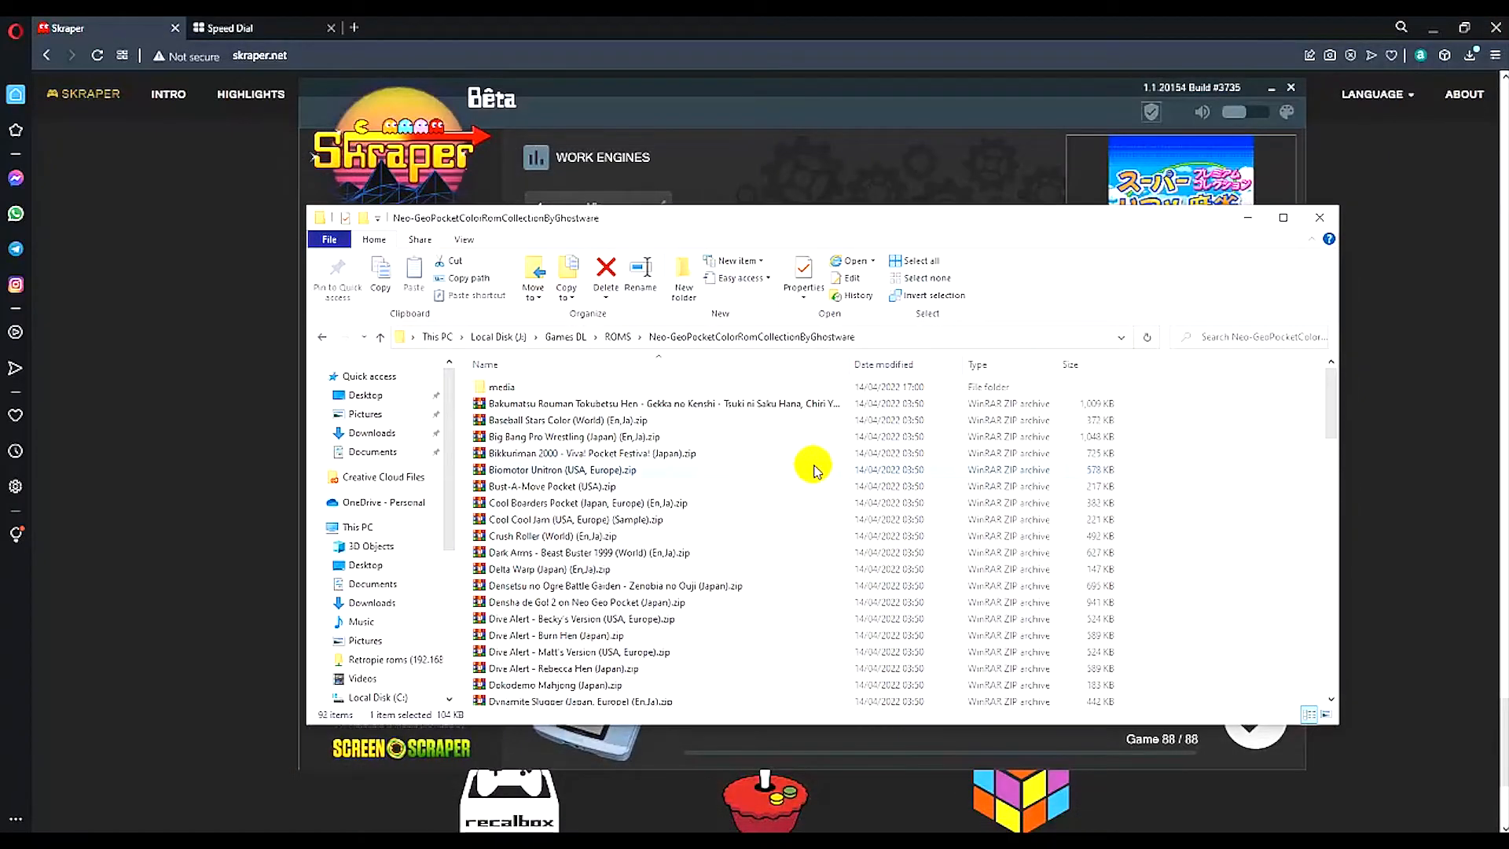
Step: Browse the media/images folder's generated game image mixes with box art and screenshots
{"action": "double_click", "coordinate": [501, 387]}
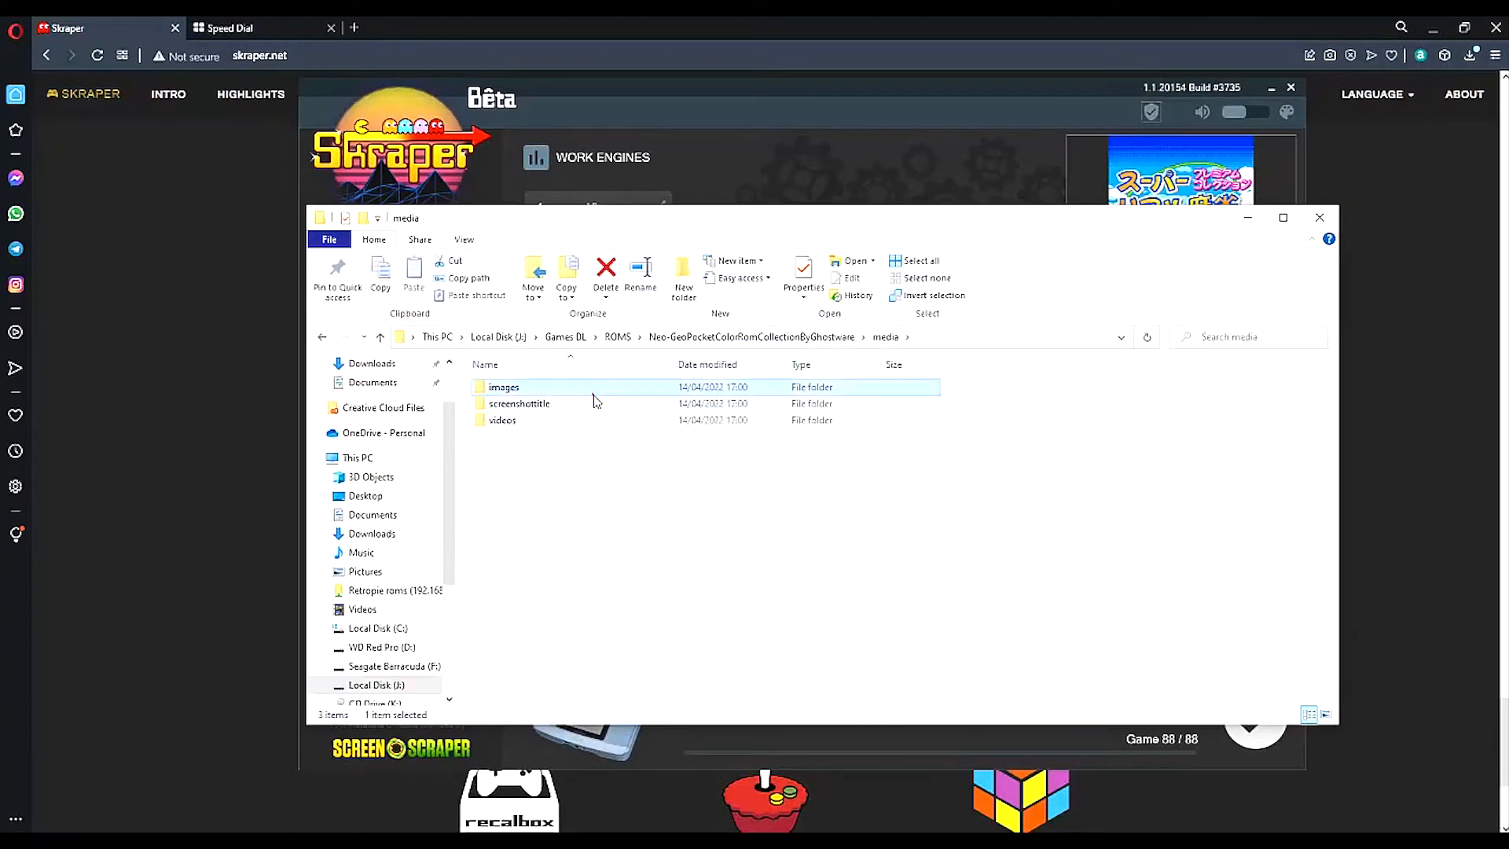
{"action": "double_click", "coordinate": [503, 387]}
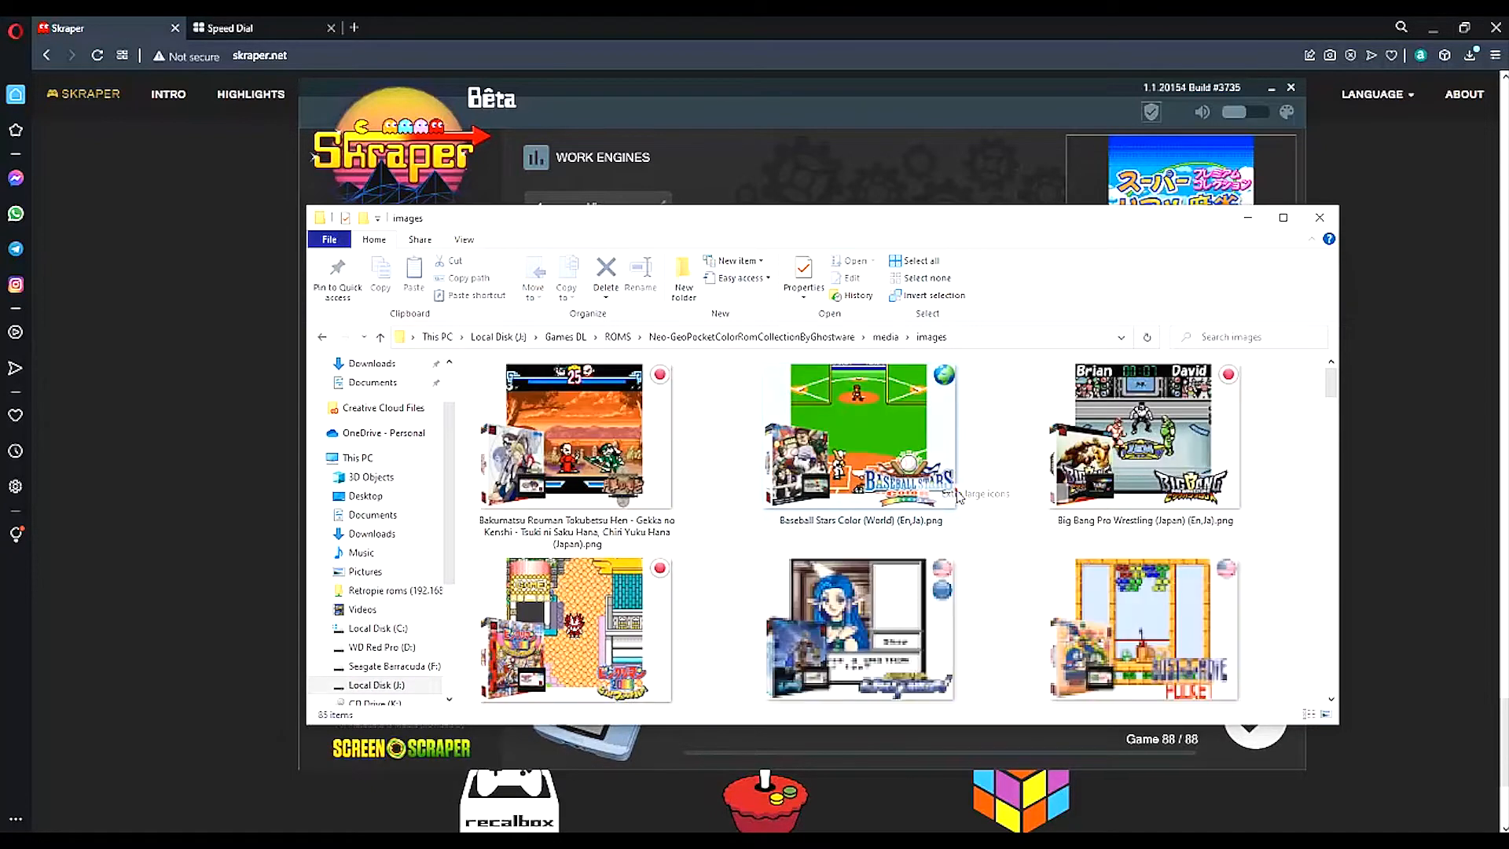
{"action": "scroll", "scroll_direction": "down", "scroll_amount": 3}
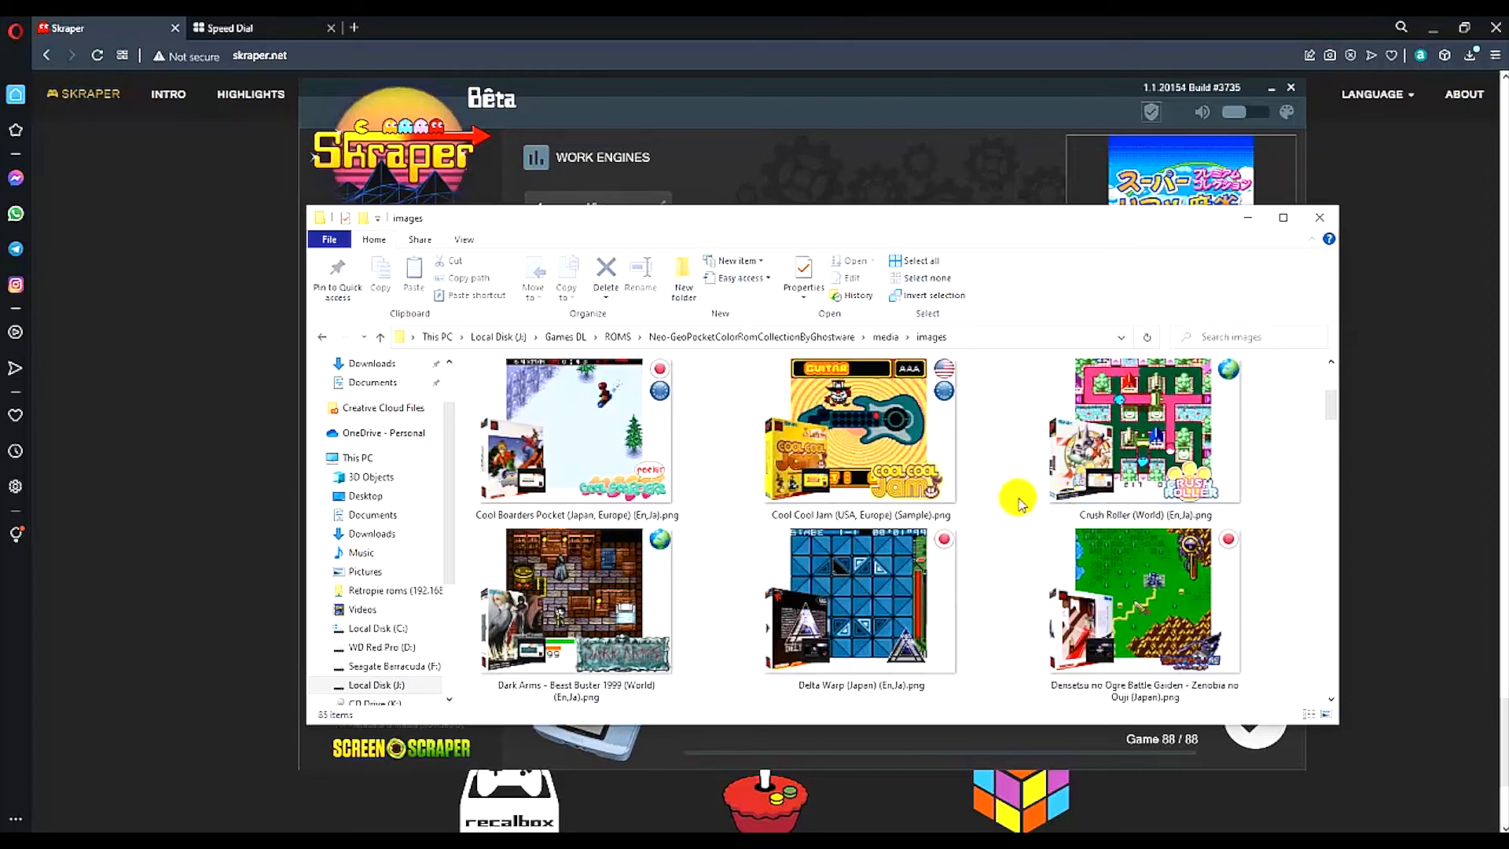
{"action": "scroll", "scroll_direction": "down", "scroll_amount": 3}
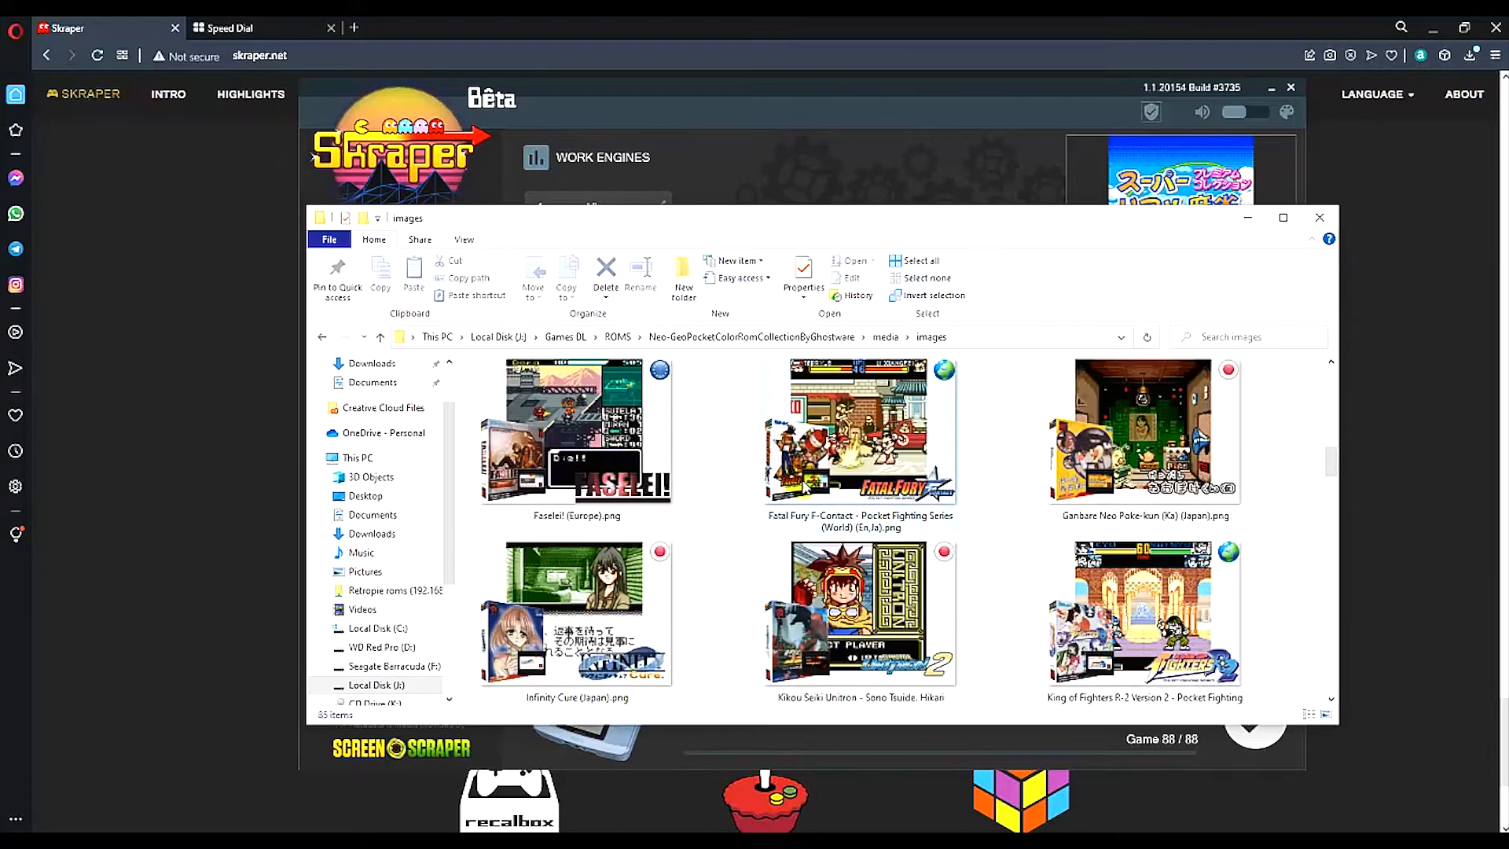
{"action": "scroll", "scroll_direction": "down", "scroll_amount": 3}
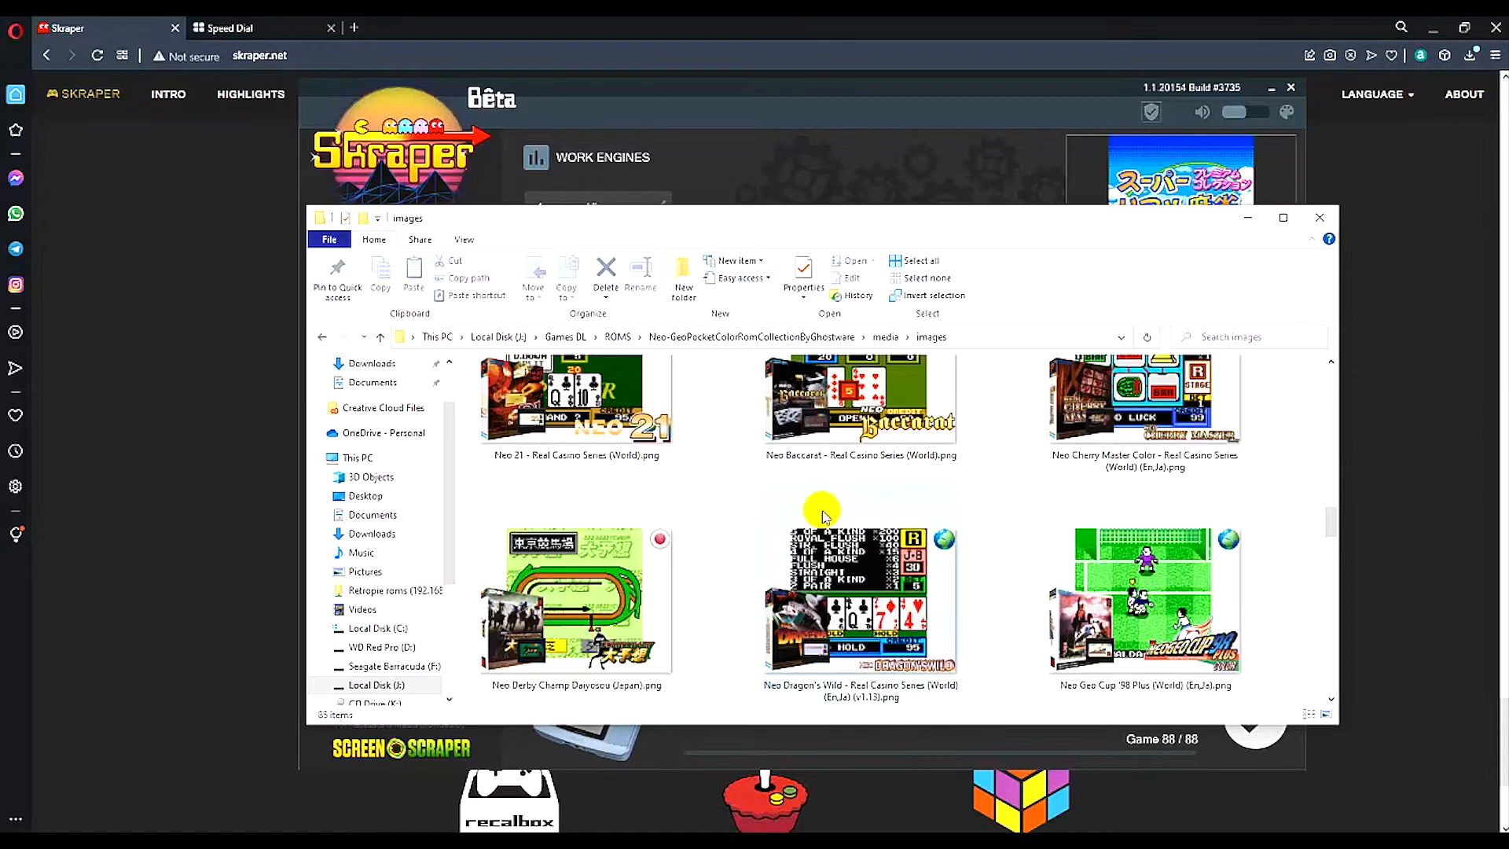
{"action": "mouse_move", "coordinate": [906, 529]}
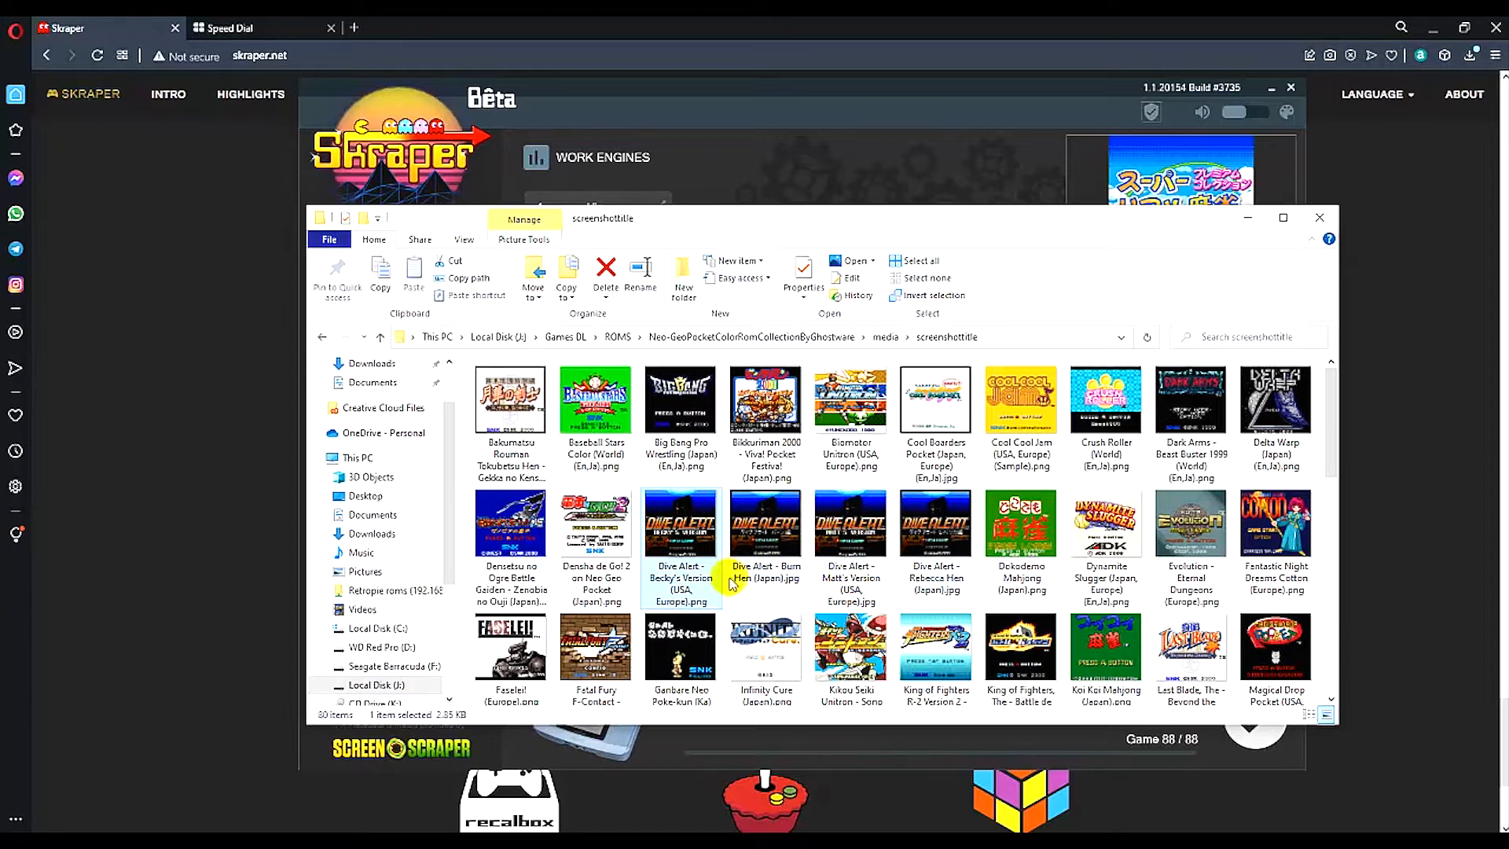
Step: Browse the media videos folder and play the SNK Gals' Fighters mp4 clip
{"action": "scroll", "scroll_direction": "down", "scroll_amount": 3}
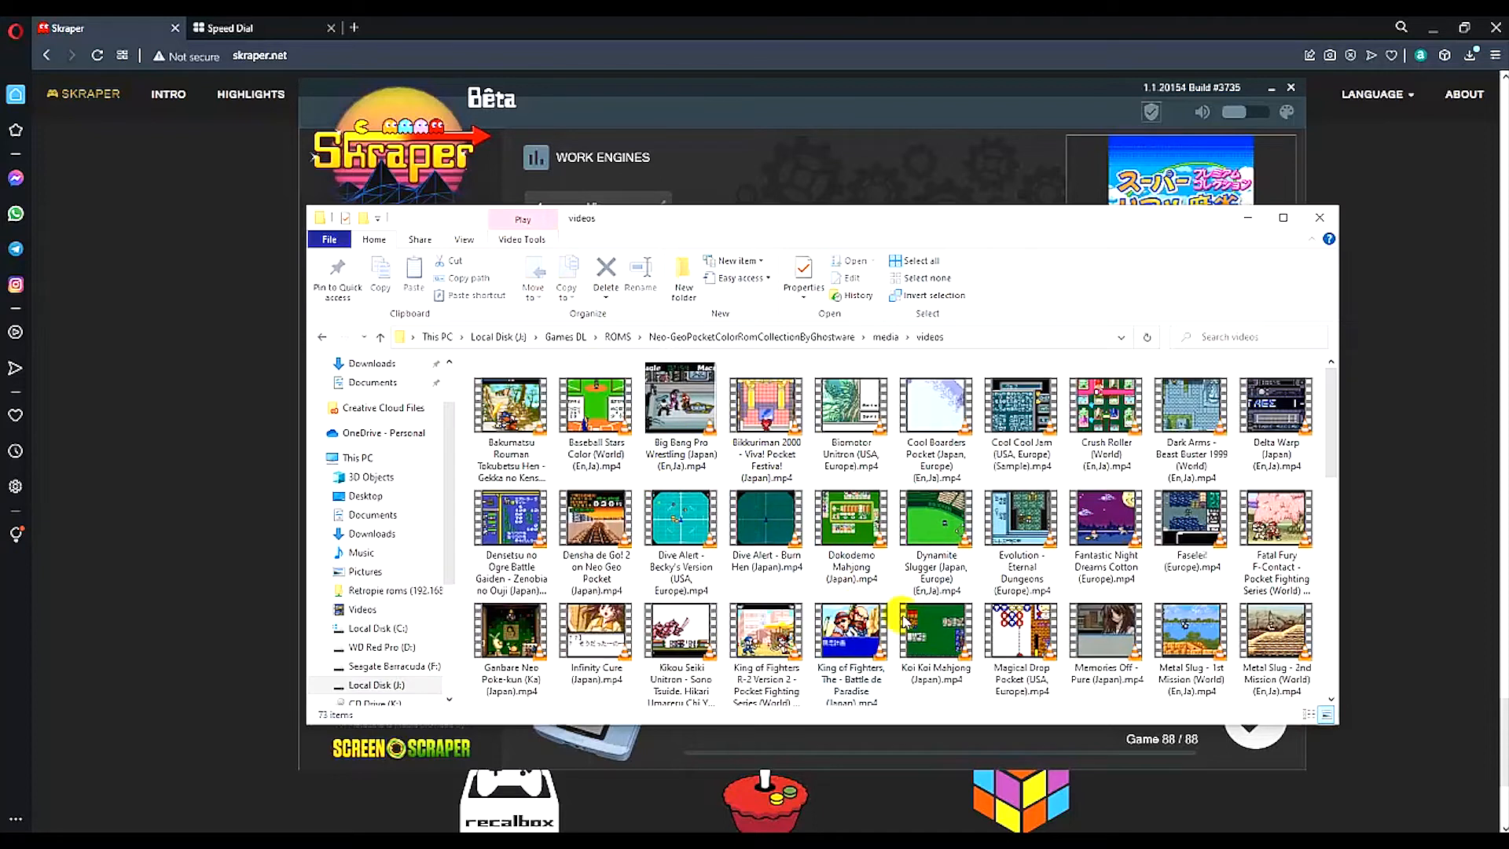
{"action": "scroll", "scroll_direction": "down", "scroll_amount": 3}
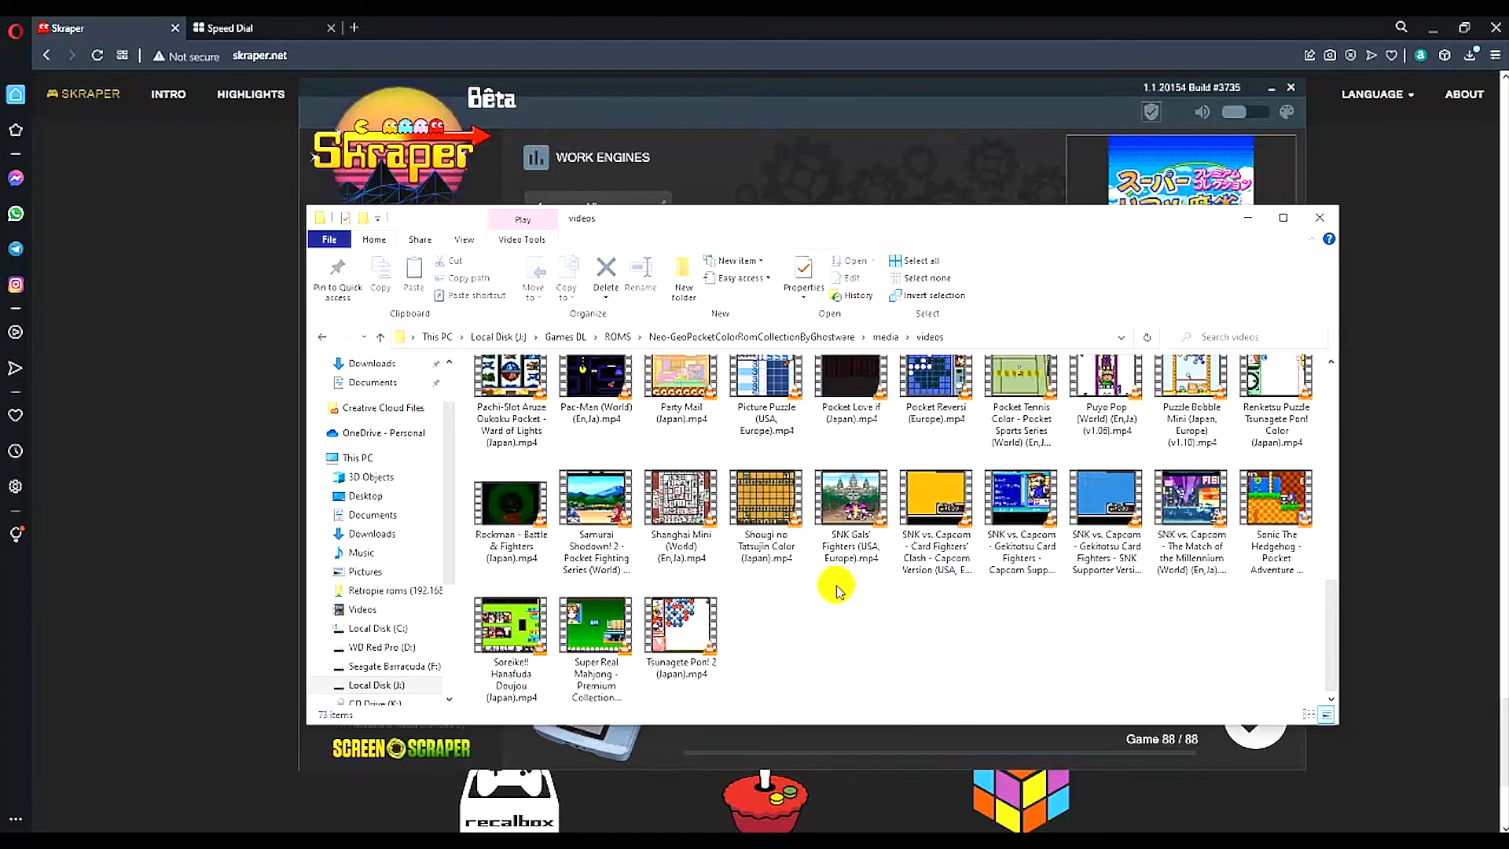
{"action": "double_click", "coordinate": [851, 497]}
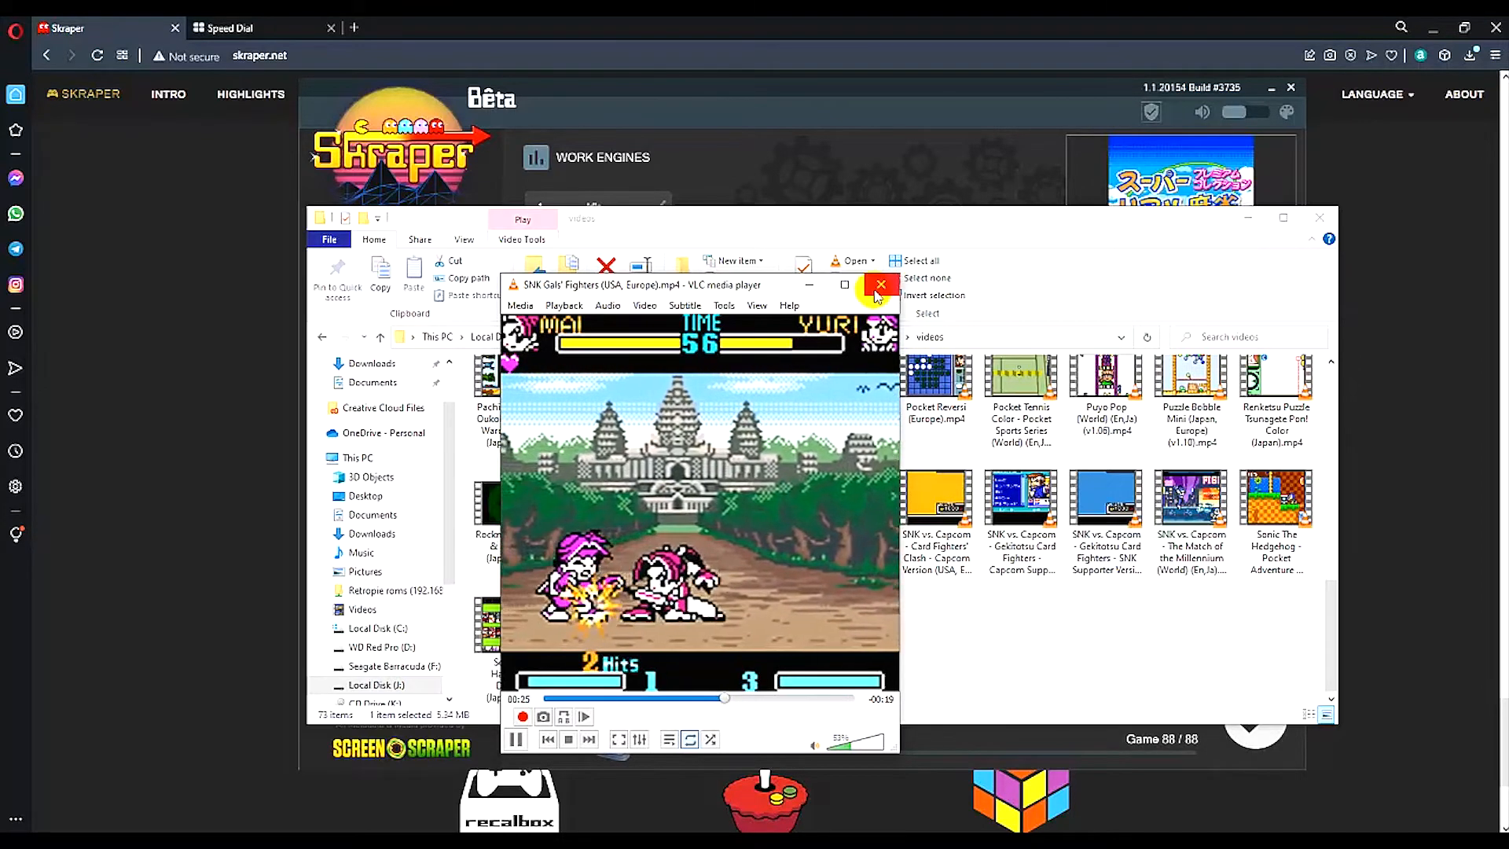
Step: Close the VLC player after the SNK Gals' Fighters clip has played
{"action": "left_click", "coordinate": [877, 285]}
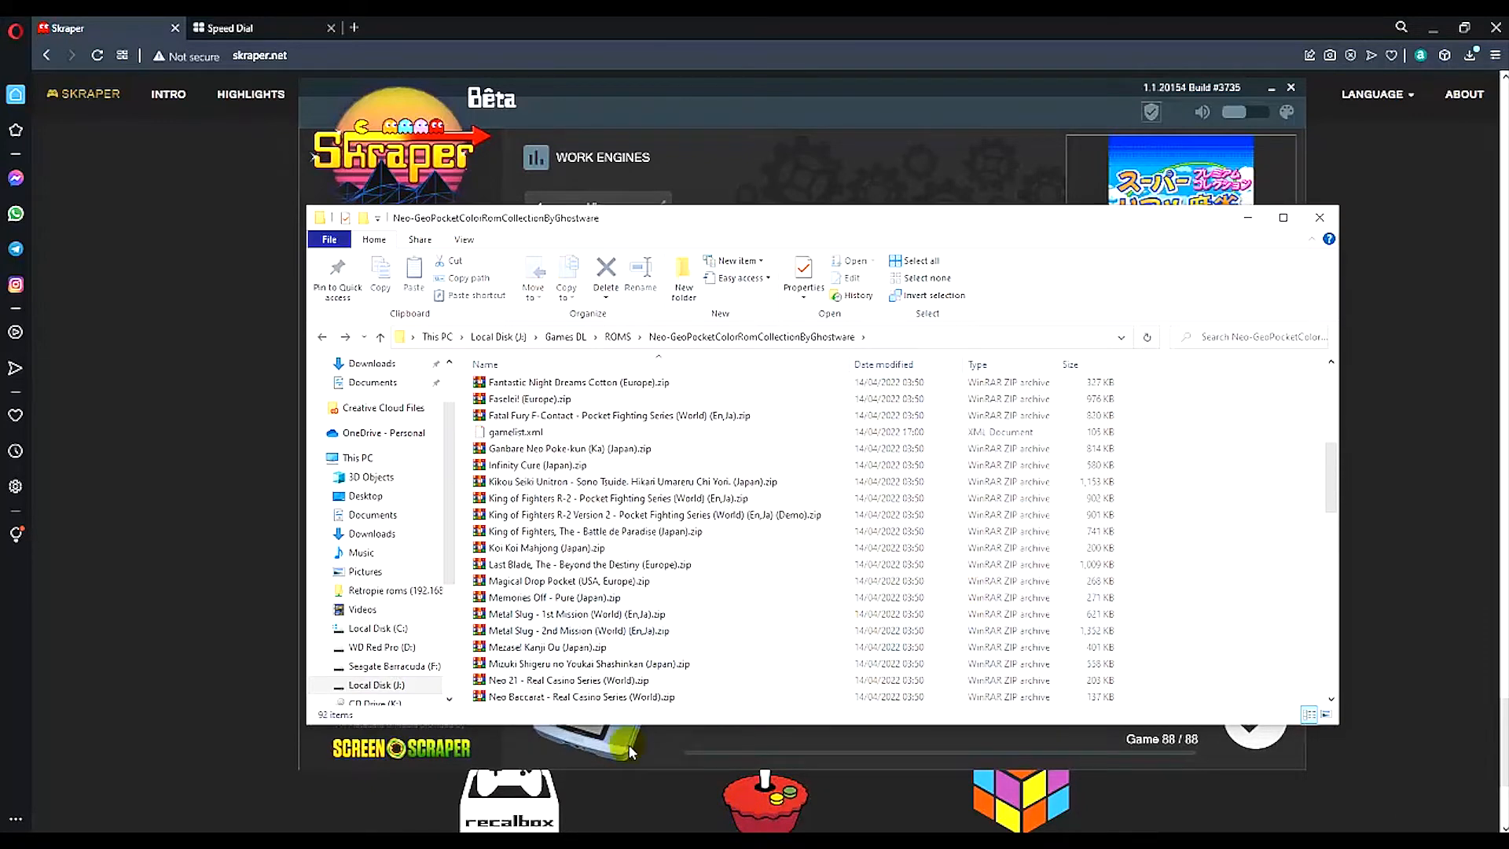
{"action": "mouse_move", "coordinate": [681, 782]}
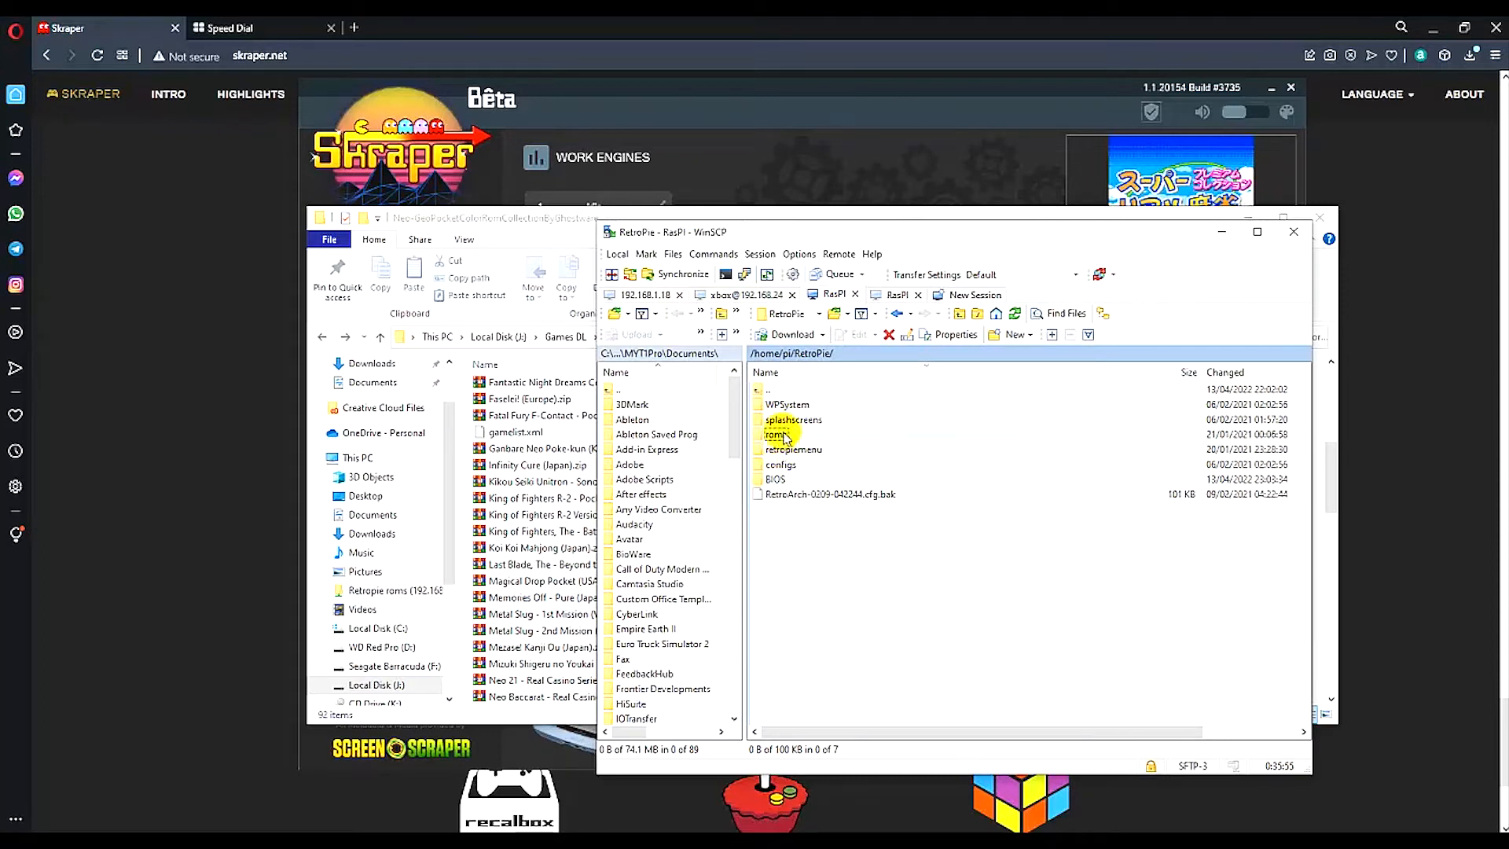
Step: Navigate the RetroPie's /home/pi/RetroPie/roms directory and pick the ngpc system folder
{"action": "double_click", "coordinate": [775, 434]}
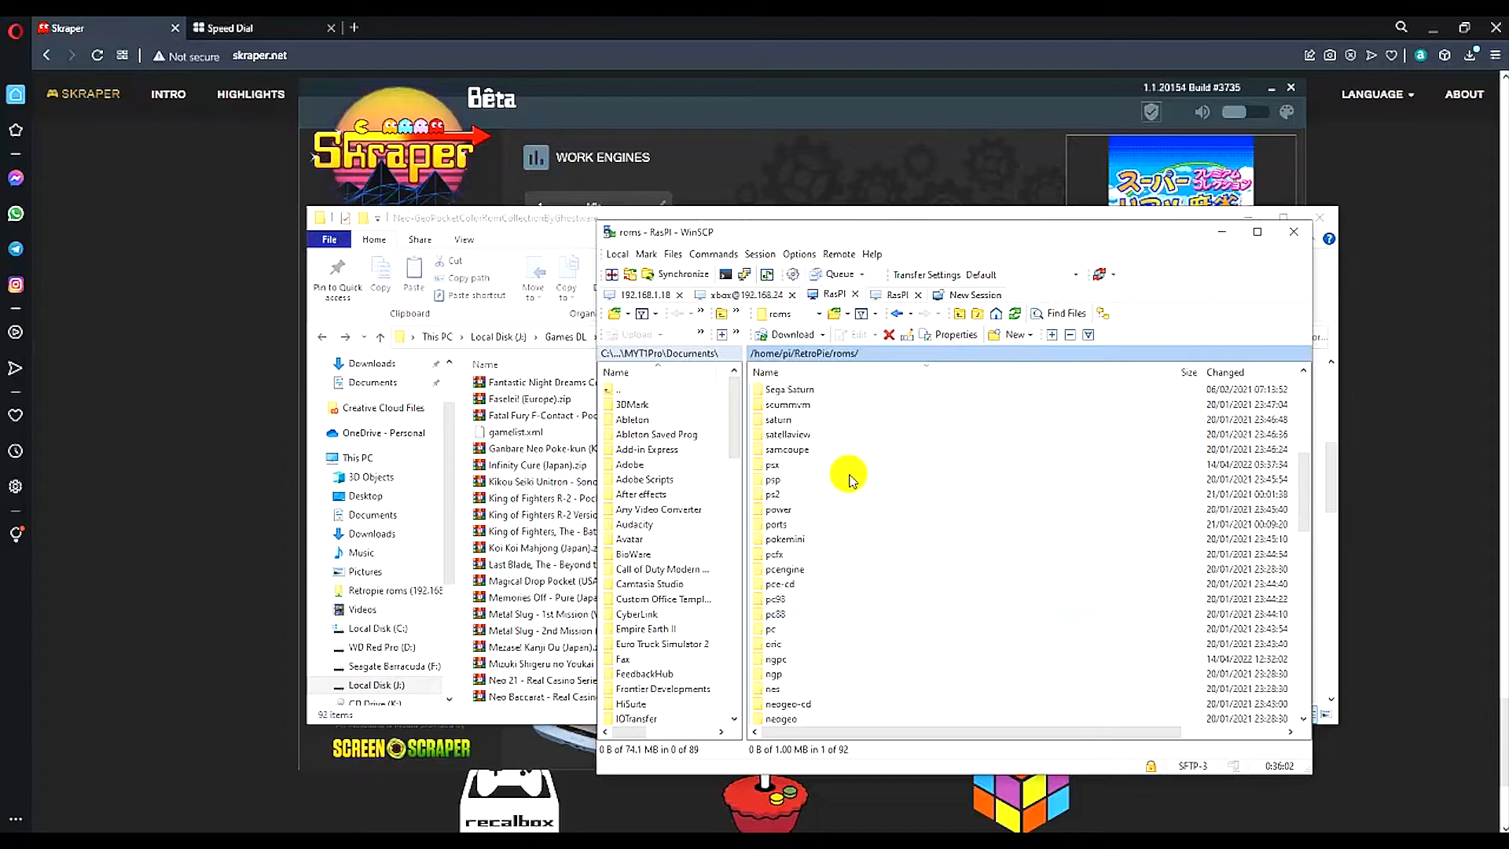
{"action": "scroll", "scroll_direction": "down", "scroll_amount": 3}
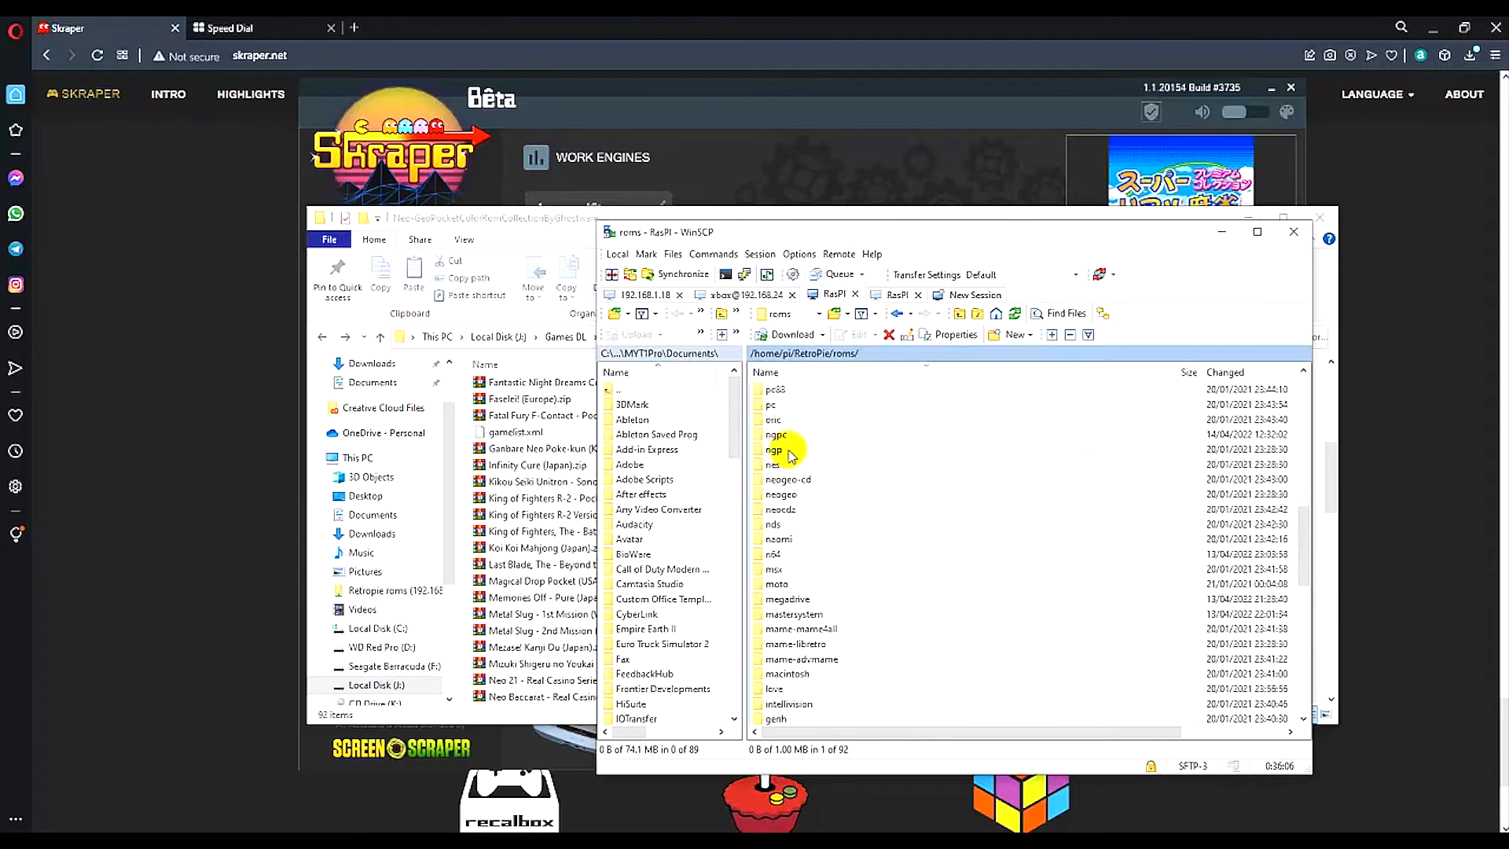
{"action": "double_click", "coordinate": [777, 434]}
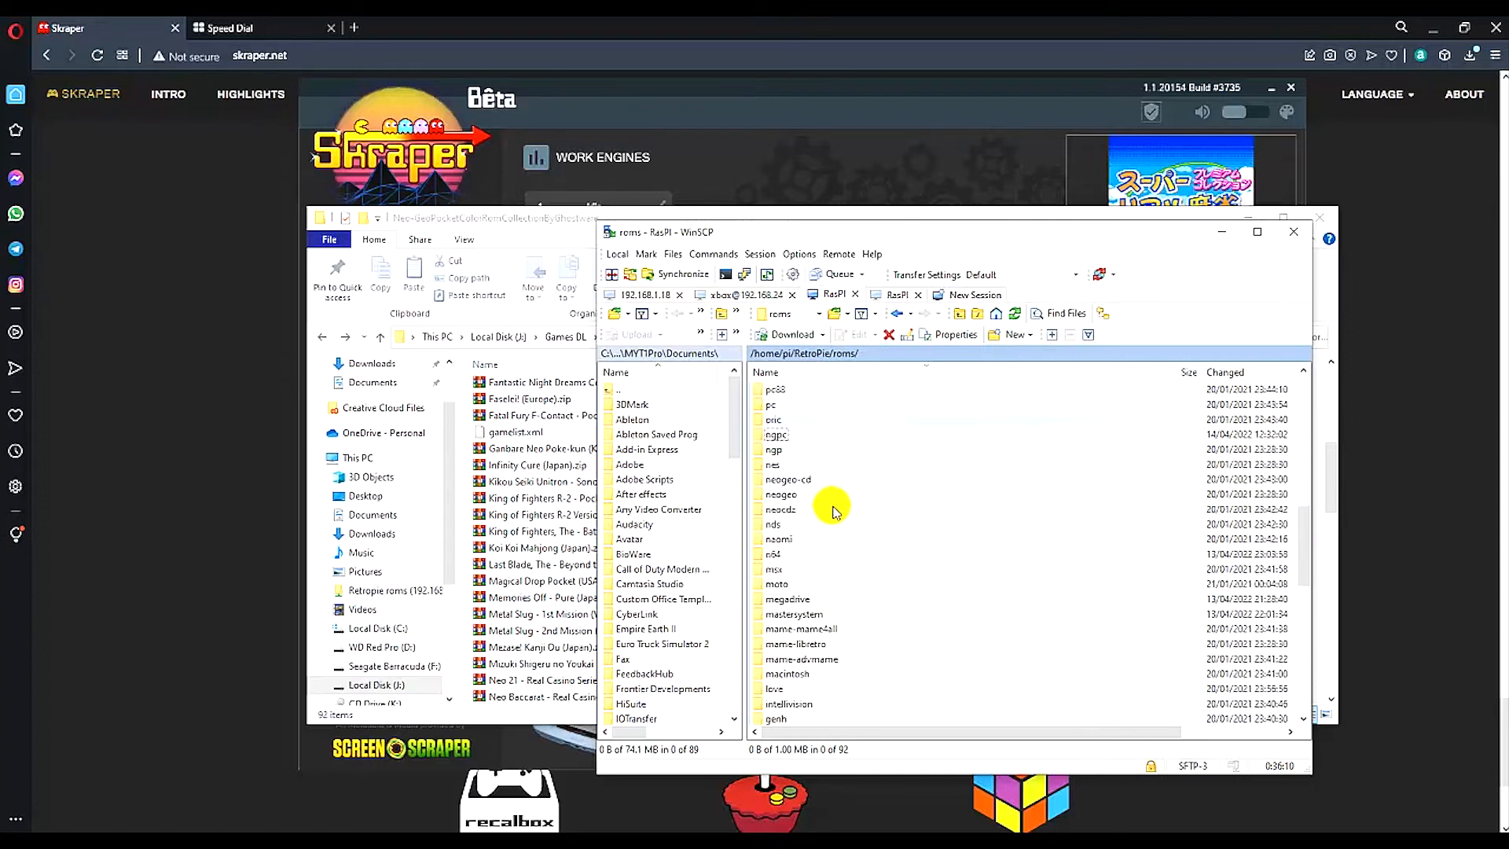
{"action": "left_click", "coordinate": [775, 434]}
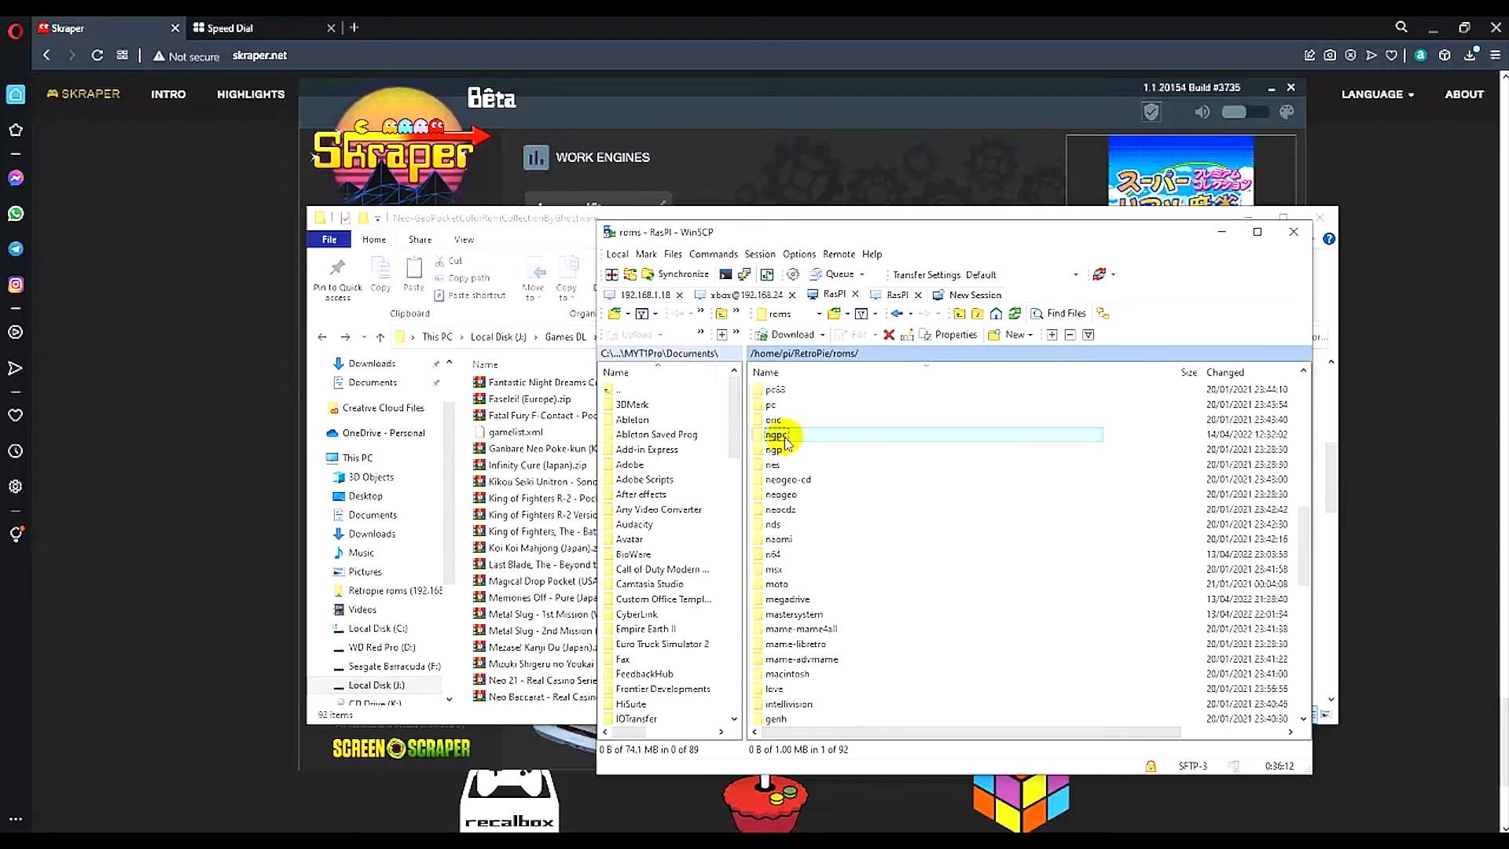
Step: Enter the Pi's empty /home/pi/RetroPie/roms/ngpc folder for Neo-Geo Pocket Color
{"action": "double_click", "coordinate": [775, 434]}
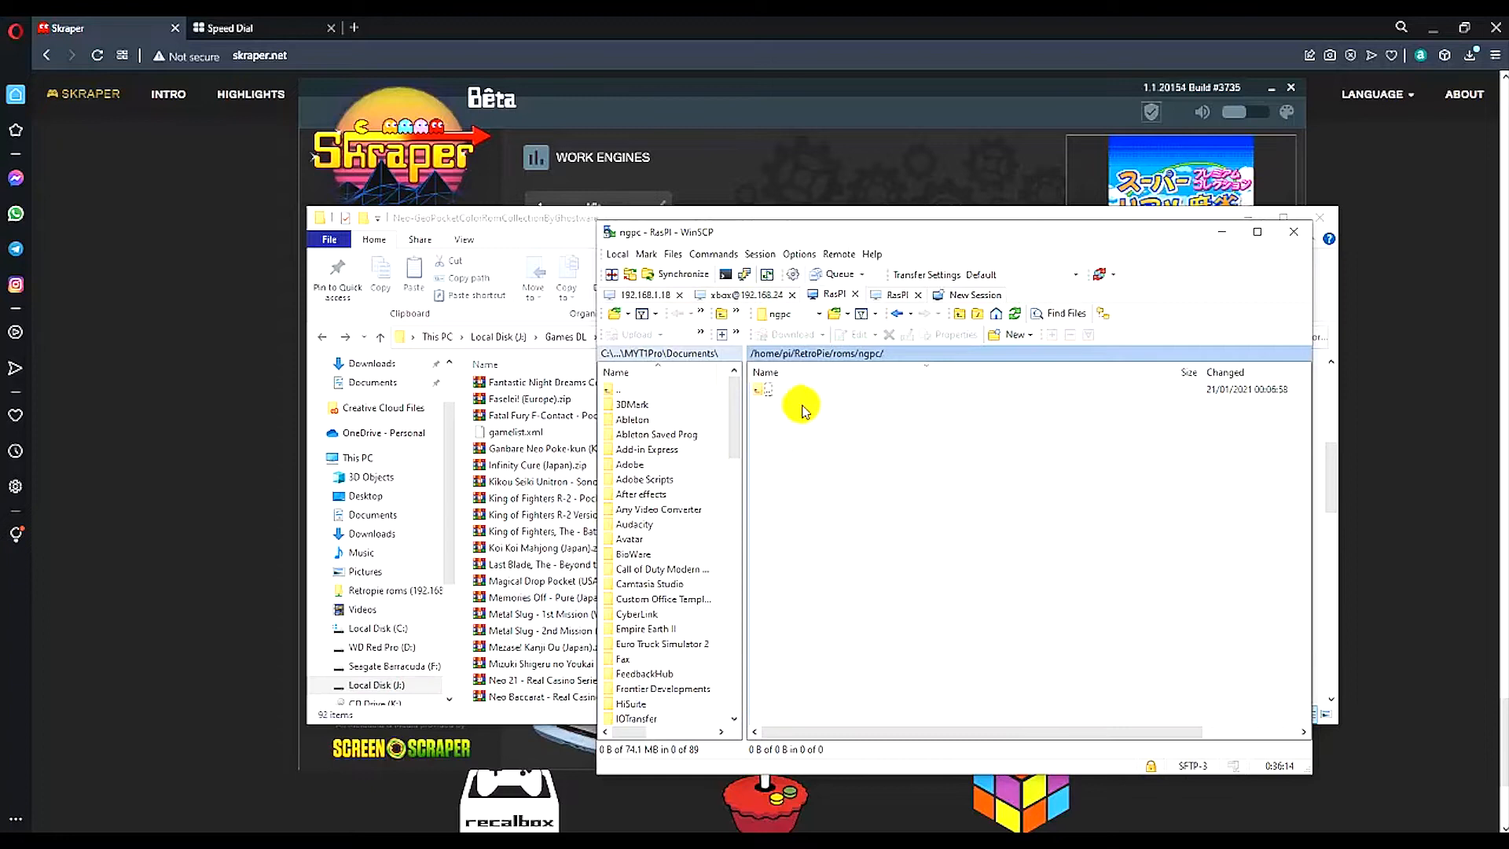
{"action": "mouse_move", "coordinate": [861, 444]}
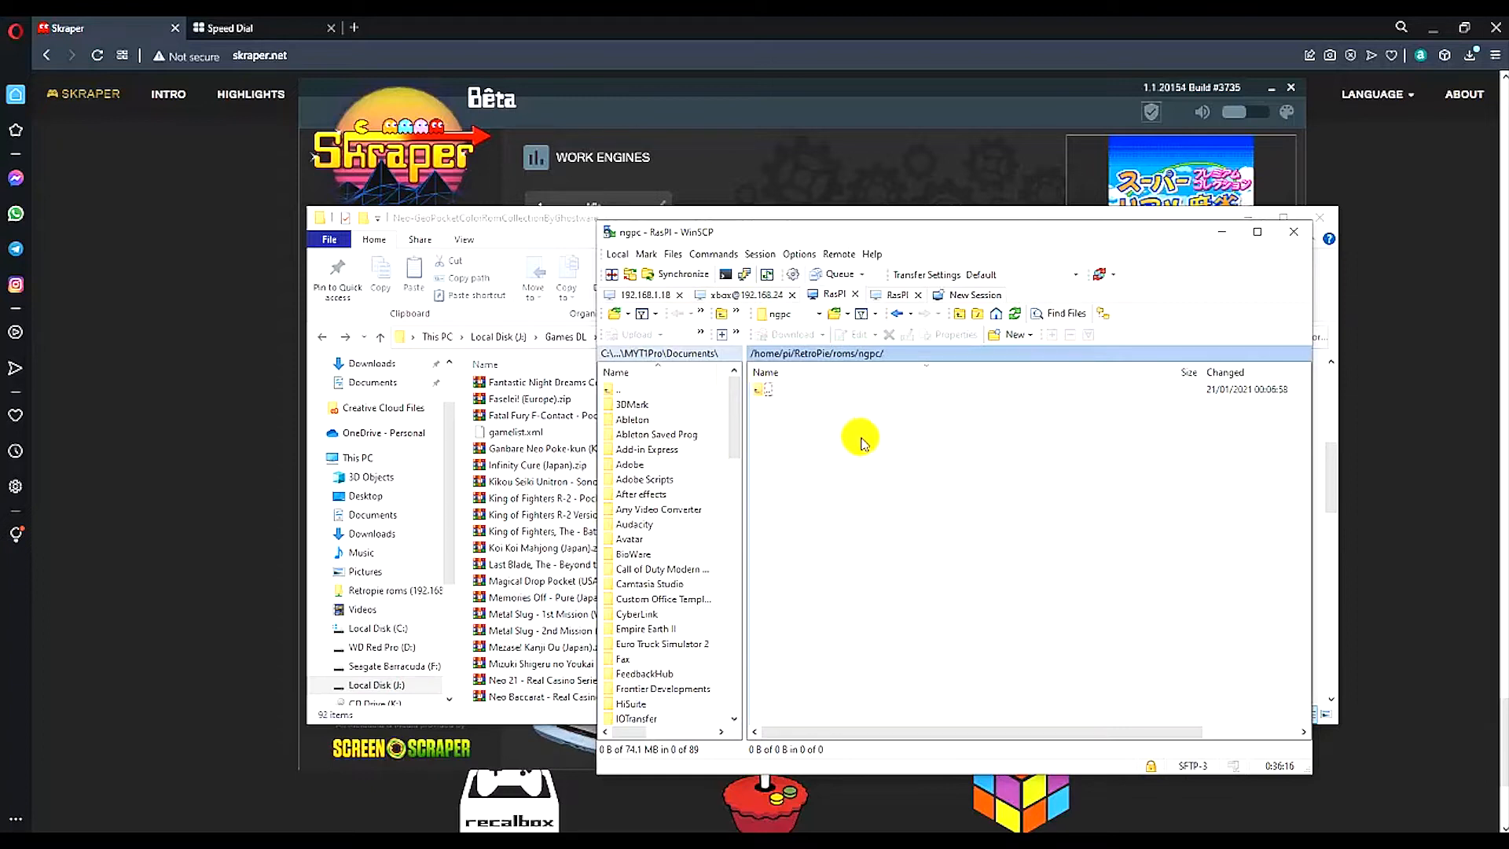
{"action": "mouse_move", "coordinate": [877, 508]}
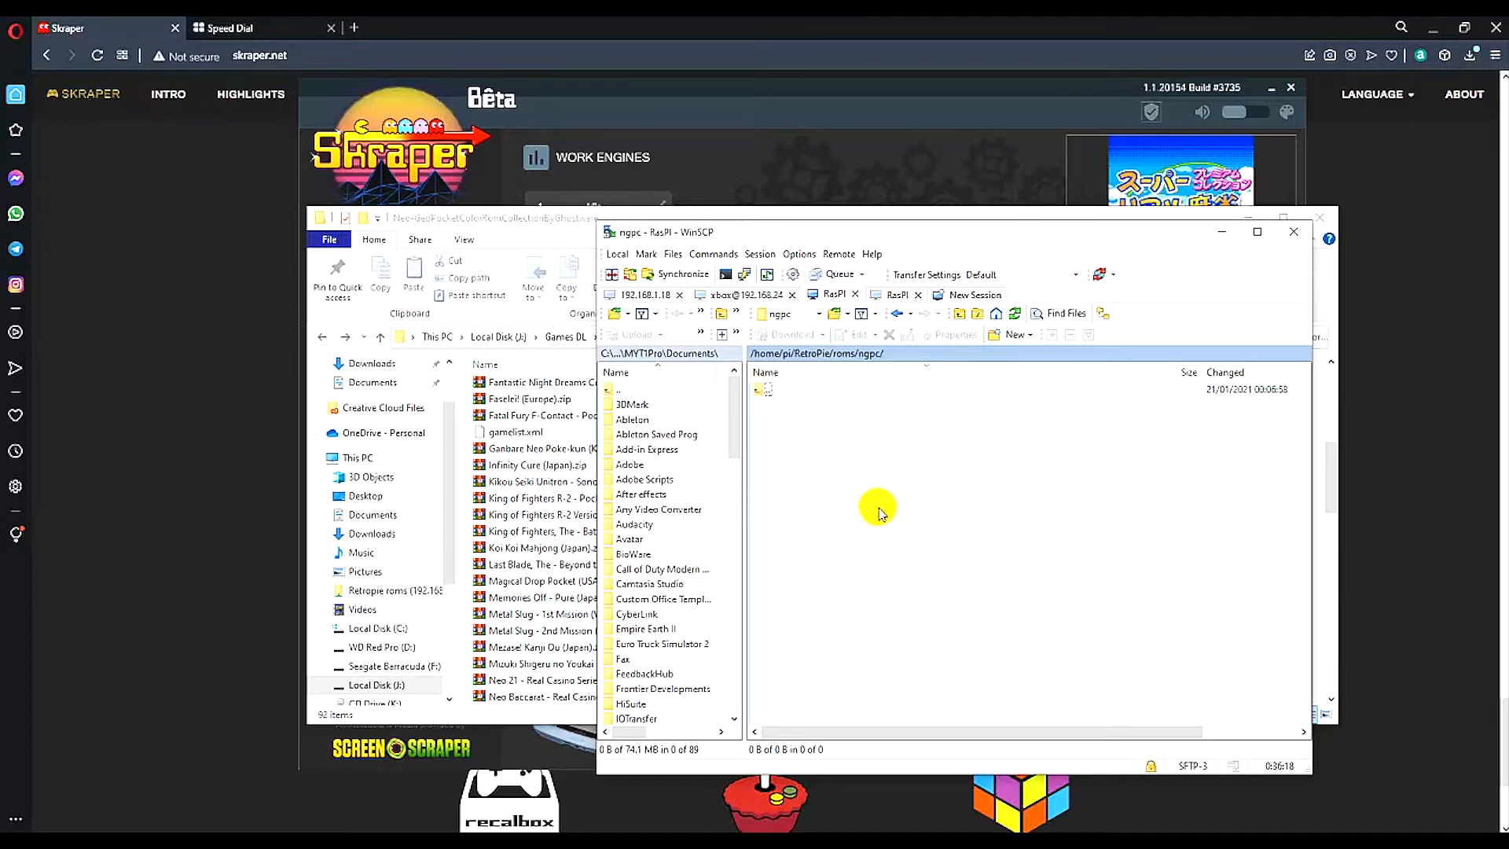
{"action": "mouse_move", "coordinate": [874, 463]}
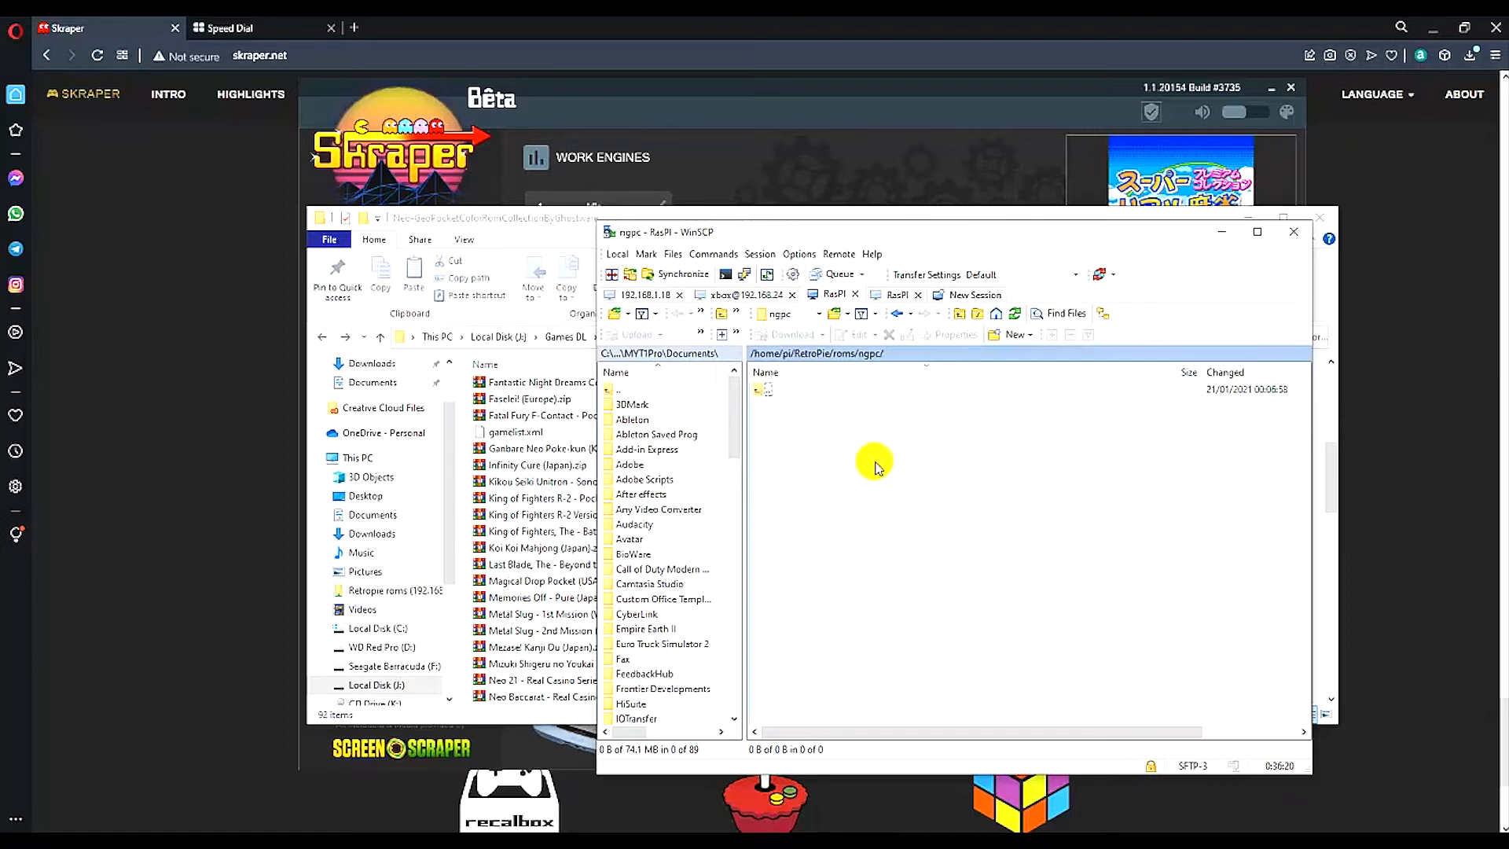
{"action": "mouse_move", "coordinate": [949, 558]}
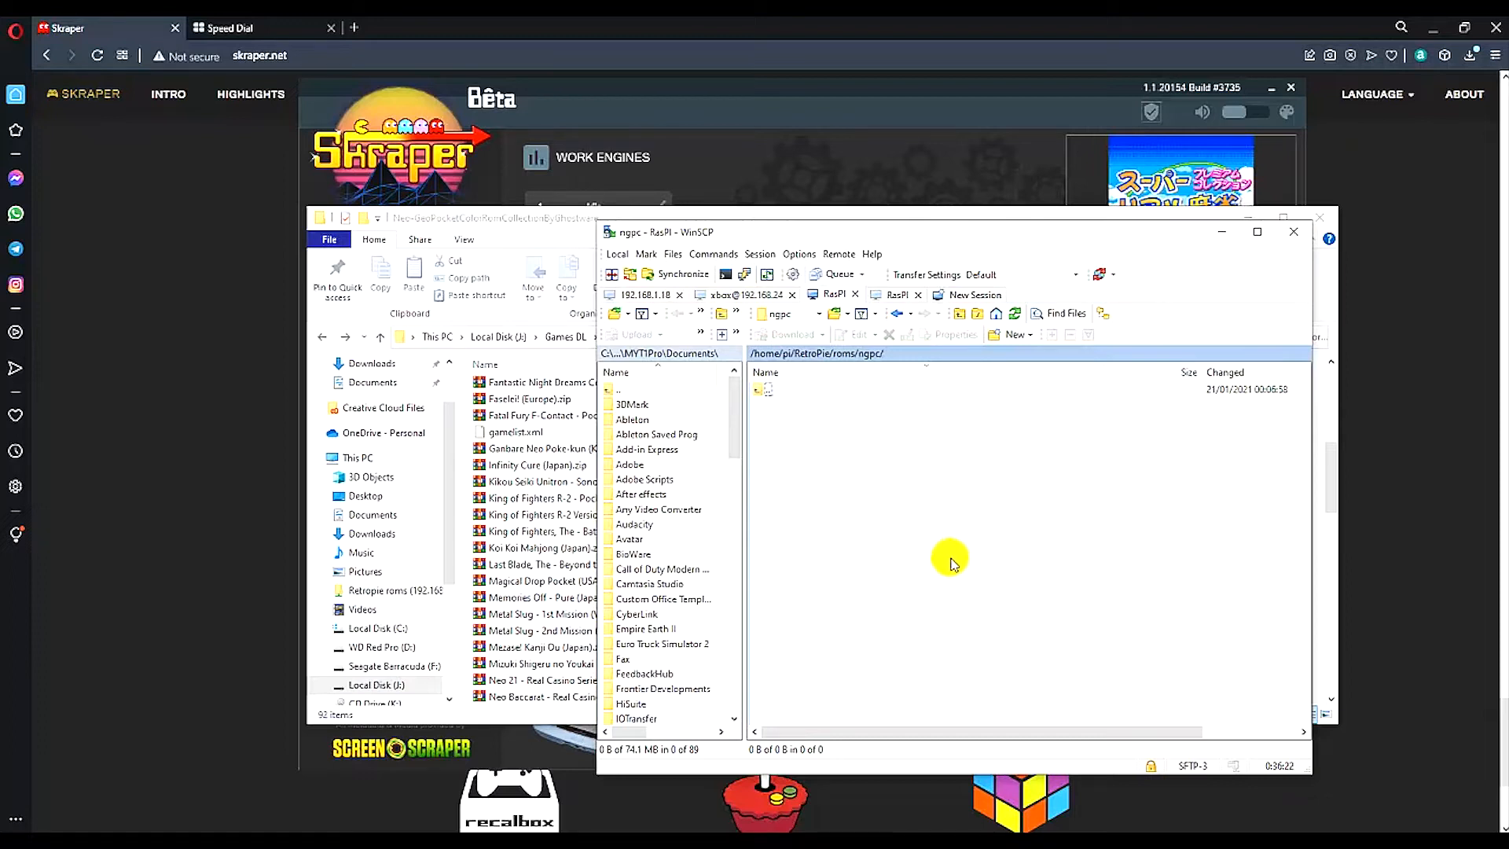
{"action": "mouse_move", "coordinate": [945, 558]}
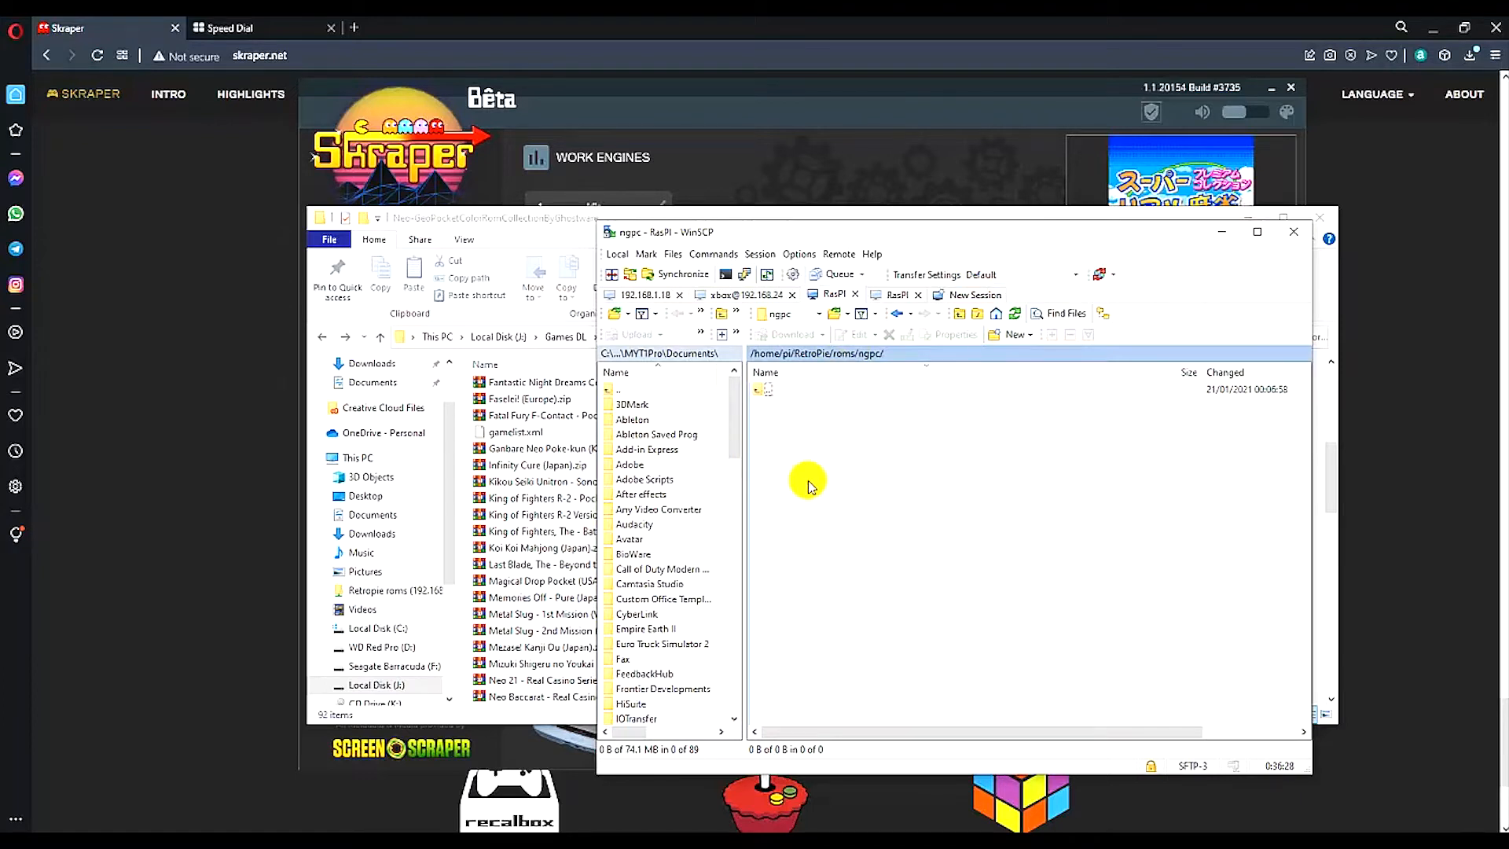
{"action": "mouse_move", "coordinate": [863, 531]}
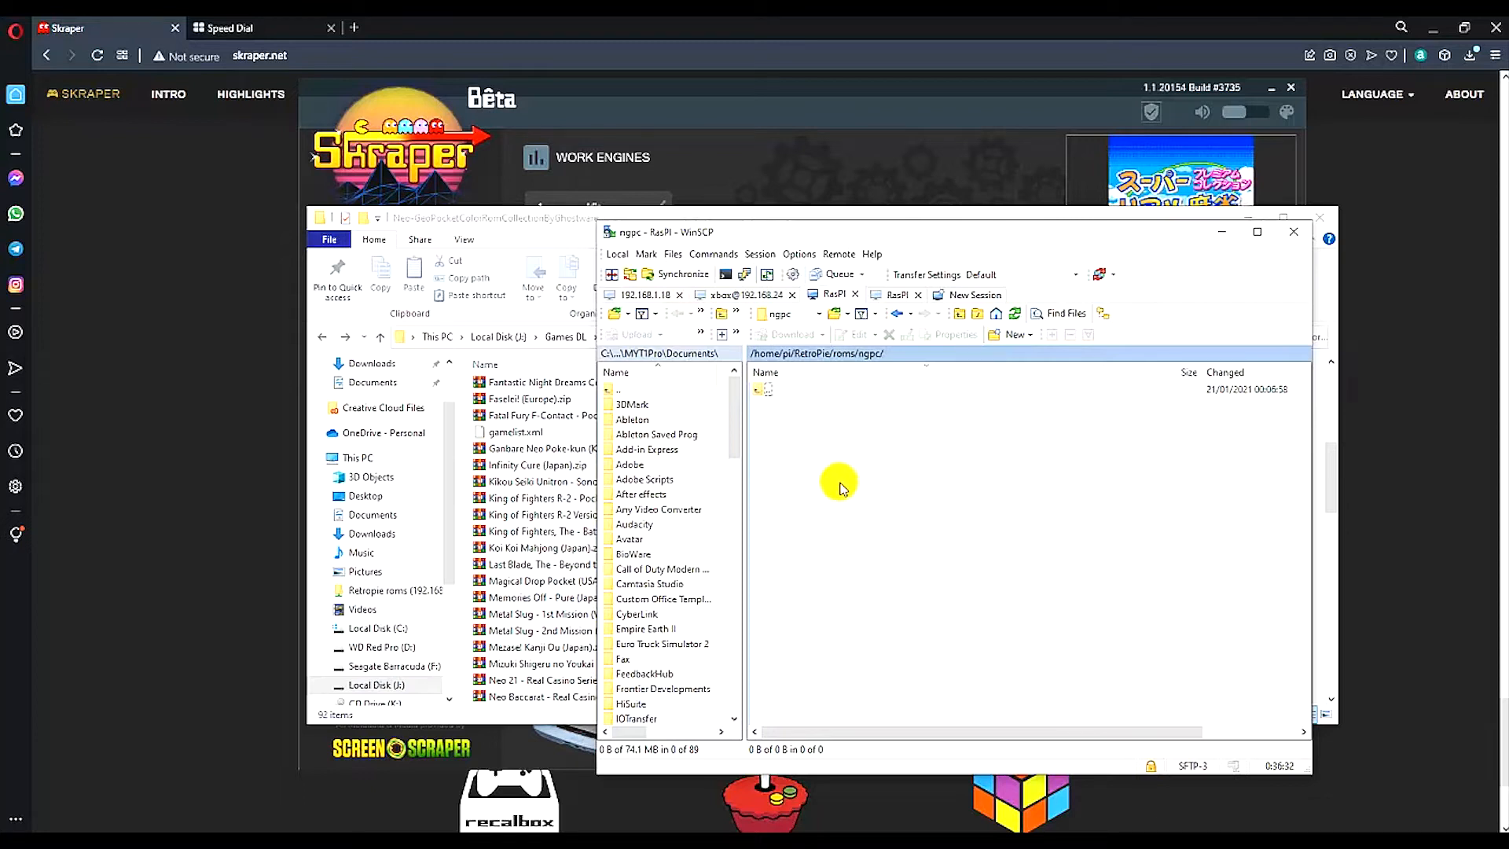
{"action": "mouse_move", "coordinate": [861, 565]}
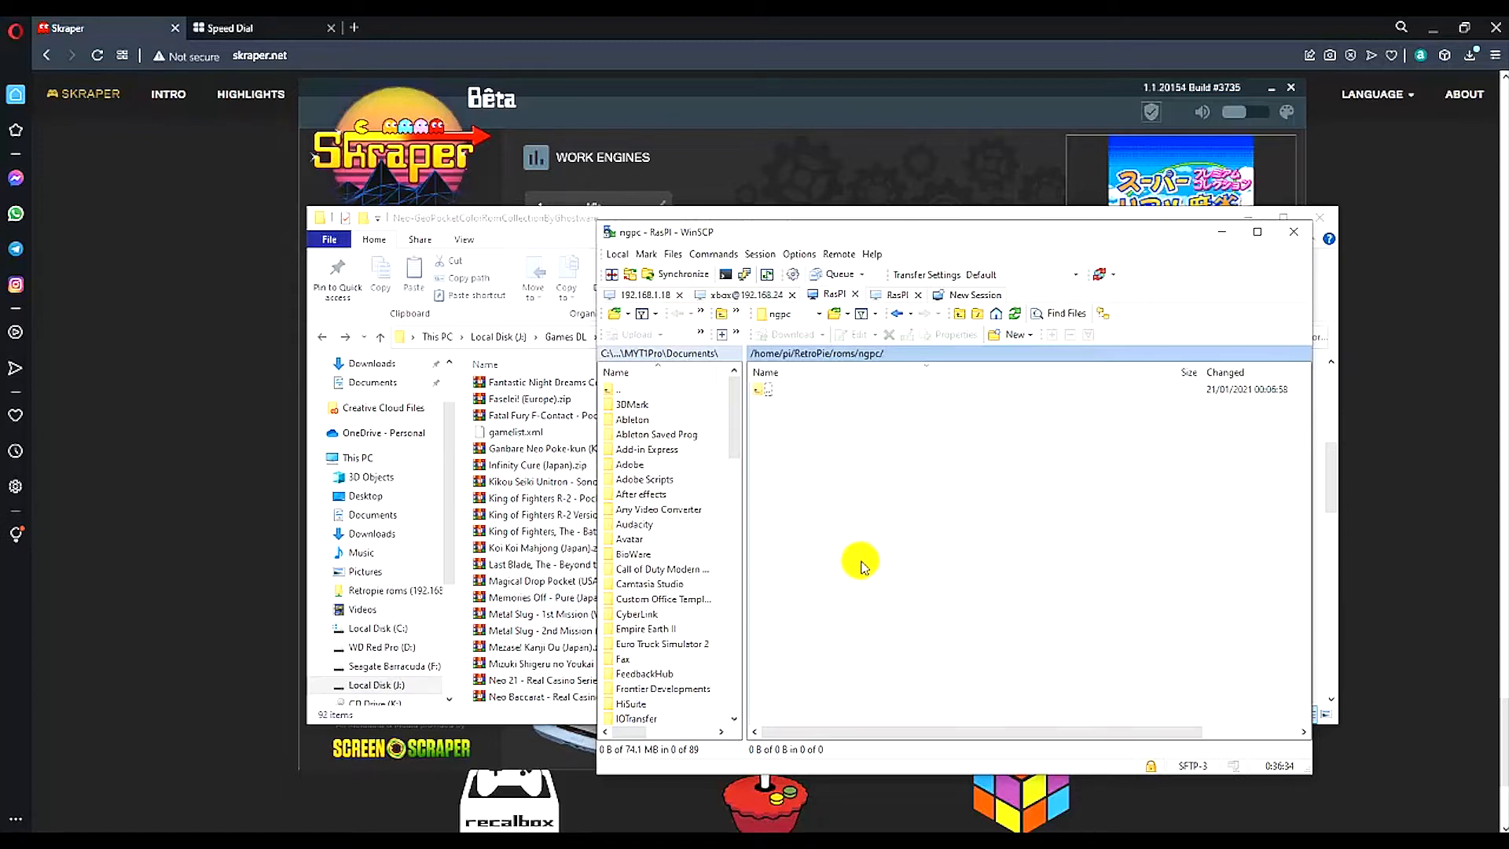
{"action": "mouse_move", "coordinate": [892, 517]}
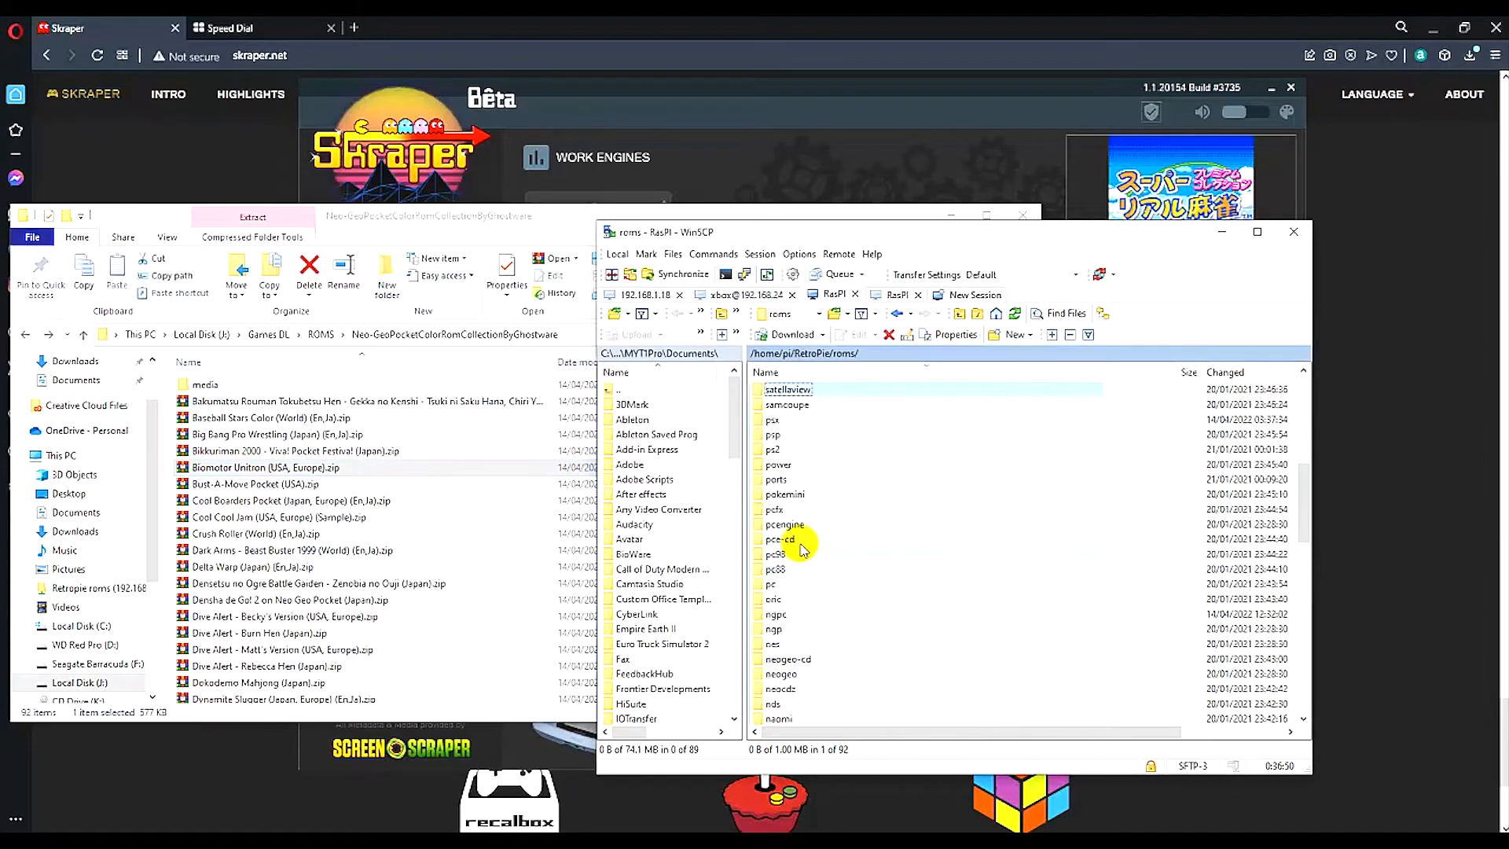
Step: Watch the ROM zips, game videos and metadata upload into the Pi's ngpc folder
{"action": "scroll", "scroll_direction": "down", "scroll_amount": 3}
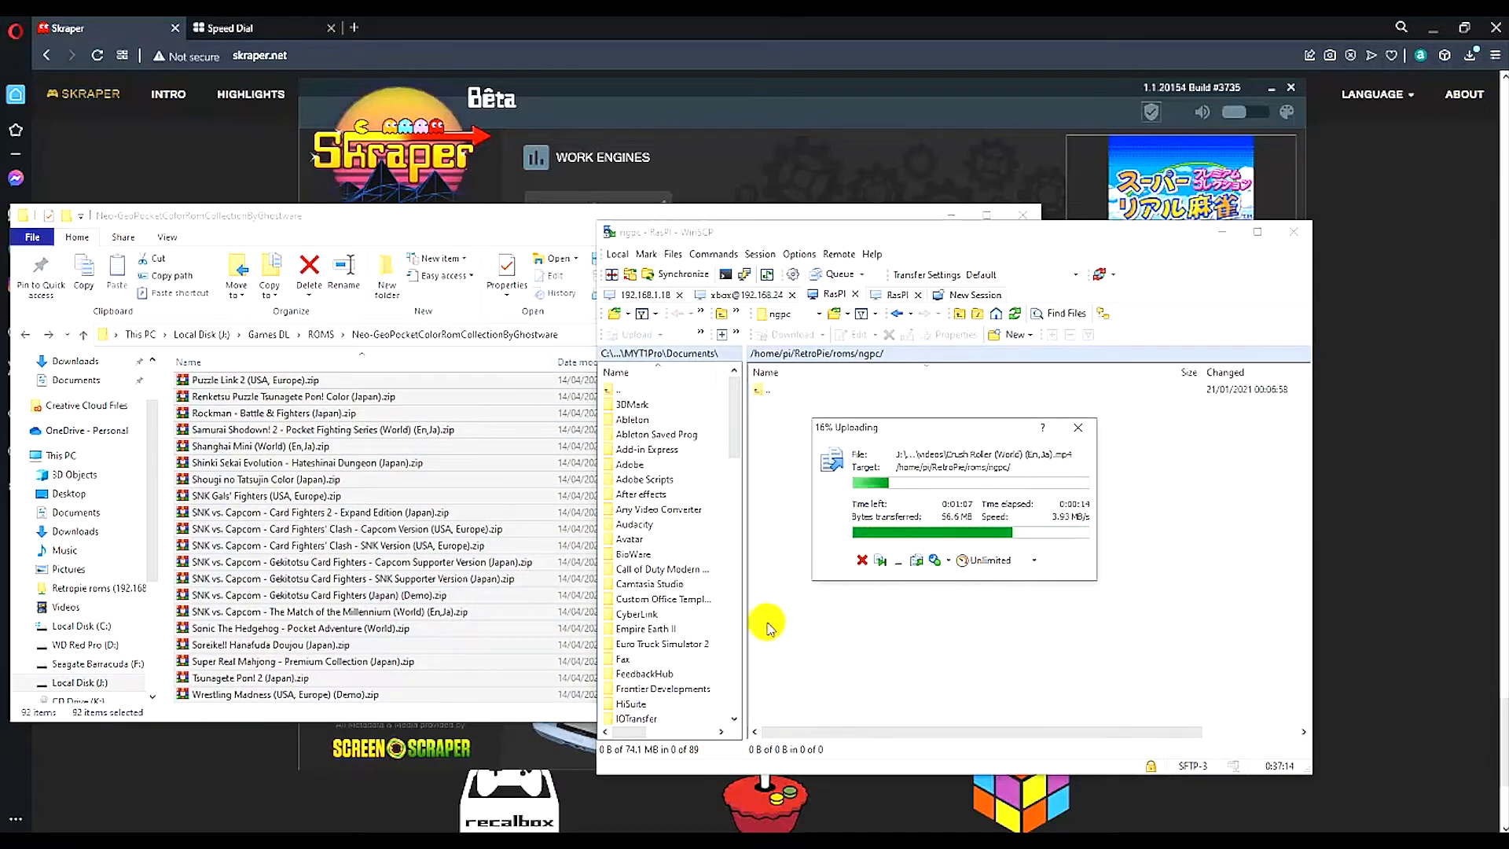
{"action": "mouse_move", "coordinate": [839, 621]}
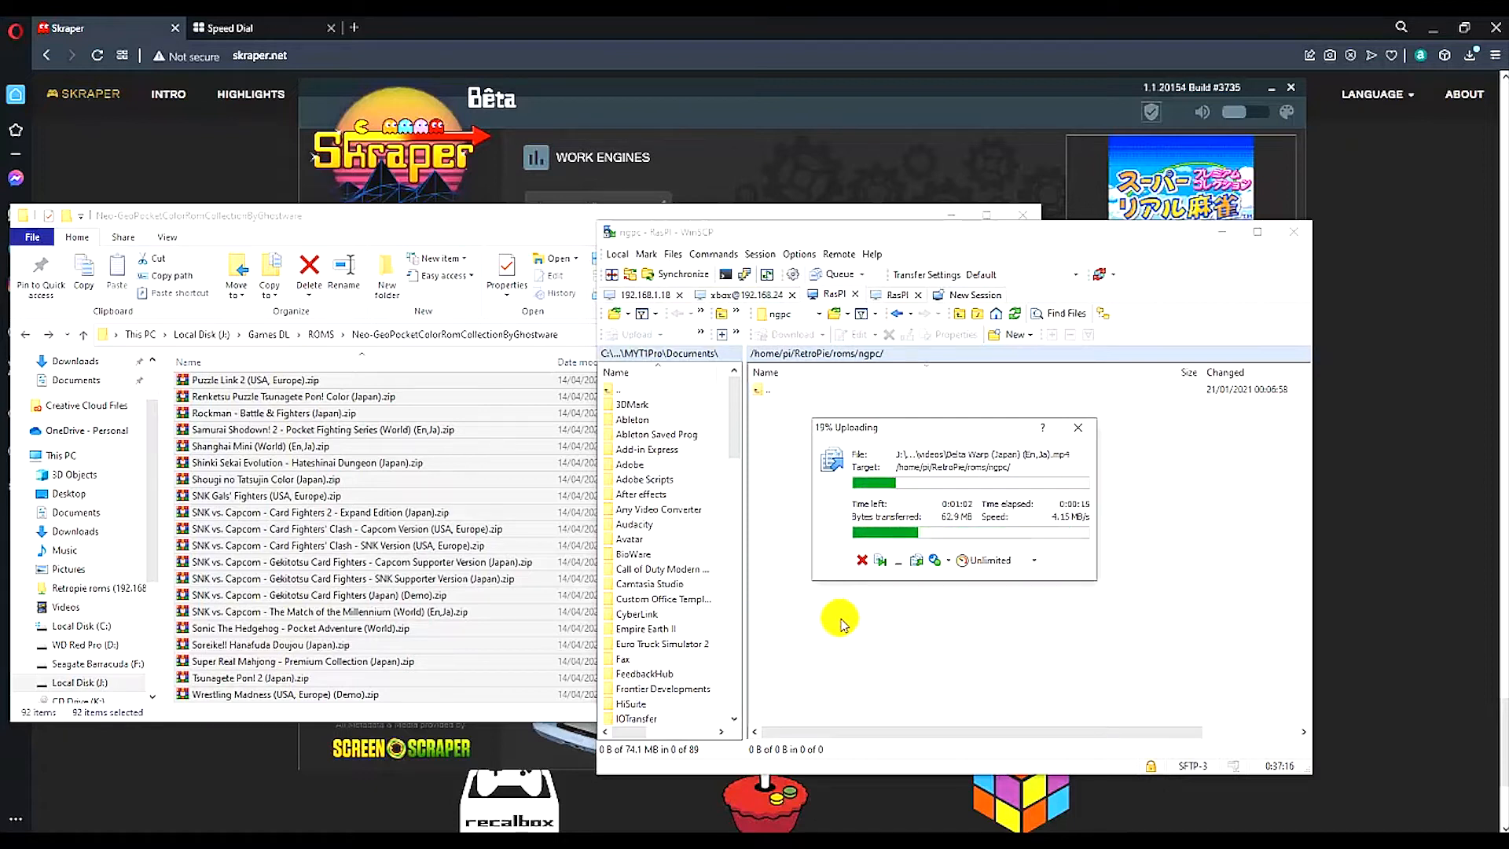
{"action": "mouse_move", "coordinate": [850, 615]}
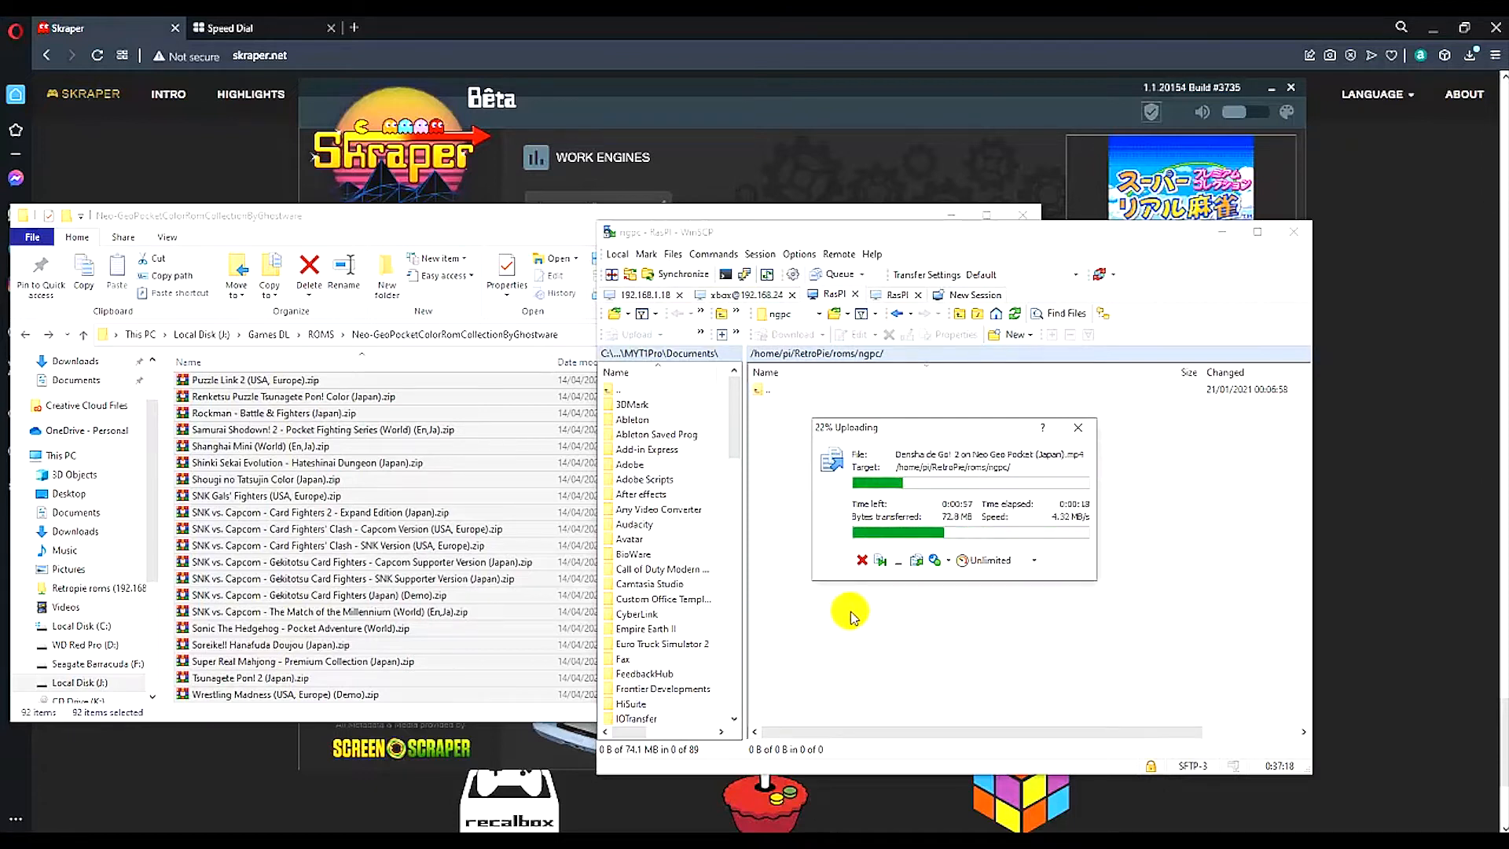
{"action": "mouse_move", "coordinate": [1010, 593]}
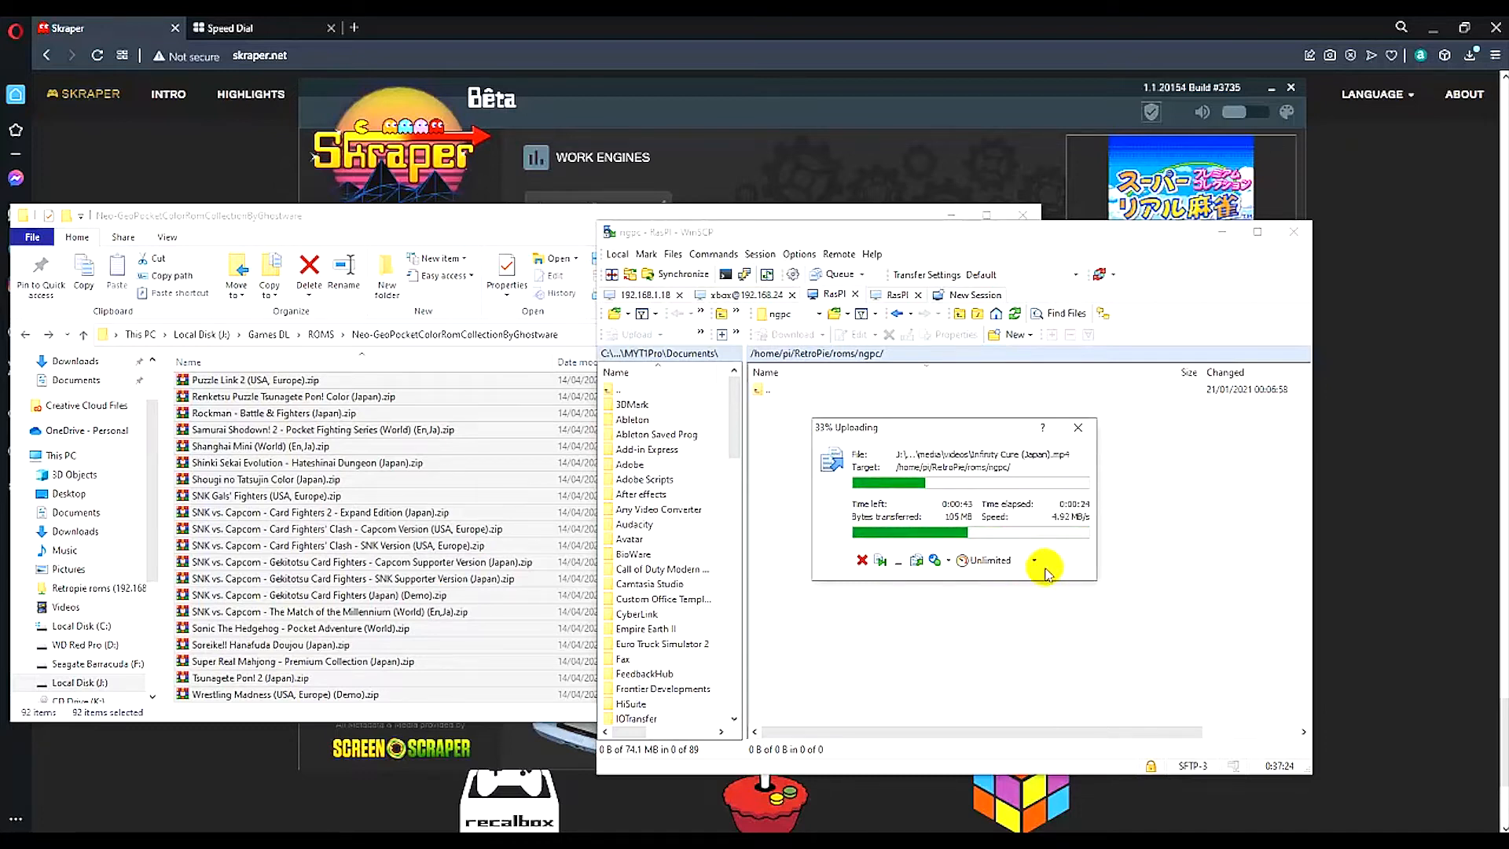
{"action": "mouse_move", "coordinate": [1028, 582]}
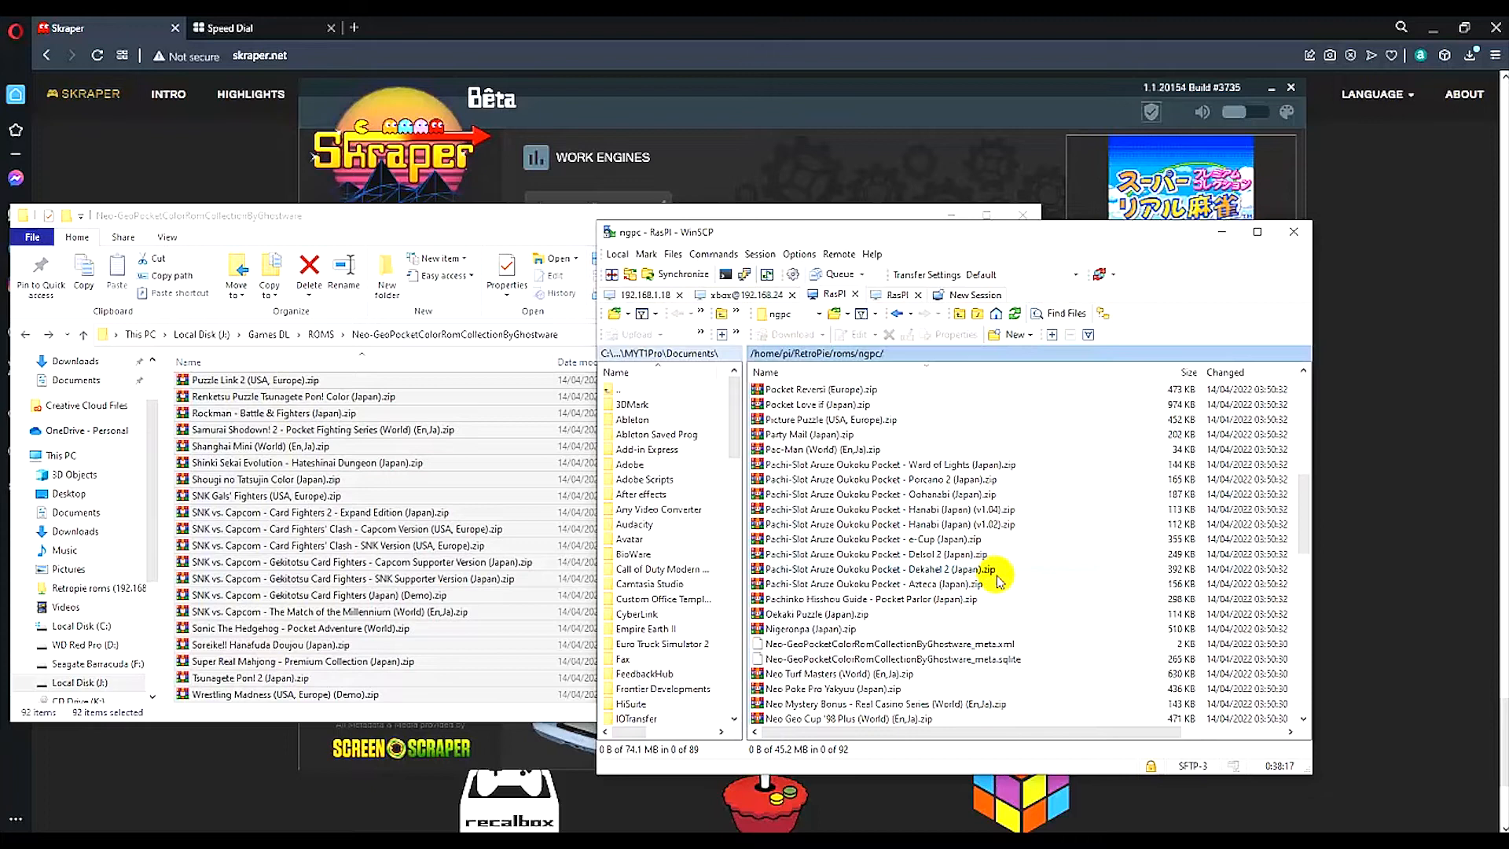
Step: Delete the duplicate Pachi-Slot Hanabi (v1.02) zip and check gamelist.xml in the ngpc folder
{"action": "left_click", "coordinate": [885, 523]}
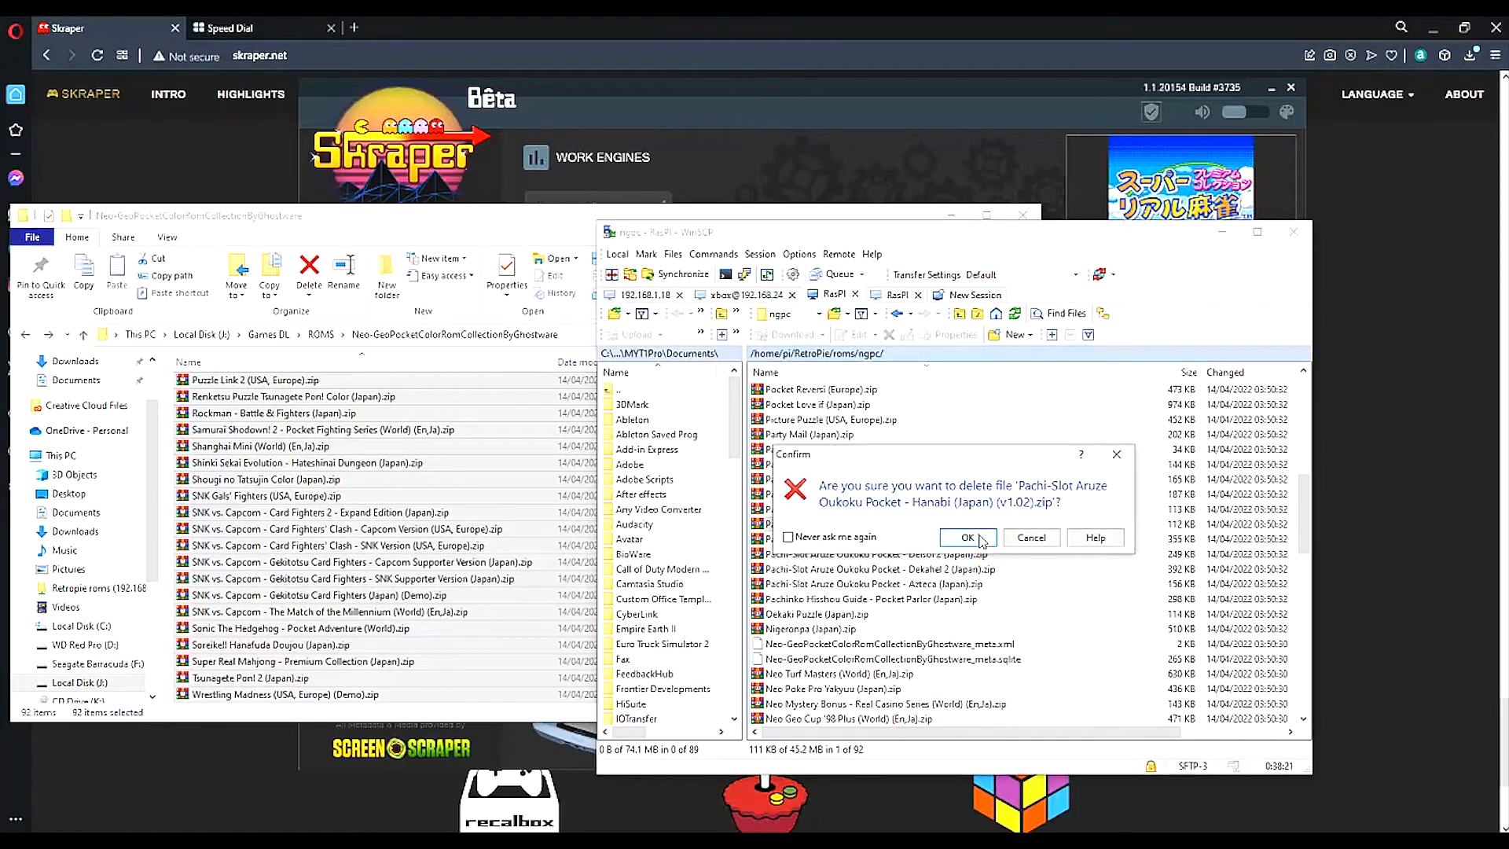
{"action": "left_click", "coordinate": [967, 538]}
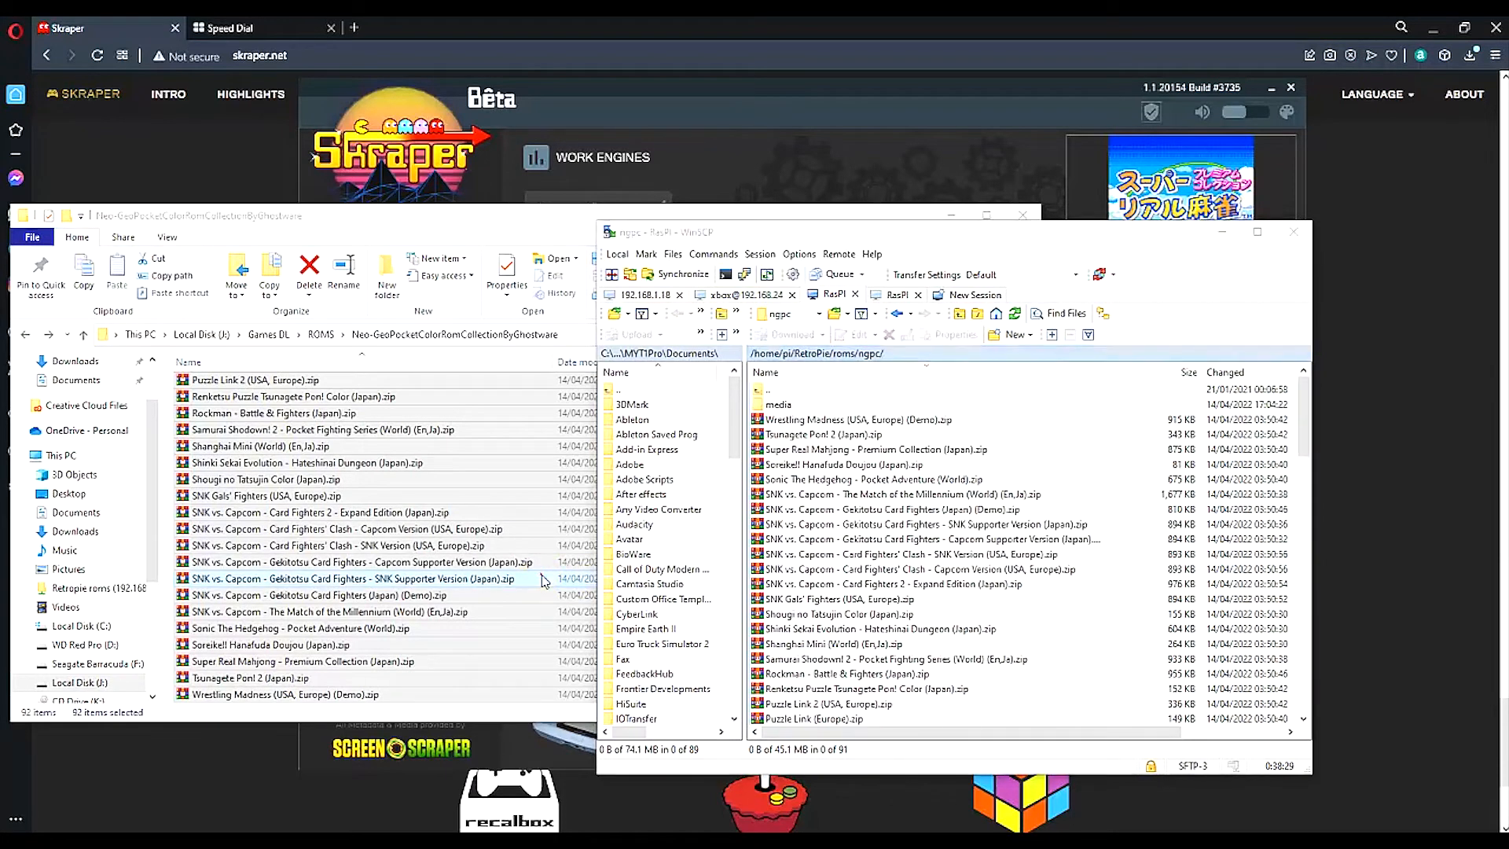
{"action": "left_click", "coordinate": [895, 494]}
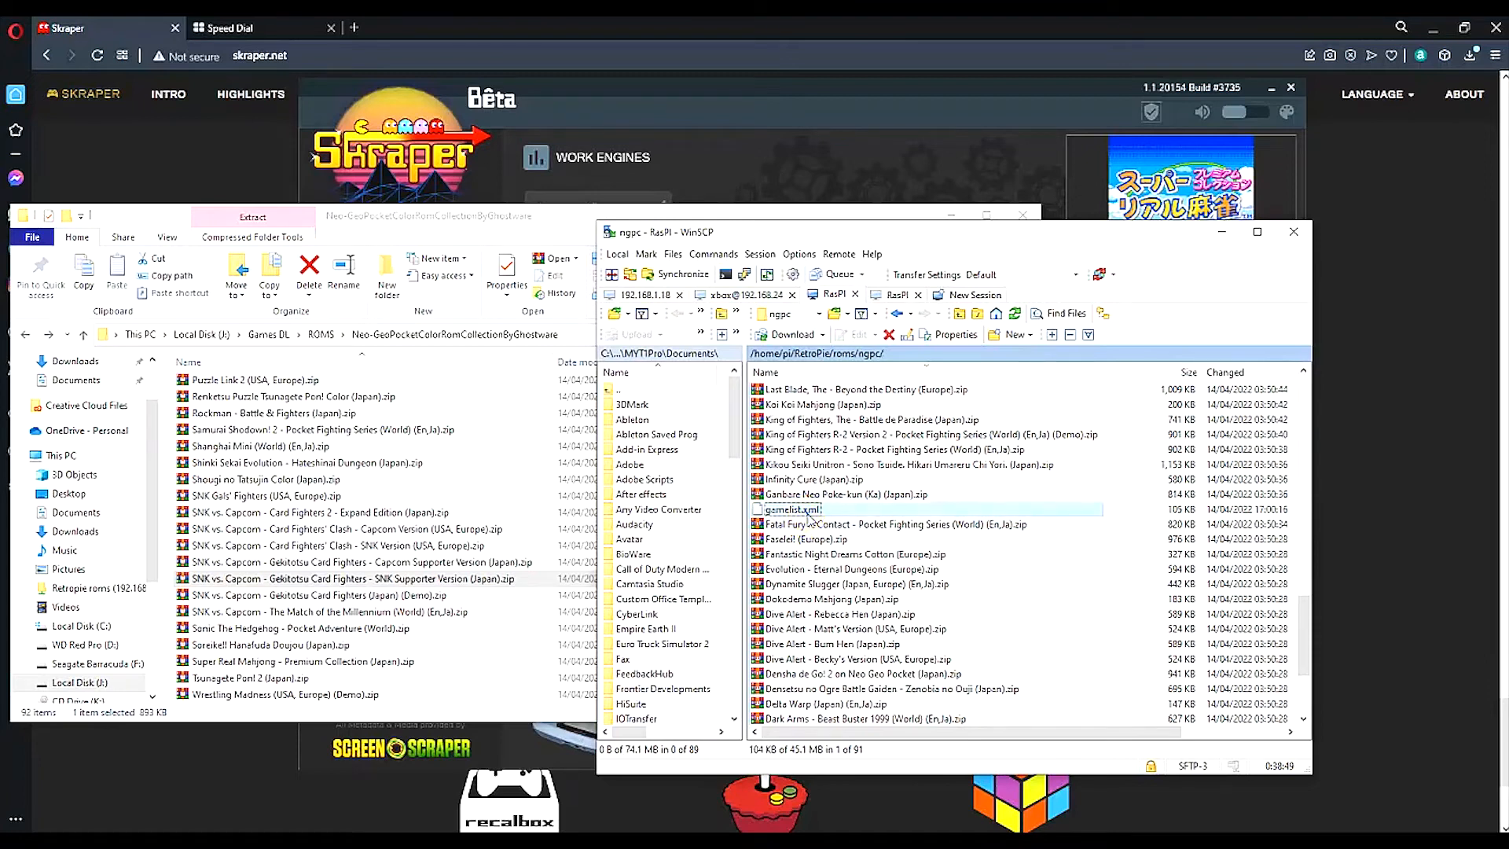
Step: Go up to roms and browse the Pi's psx folder listing its many PlayStation game files
{"action": "right_click", "coordinate": [789, 509]}
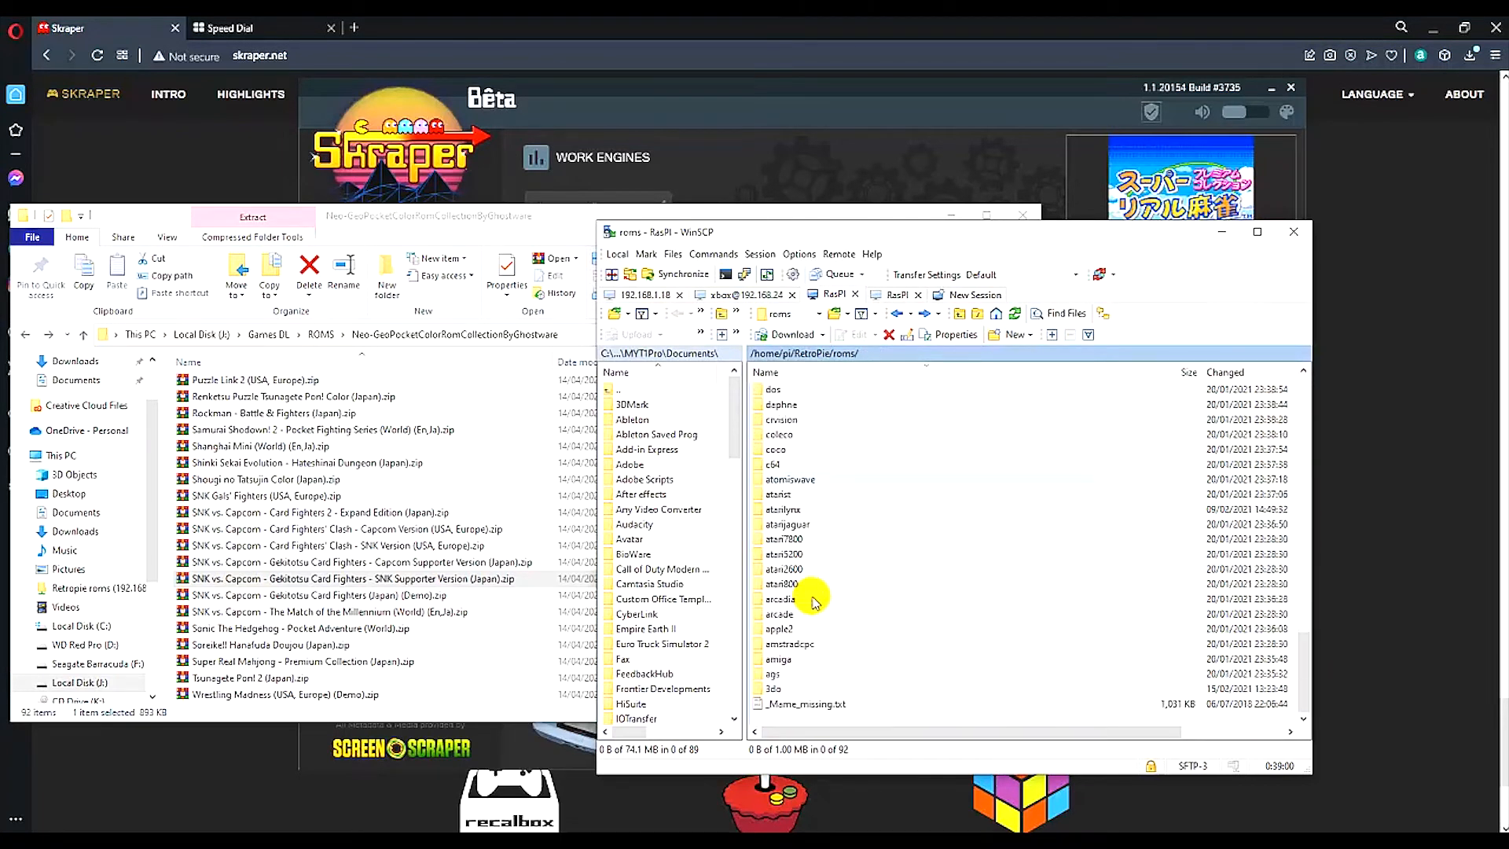
{"action": "scroll", "scroll_direction": "down", "scroll_amount": 3}
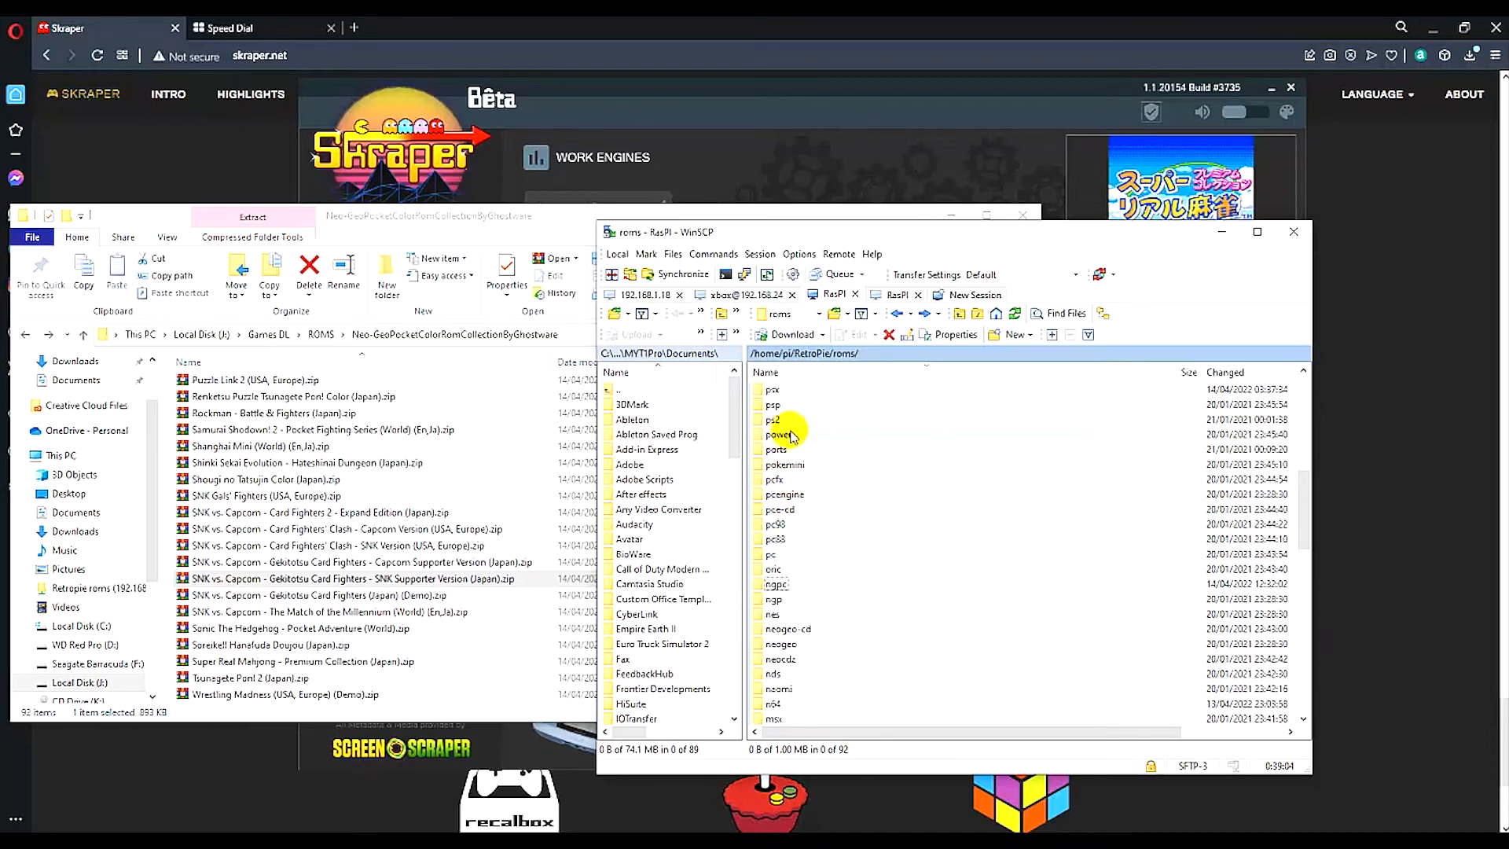
{"action": "double_click", "coordinate": [774, 389]}
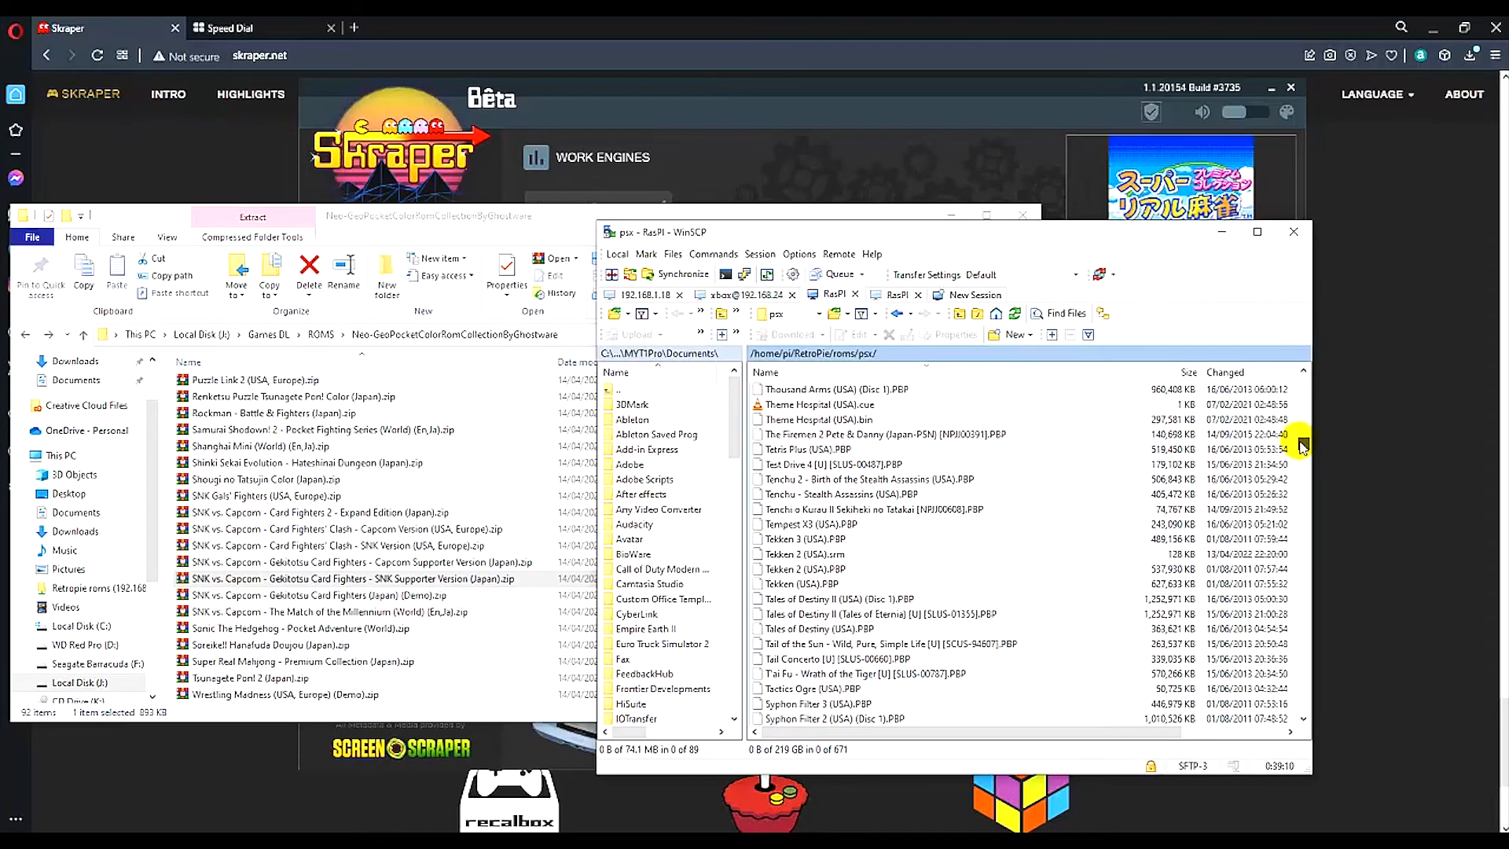
{"action": "scroll", "scroll_direction": "down", "scroll_amount": 3}
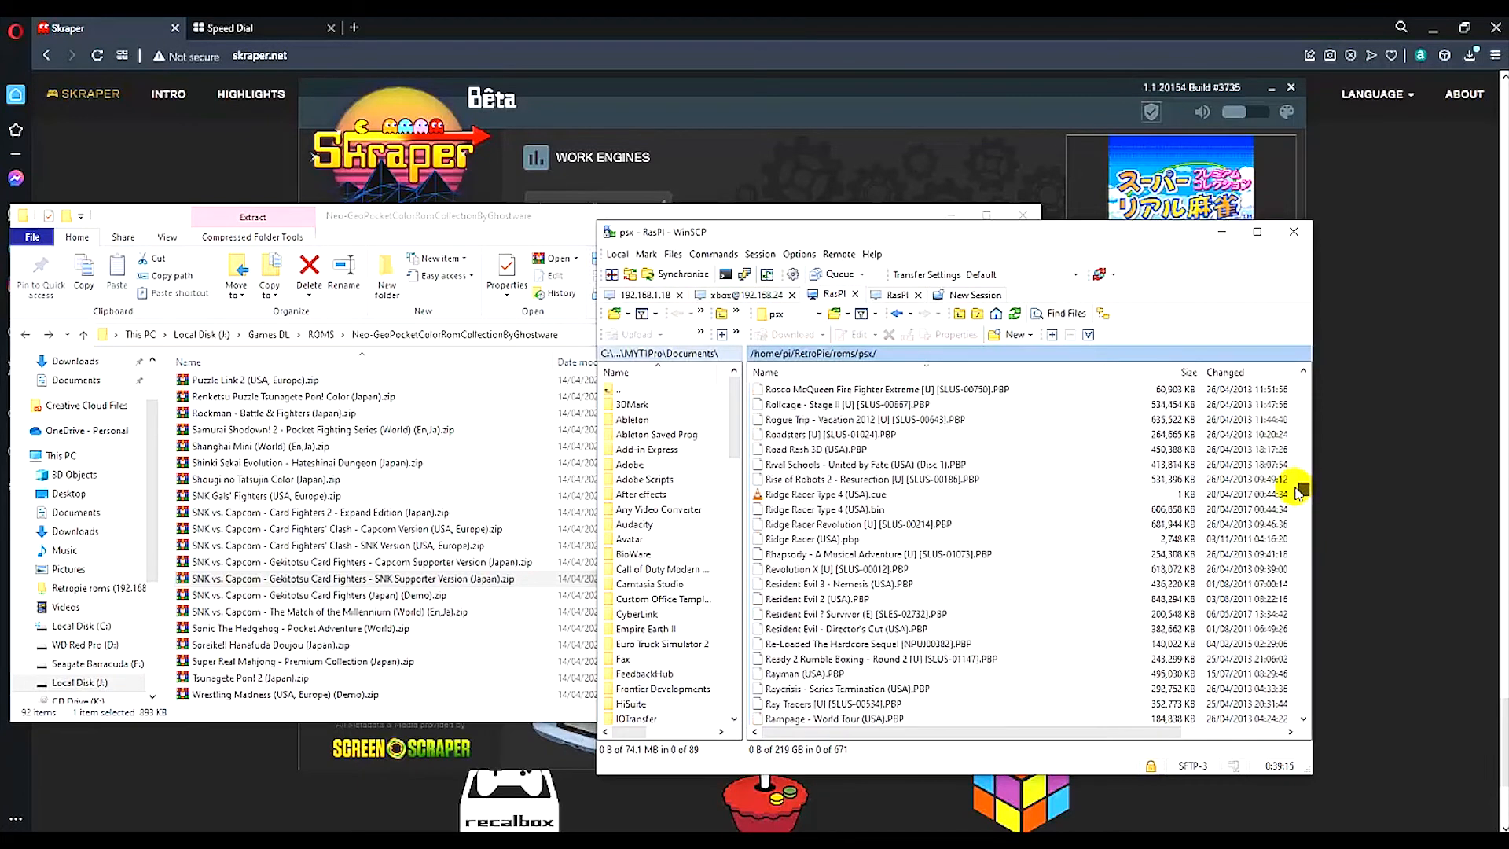
{"action": "scroll", "scroll_direction": "down", "scroll_amount": 3}
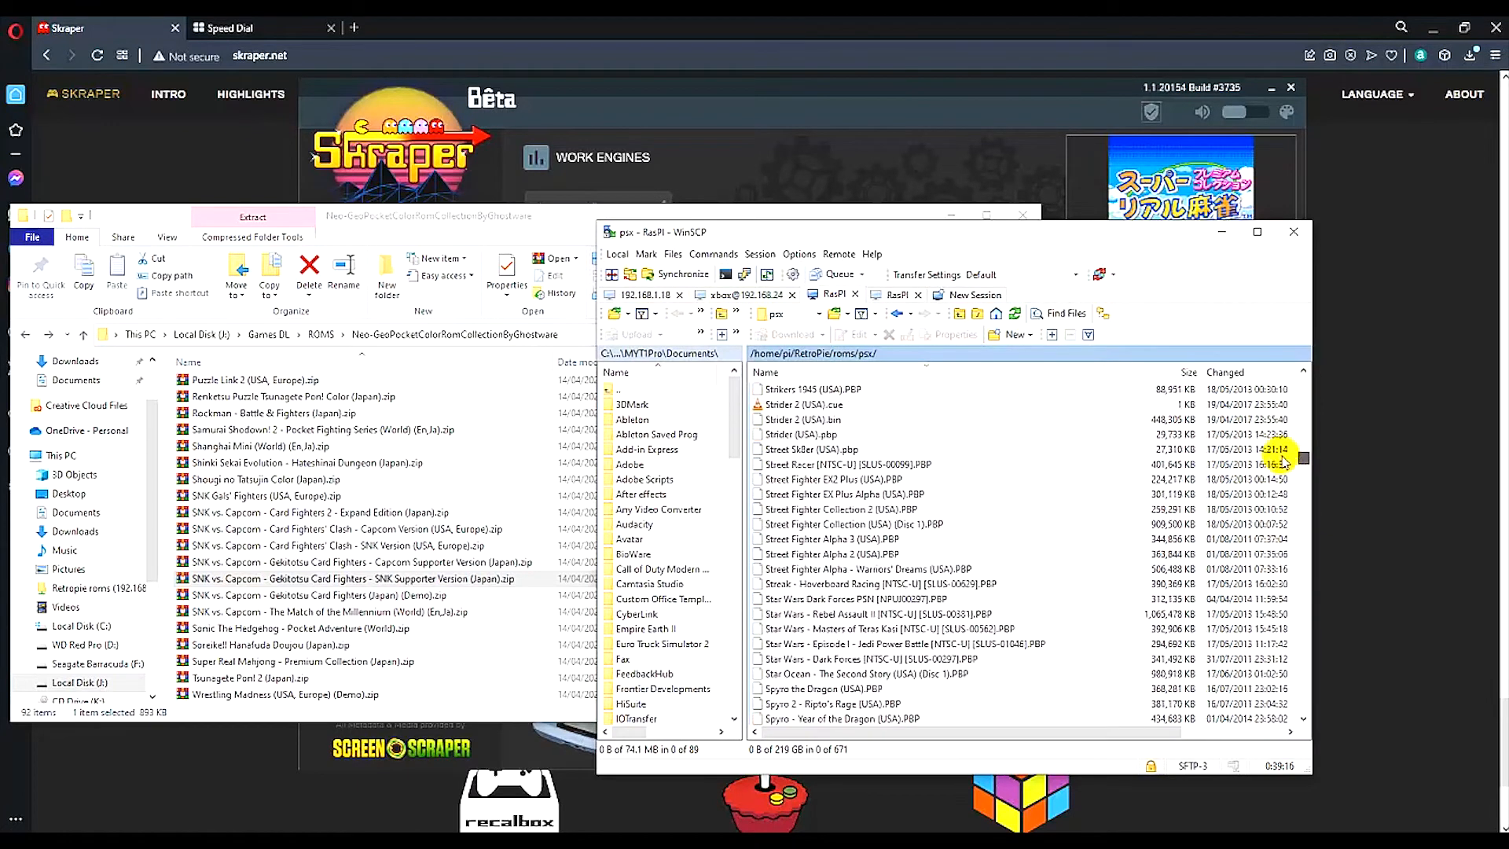
{"action": "scroll", "scroll_direction": "down", "scroll_amount": 3}
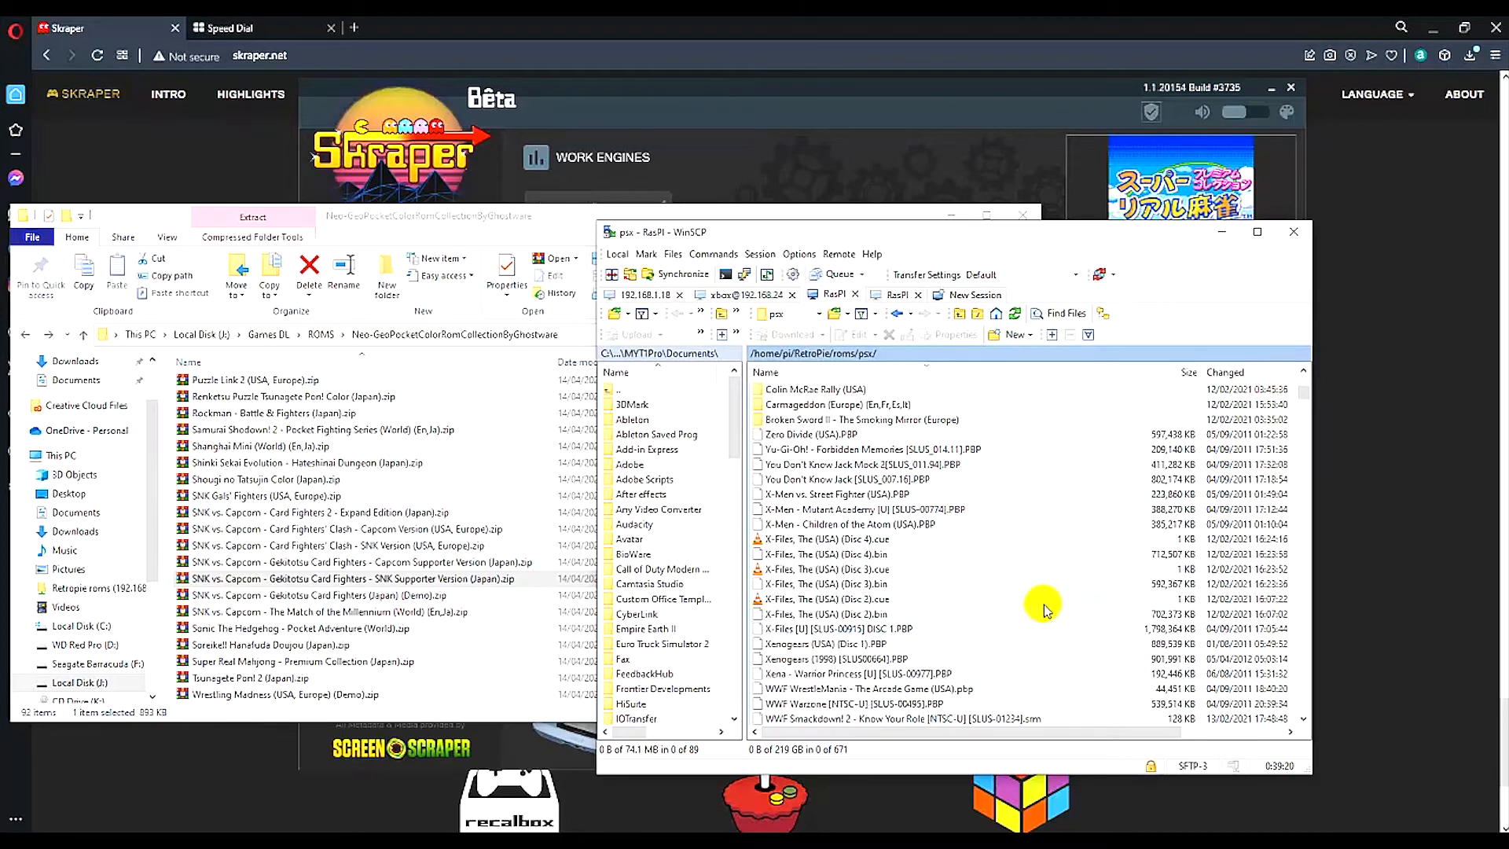
{"action": "scroll", "scroll_direction": "down", "scroll_amount": 3}
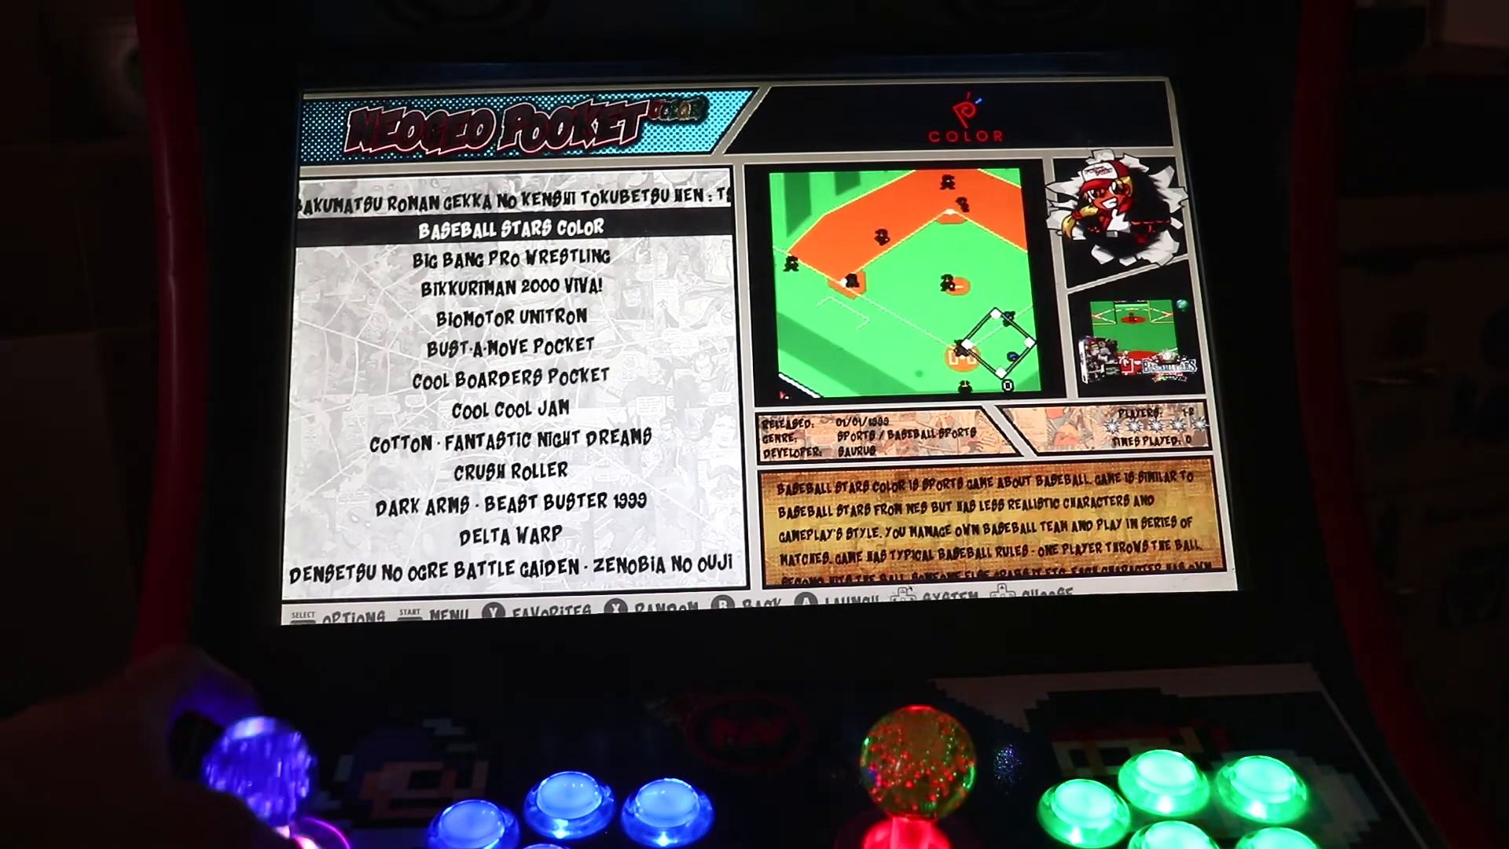
Step: Step down the Neo Geo Pocket Color list past Cotton, Dark Arms, Densetsu no Ogre and Dive Alert to Faselei!
{"action": "key", "text": "Down"}
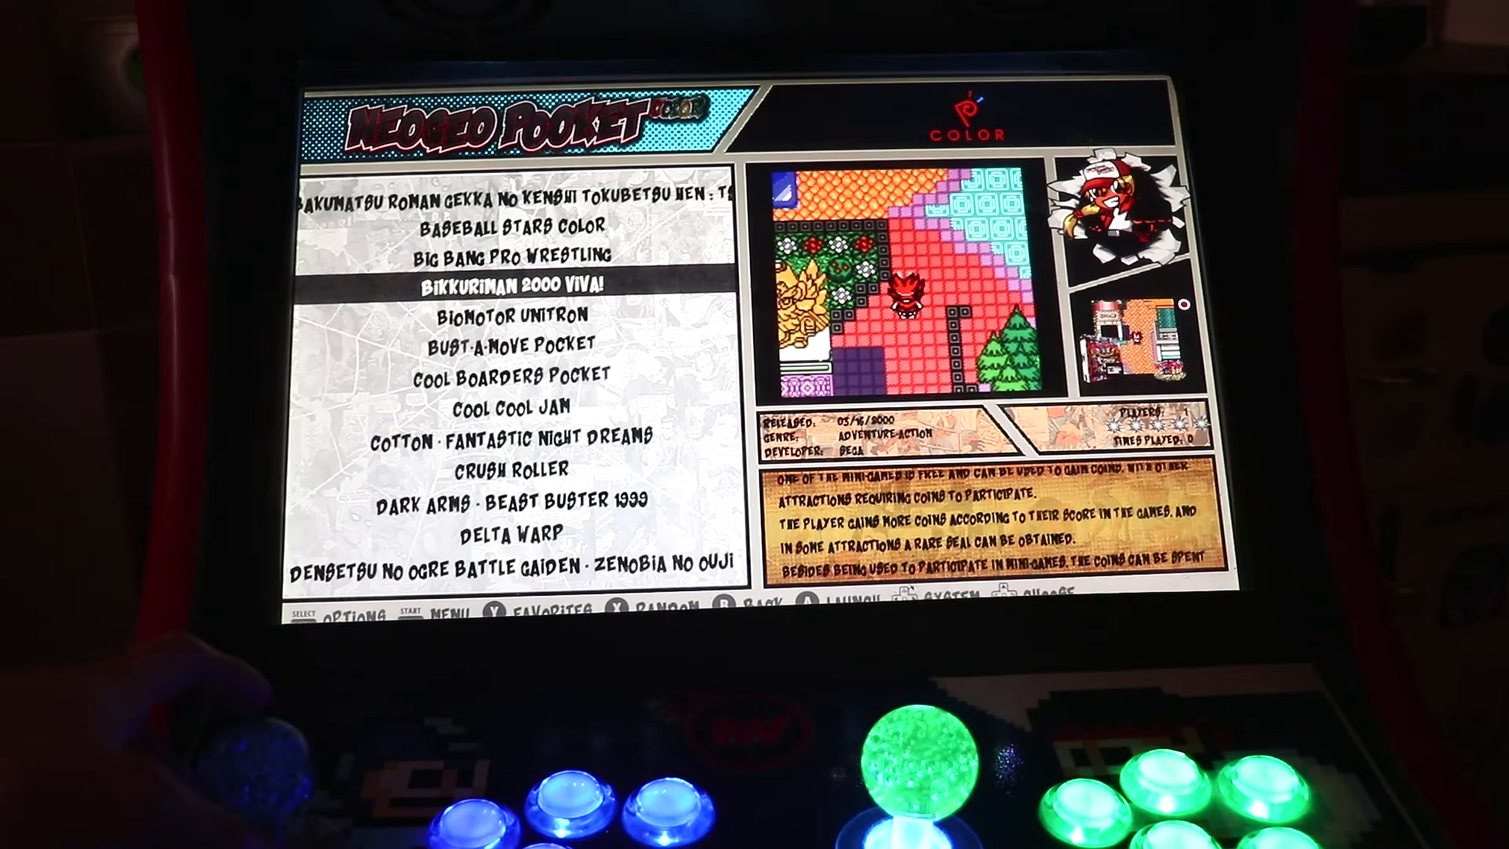
{"action": "key", "text": "Down"}
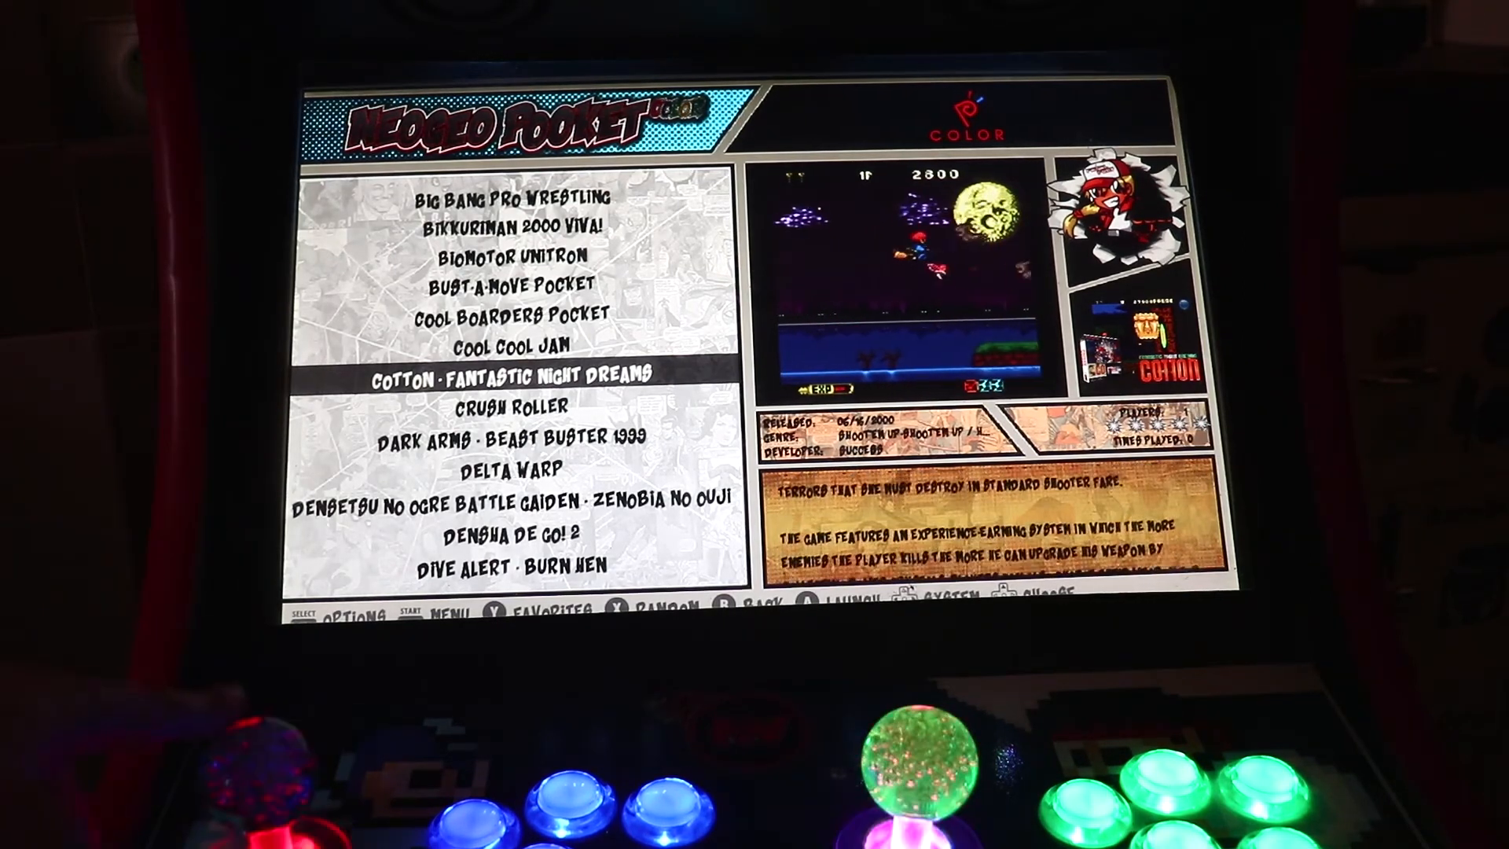
{"action": "key", "text": "Down"}
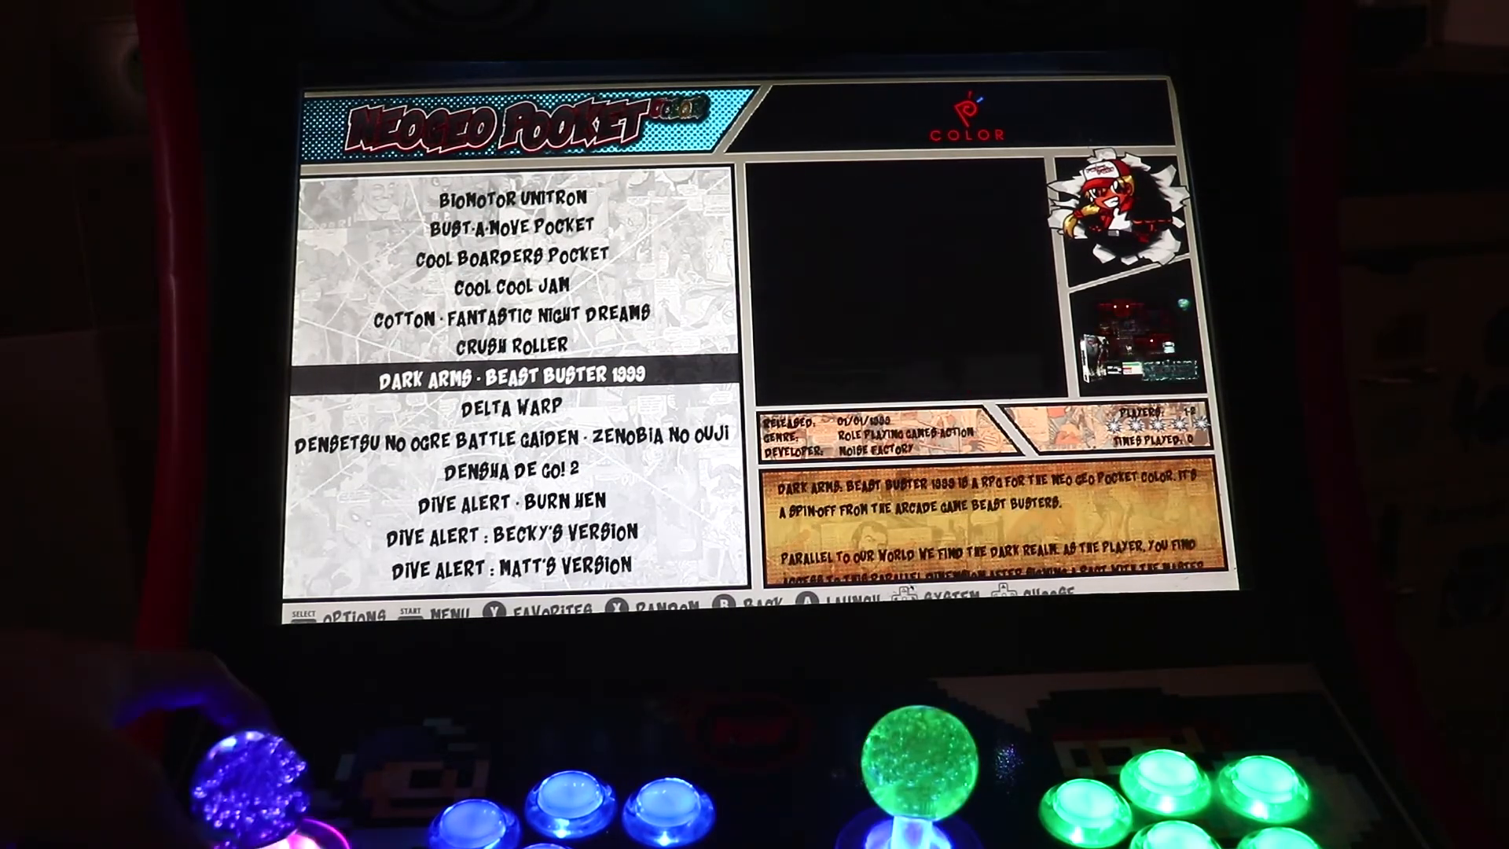
{"action": "key", "text": "Down"}
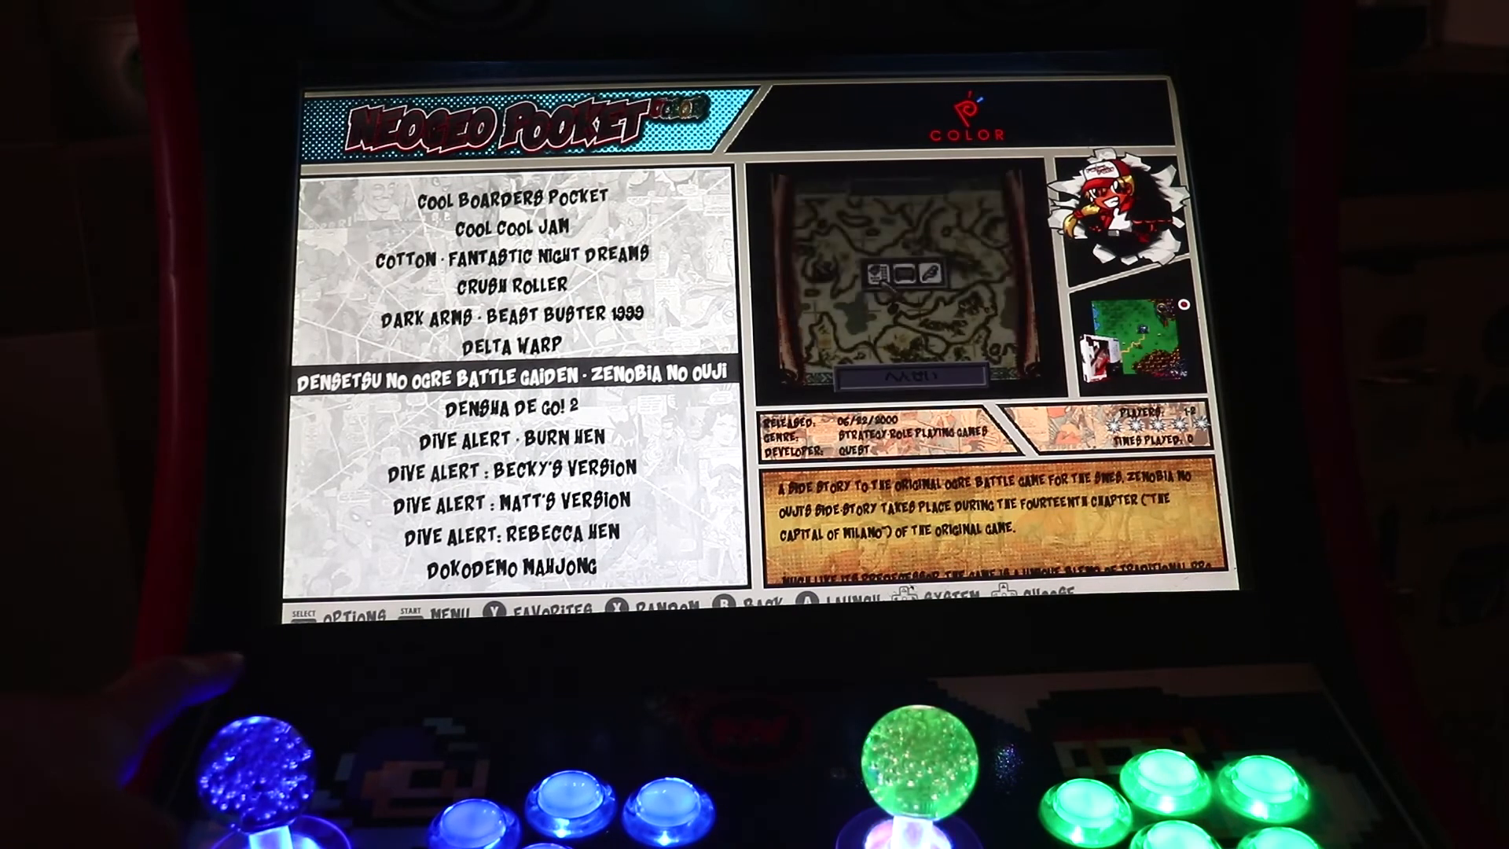
{"action": "key", "text": "Down"}
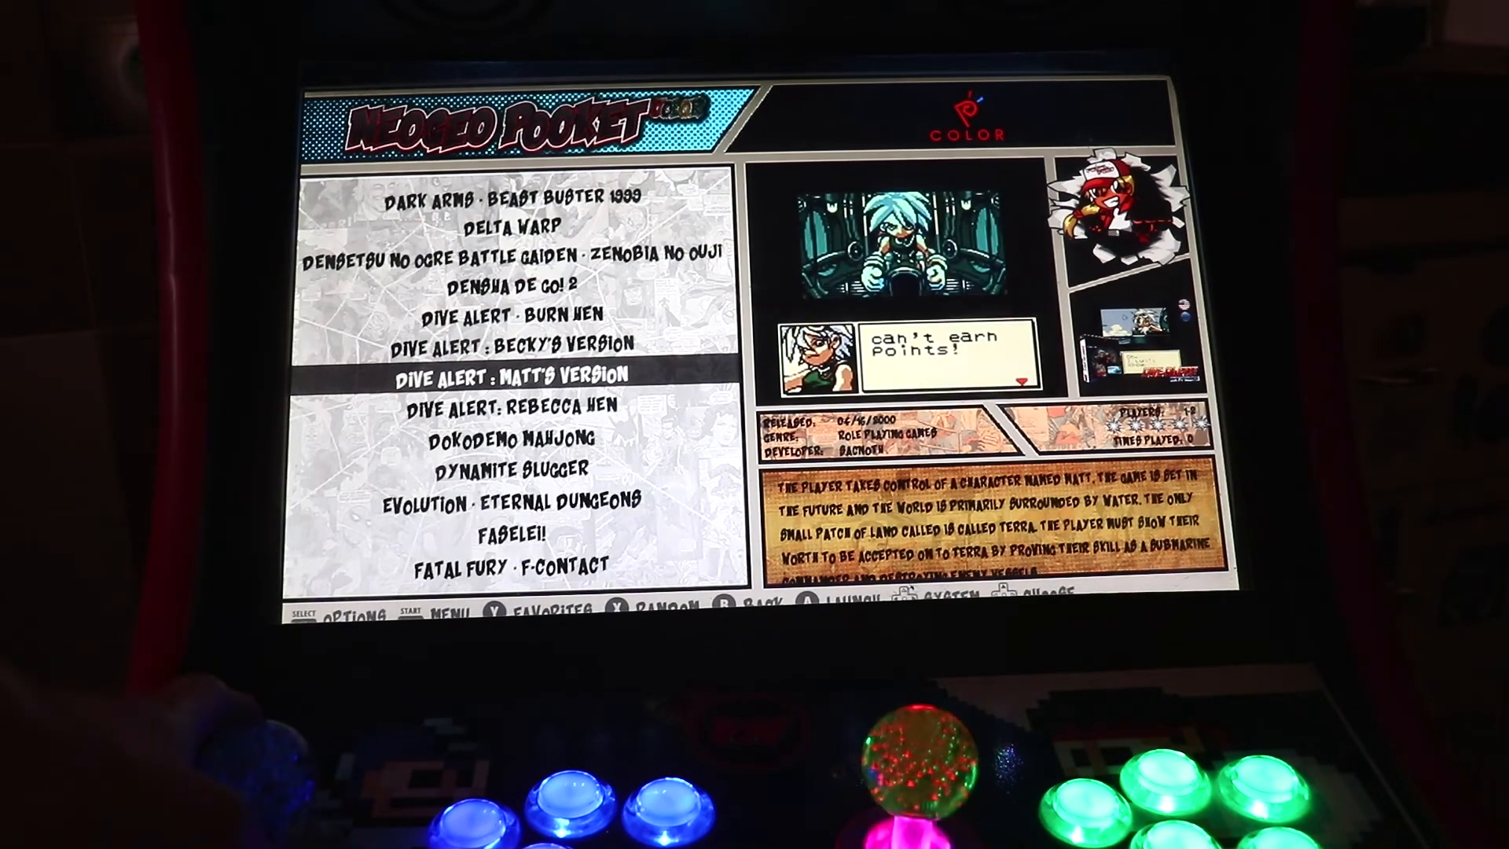
{"action": "scroll", "scroll_direction": "down", "scroll_amount": 3}
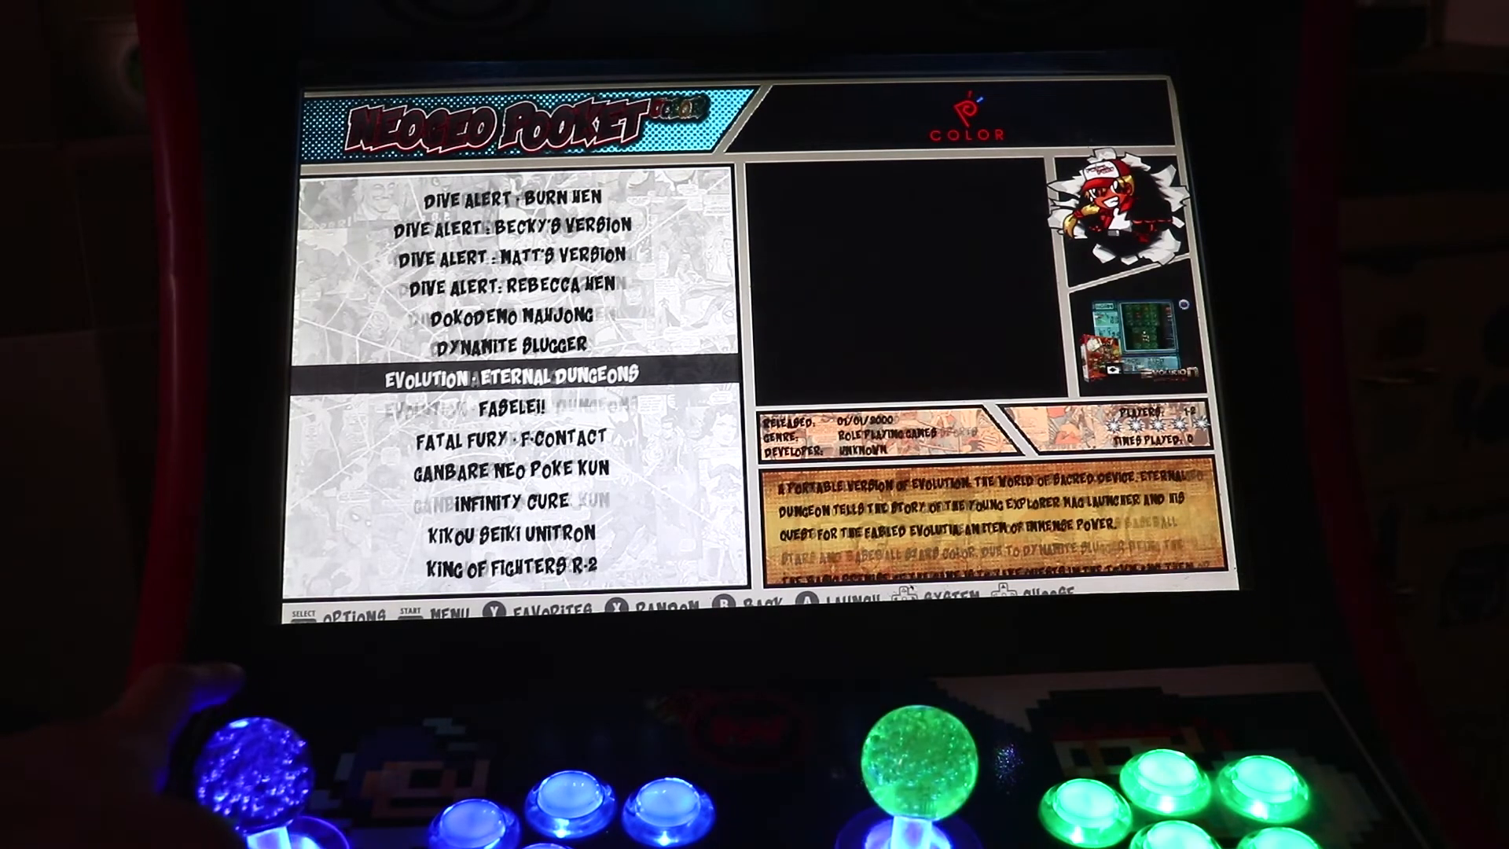
{"action": "key", "text": "Down"}
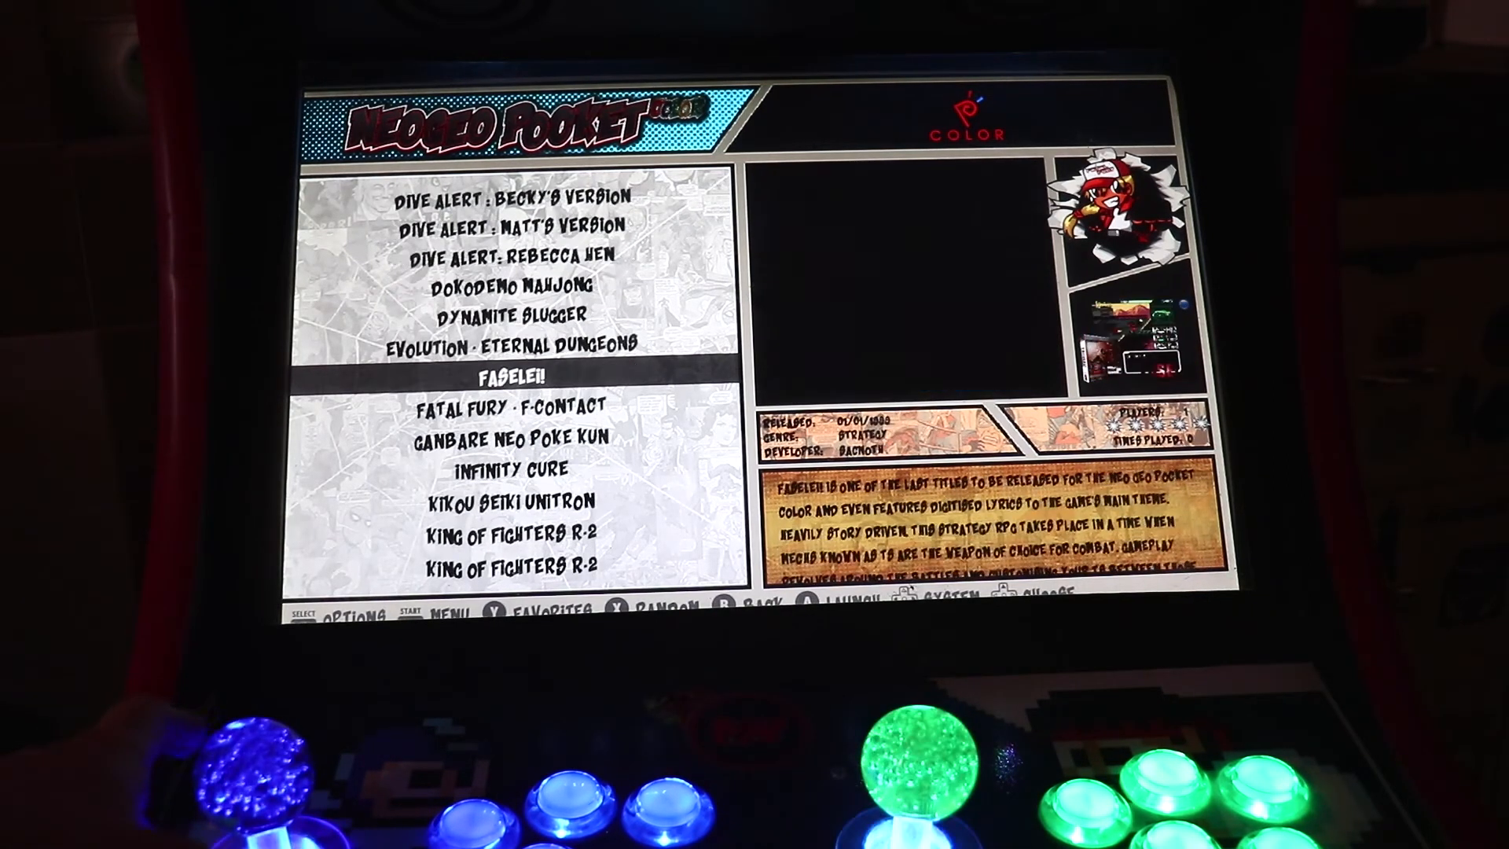
{"action": "scroll", "scroll_direction": "down", "scroll_amount": 3}
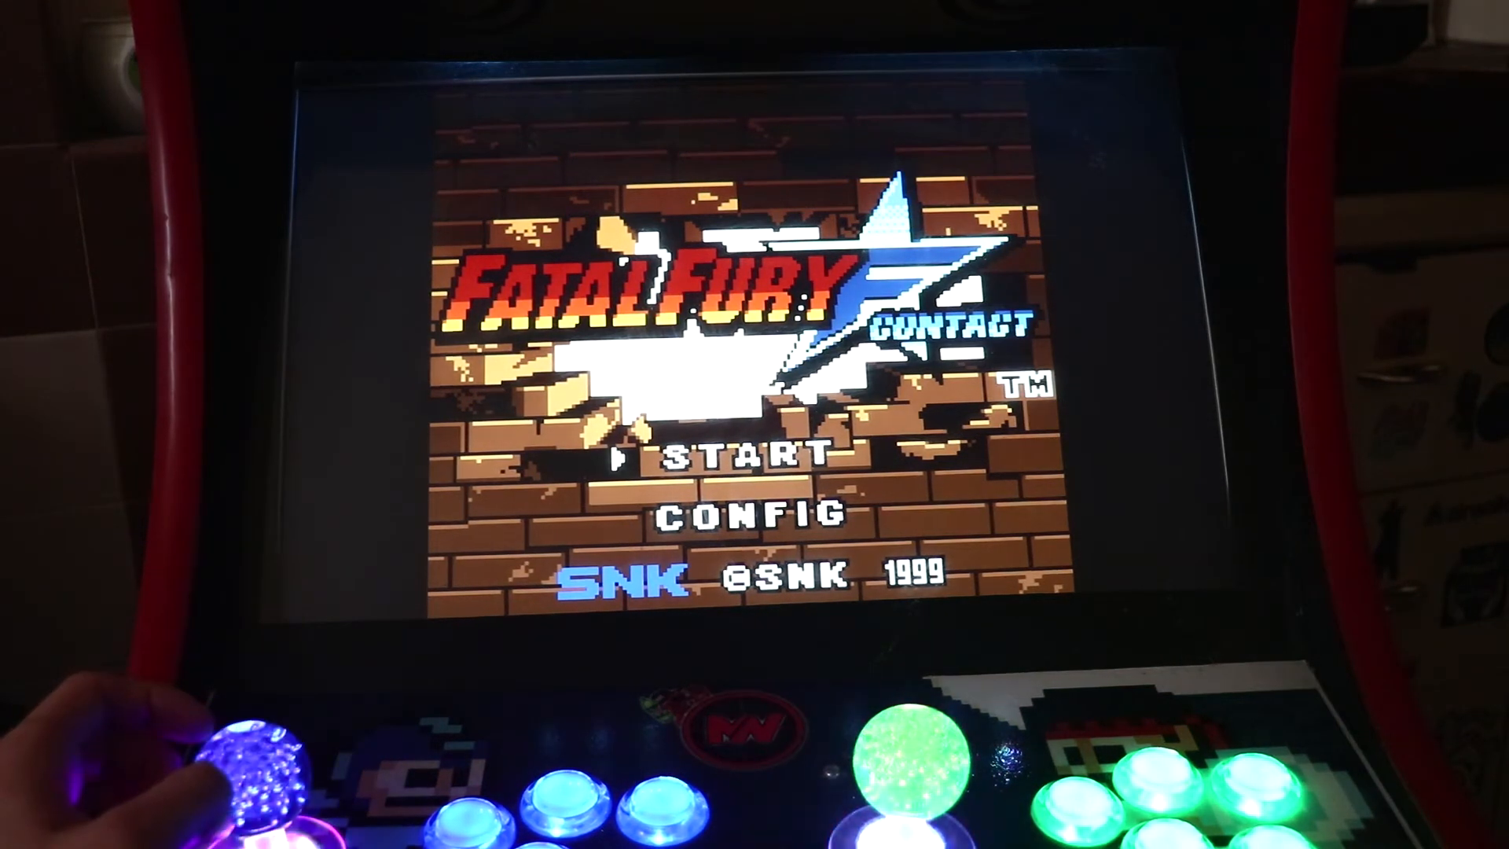
Step: Move down through Fatal Fury F-Contact's title menu after launching it
{"action": "key", "text": "Down"}
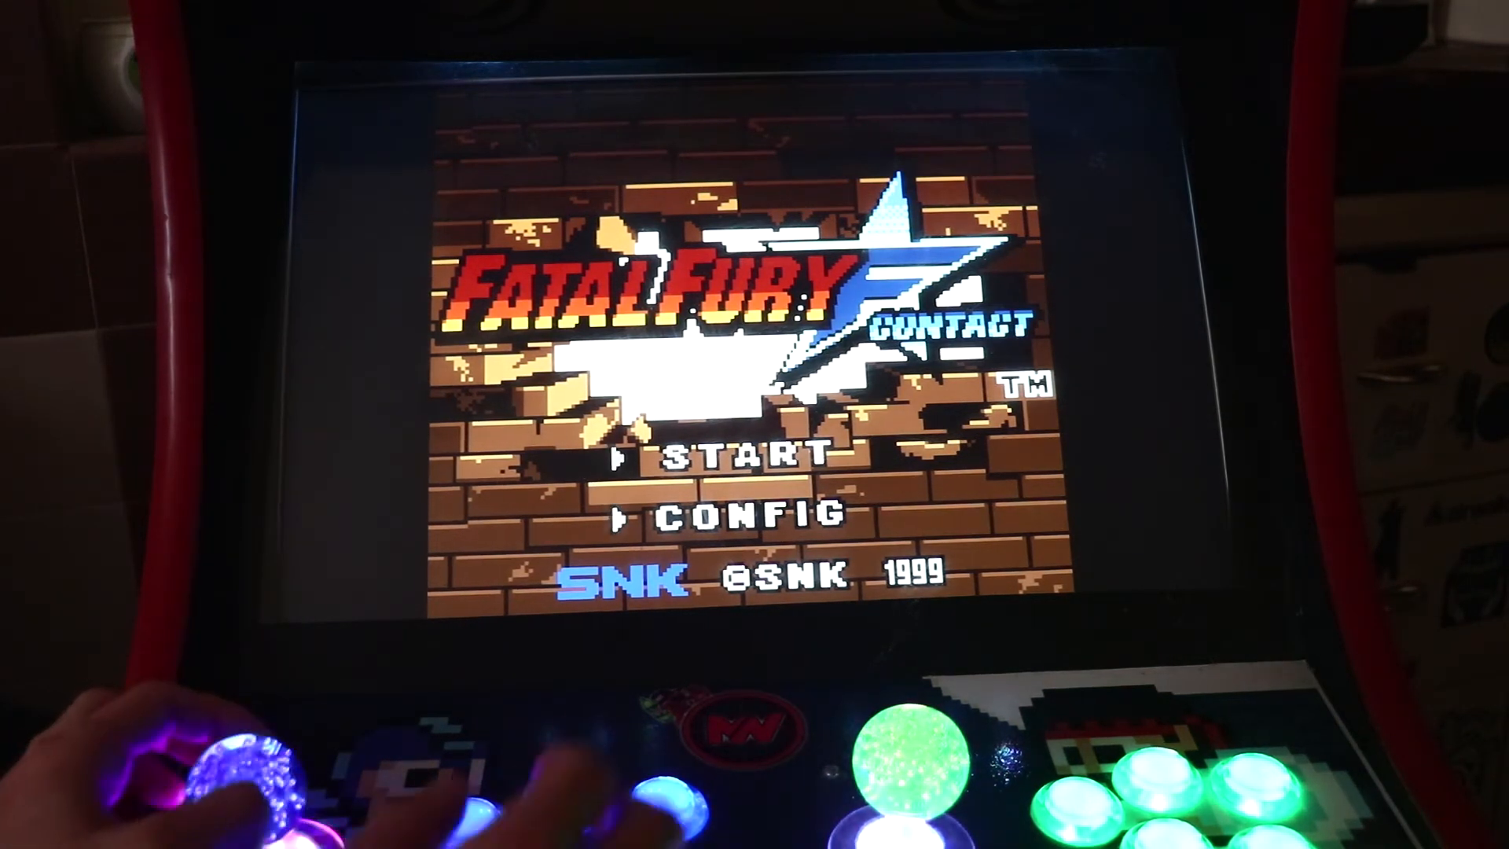